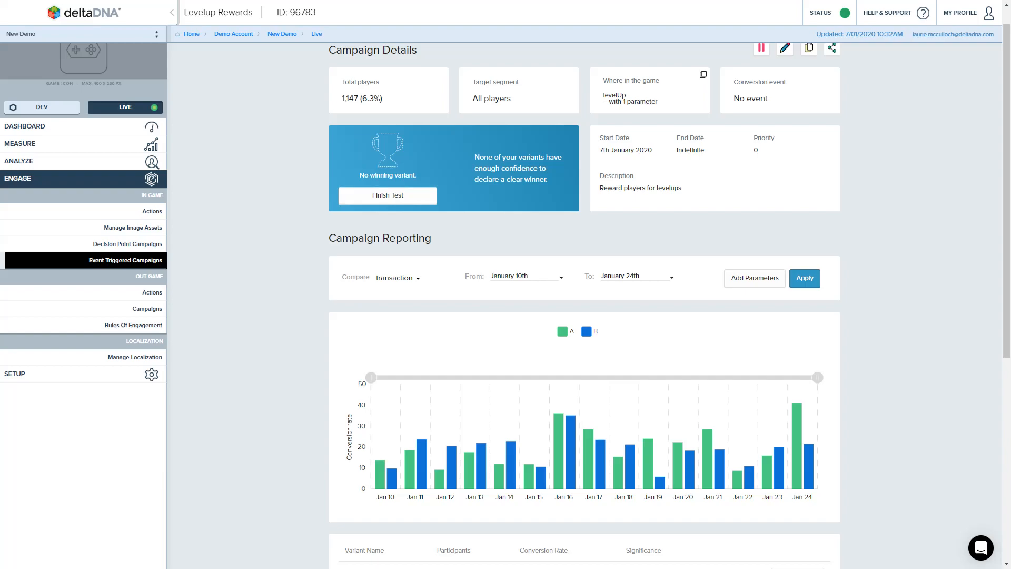
{"action": "mouse_move", "coordinate": [131, 476]}
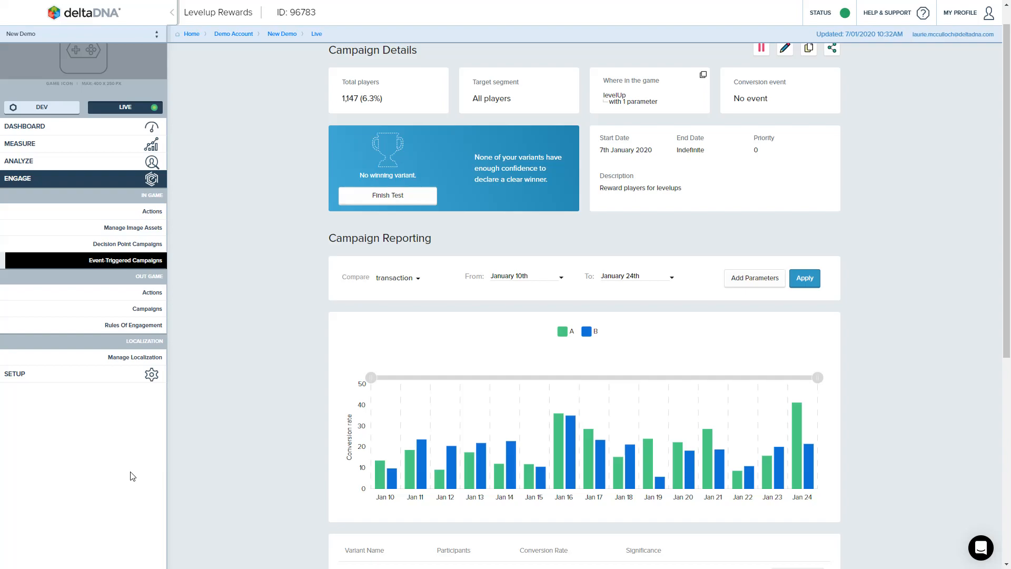
{"action": "mouse_move", "coordinate": [123, 468]}
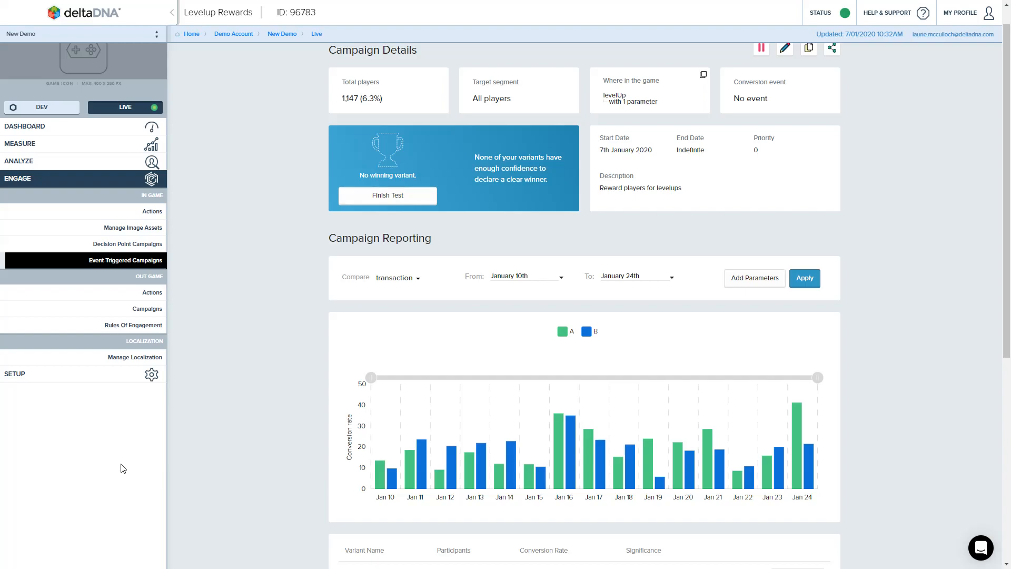
{"action": "mouse_move", "coordinate": [217, 388]}
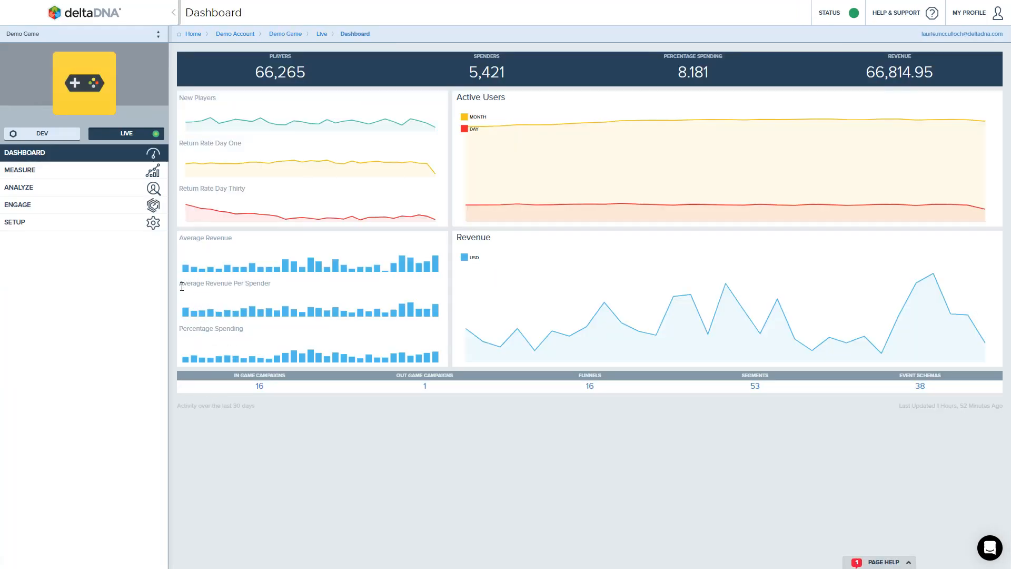
{"action": "mouse_move", "coordinate": [101, 190]}
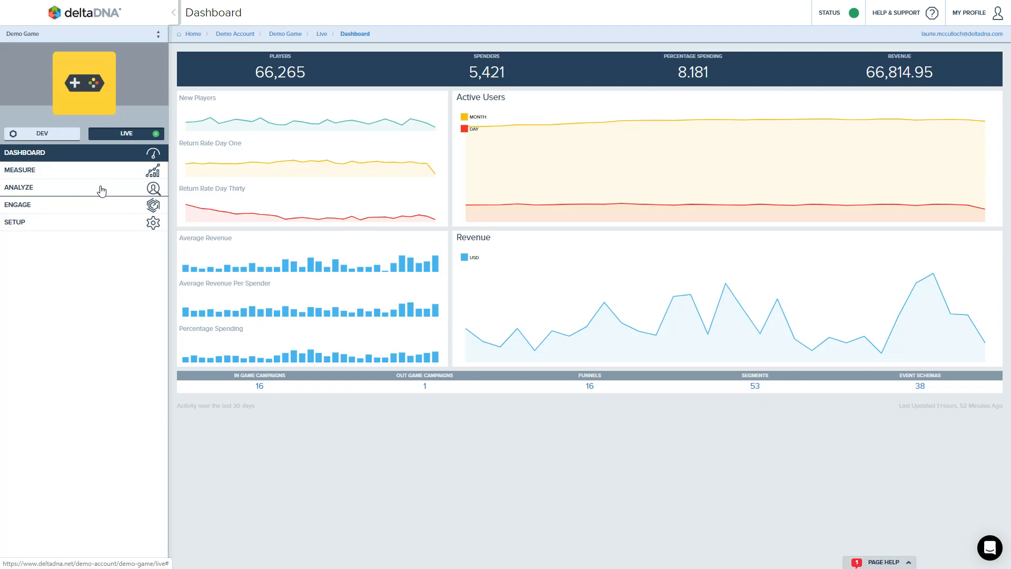
- Go to Manage Segments under ANALYZE and begin creating a new metric segment
{"action": "left_click", "coordinate": [19, 187]}
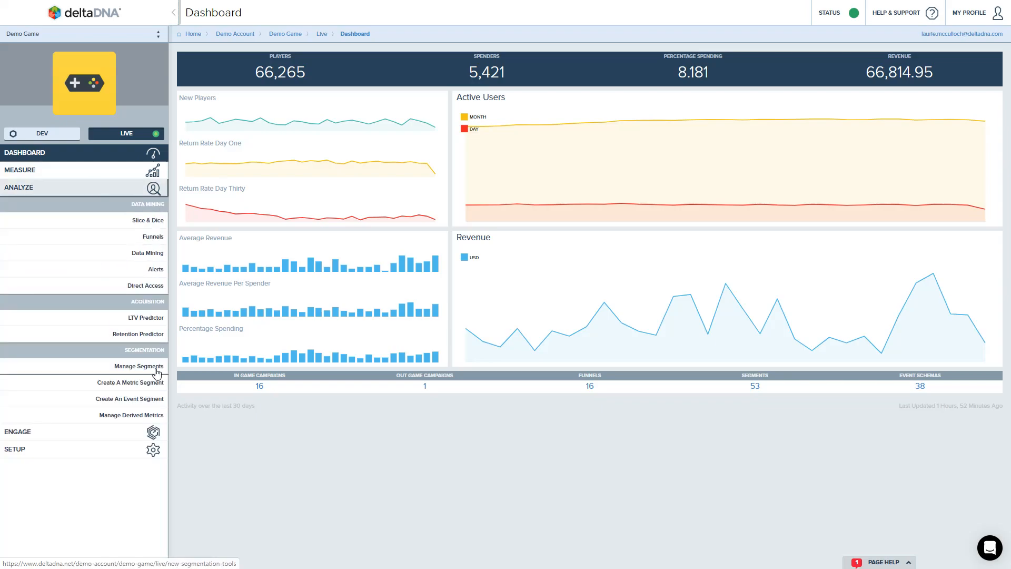
{"action": "left_click", "coordinate": [139, 367]}
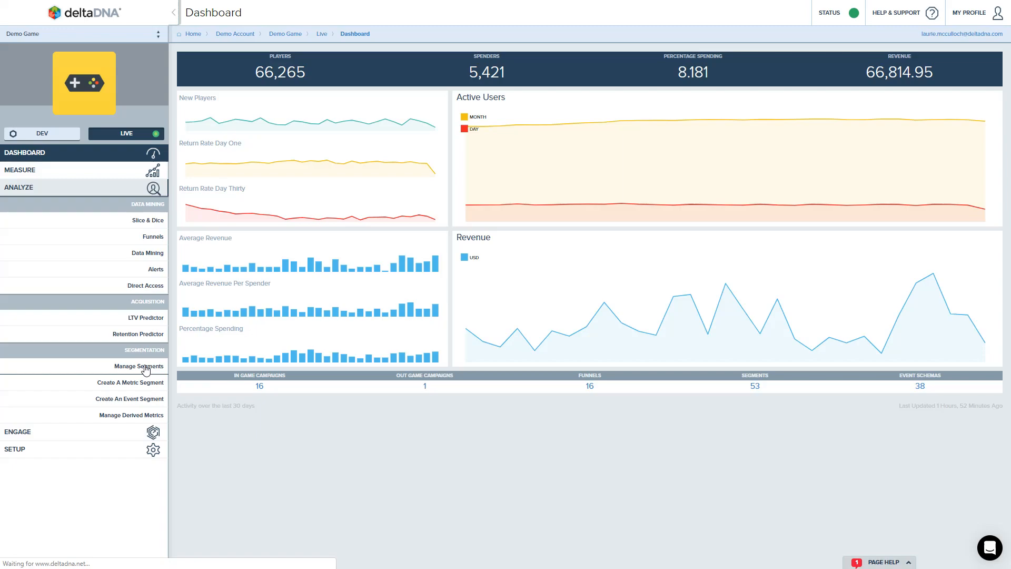
{"action": "left_click", "coordinate": [138, 366]}
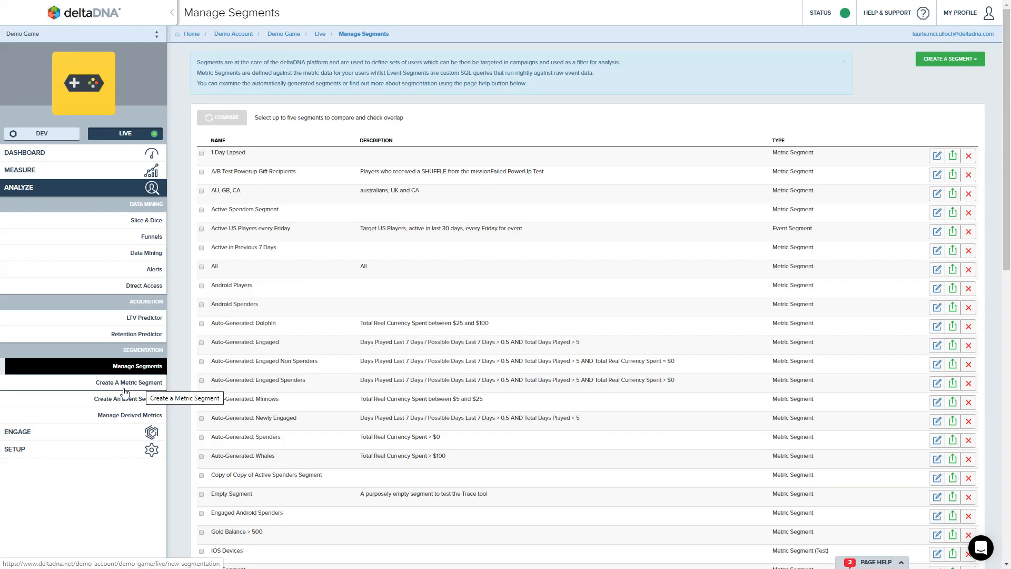
{"action": "mouse_move", "coordinate": [460, 291]}
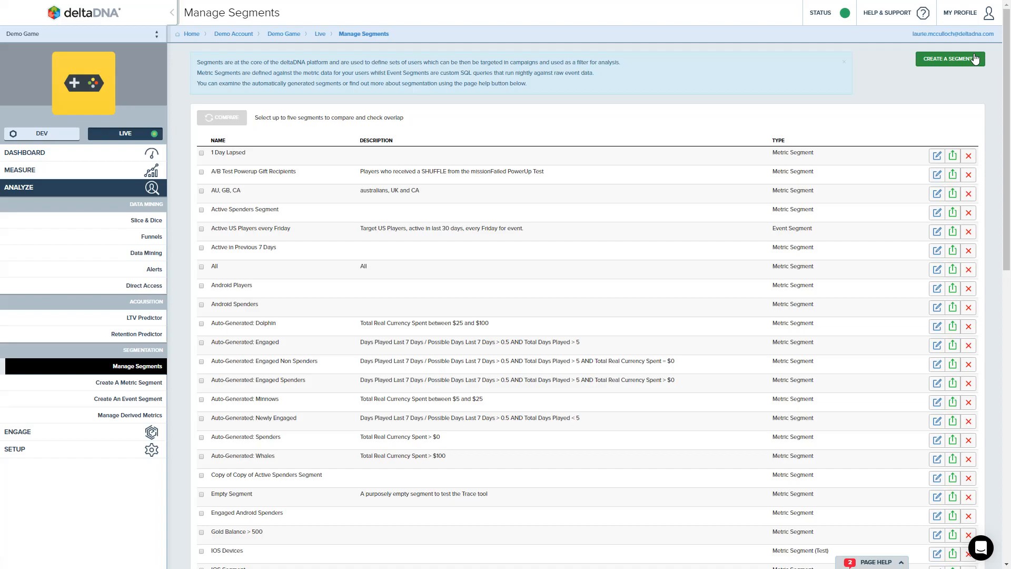
{"action": "left_click", "coordinate": [949, 59]}
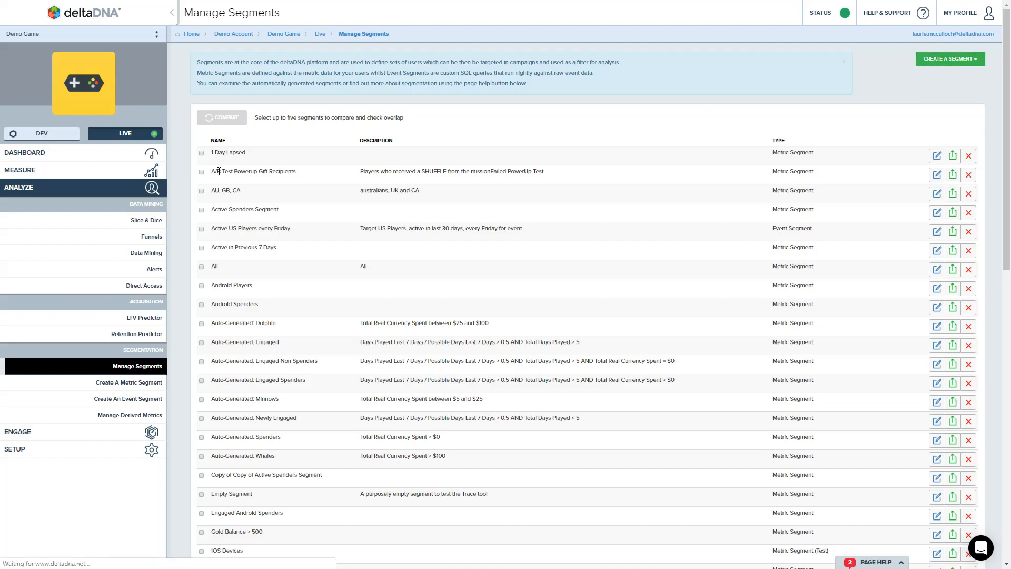
{"action": "left_click", "coordinate": [949, 59]}
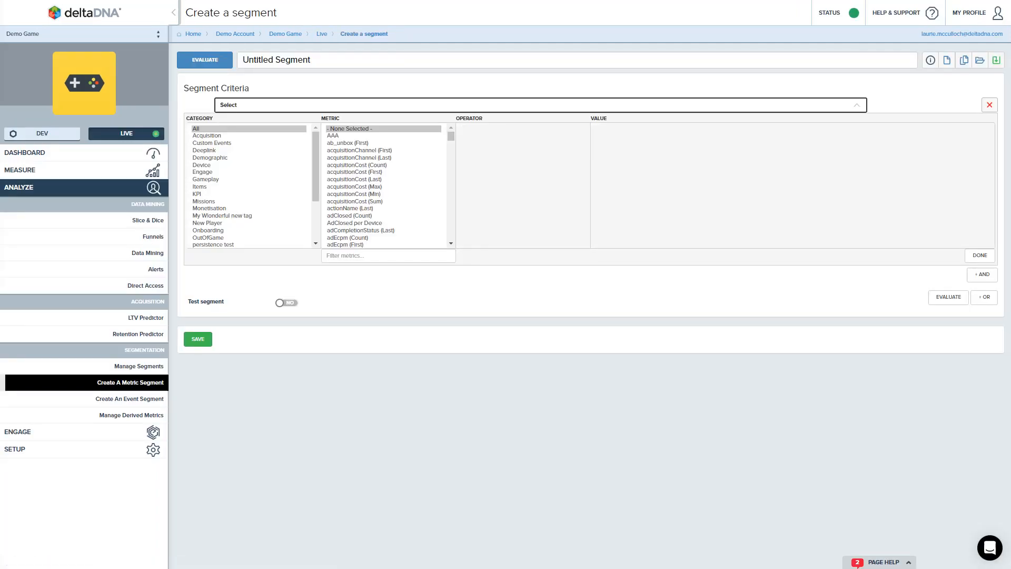
{"action": "mouse_move", "coordinate": [282, 143]}
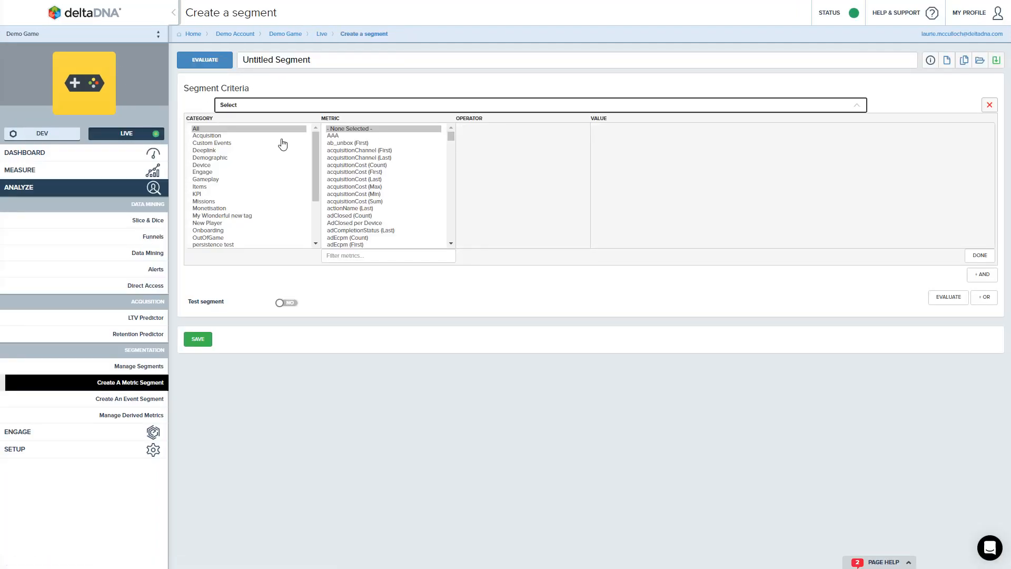
{"action": "type", "text": "userID"}
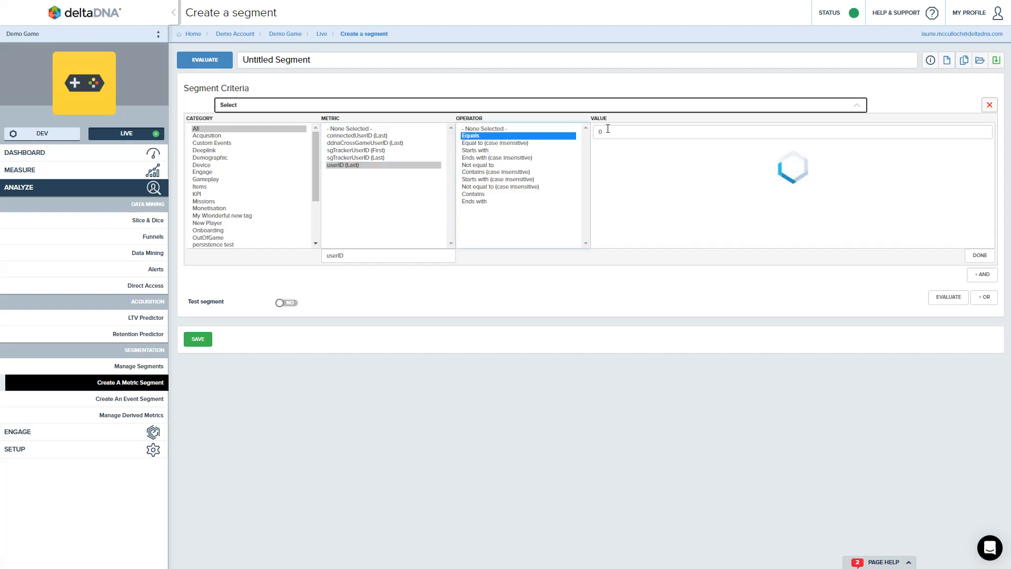
{"action": "type", "text": "1000-0163-5292-FAKE"}
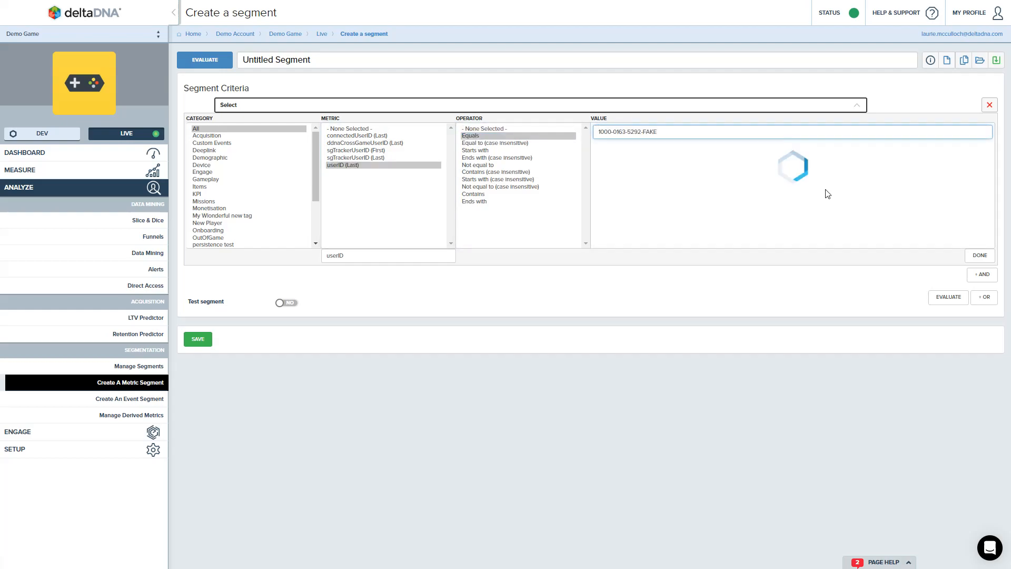
{"action": "left_click", "coordinate": [978, 255]}
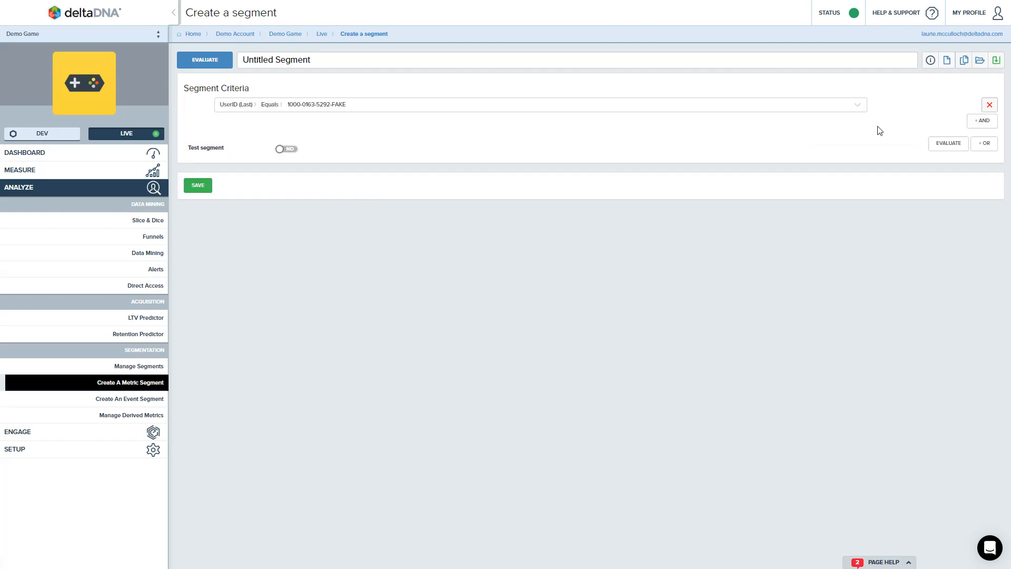
{"action": "left_click", "coordinate": [984, 144]}
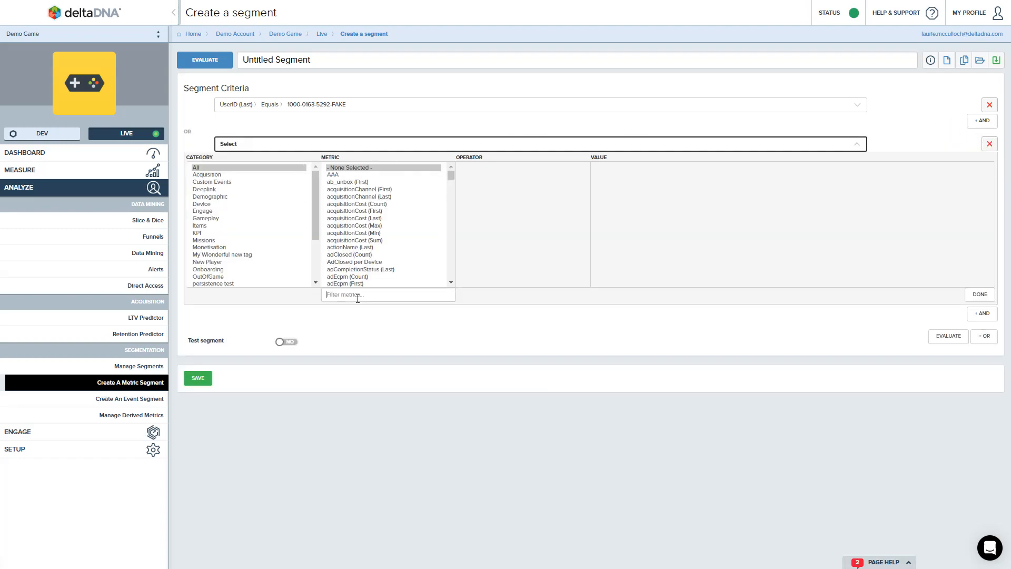
{"action": "type", "text": "userID"}
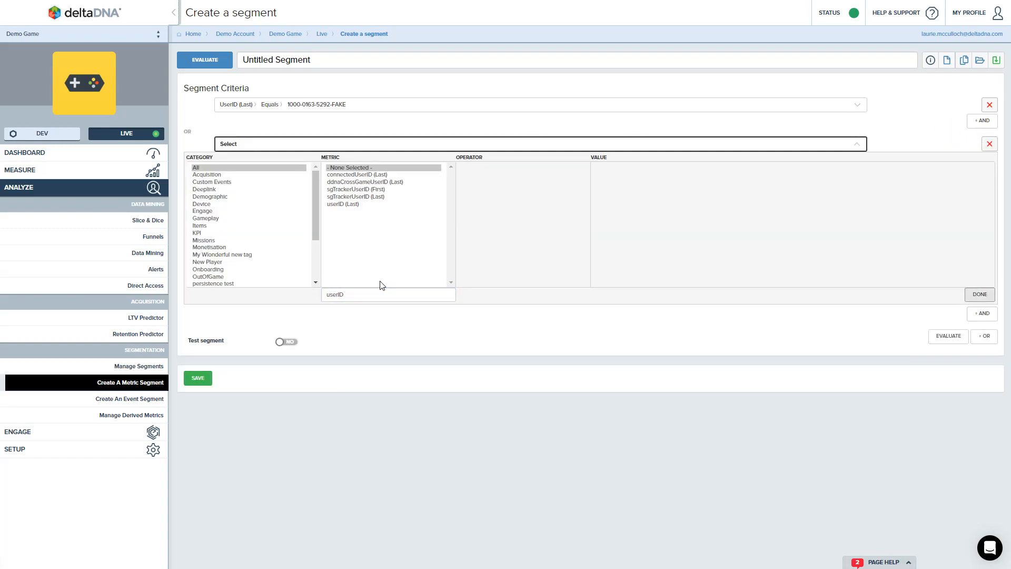
{"action": "left_click", "coordinate": [344, 204]}
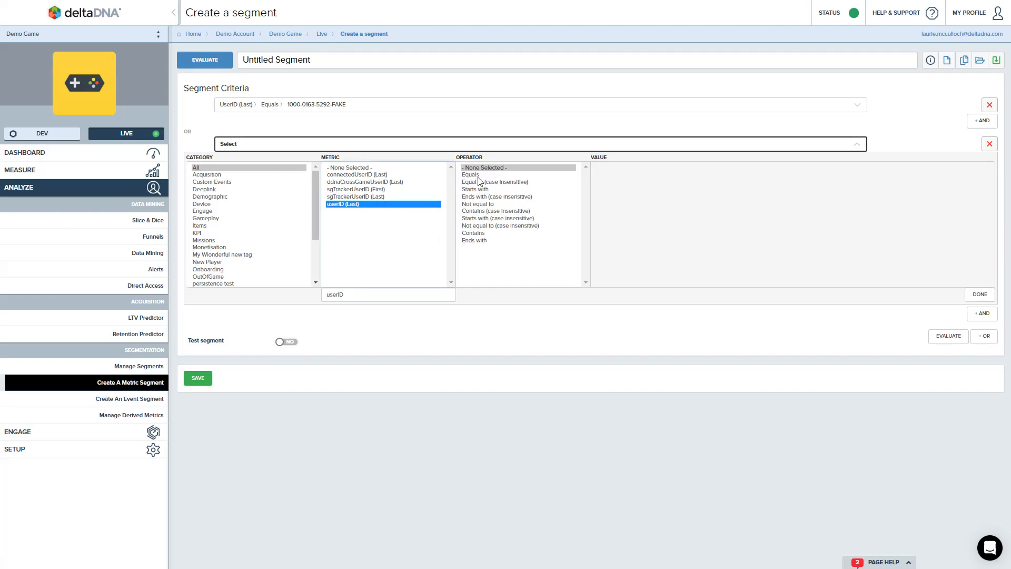
{"action": "left_click", "coordinate": [471, 175]}
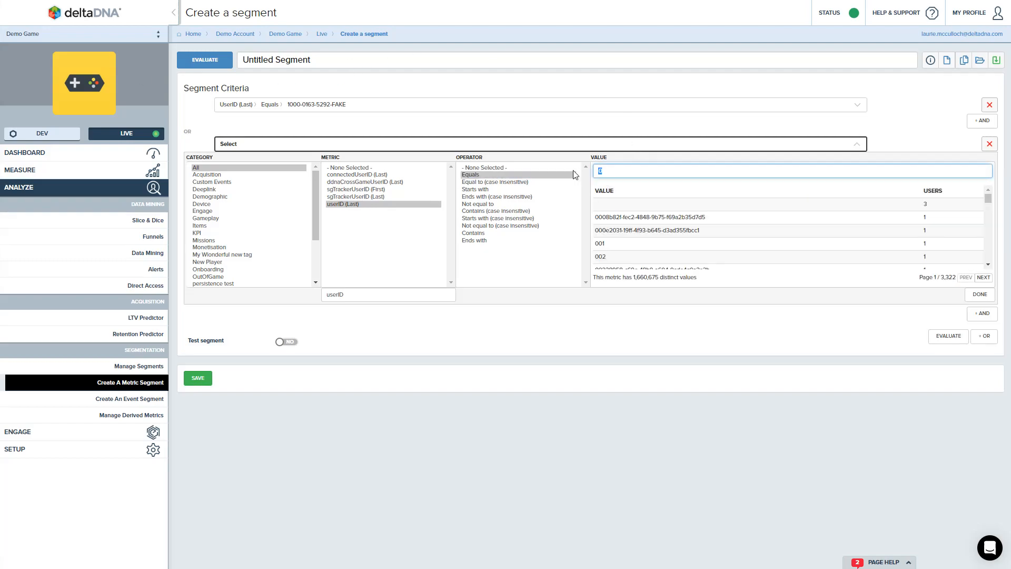
{"action": "type", "text": "1000-0162-1995-FAKE"}
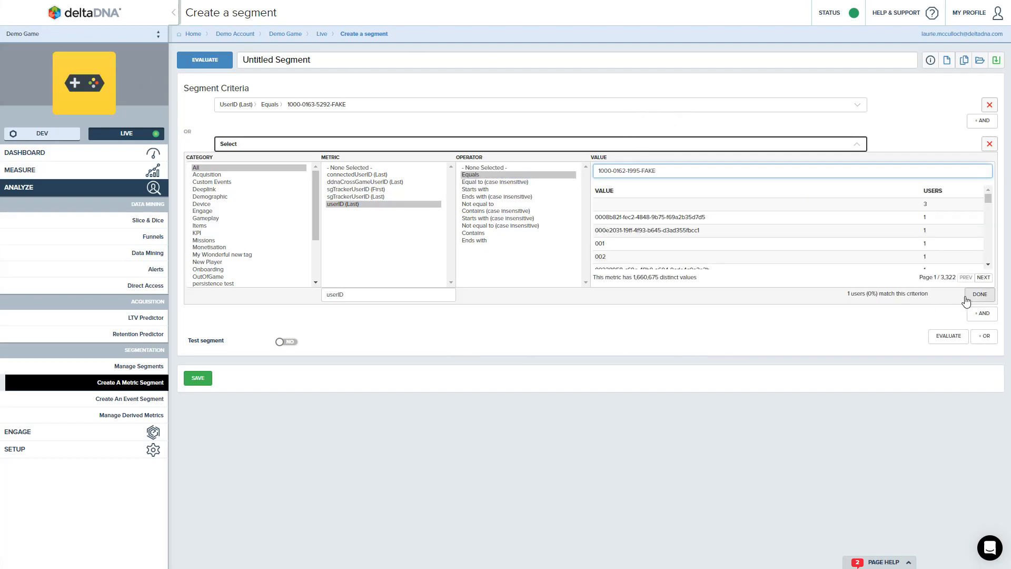
{"action": "left_click", "coordinate": [978, 294]}
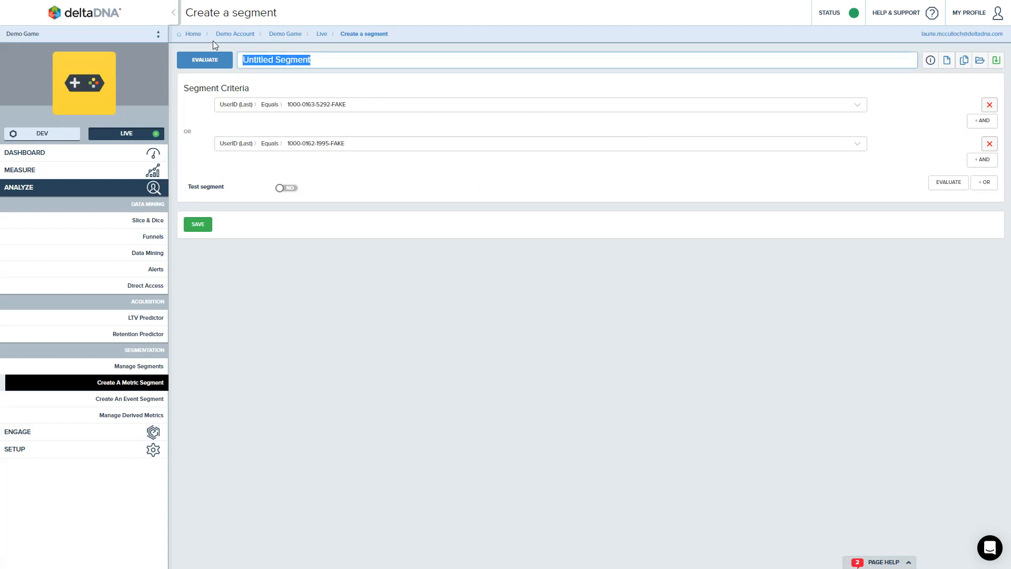
- Name the segment 'QA IOS Devices', flag it as a test segment and save it
{"action": "type", "text": "QA IOS Dev"}
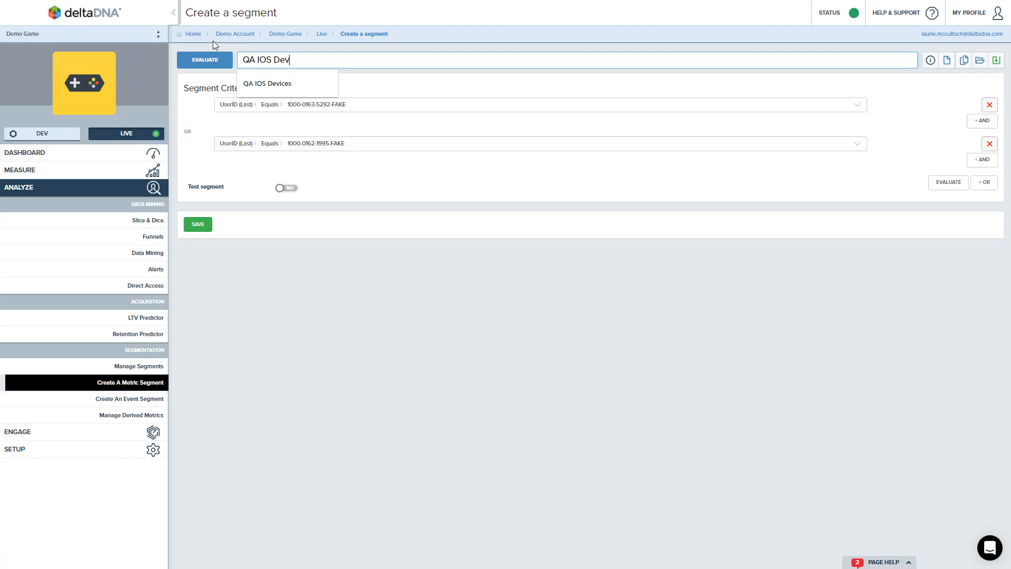
{"action": "left_click", "coordinate": [268, 83]}
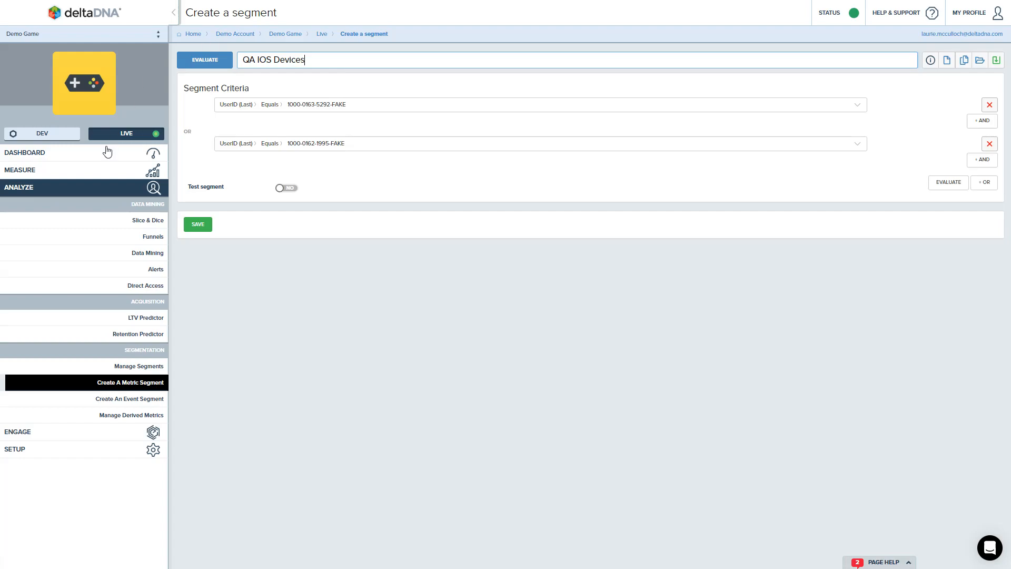
{"action": "mouse_move", "coordinate": [198, 351]}
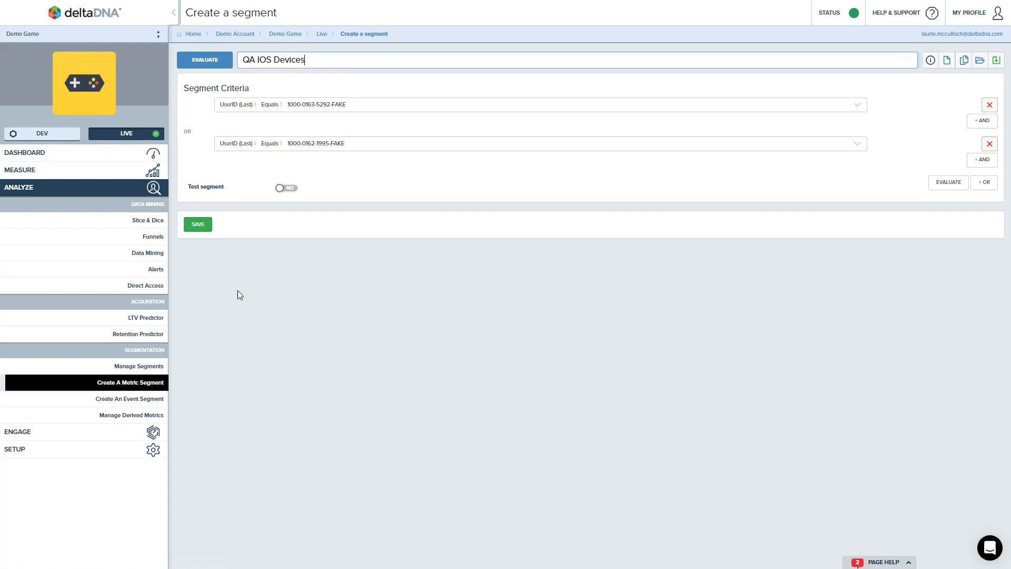
{"action": "mouse_move", "coordinate": [254, 274]}
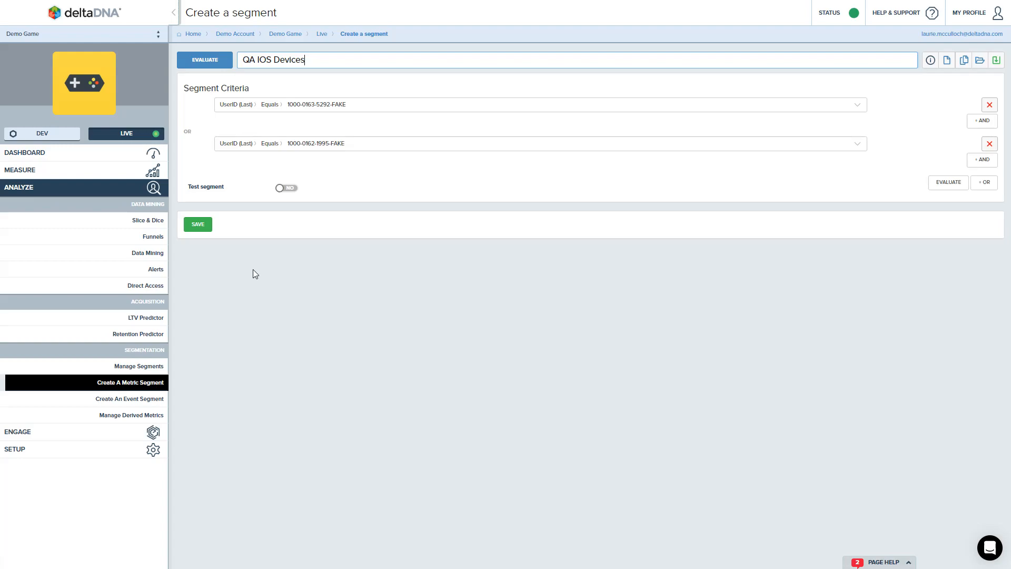
{"action": "mouse_move", "coordinate": [399, 241]}
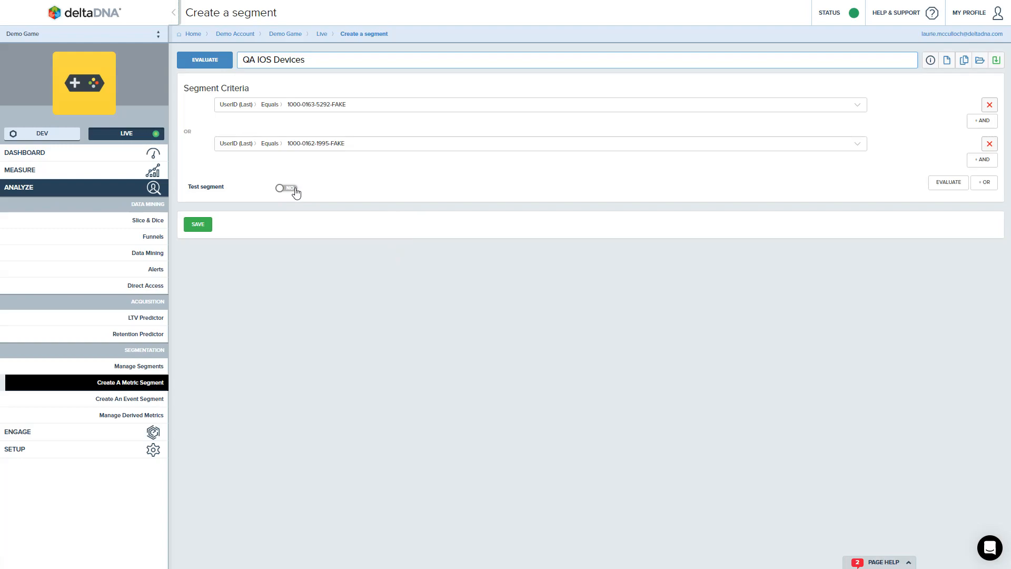
{"action": "left_click", "coordinate": [288, 187]}
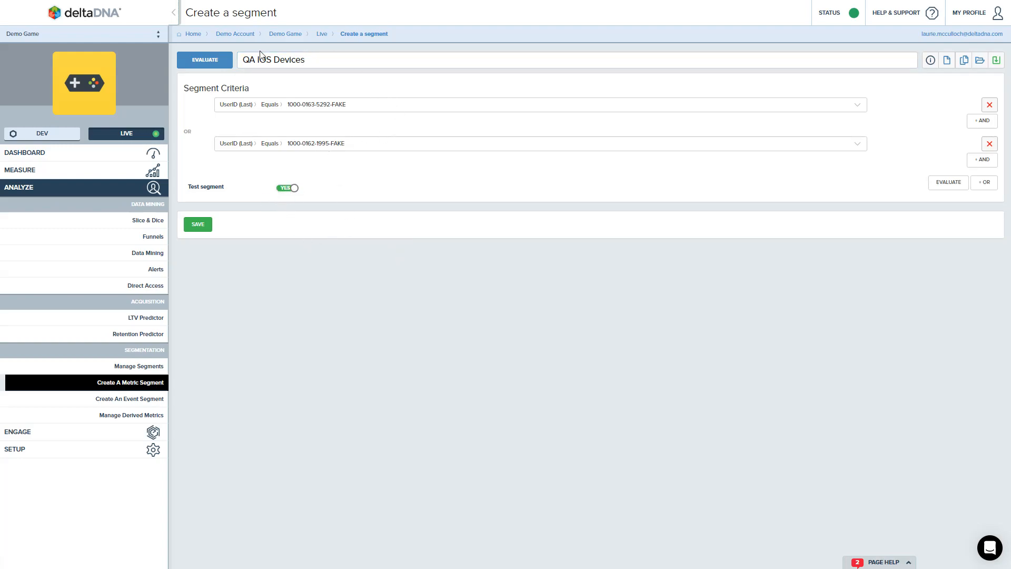
{"action": "mouse_move", "coordinate": [380, 199]}
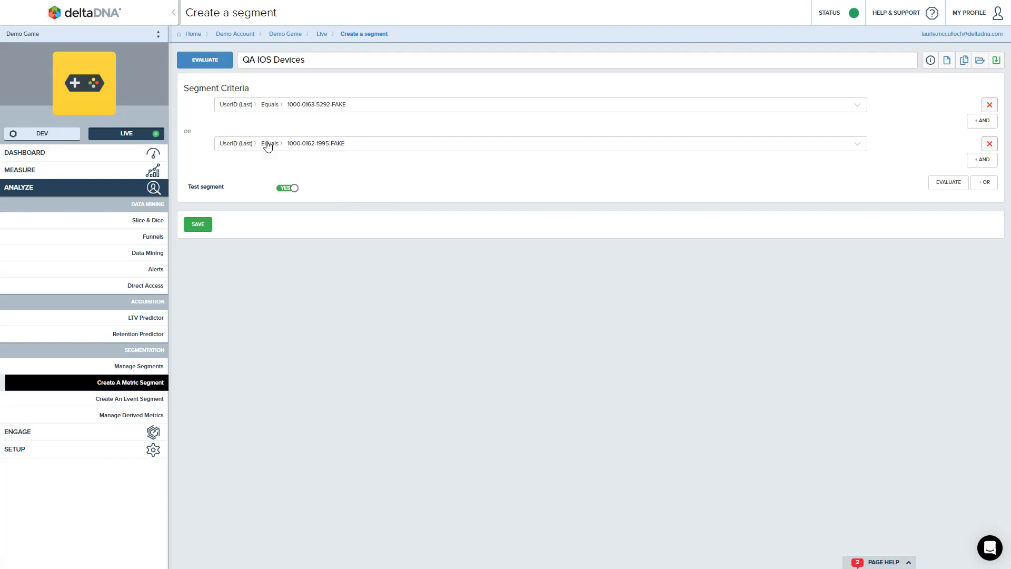
{"action": "left_click", "coordinate": [197, 223]}
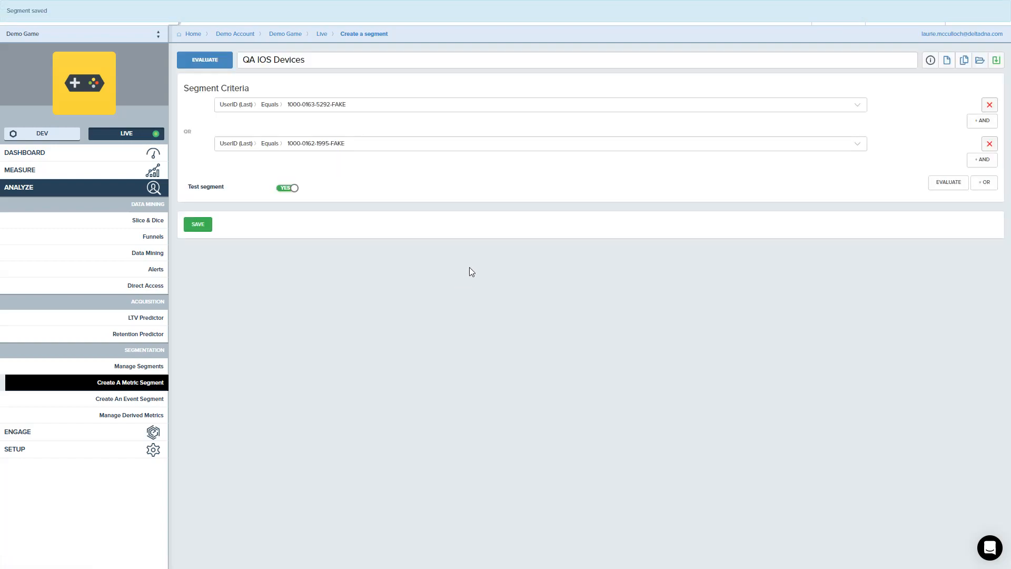
- Evaluate the segment's player count, then head to Event-Triggered Campaigns under ENGAGE
{"action": "left_click", "coordinate": [204, 59]}
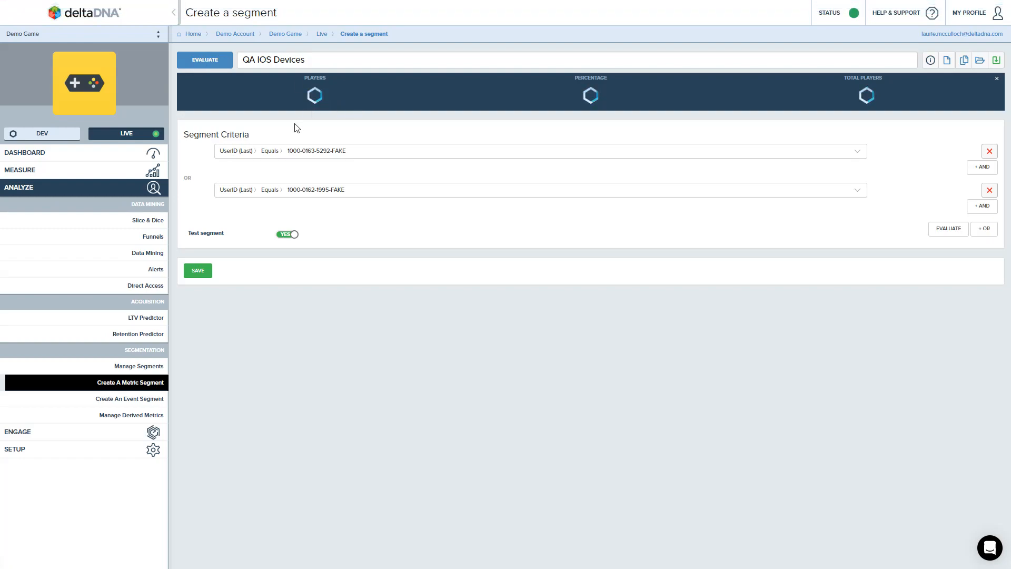
{"action": "left_click", "coordinate": [204, 59]}
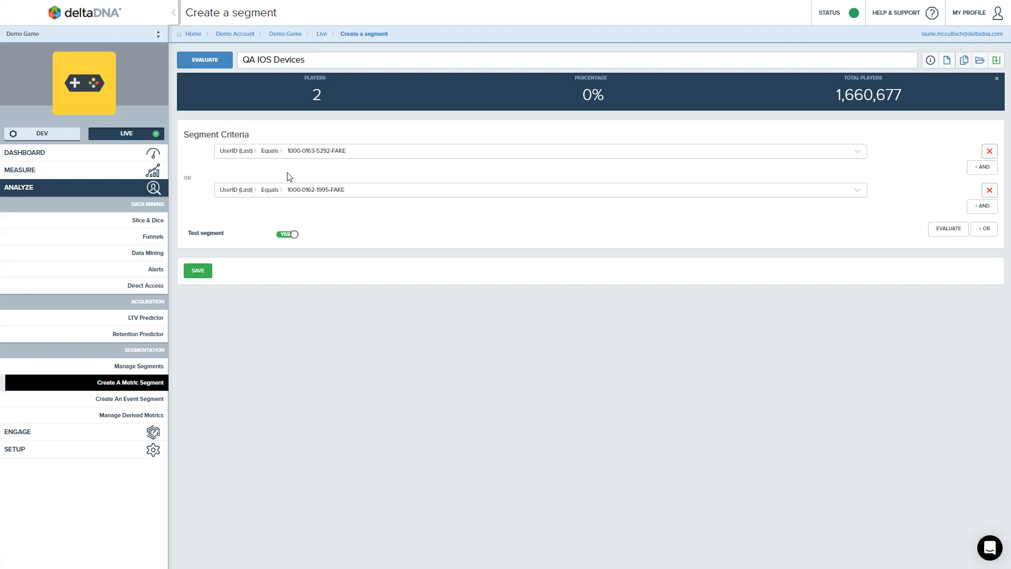
{"action": "mouse_move", "coordinate": [283, 148]}
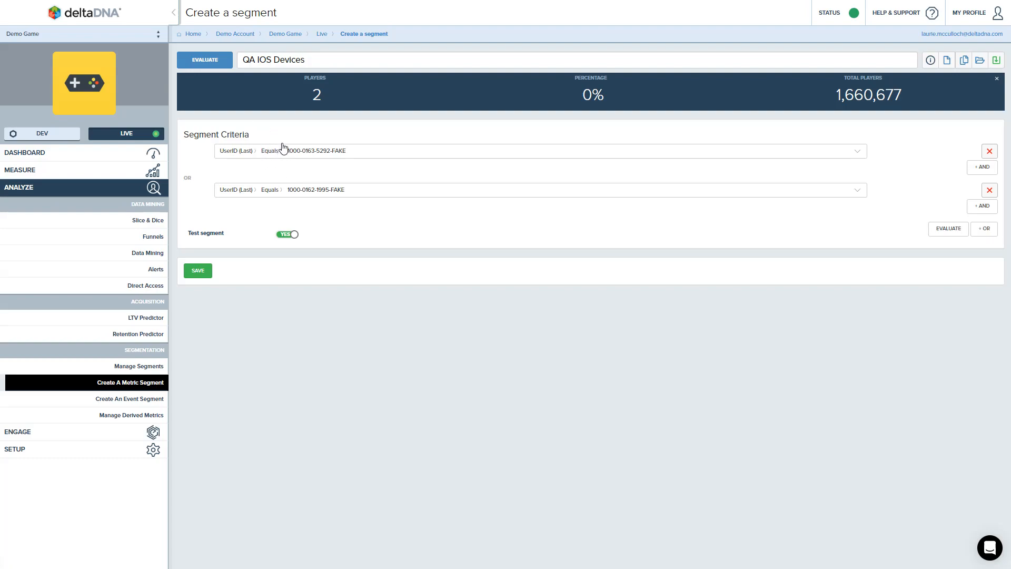
{"action": "mouse_move", "coordinate": [95, 191]}
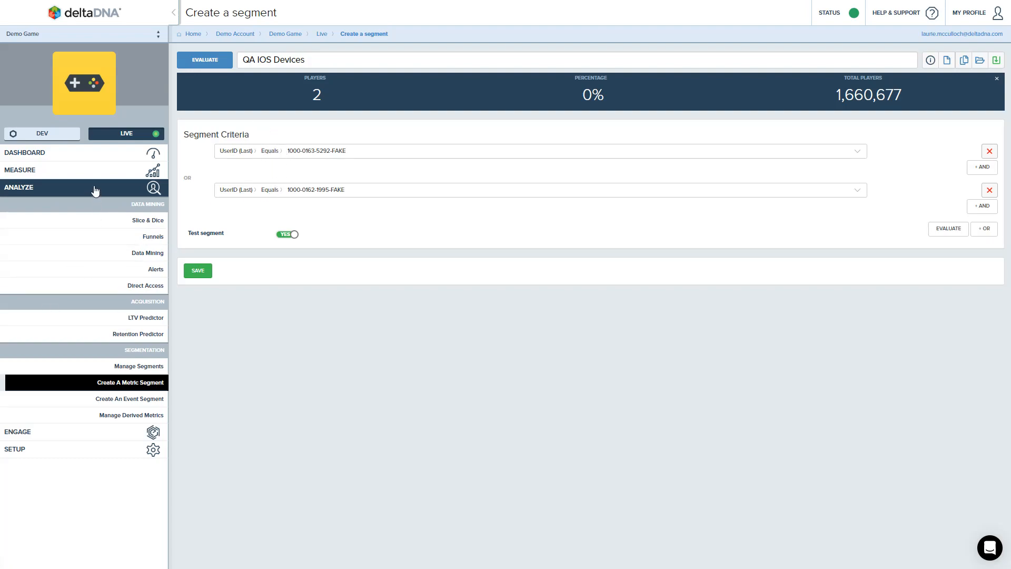
{"action": "left_click", "coordinate": [18, 205]}
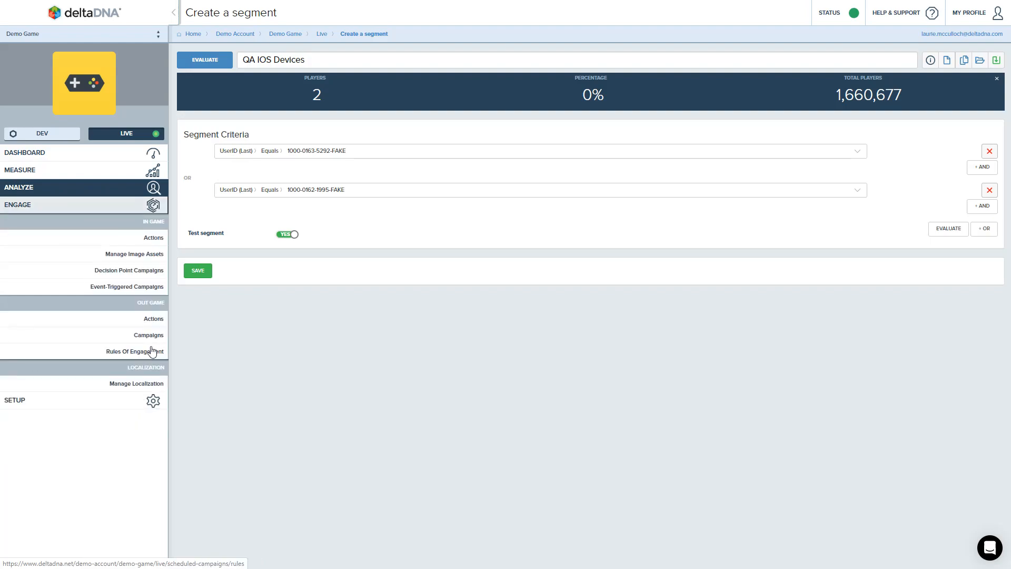
{"action": "mouse_move", "coordinate": [127, 289]}
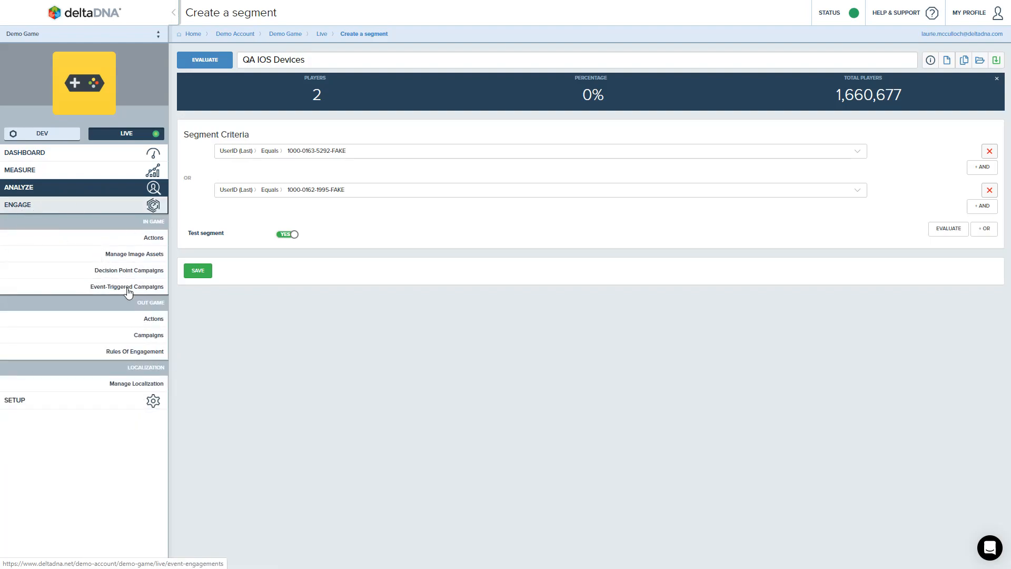
{"action": "left_click", "coordinate": [128, 286]}
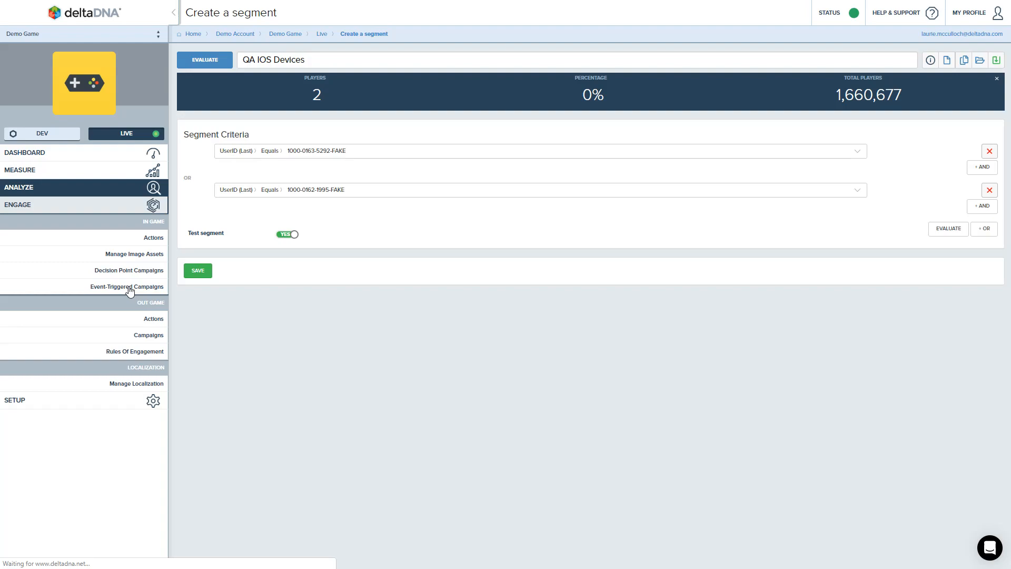
- Load the Manage Event-Triggered Campaigns list showing existing campaigns
{"action": "left_click", "coordinate": [127, 286]}
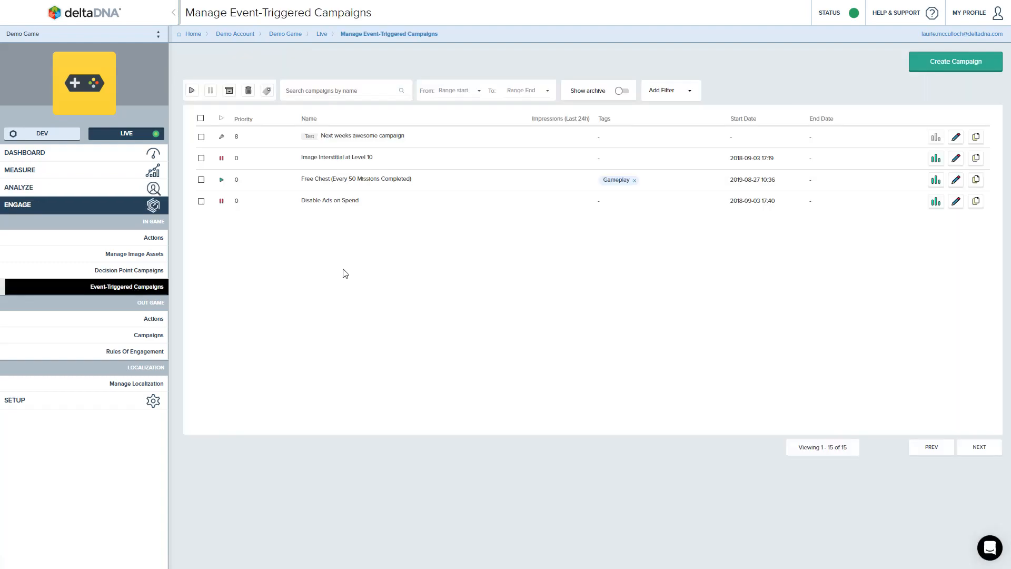
{"action": "mouse_move", "coordinate": [202, 255]}
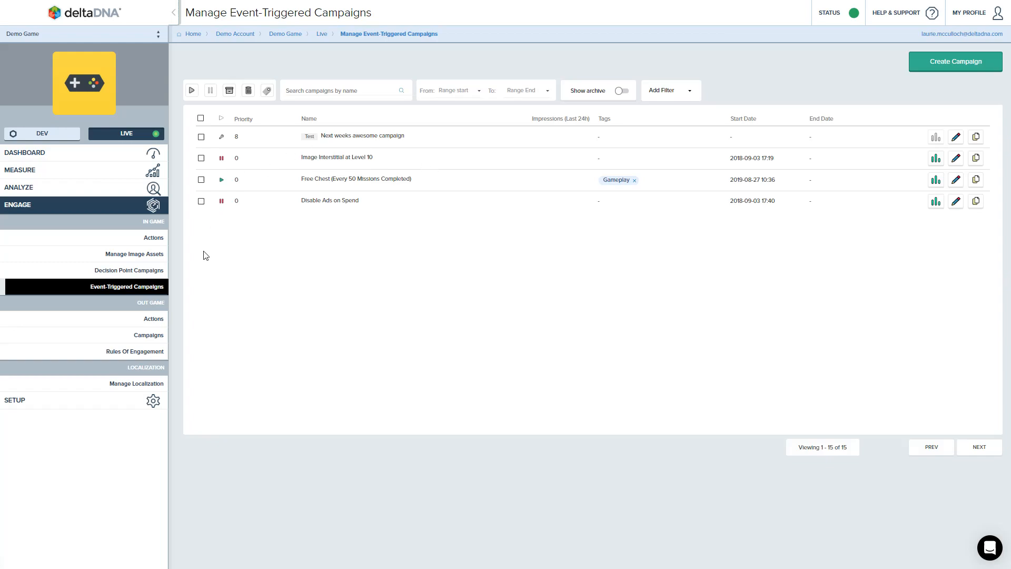
{"action": "mouse_move", "coordinate": [221, 166]}
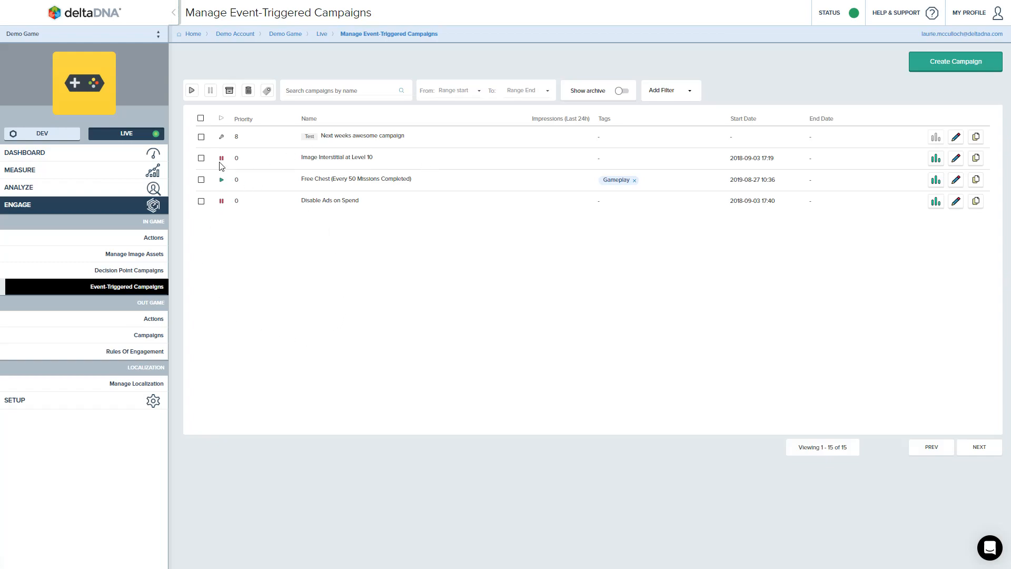
{"action": "mouse_move", "coordinate": [305, 156]}
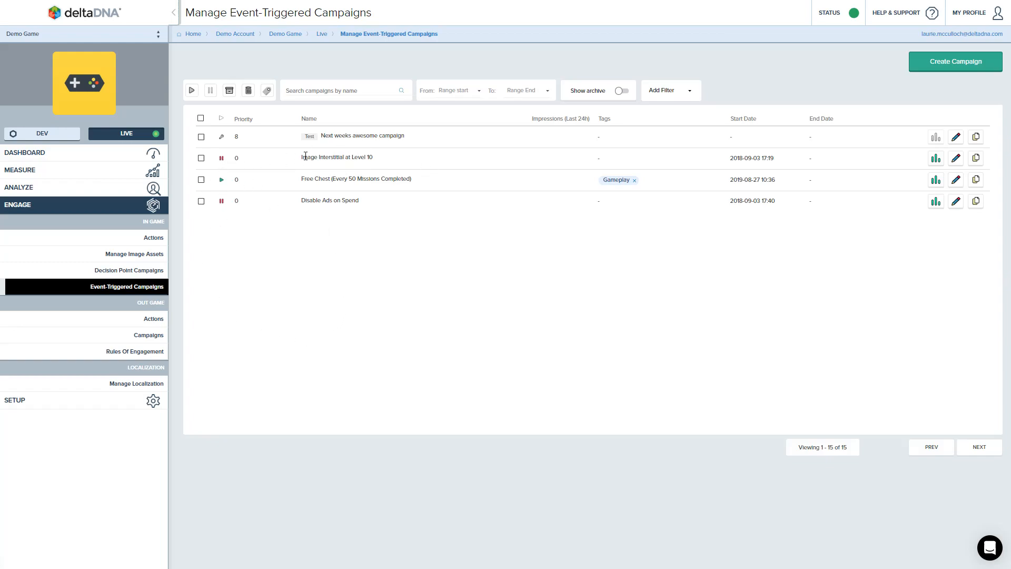
{"action": "mouse_move", "coordinate": [881, 172]}
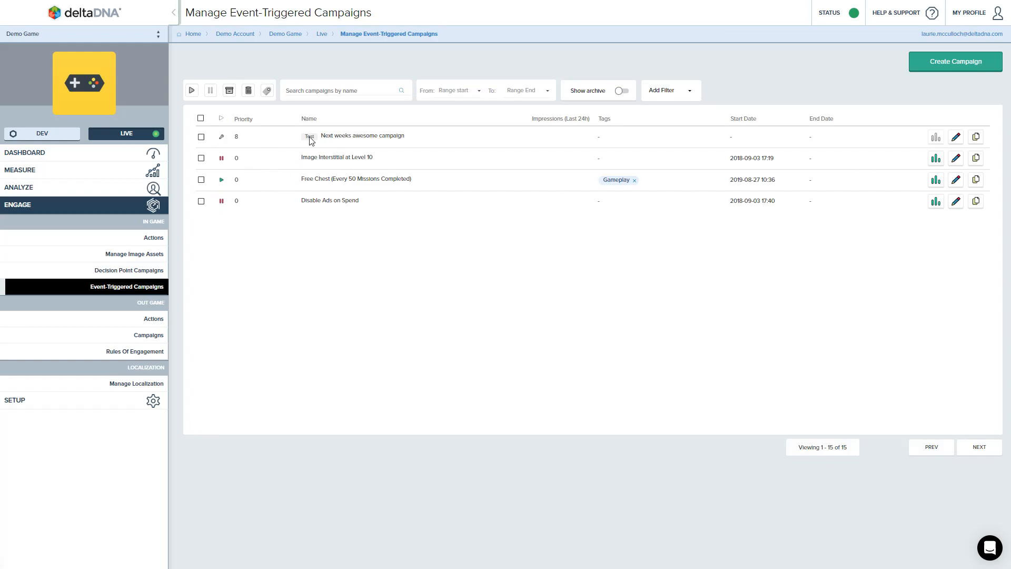
{"action": "mouse_move", "coordinate": [287, 141]}
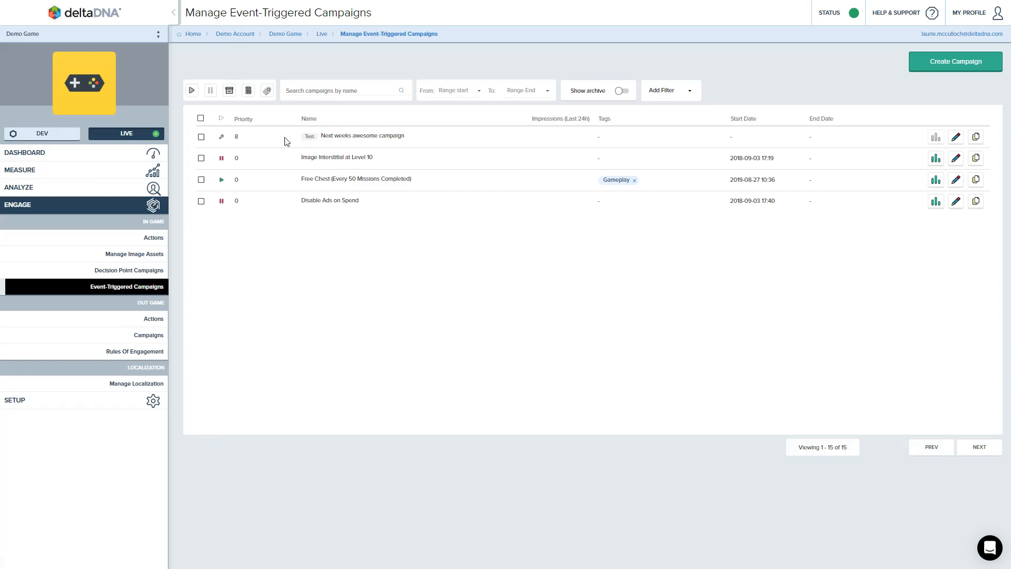
{"action": "mouse_move", "coordinate": [271, 234]}
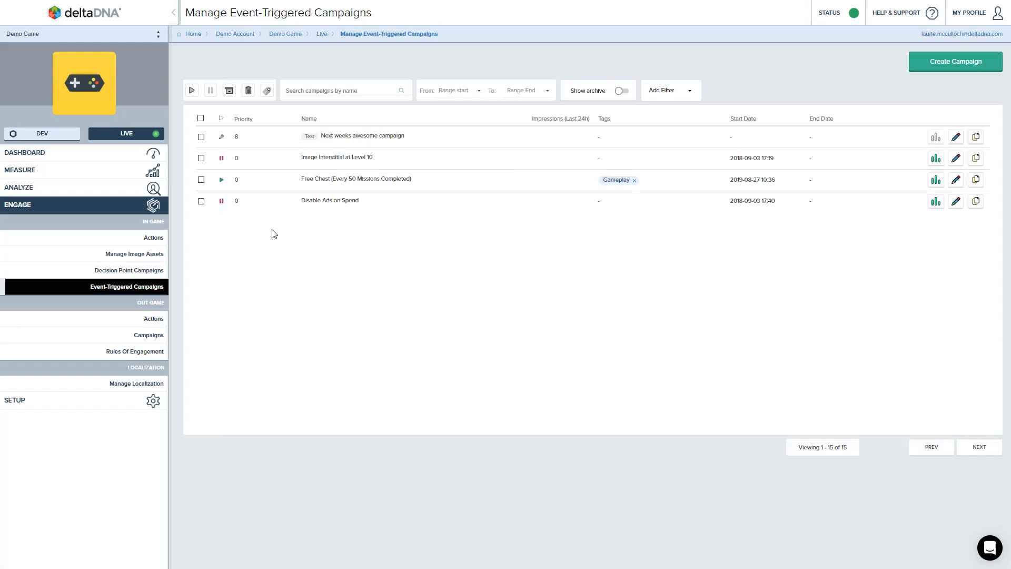
{"action": "mouse_move", "coordinate": [228, 139]}
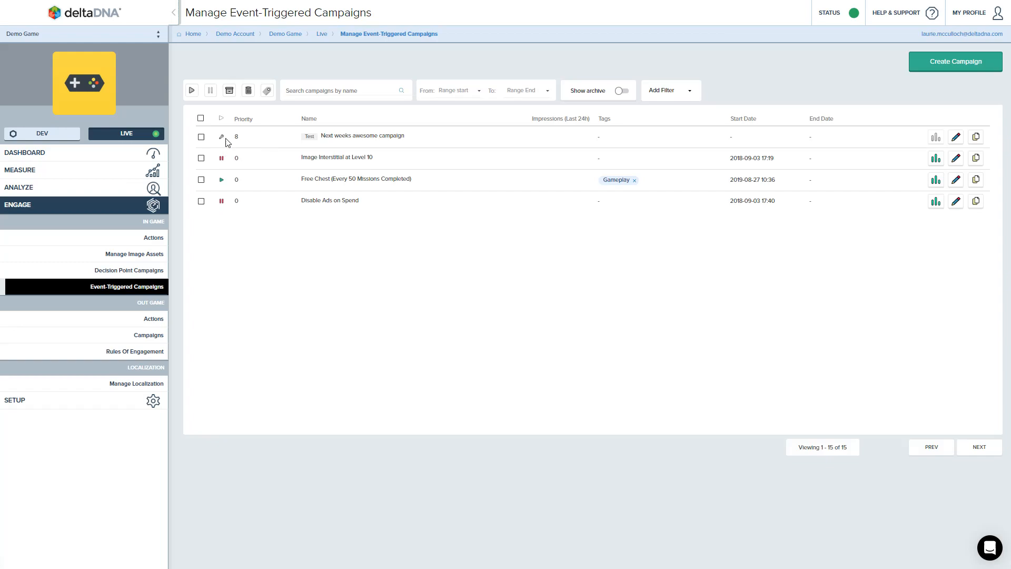
{"action": "mouse_move", "coordinate": [324, 137]}
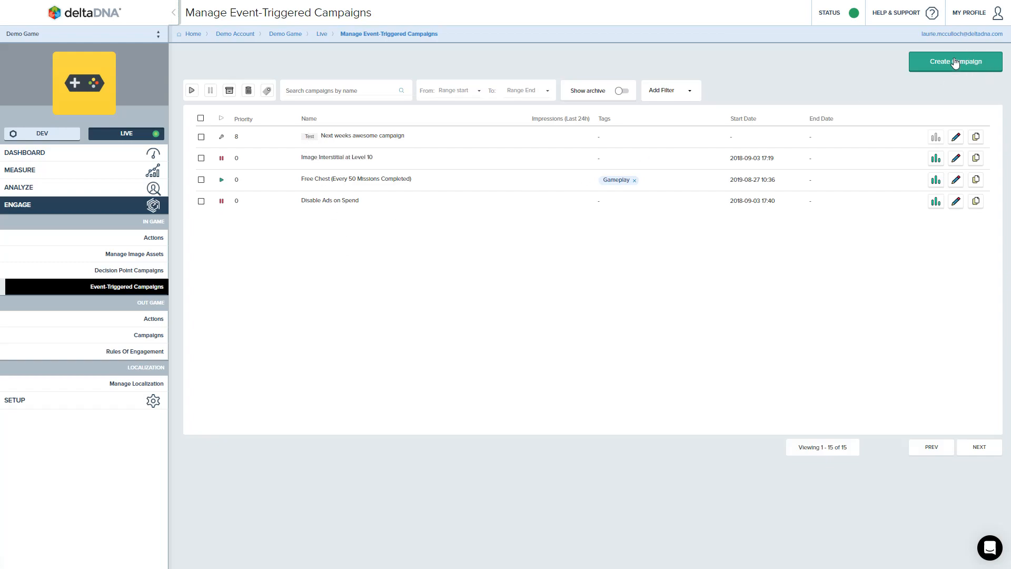
- Create a campaign named 'Mission 3 too difficult' with priority 10
{"action": "left_click", "coordinate": [955, 61]}
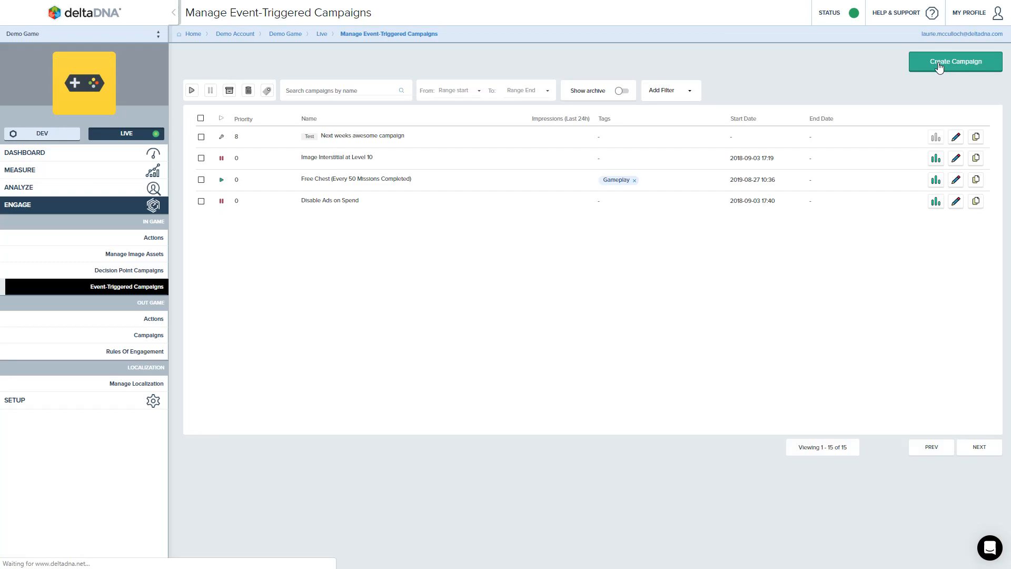
{"action": "left_click", "coordinate": [956, 61]}
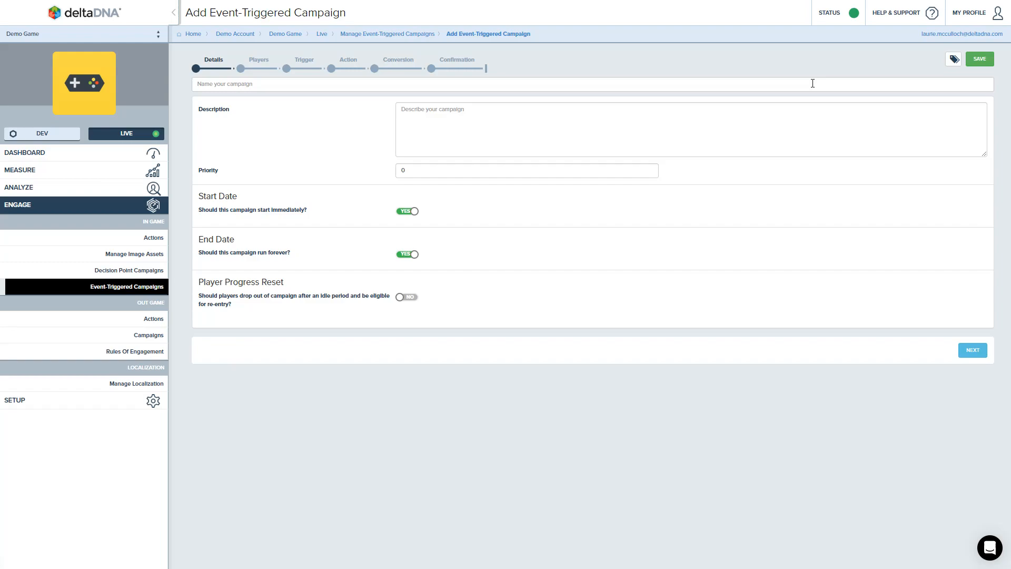
{"action": "mouse_move", "coordinate": [457, 102]}
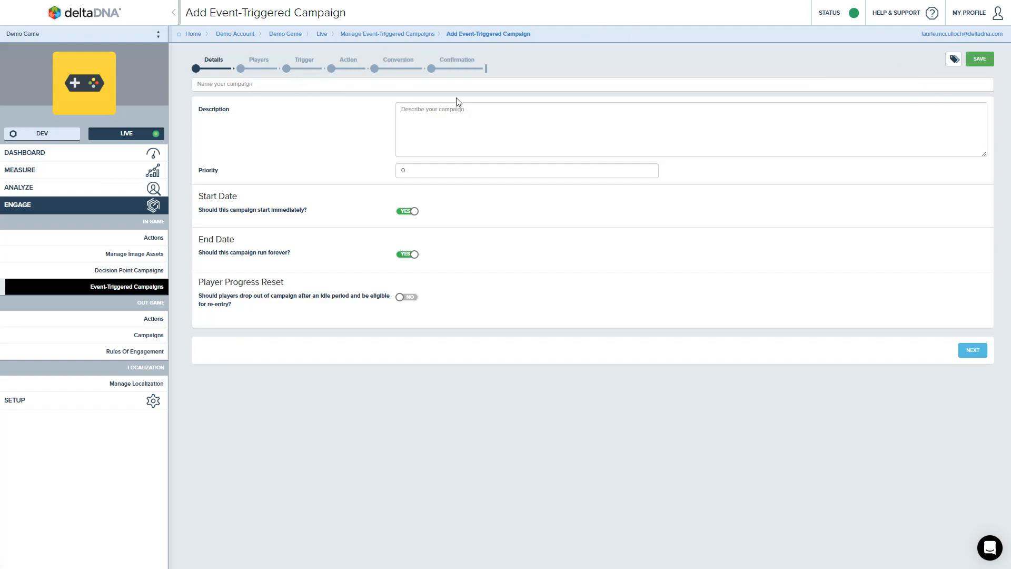
{"action": "left_click", "coordinate": [592, 84]}
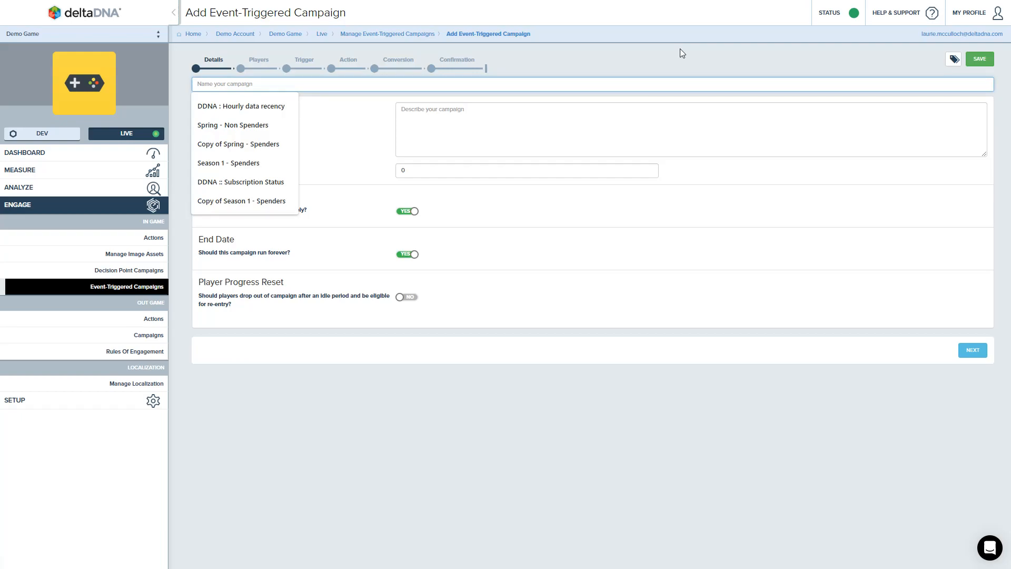
{"action": "type", "text": "Mission 3 too difficult"}
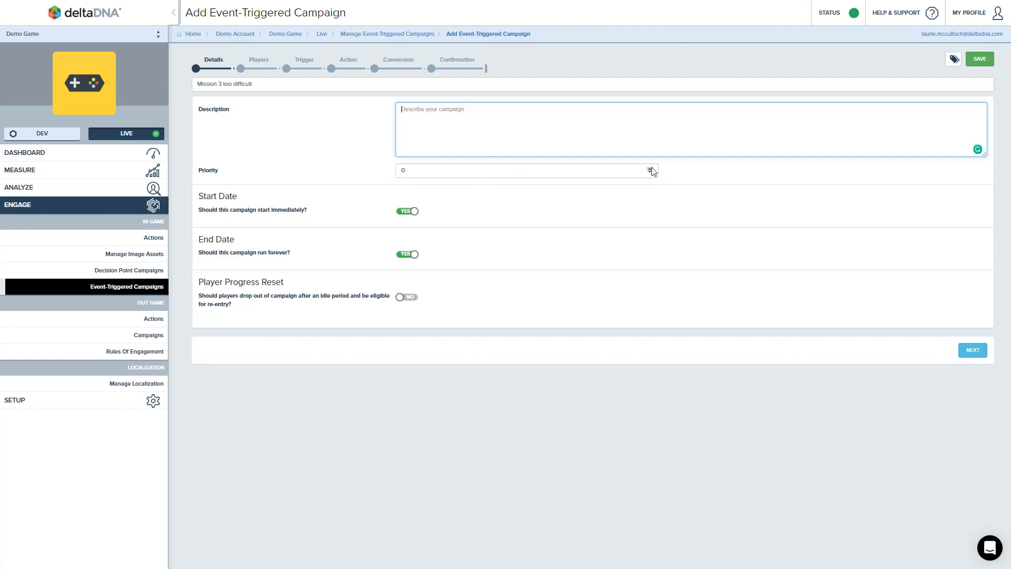
{"action": "type", "text": "9"}
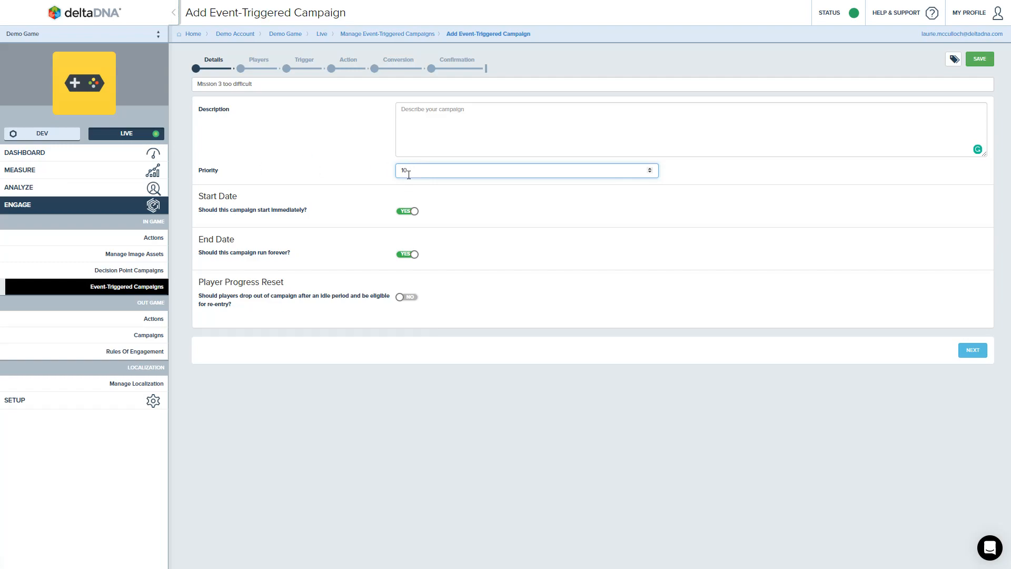
{"action": "mouse_move", "coordinate": [280, 138]}
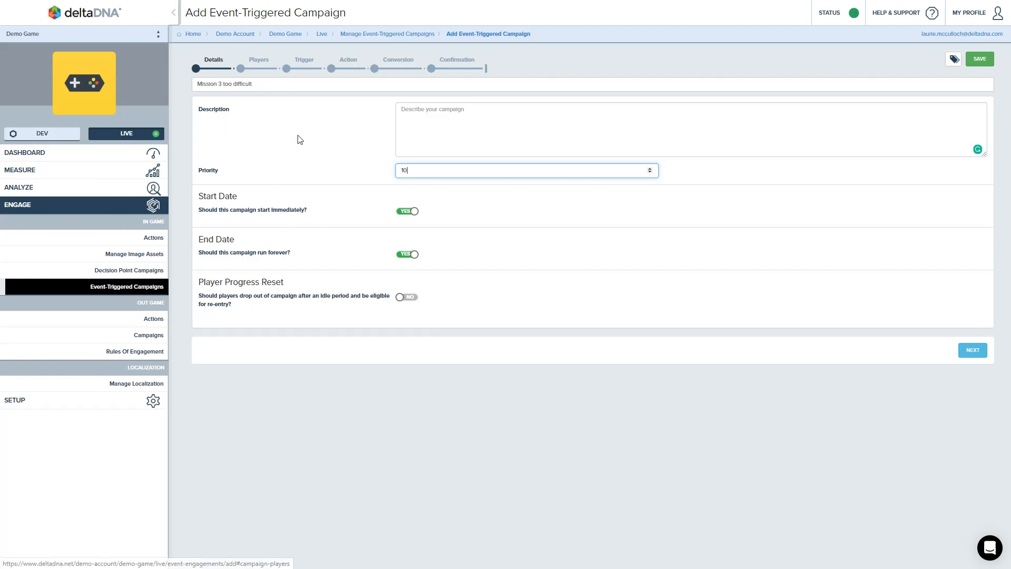
{"action": "mouse_move", "coordinate": [282, 231]}
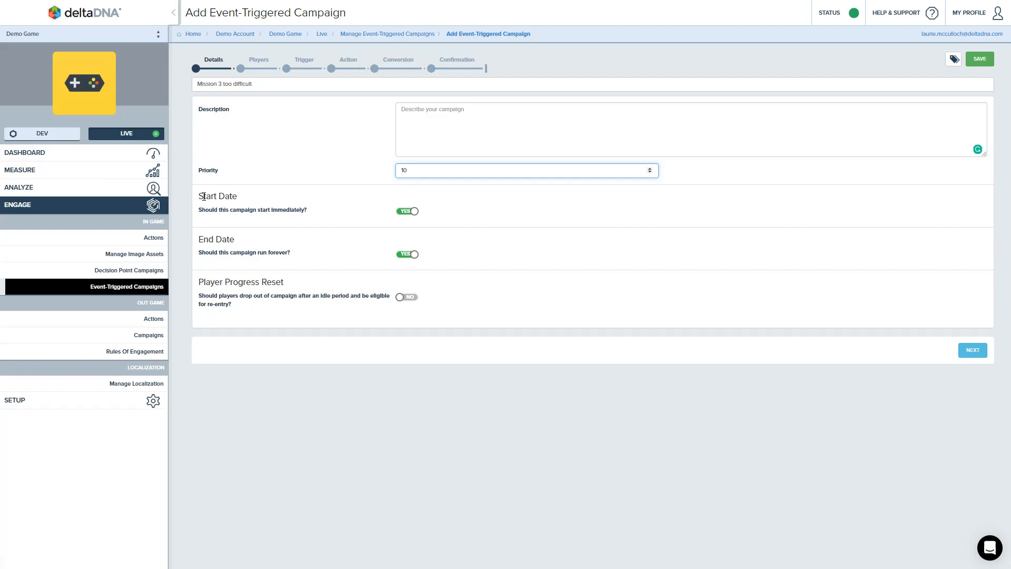
{"action": "mouse_move", "coordinate": [224, 195]}
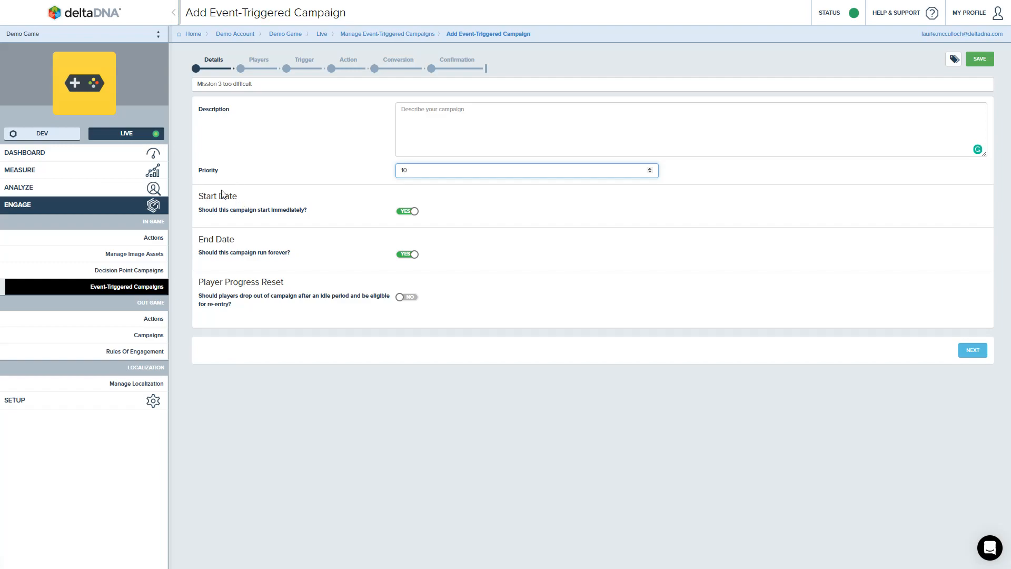
{"action": "left_click", "coordinate": [526, 170]}
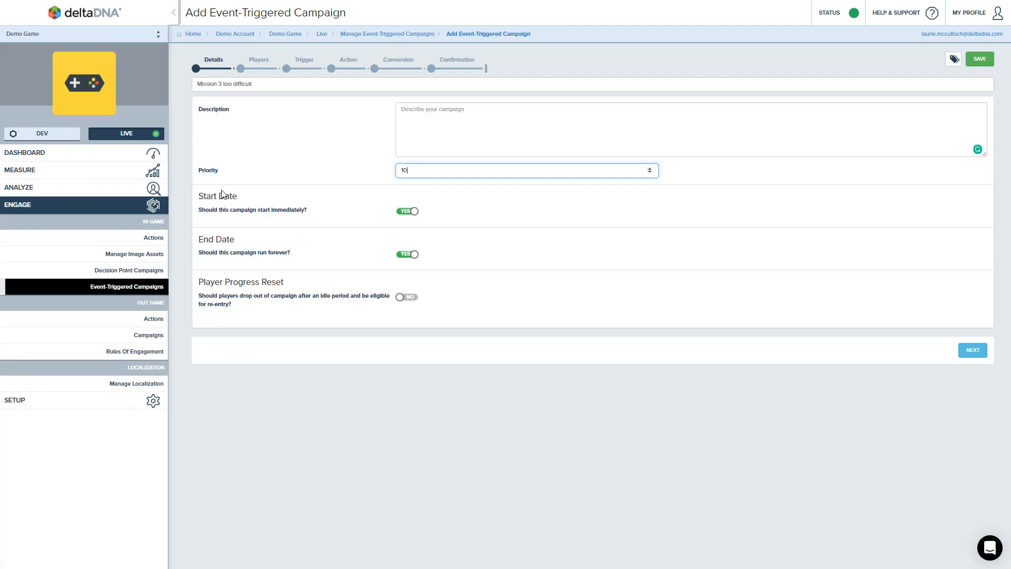
{"action": "mouse_move", "coordinate": [228, 200]}
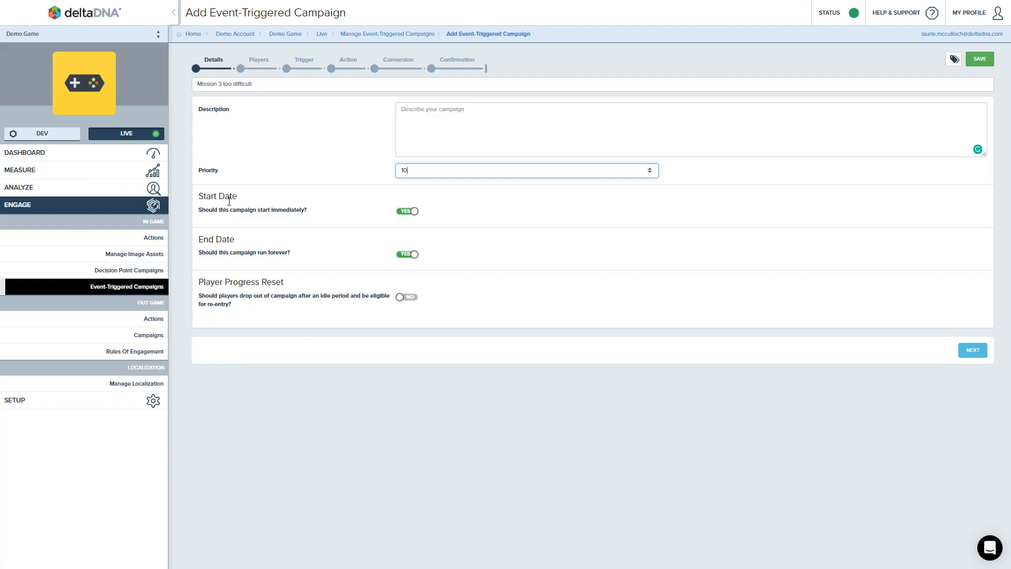
{"action": "mouse_move", "coordinate": [224, 213]}
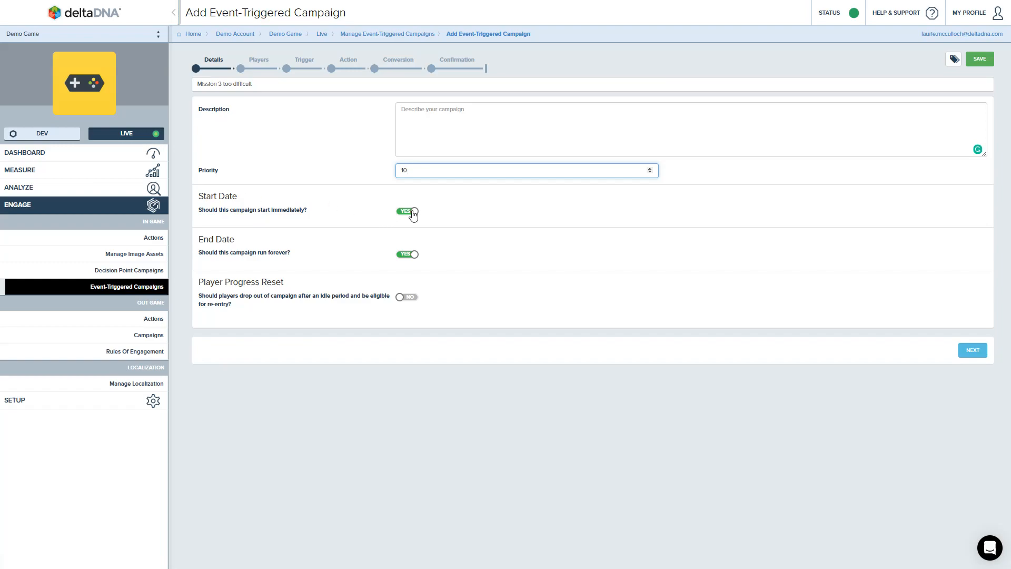
{"action": "mouse_move", "coordinate": [182, 248]}
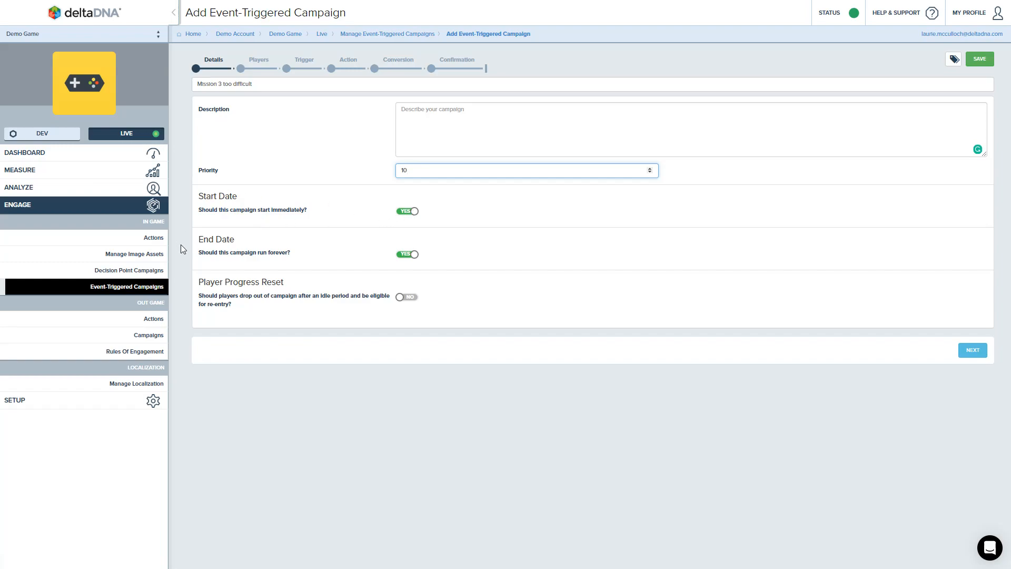
{"action": "mouse_move", "coordinate": [243, 159]}
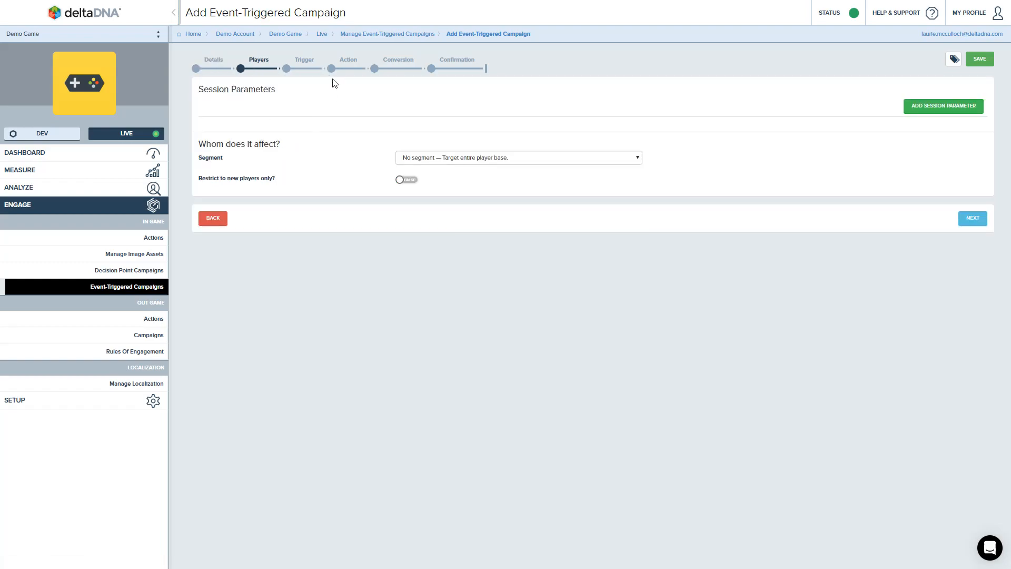
- Review the Players step segment choice, keeping the entire player base targeted
{"action": "left_click", "coordinate": [519, 157]}
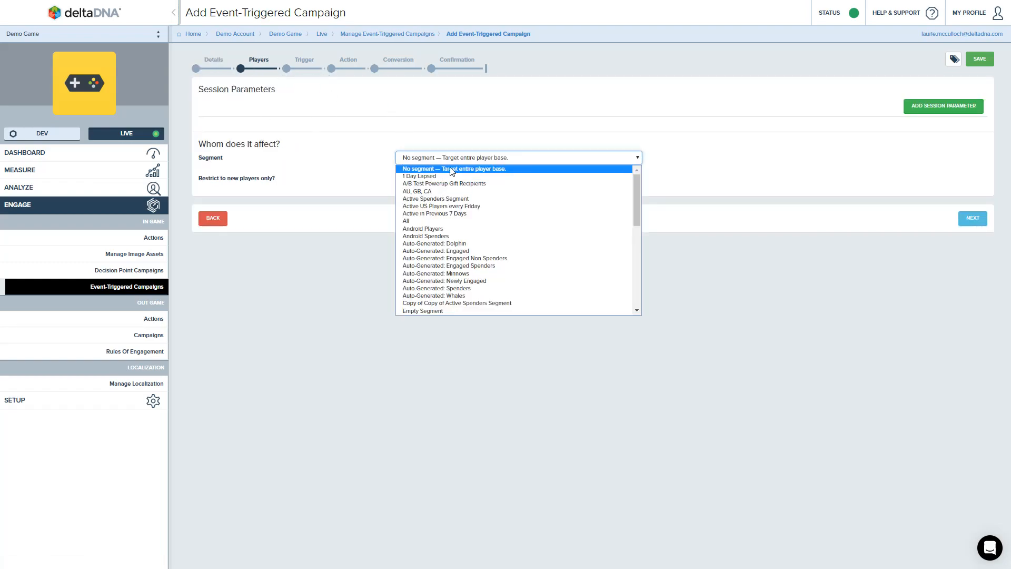
{"action": "mouse_move", "coordinate": [439, 176]}
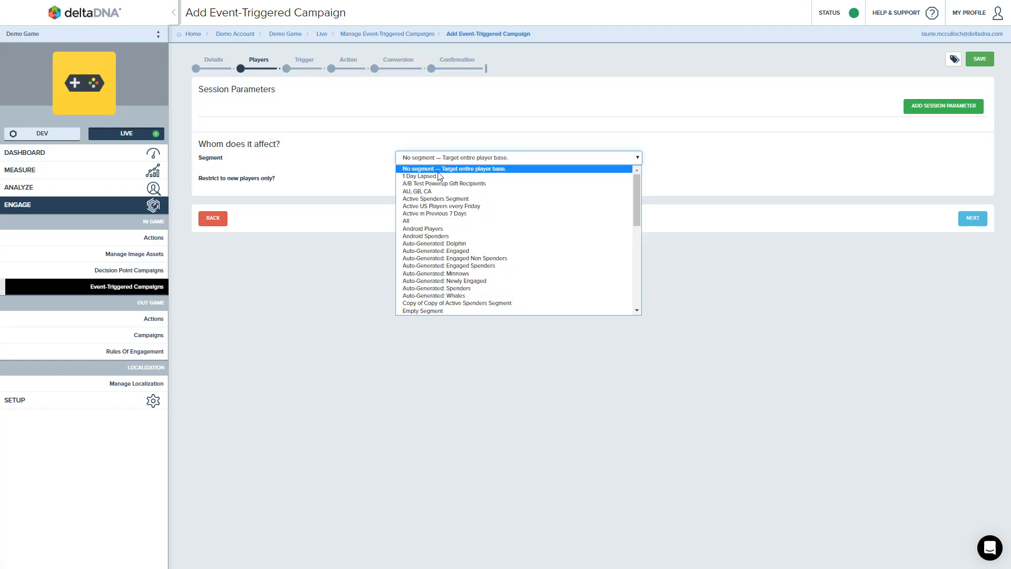
{"action": "mouse_move", "coordinate": [387, 136]}
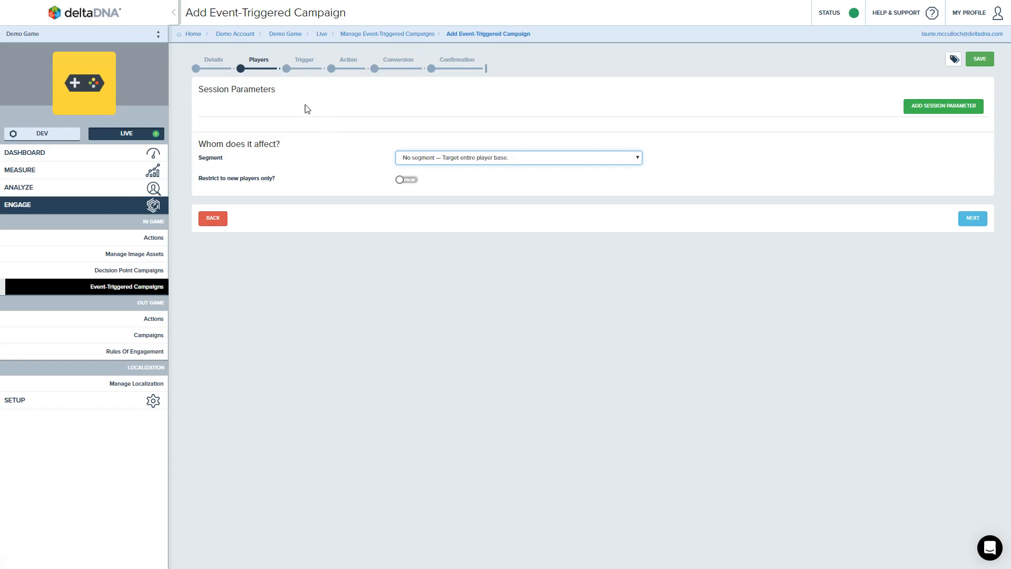
{"action": "mouse_move", "coordinate": [285, 76]}
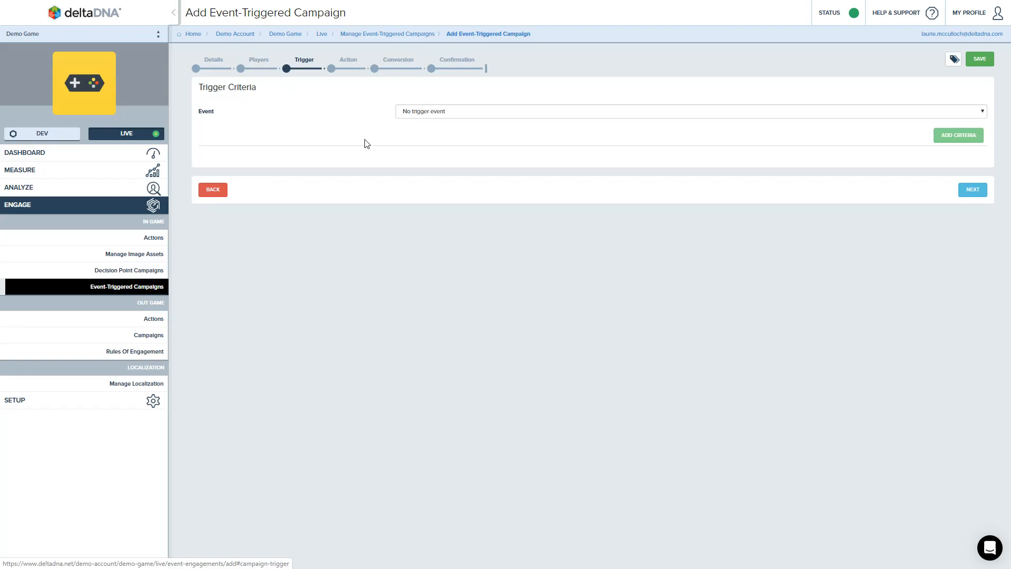
- Set the trigger to missionFailed with missionID equals 3 and proceed to the Action step
{"action": "left_click", "coordinate": [689, 111]}
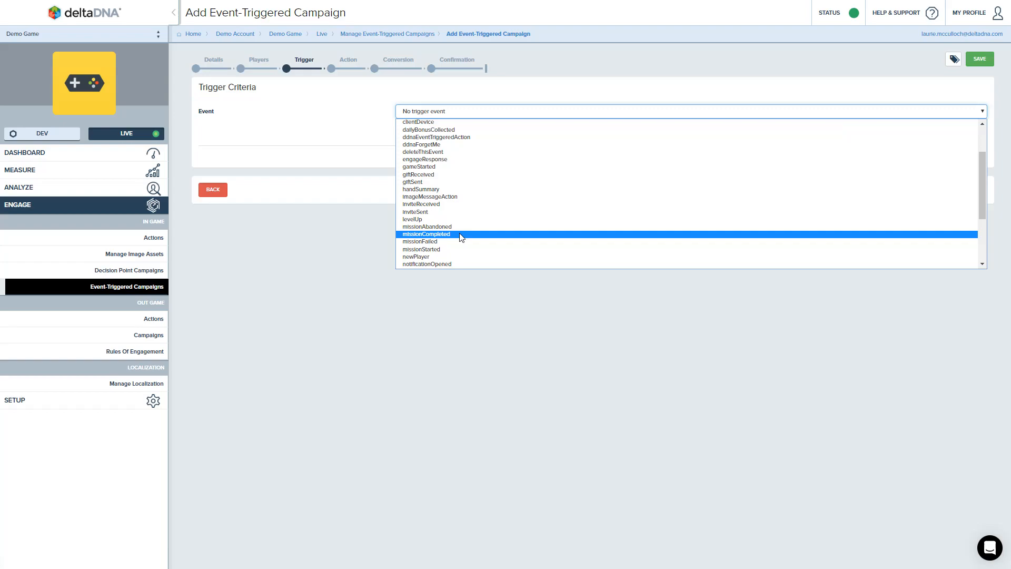
{"action": "left_click", "coordinate": [425, 234]}
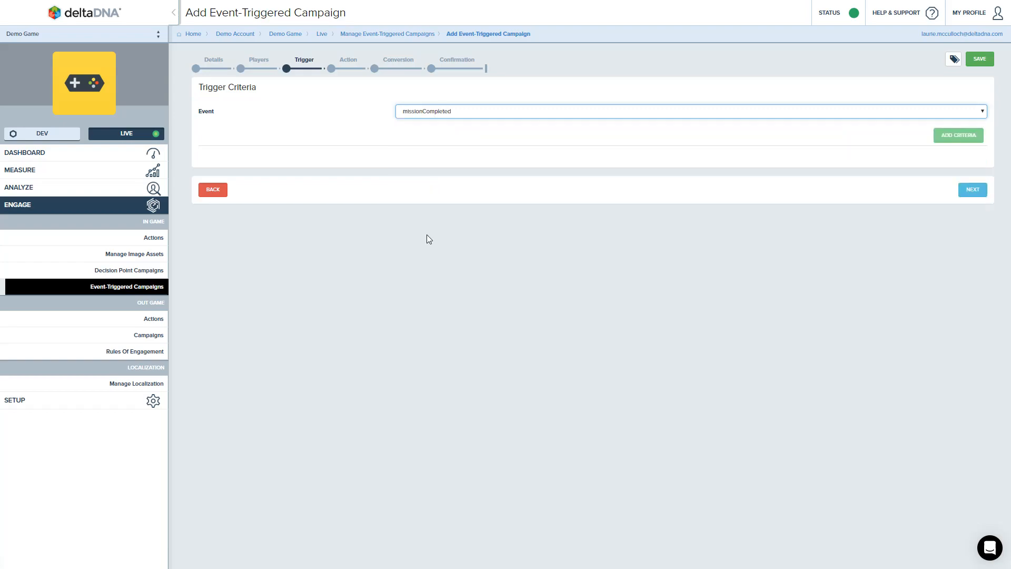
{"action": "left_click", "coordinate": [690, 110]}
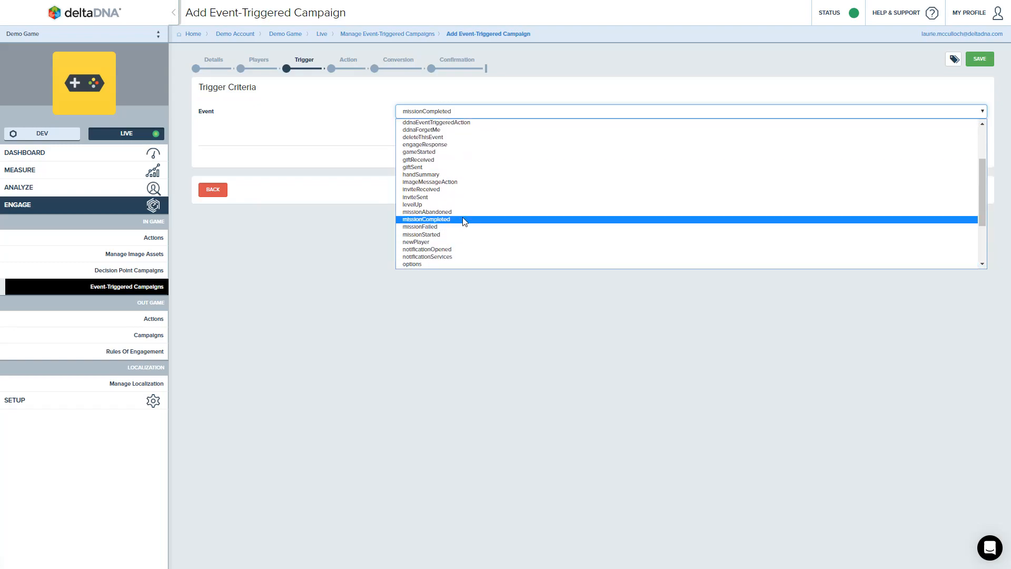
{"action": "left_click", "coordinate": [420, 226]}
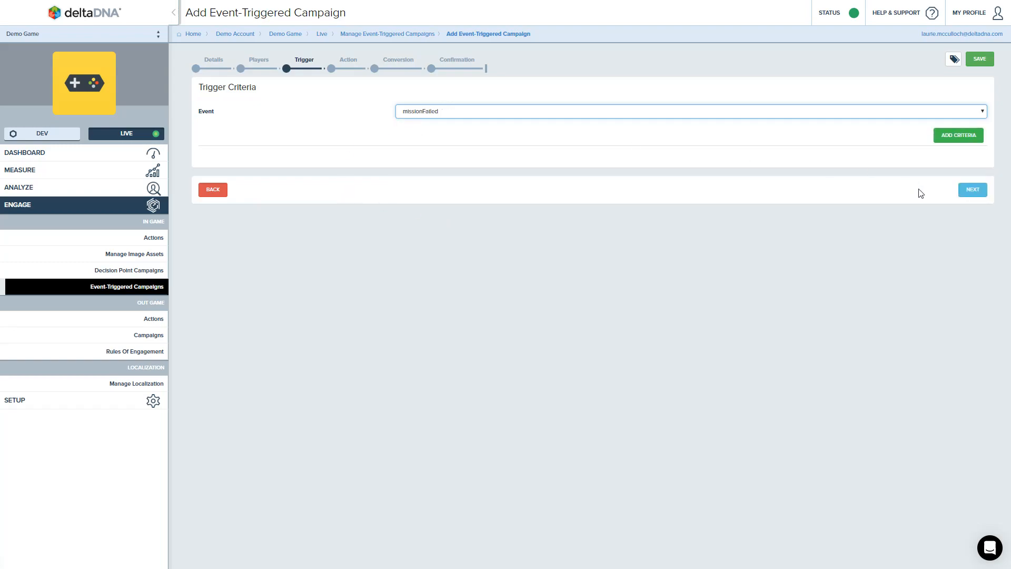
{"action": "left_click", "coordinate": [958, 134]}
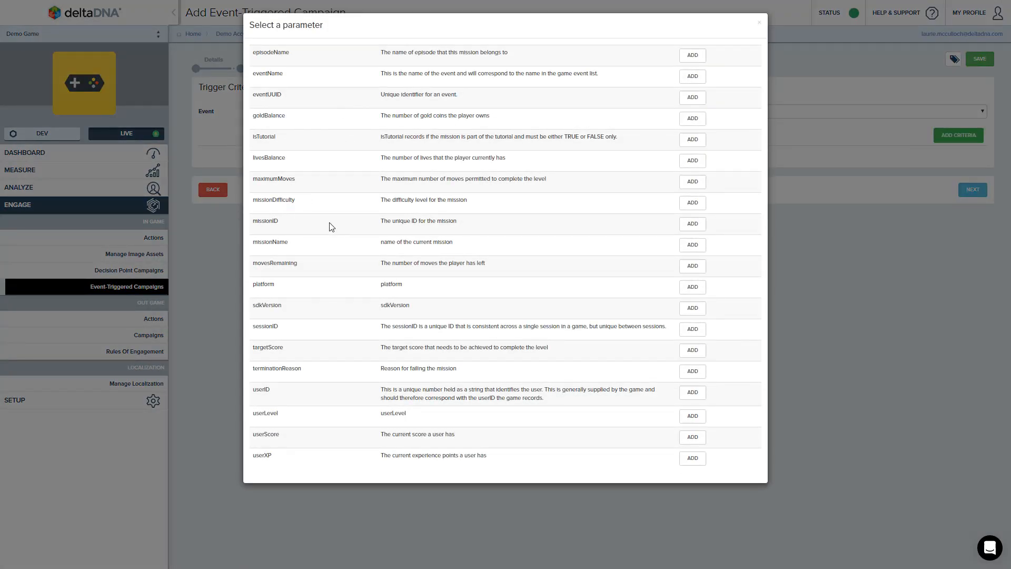
{"action": "left_click", "coordinate": [691, 224]}
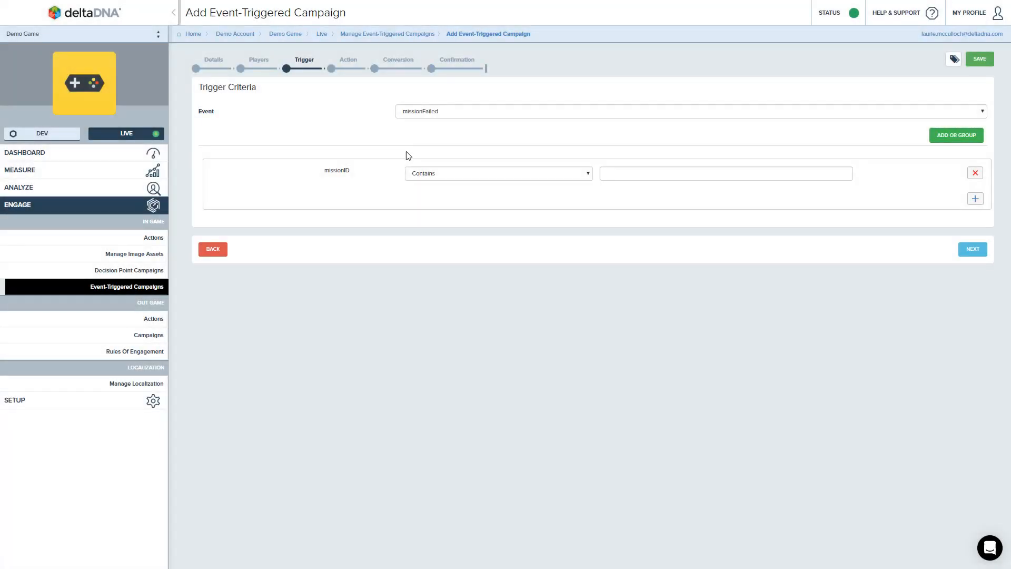
{"action": "left_click", "coordinate": [497, 172]}
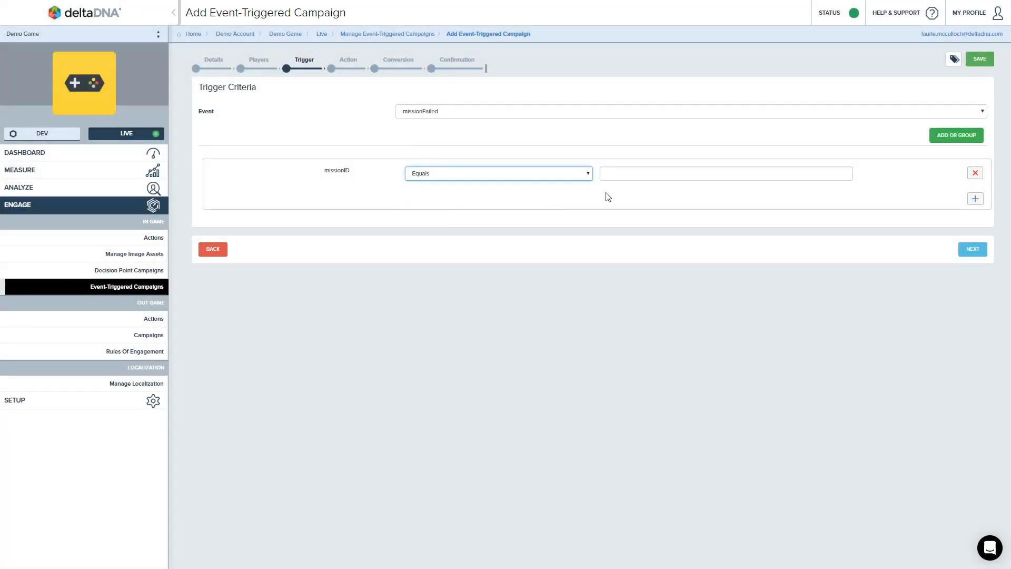
{"action": "type", "text": "3"}
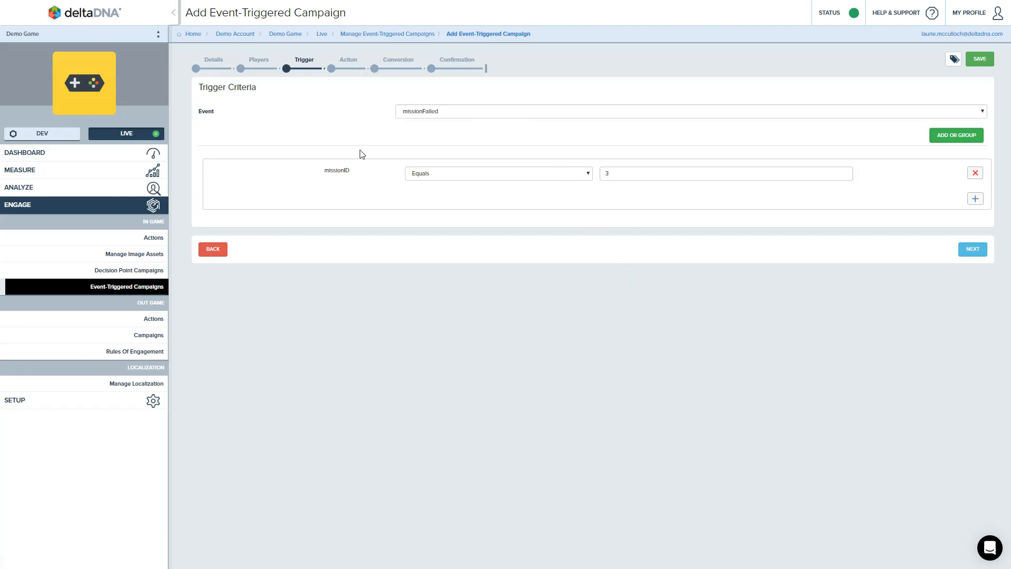
{"action": "mouse_move", "coordinate": [699, 111]}
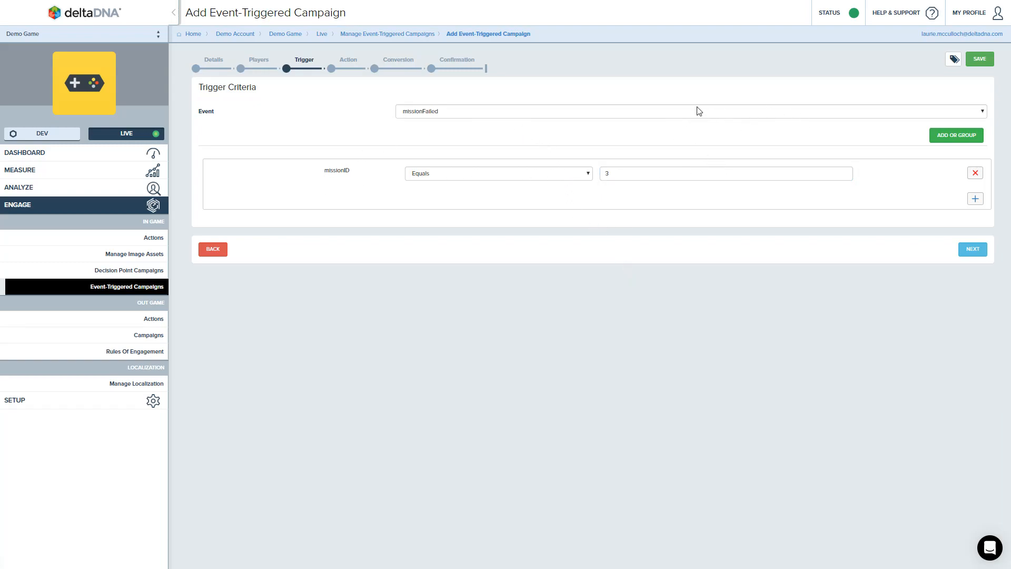
{"action": "left_click", "coordinate": [972, 249]}
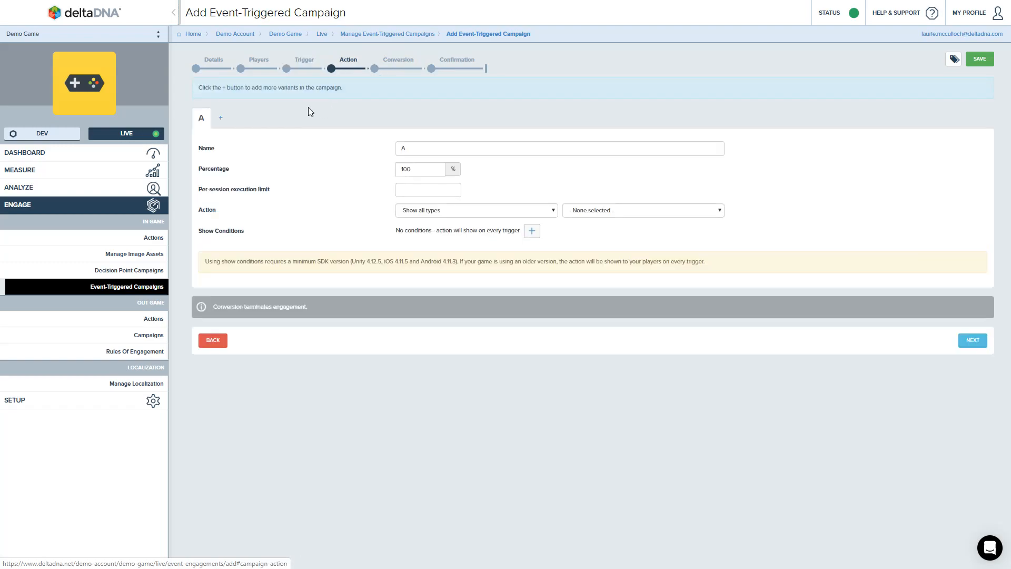
- Choose the 200 Gems Gift as variant A's action
{"action": "left_click", "coordinate": [642, 211]}
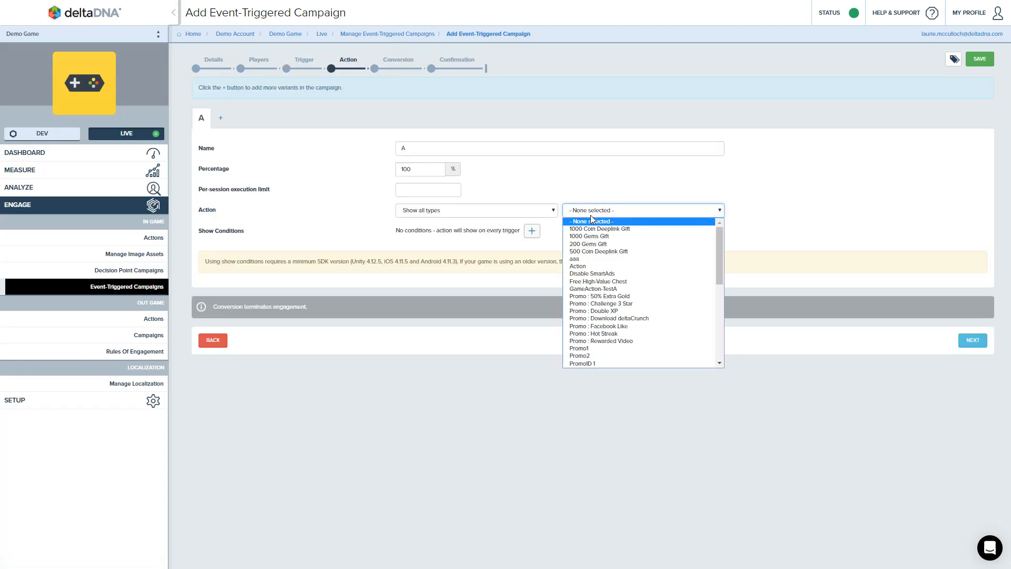
{"action": "left_click", "coordinate": [588, 243]}
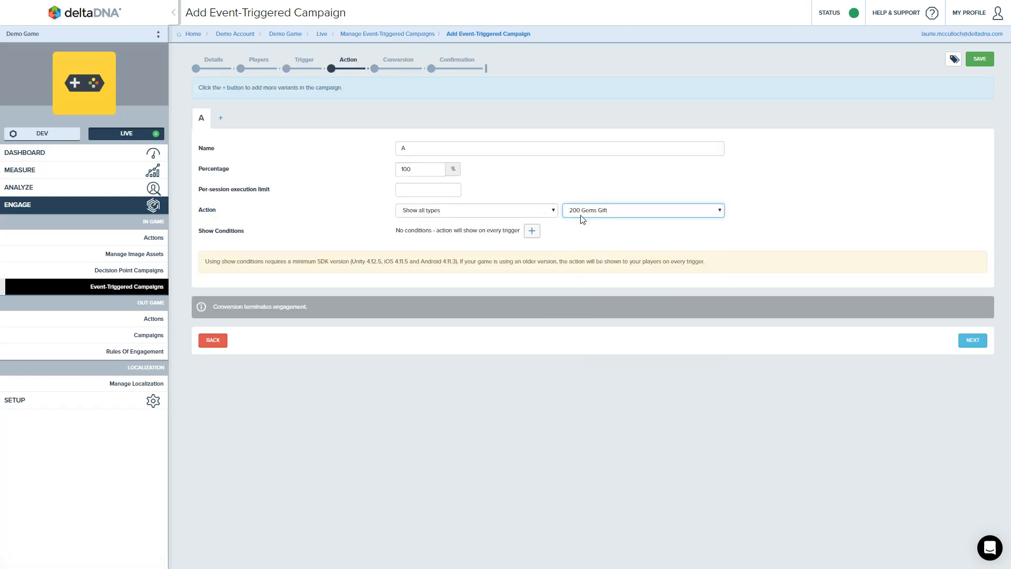
{"action": "mouse_move", "coordinate": [616, 171]}
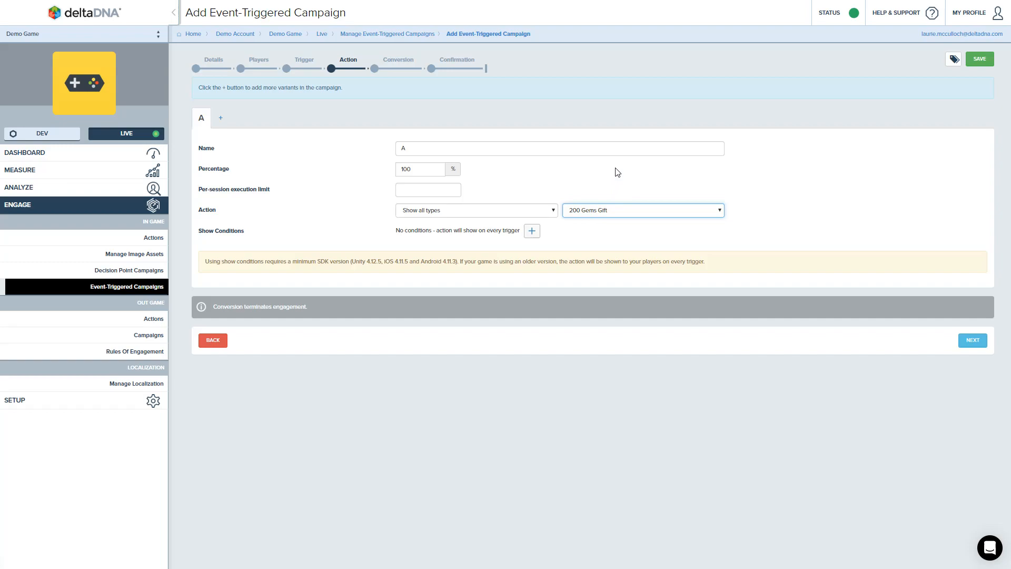
{"action": "mouse_move", "coordinate": [649, 167]}
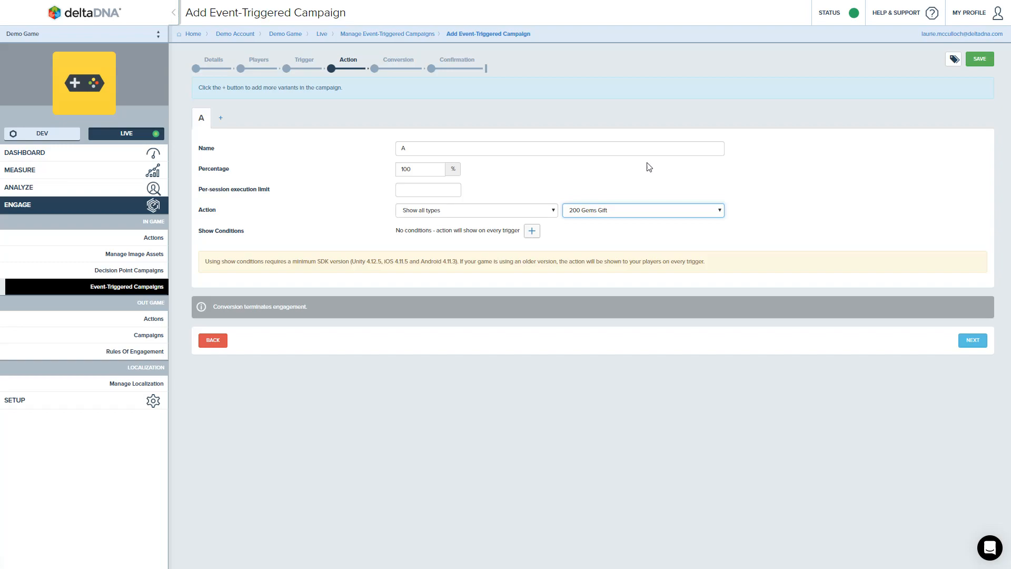
{"action": "mouse_move", "coordinate": [374, 70]}
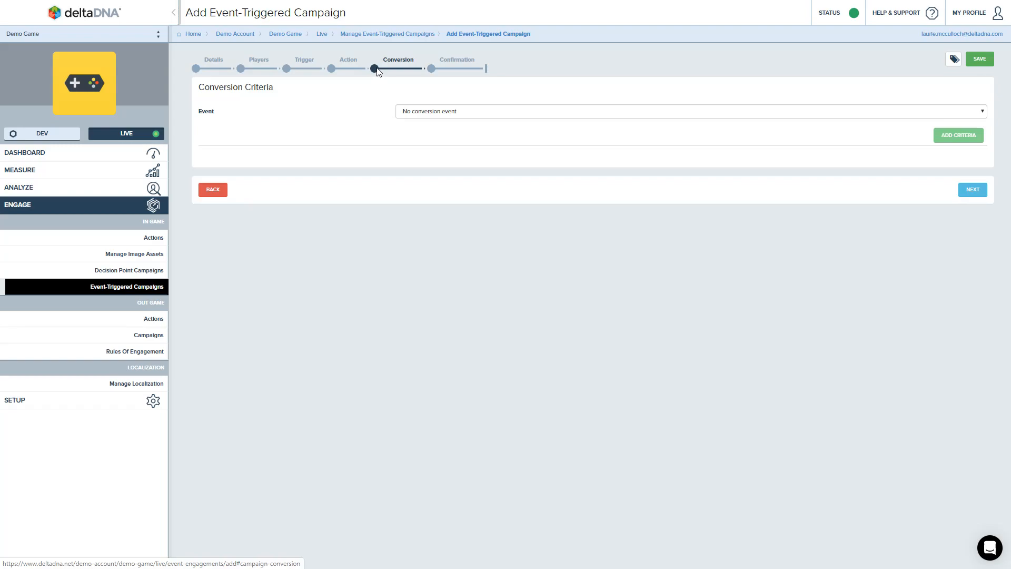
{"action": "mouse_move", "coordinate": [448, 116]}
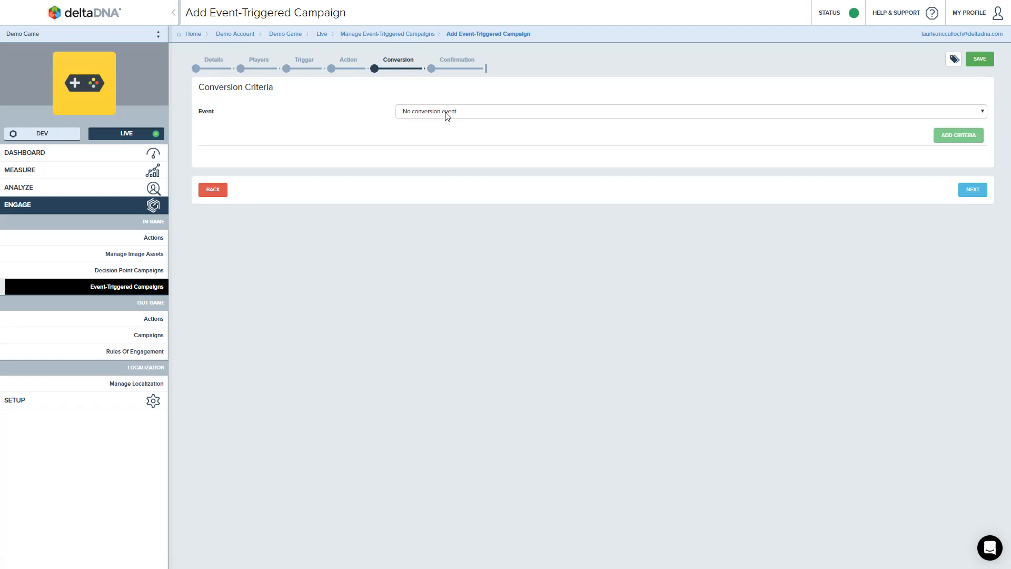
- Set conversion to missionCompleted with missionID equals 3
{"action": "left_click", "coordinate": [689, 111]}
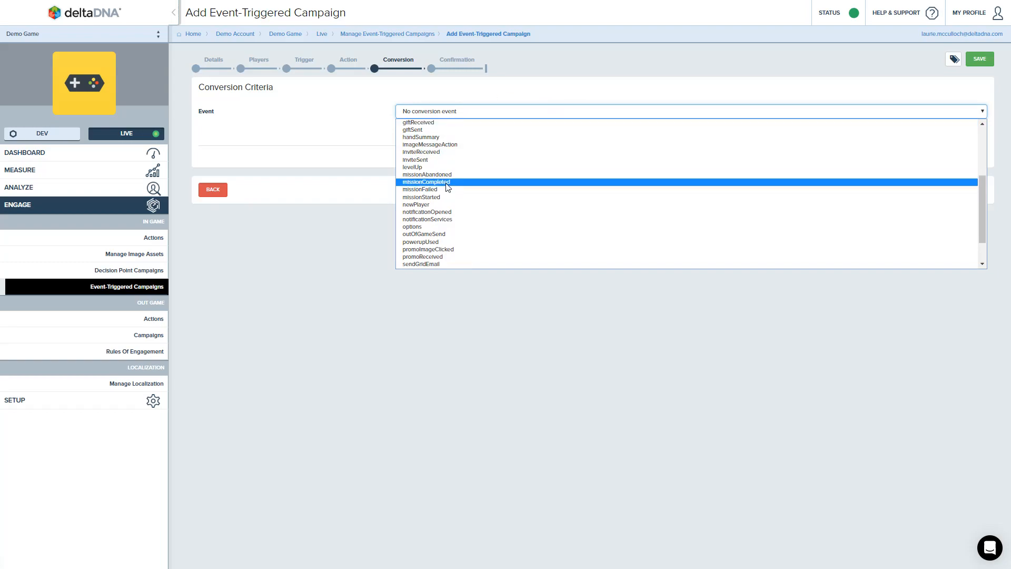
{"action": "left_click", "coordinate": [426, 183]}
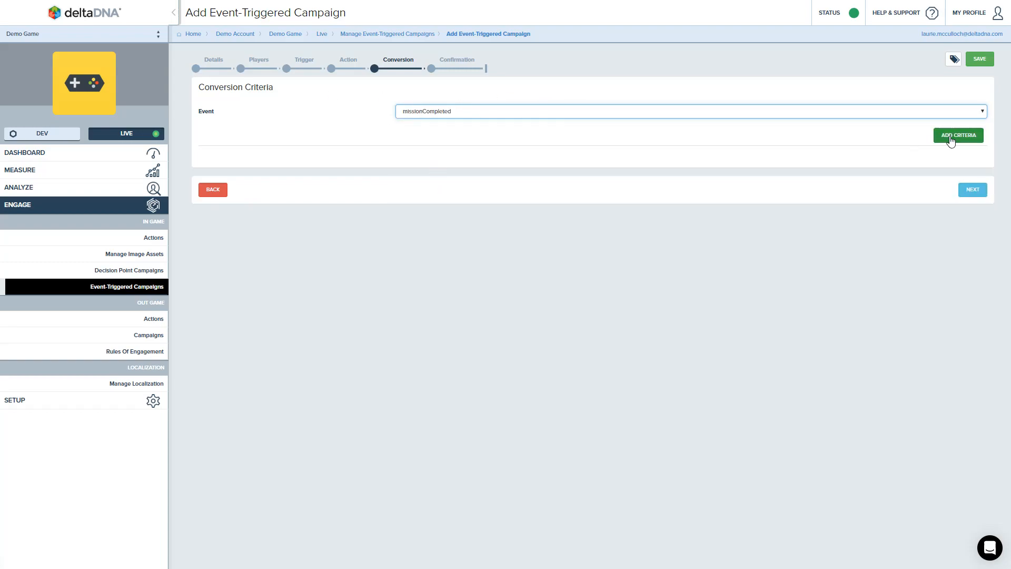
{"action": "left_click", "coordinate": [958, 136]}
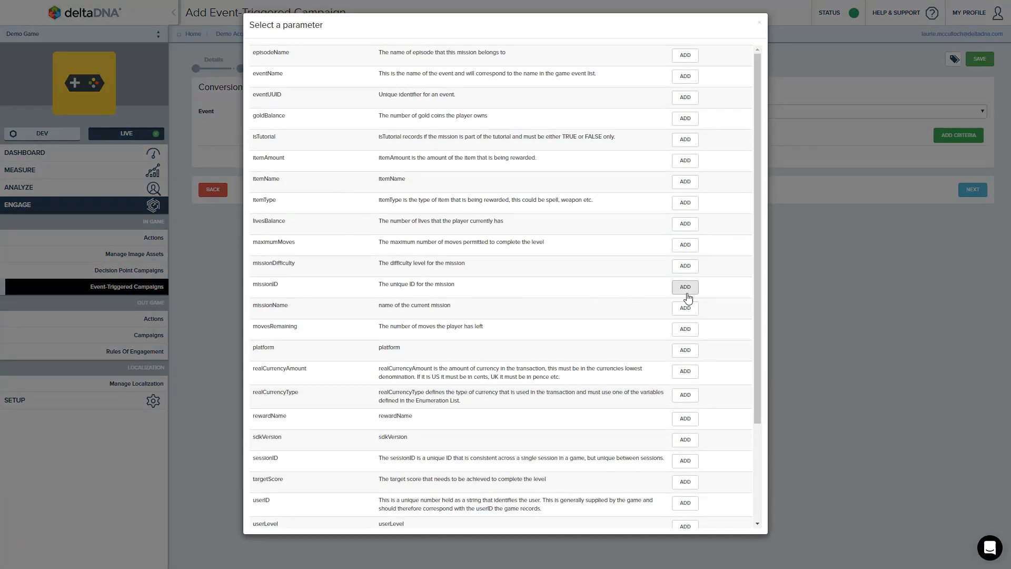
{"action": "left_click", "coordinate": [685, 286]}
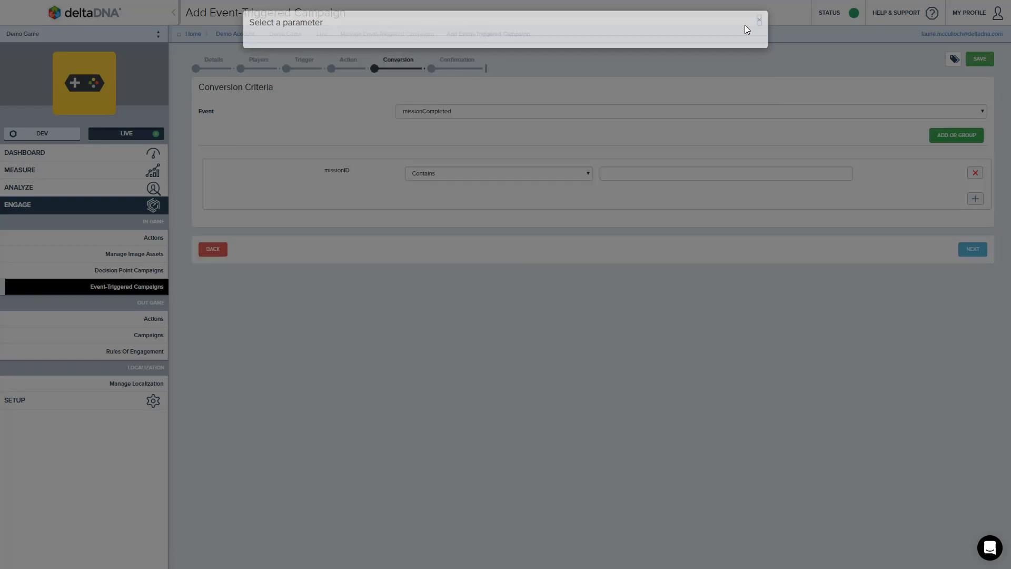
{"action": "left_click", "coordinate": [496, 173]}
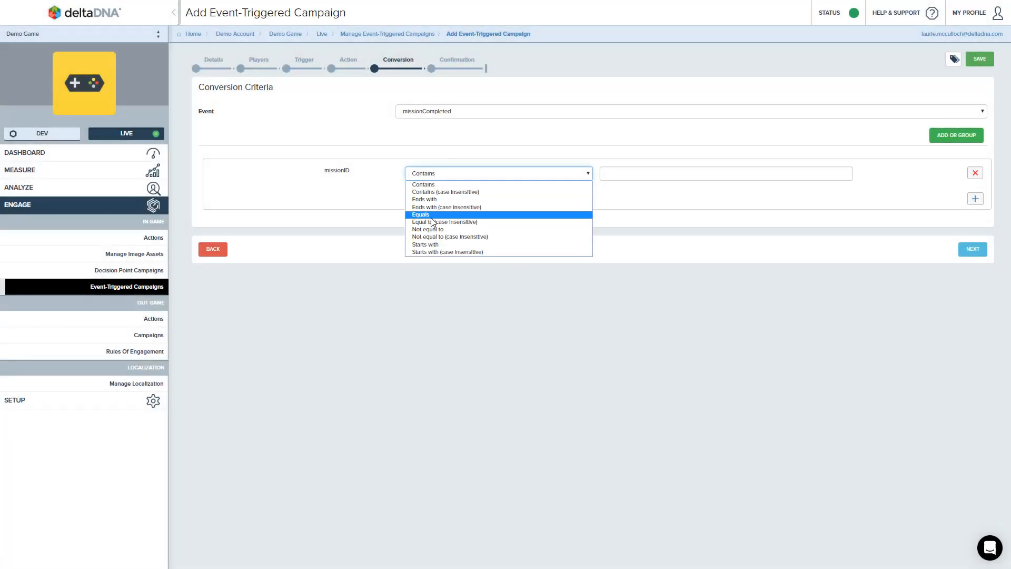
{"action": "left_click", "coordinate": [420, 214]}
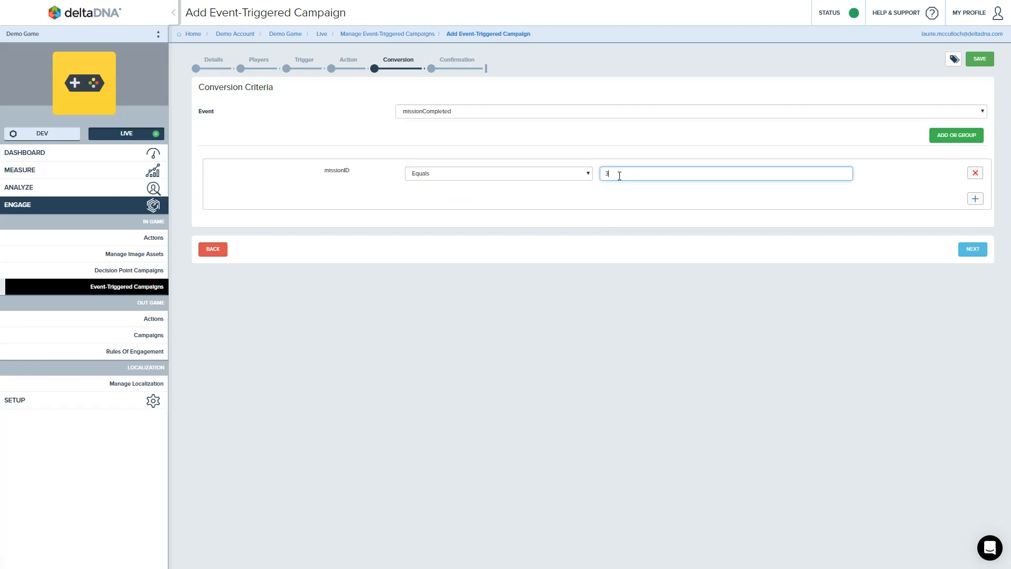
{"action": "left_click", "coordinate": [562, 278]}
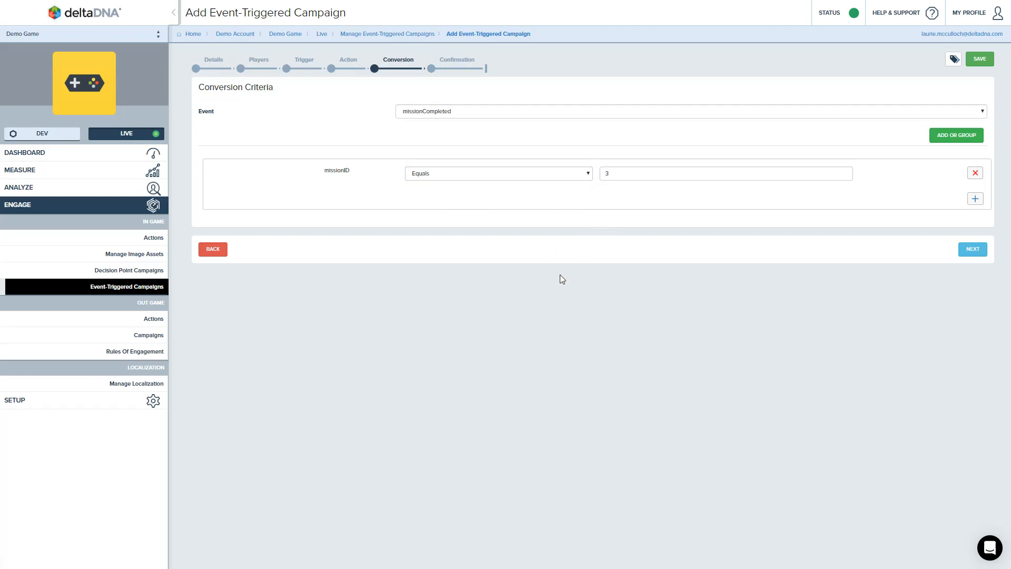
{"action": "mouse_move", "coordinate": [258, 59]}
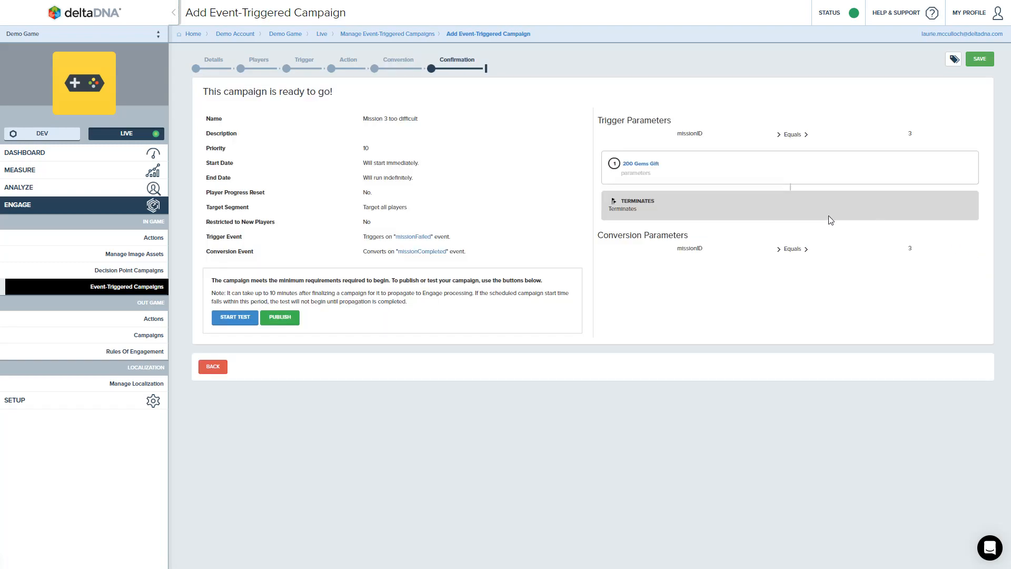
{"action": "mouse_move", "coordinate": [622, 220]}
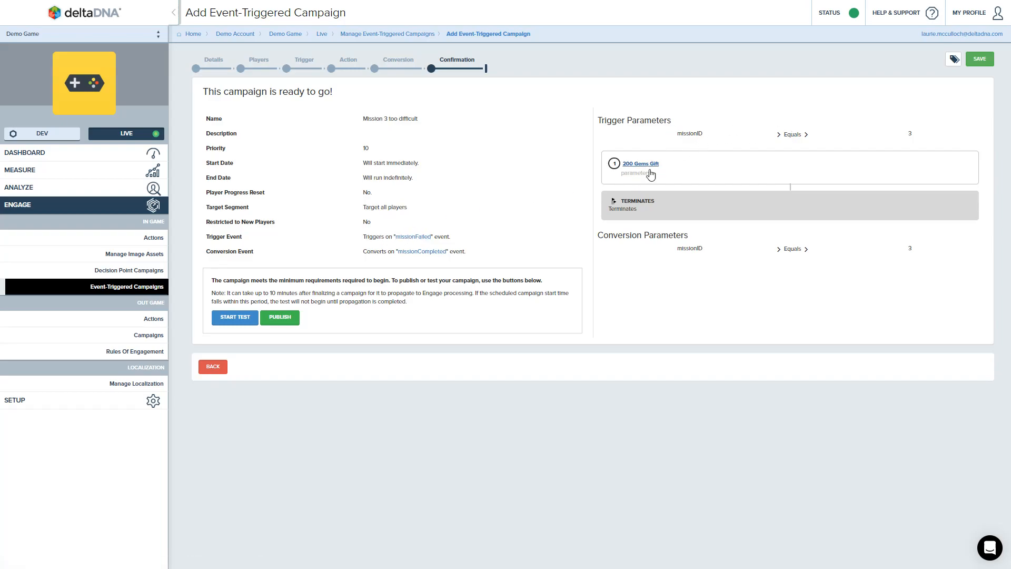
{"action": "mouse_move", "coordinate": [307, 188]}
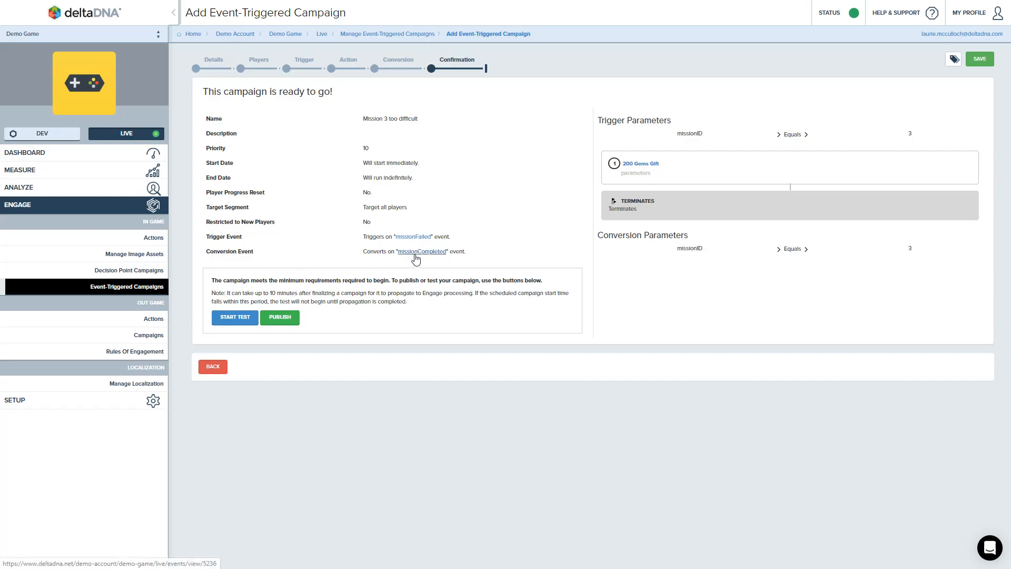
{"action": "mouse_move", "coordinate": [681, 228]}
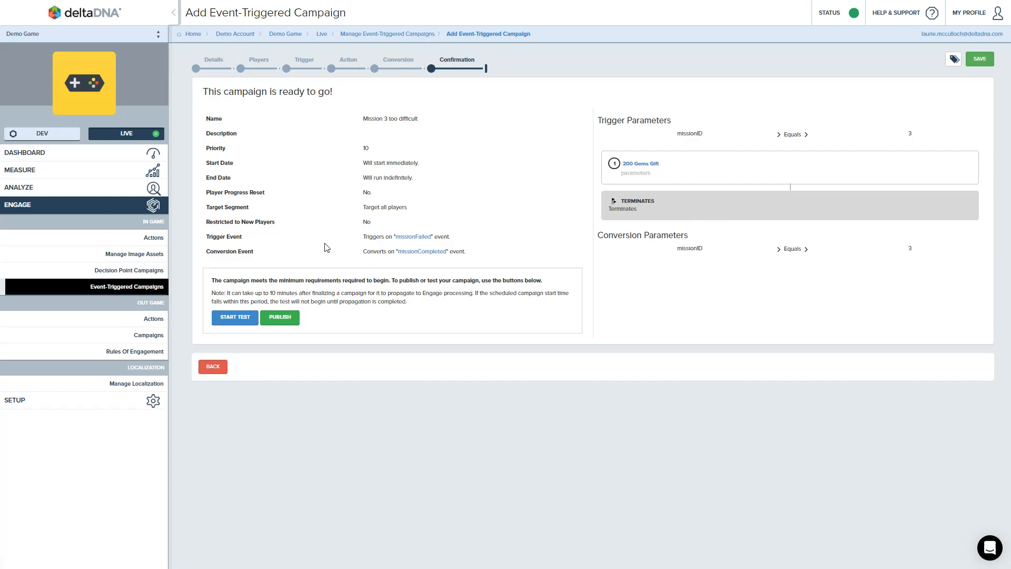
{"action": "mouse_move", "coordinate": [280, 317]}
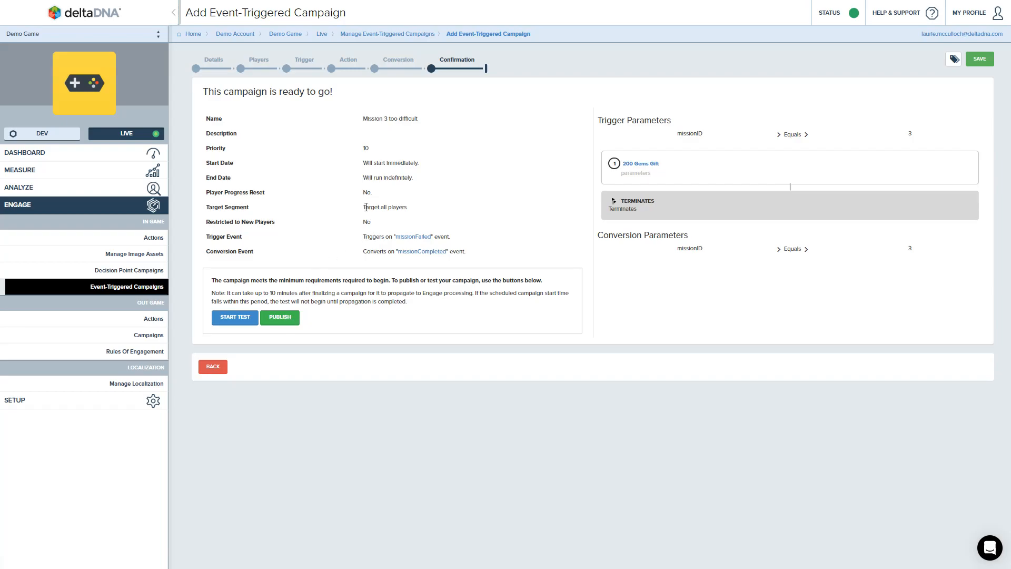
{"action": "mouse_move", "coordinate": [289, 216]}
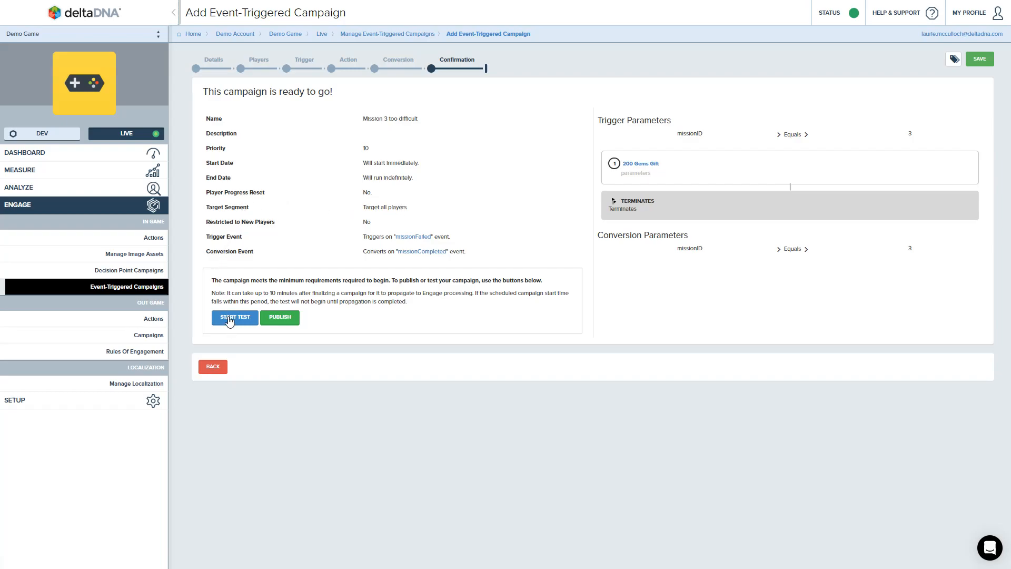
- Start a test of the Mission 3 too difficult campaign from its ready-to-go confirmation page
{"action": "left_click", "coordinate": [235, 317]}
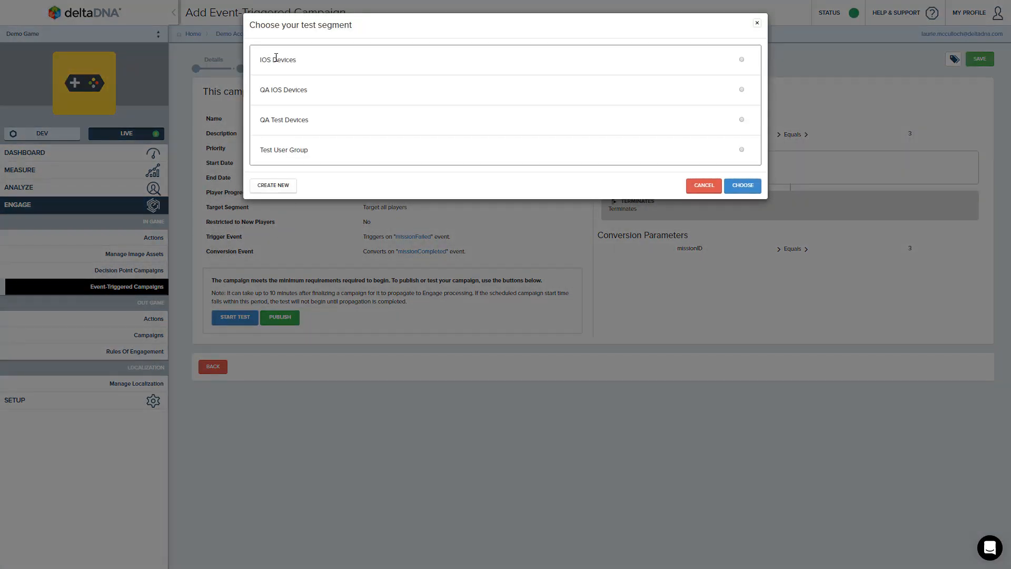
{"action": "mouse_move", "coordinate": [335, 68]}
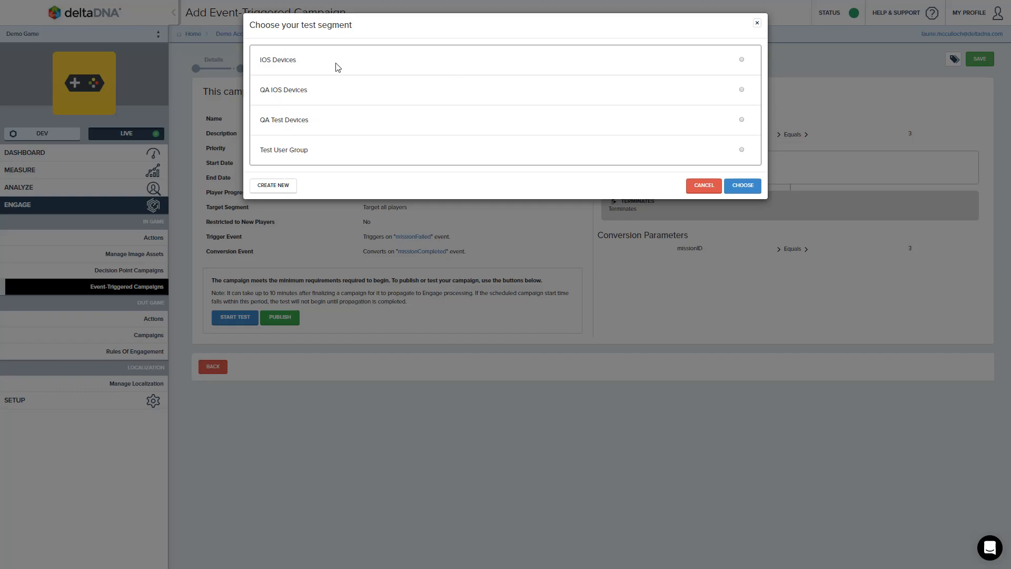
{"action": "mouse_move", "coordinate": [322, 81]}
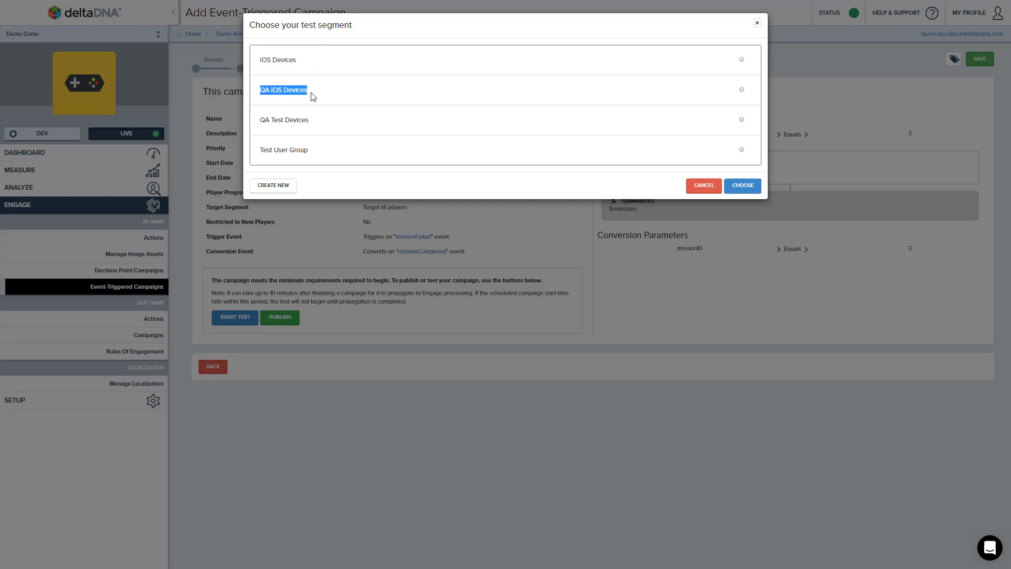
- Launch the campaign test on the QA IOS Devices segment
{"action": "left_click", "coordinate": [741, 89]}
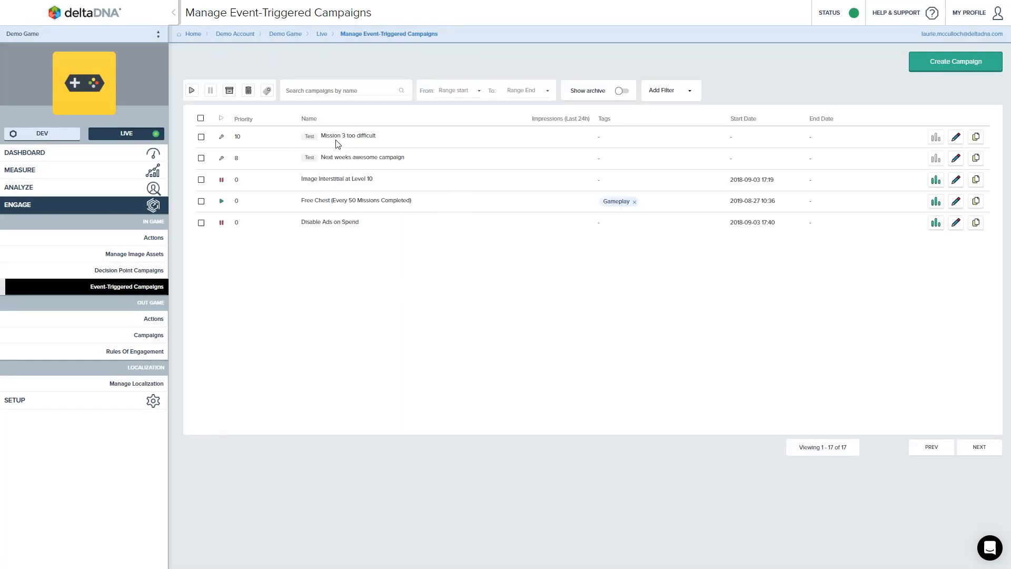
{"action": "mouse_move", "coordinate": [484, 165]}
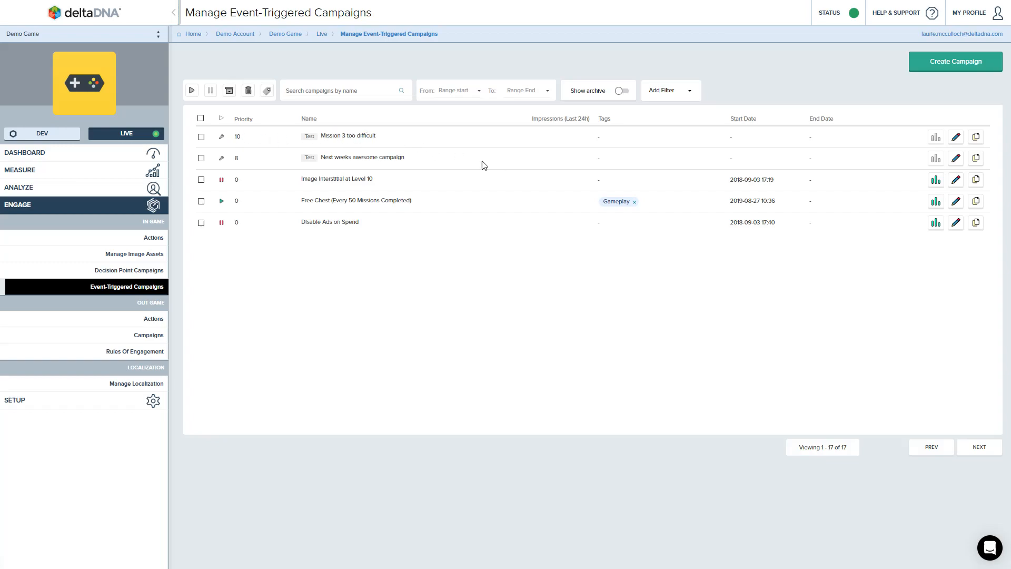
{"action": "mouse_move", "coordinate": [443, 169]}
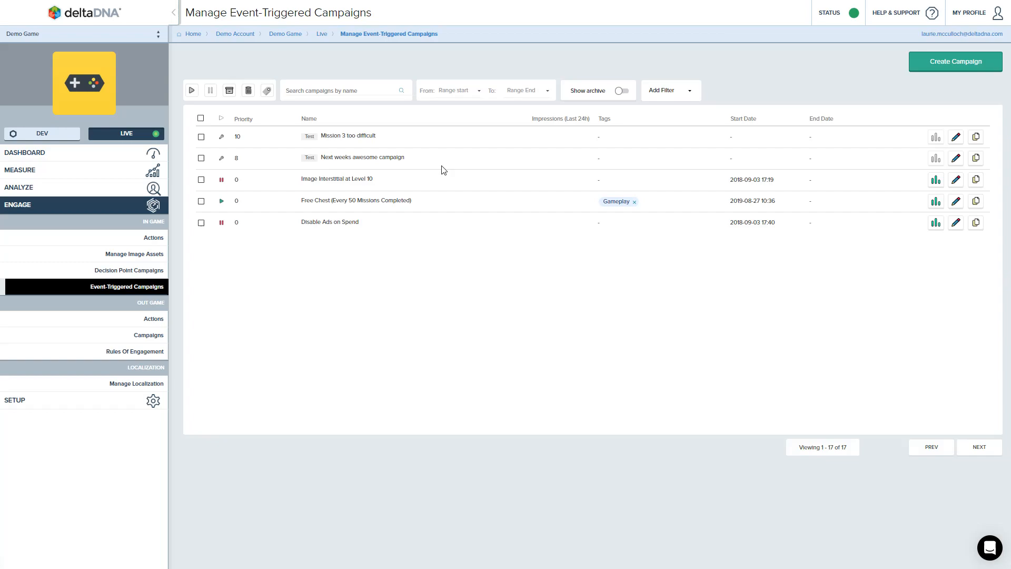
{"action": "mouse_move", "coordinate": [252, 344]}
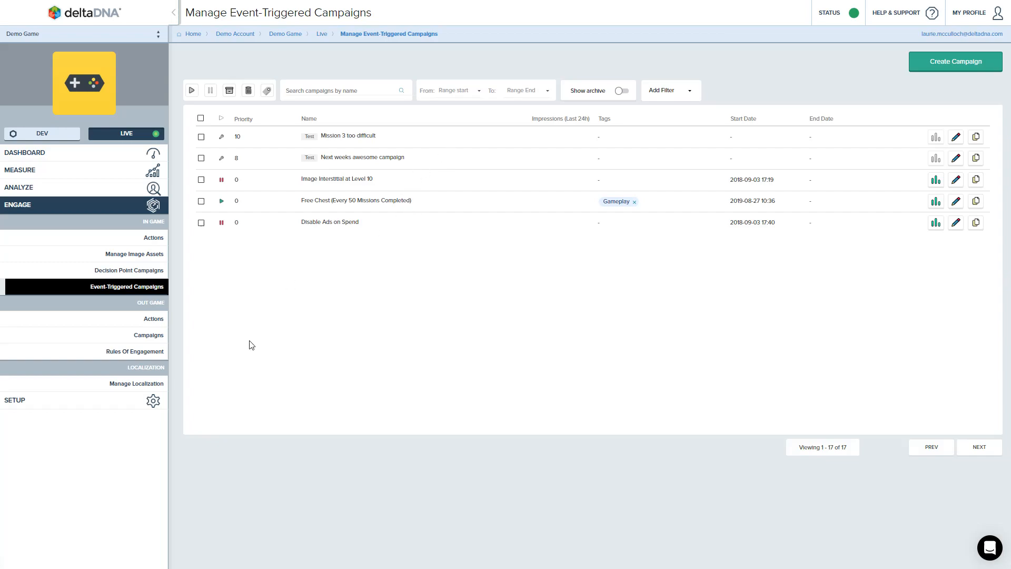
{"action": "mouse_move", "coordinate": [235, 205]}
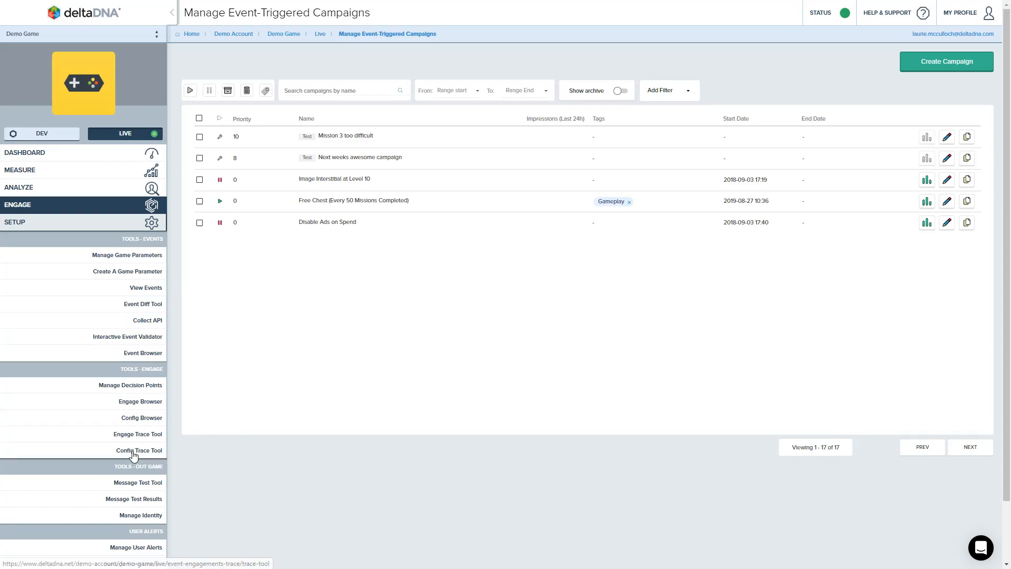
- Submit a configuration request for a previously used fake test player ID on platform iOS
{"action": "left_click", "coordinate": [139, 450]}
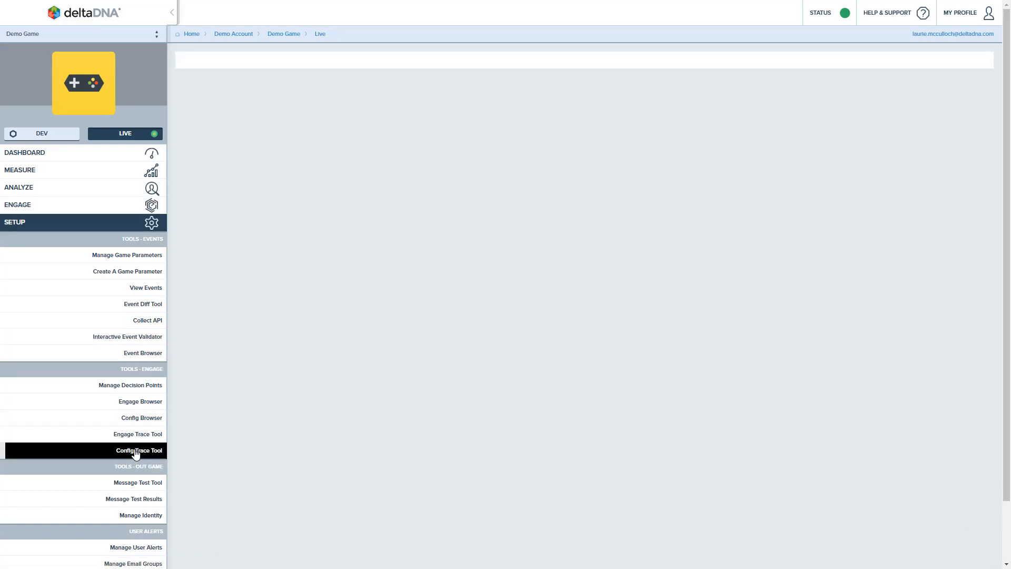
{"action": "left_click", "coordinate": [138, 450]}
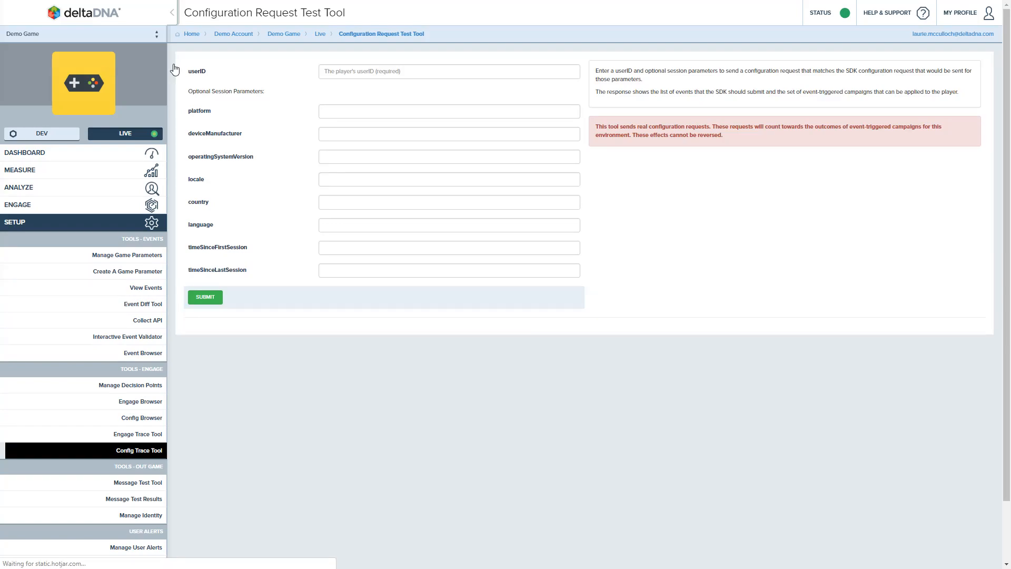
{"action": "left_click", "coordinate": [449, 70]}
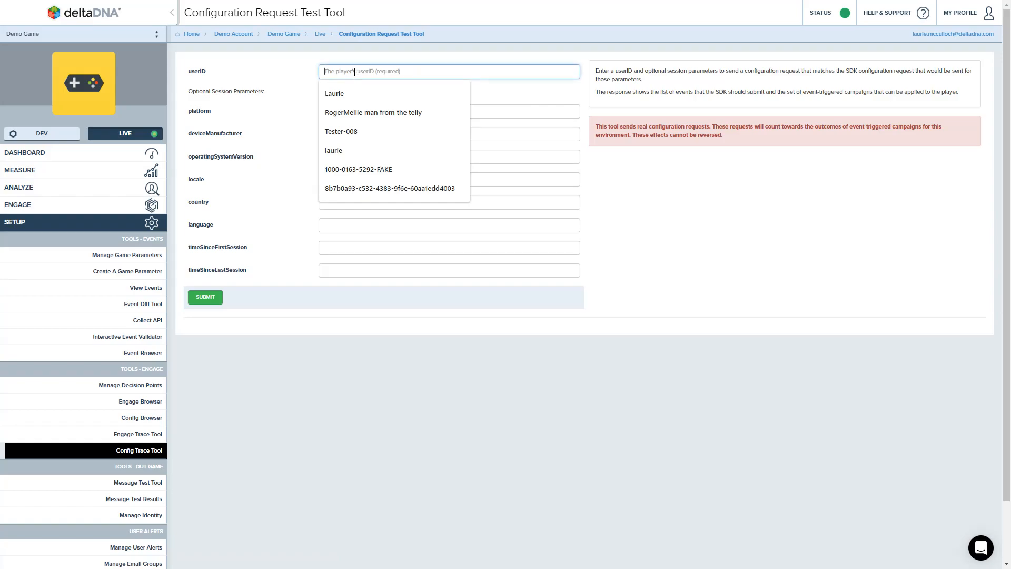
{"action": "left_click", "coordinate": [358, 169]}
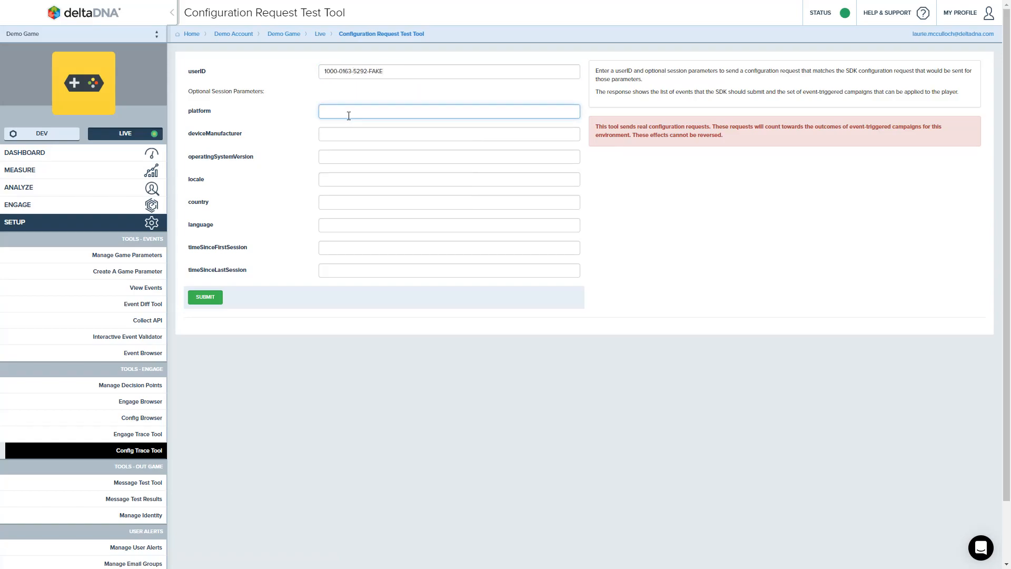
{"action": "type", "text": "iOS"}
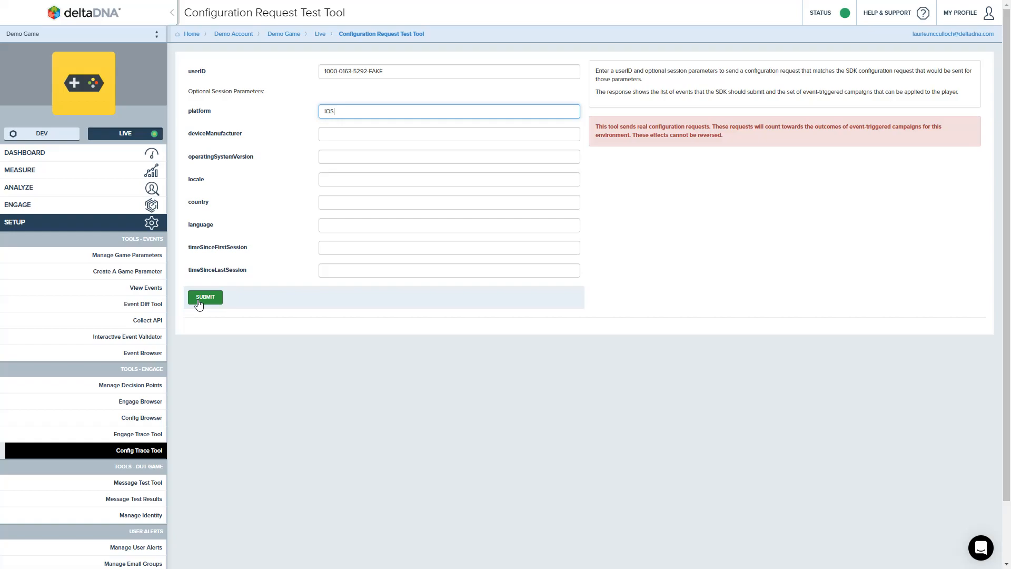
{"action": "left_click", "coordinate": [205, 297]}
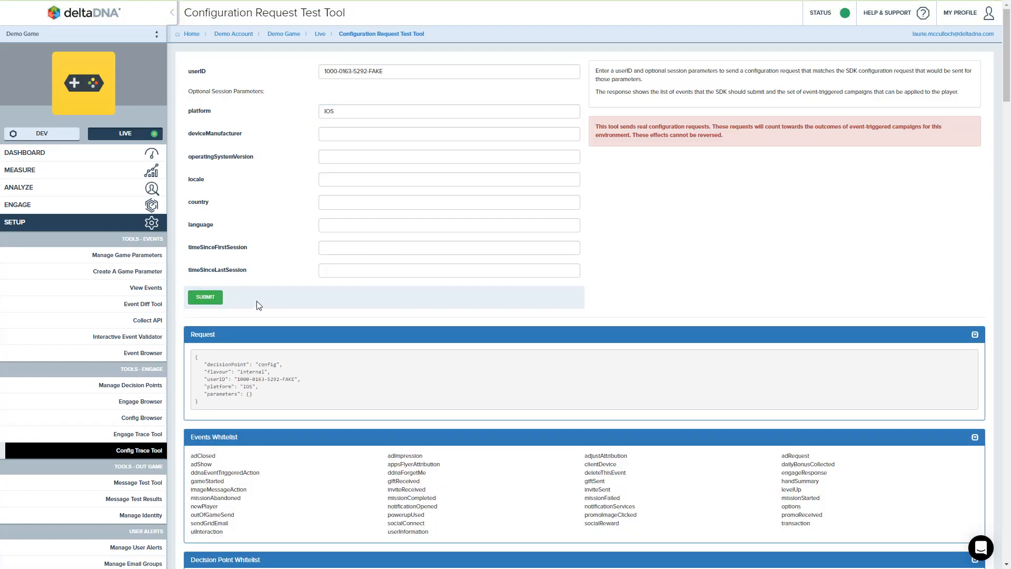
- Review the response's events whitelist, decision points, image cache and triggered campaigns such as Free Chest
{"action": "scroll", "scroll_direction": "down", "scroll_amount": 3}
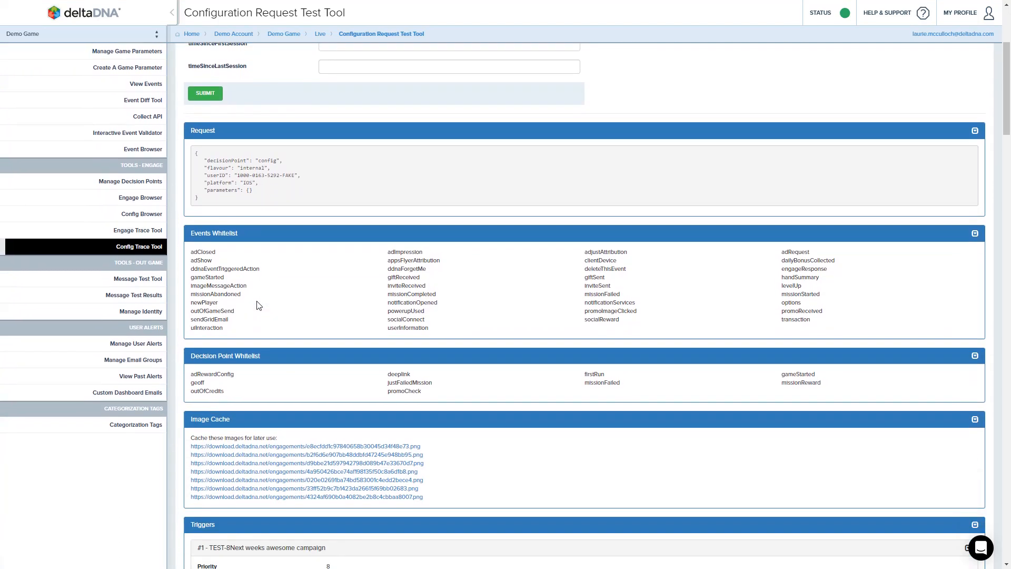
{"action": "scroll", "scroll_direction": "down", "scroll_amount": 3}
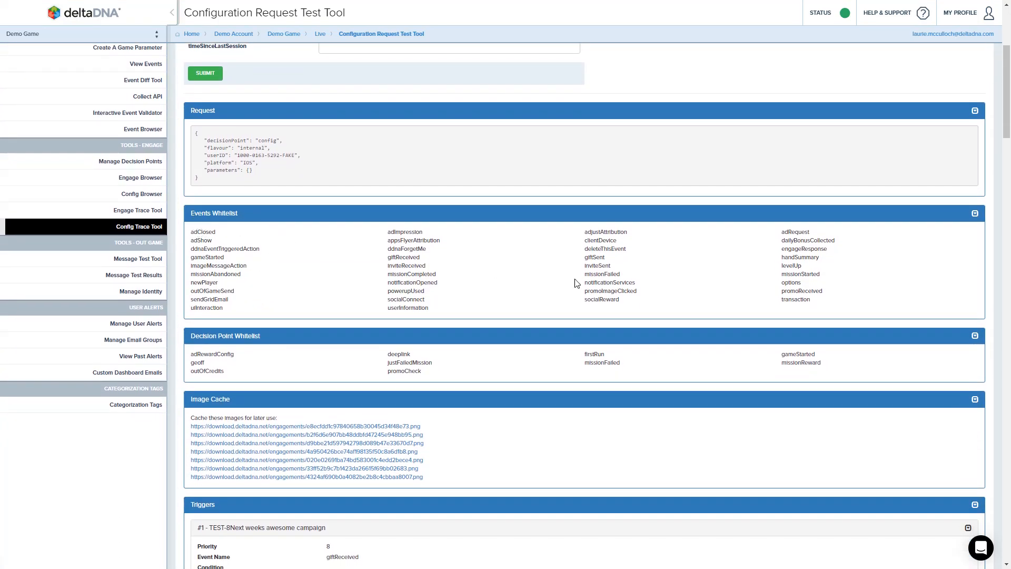
{"action": "mouse_move", "coordinate": [479, 292]}
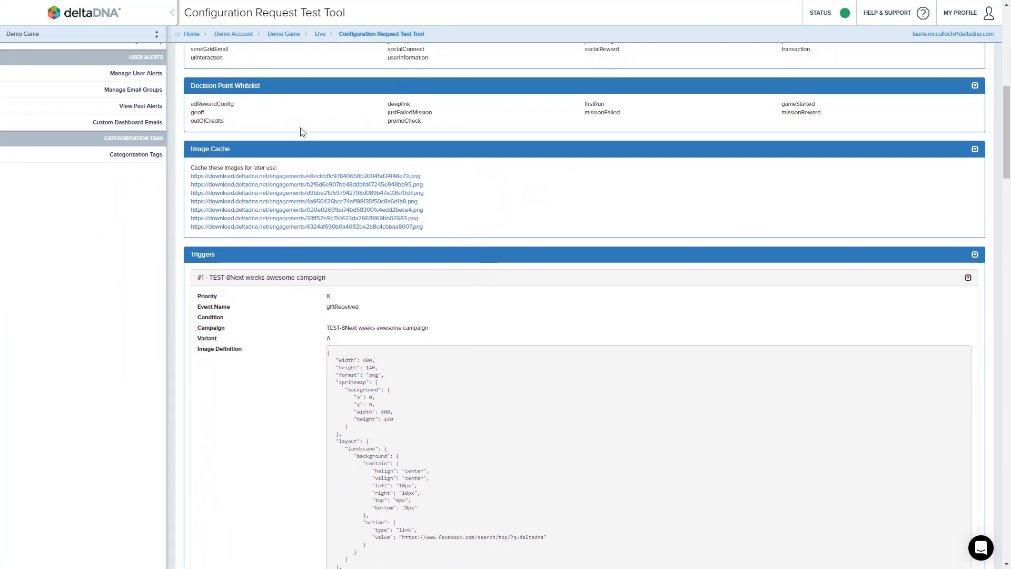
{"action": "scroll", "scroll_direction": "down", "scroll_amount": 3}
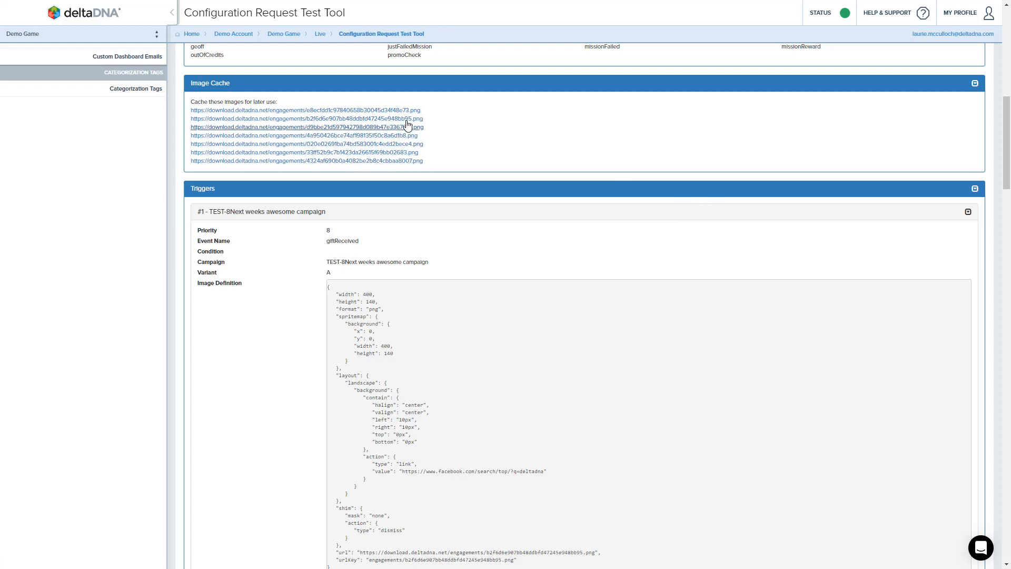
{"action": "mouse_move", "coordinate": [529, 277]}
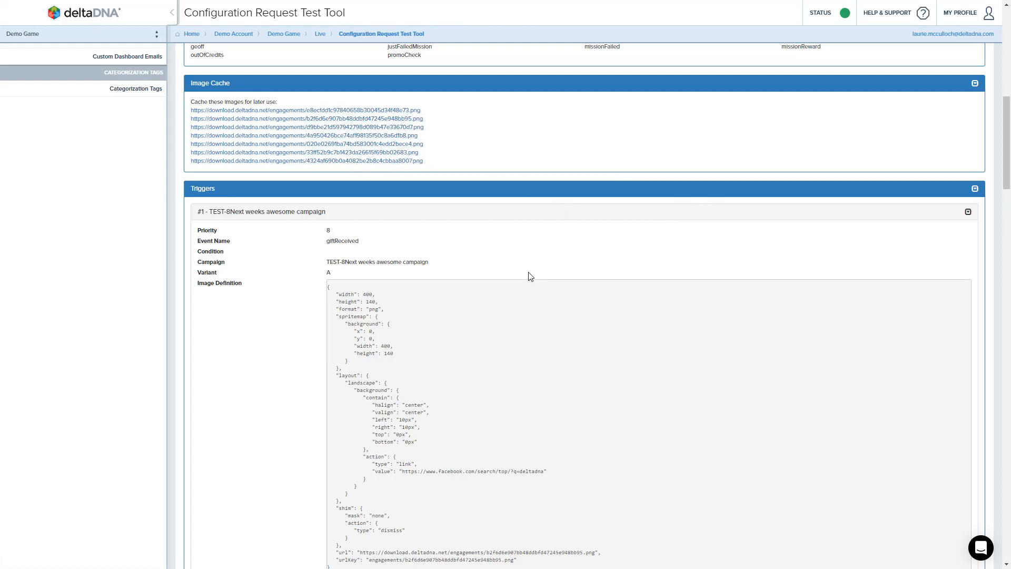
{"action": "scroll", "scroll_direction": "down", "scroll_amount": 3}
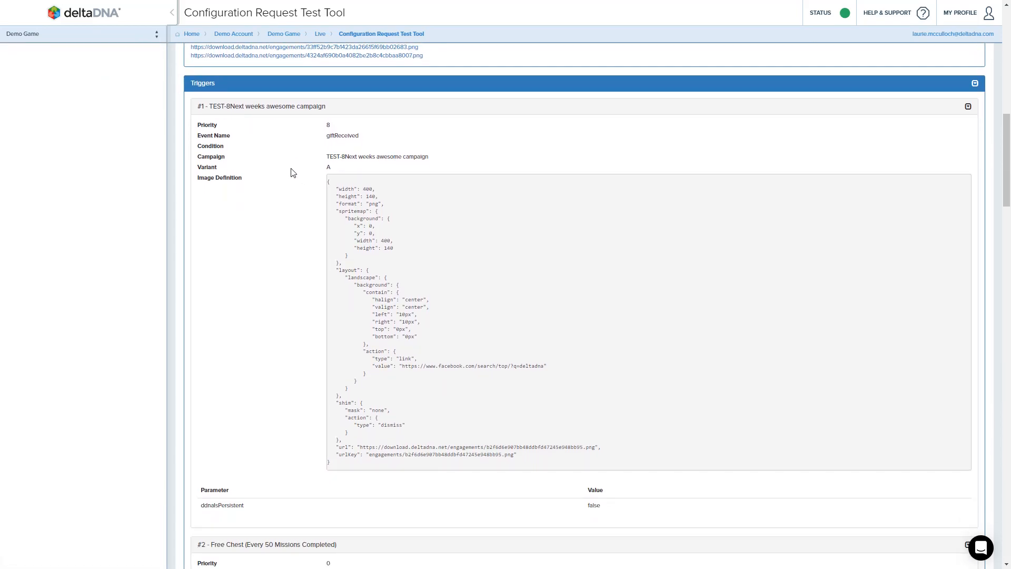
{"action": "scroll", "scroll_direction": "down", "scroll_amount": 3}
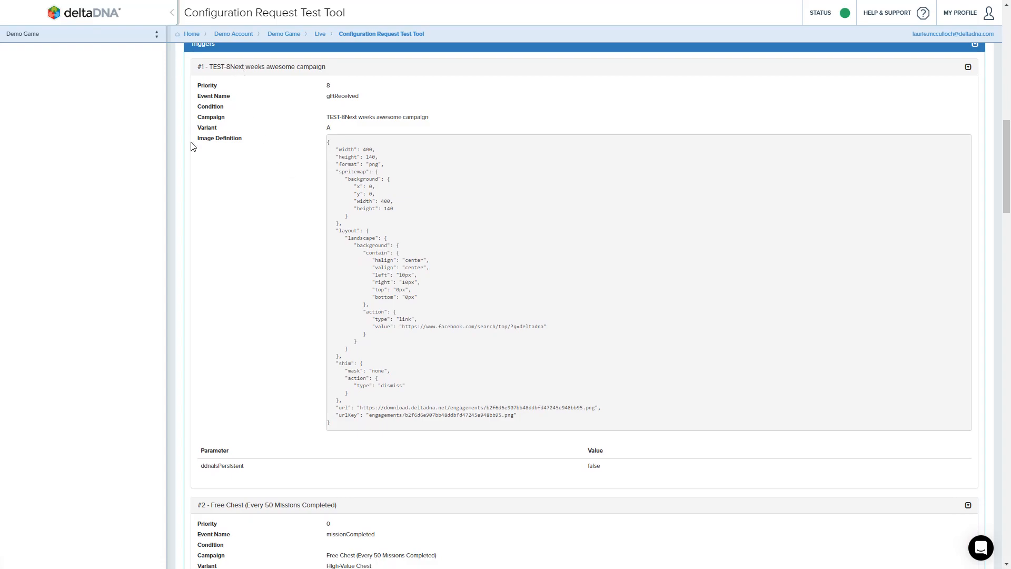
{"action": "scroll", "scroll_direction": "down", "scroll_amount": 3}
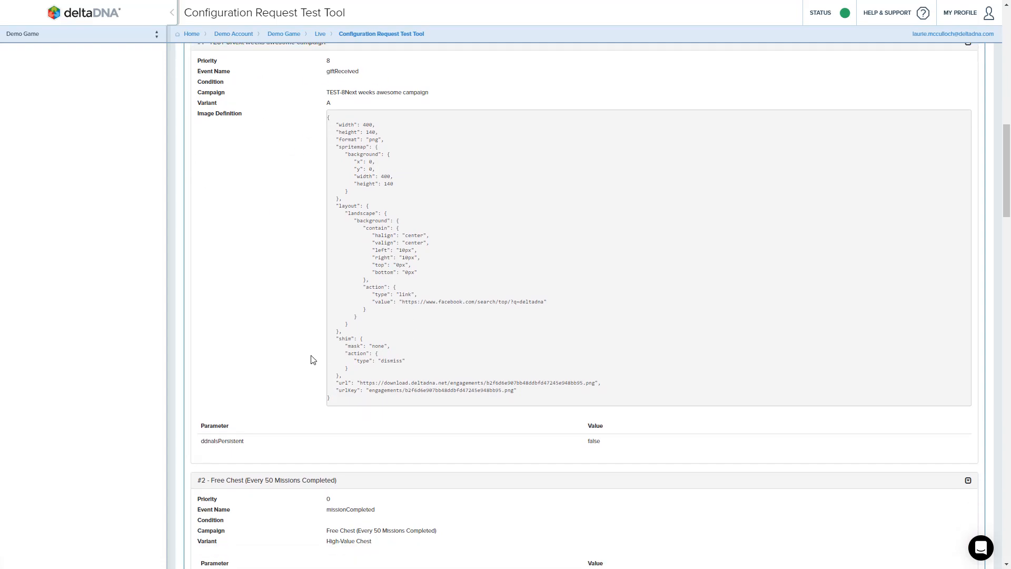
{"action": "scroll", "scroll_direction": "down", "scroll_amount": 3}
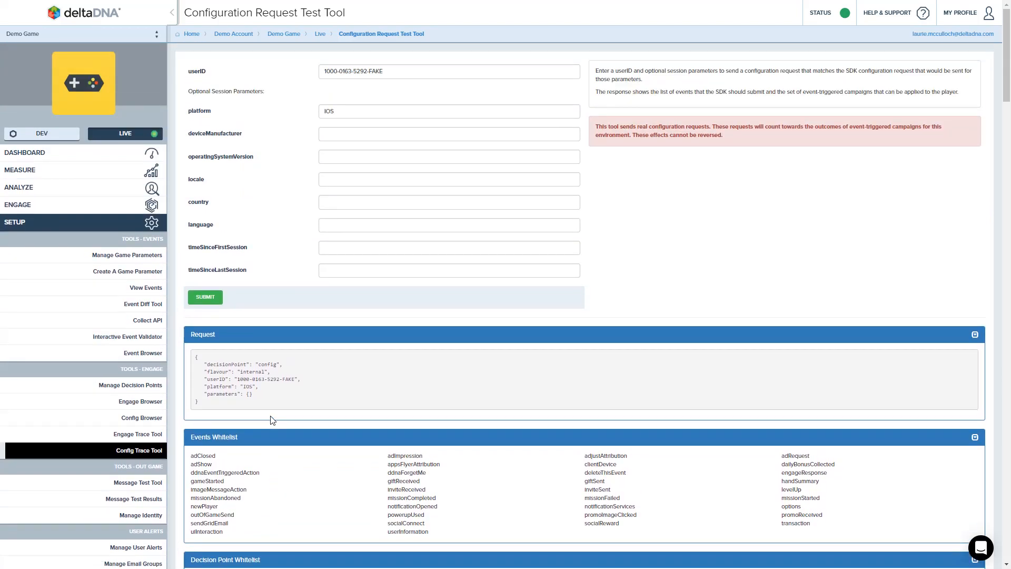
{"action": "mouse_move", "coordinate": [98, 225]}
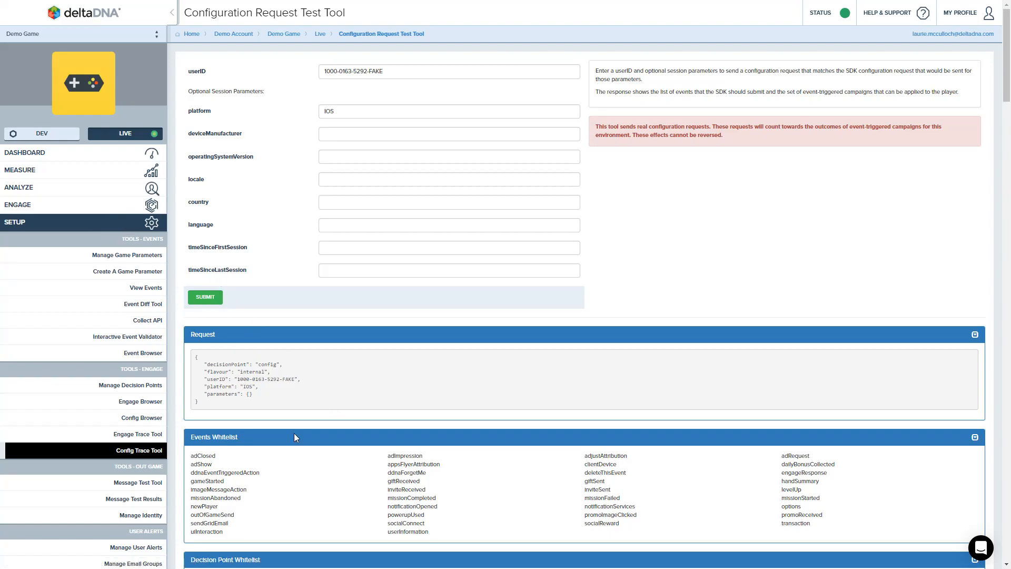
{"action": "scroll", "scroll_direction": "down", "scroll_amount": 3}
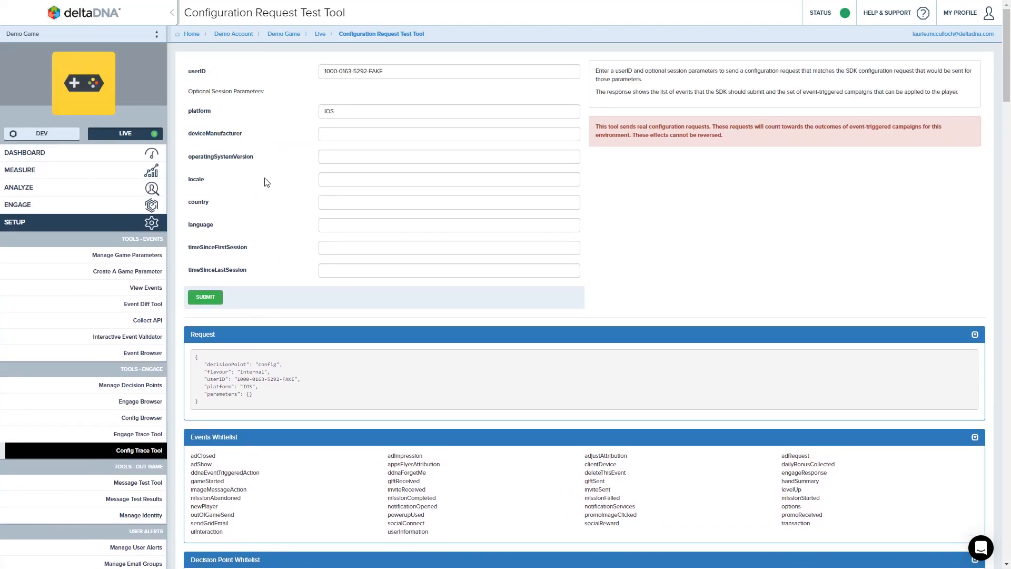
{"action": "mouse_move", "coordinate": [93, 221]}
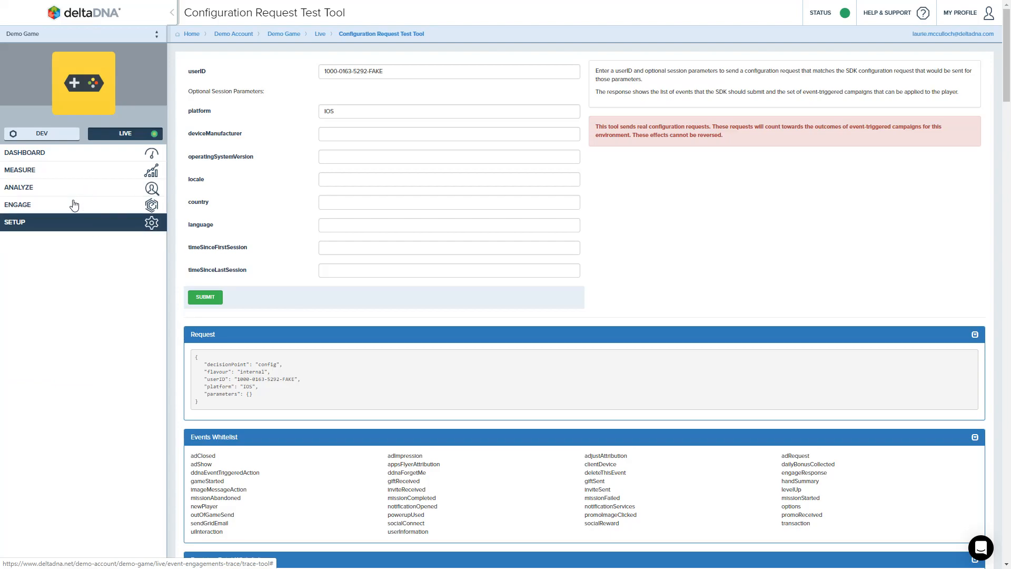
- Go to Event-Triggered Campaigns under Engage and open the Mission 3 too difficult campaign
{"action": "left_click", "coordinate": [18, 205]}
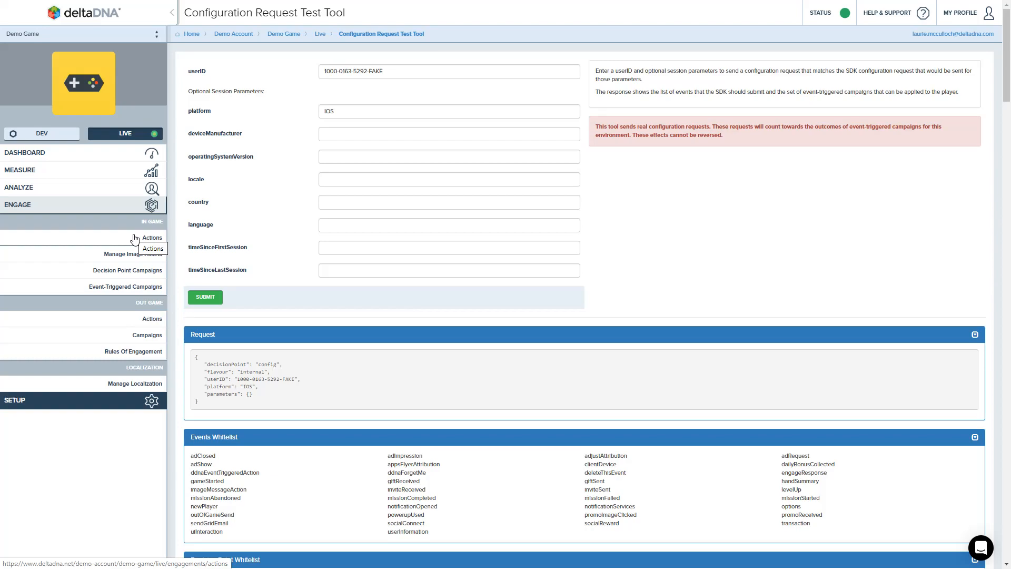
{"action": "mouse_move", "coordinate": [144, 228]}
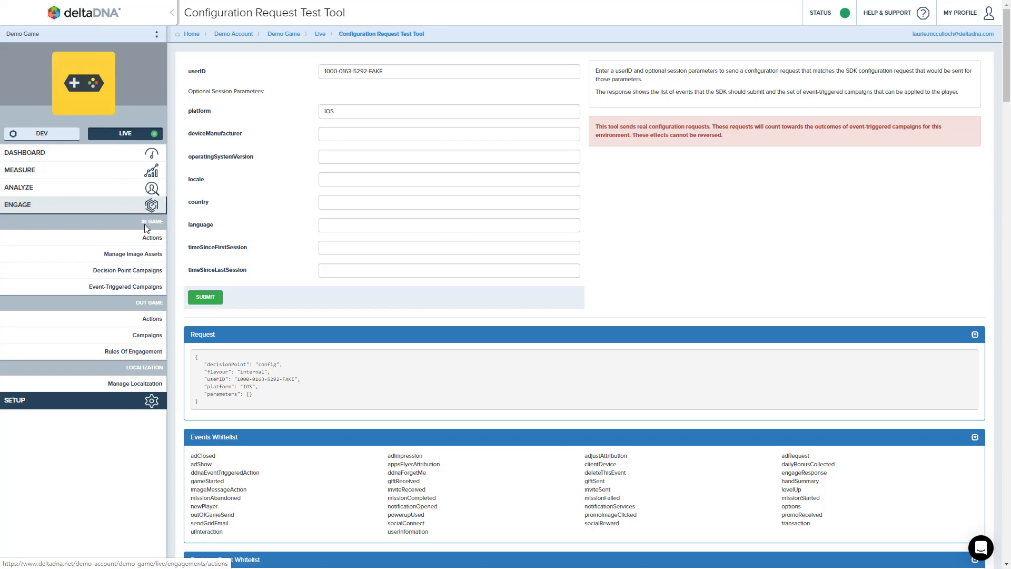
{"action": "mouse_move", "coordinate": [66, 206]}
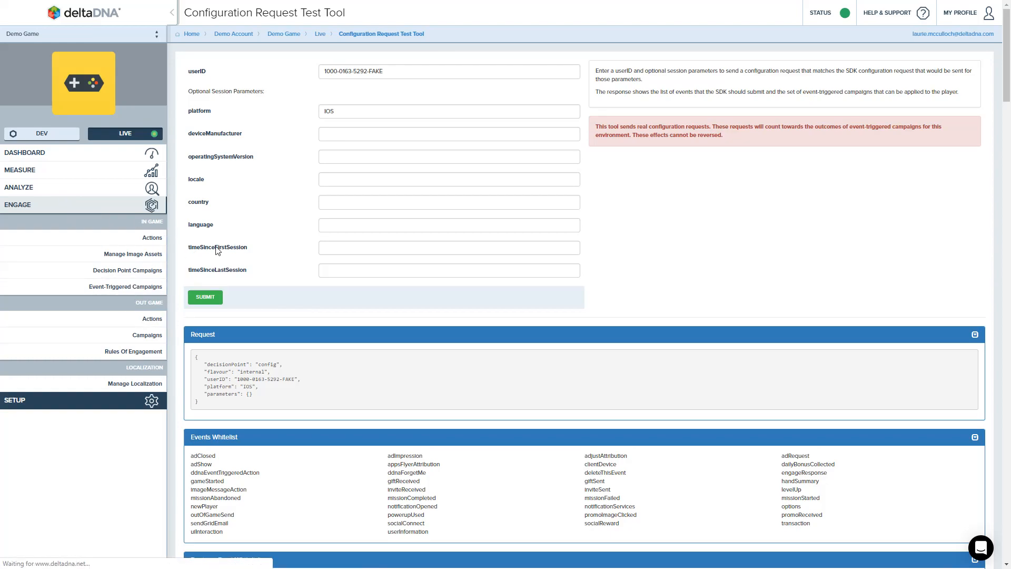
{"action": "left_click", "coordinate": [127, 270]}
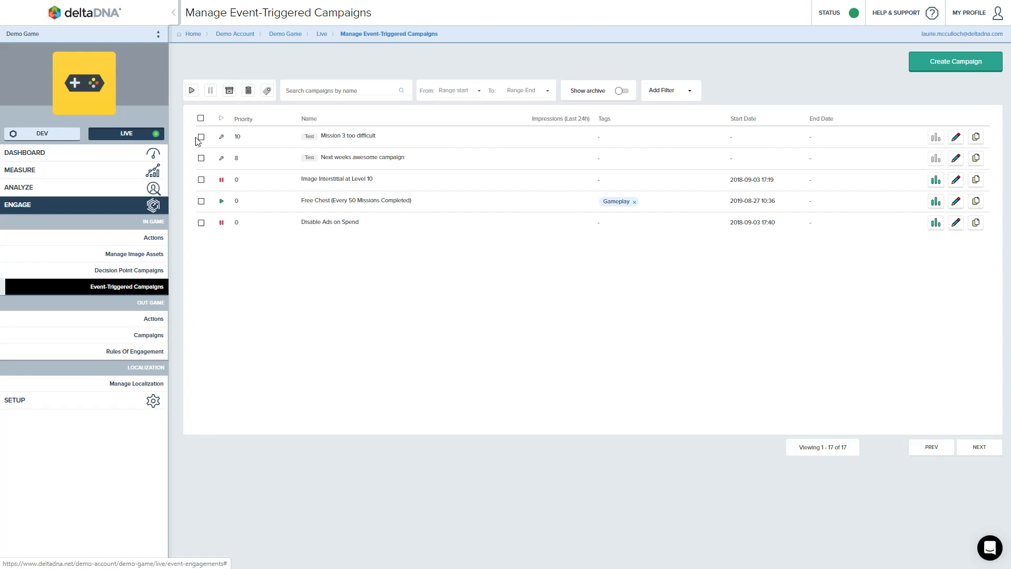
{"action": "mouse_move", "coordinate": [957, 137]}
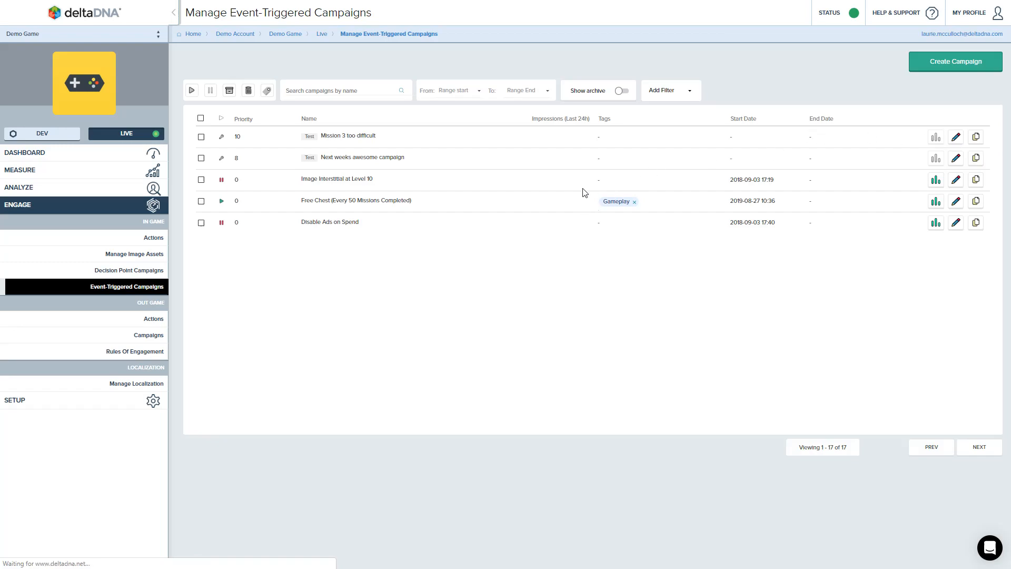
{"action": "left_click", "coordinate": [956, 136]}
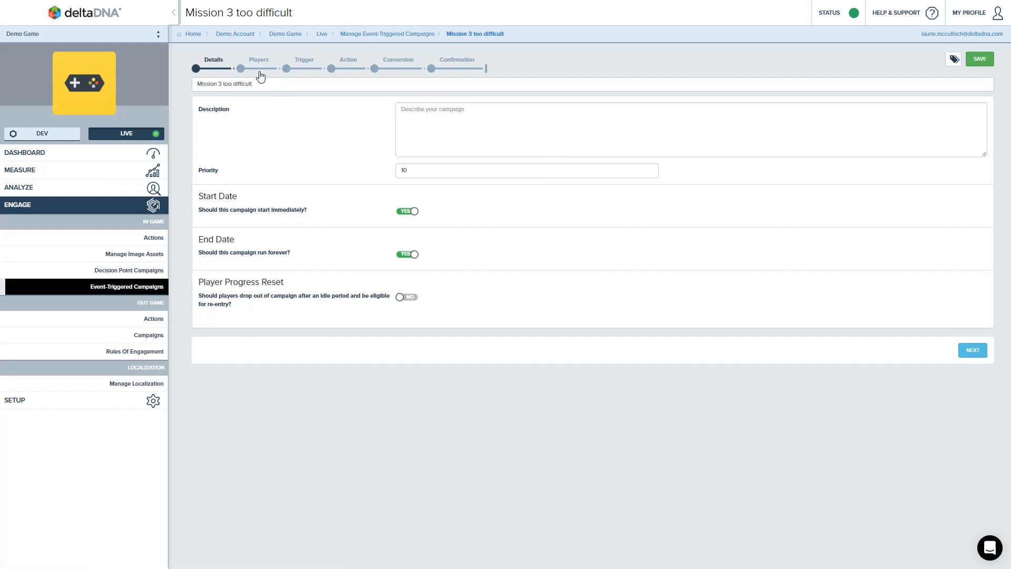
{"action": "mouse_move", "coordinate": [287, 69]}
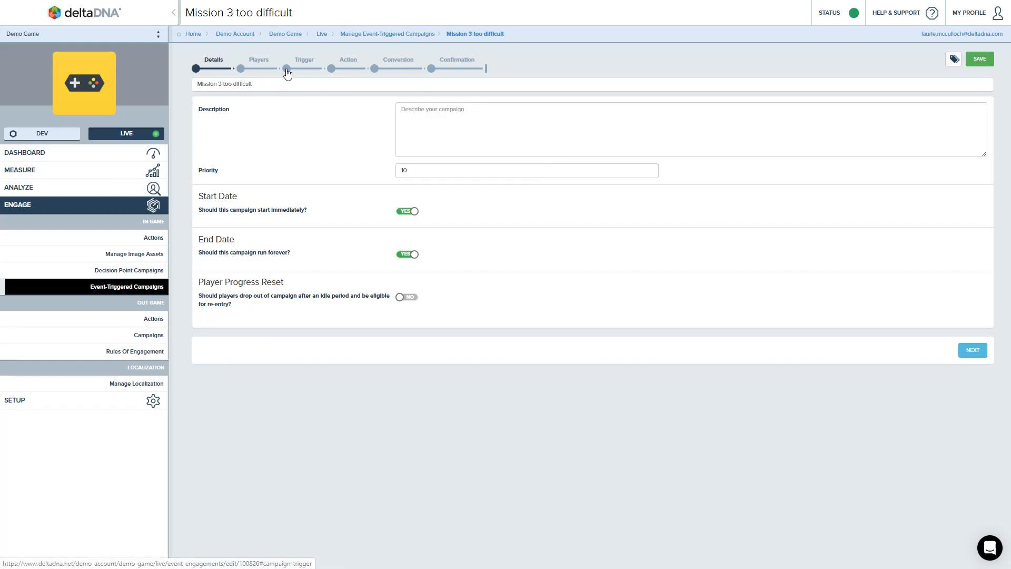
- Change variant A's game parameter action from 200 Gems Gift to 1000 Gems Gift
{"action": "left_click", "coordinate": [349, 68]}
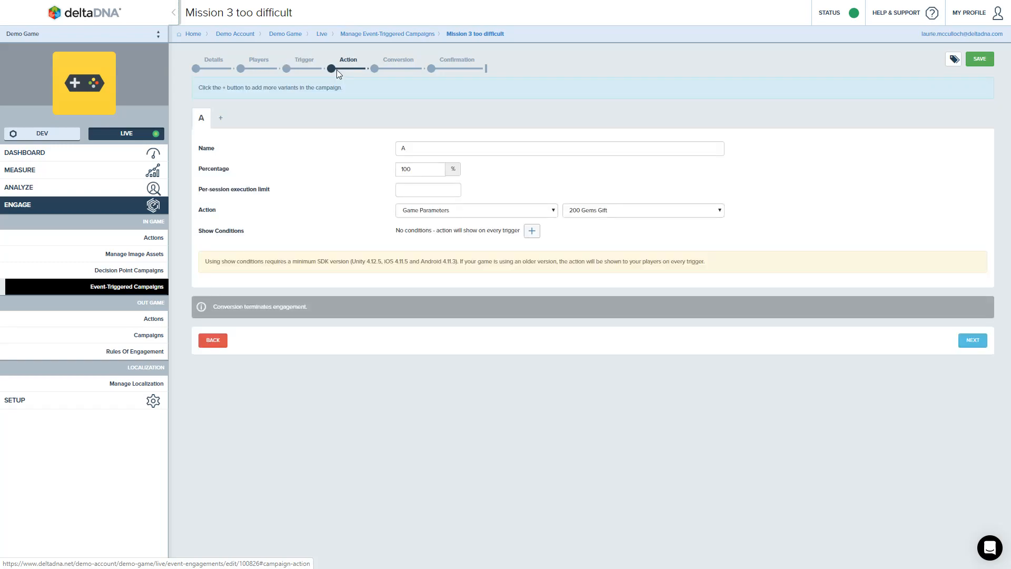
{"action": "mouse_move", "coordinate": [593, 217]}
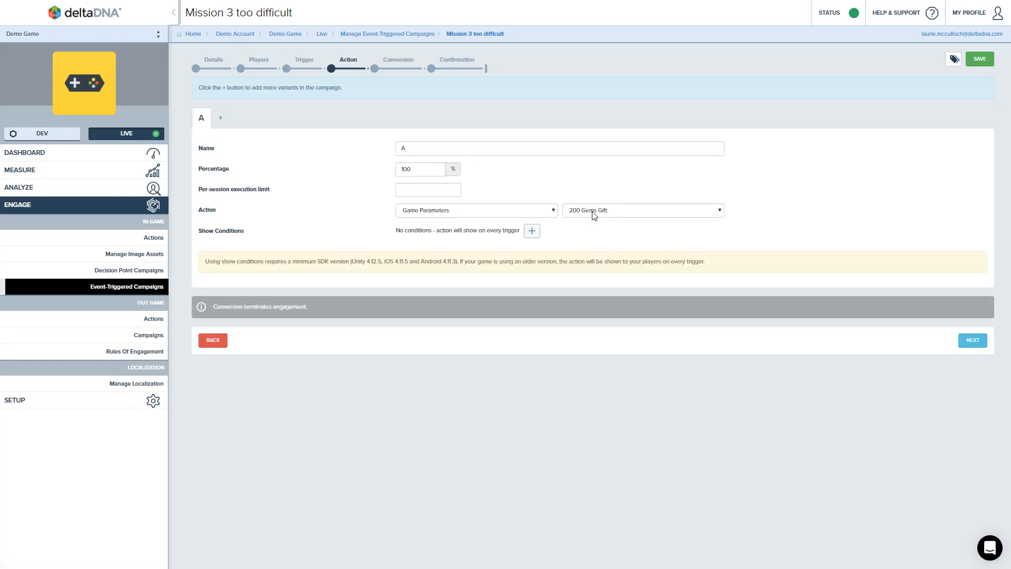
{"action": "left_click", "coordinate": [642, 211]}
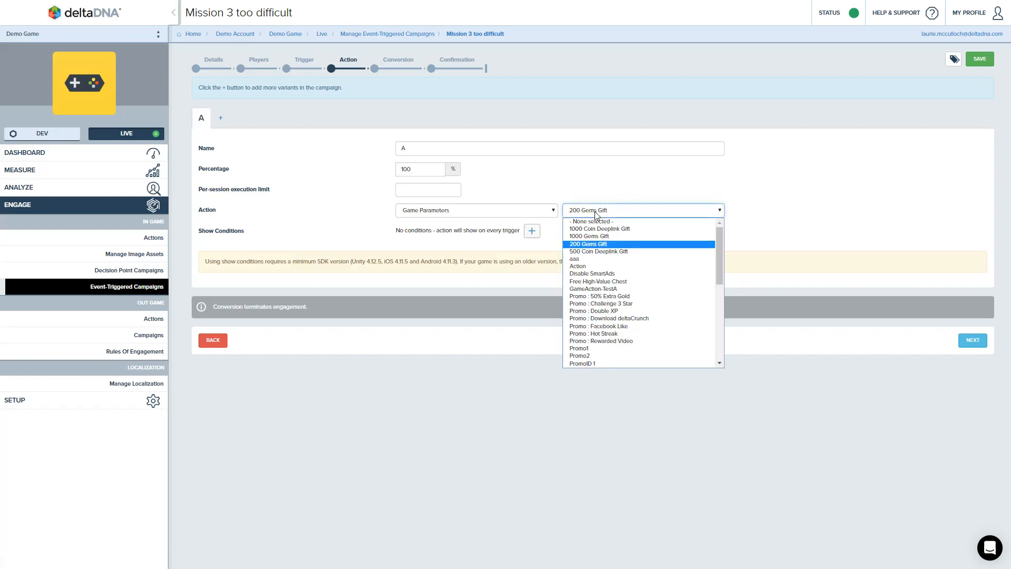
{"action": "left_click", "coordinate": [589, 235]}
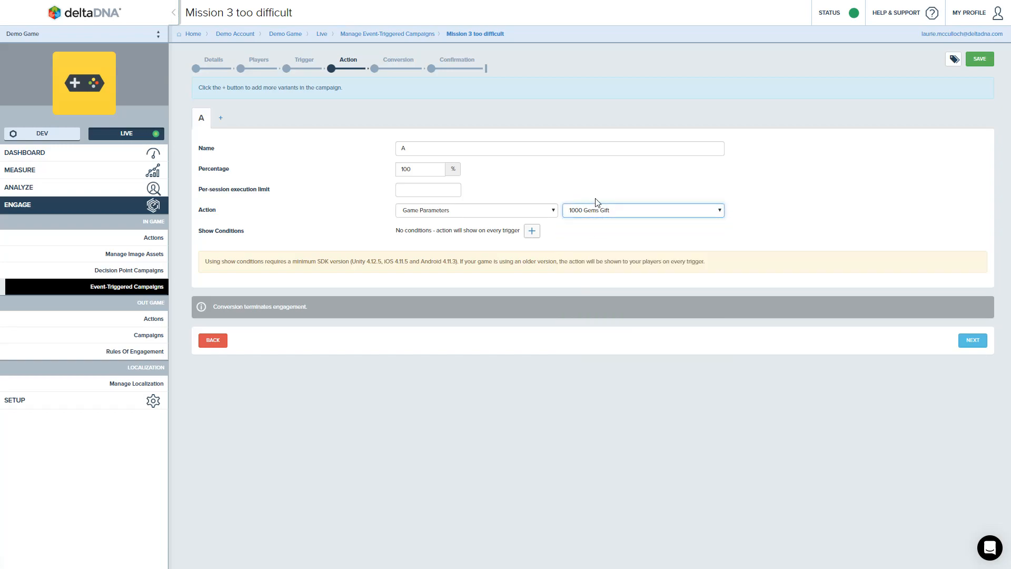
{"action": "mouse_move", "coordinate": [504, 131]}
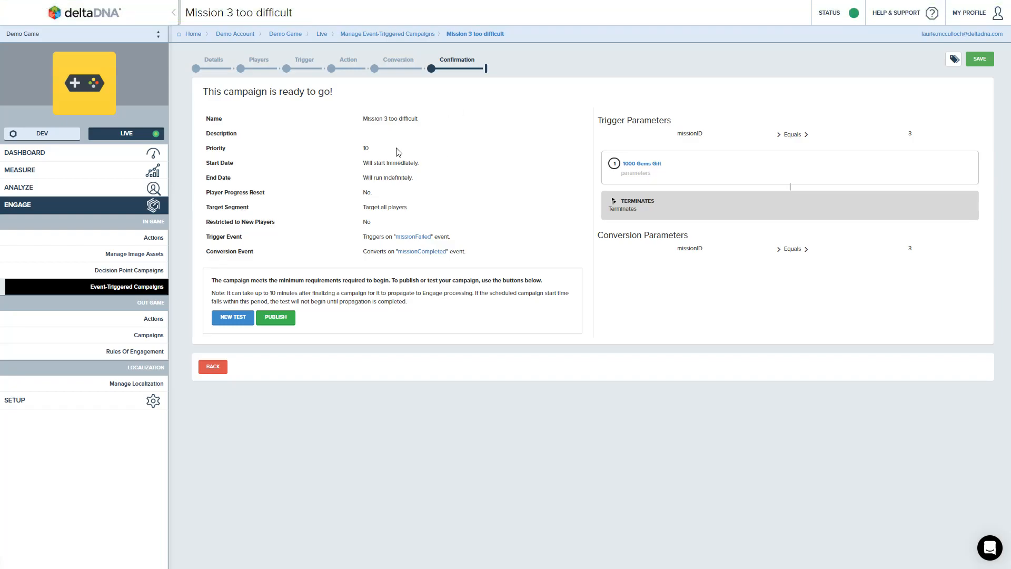
{"action": "mouse_move", "coordinate": [305, 144]}
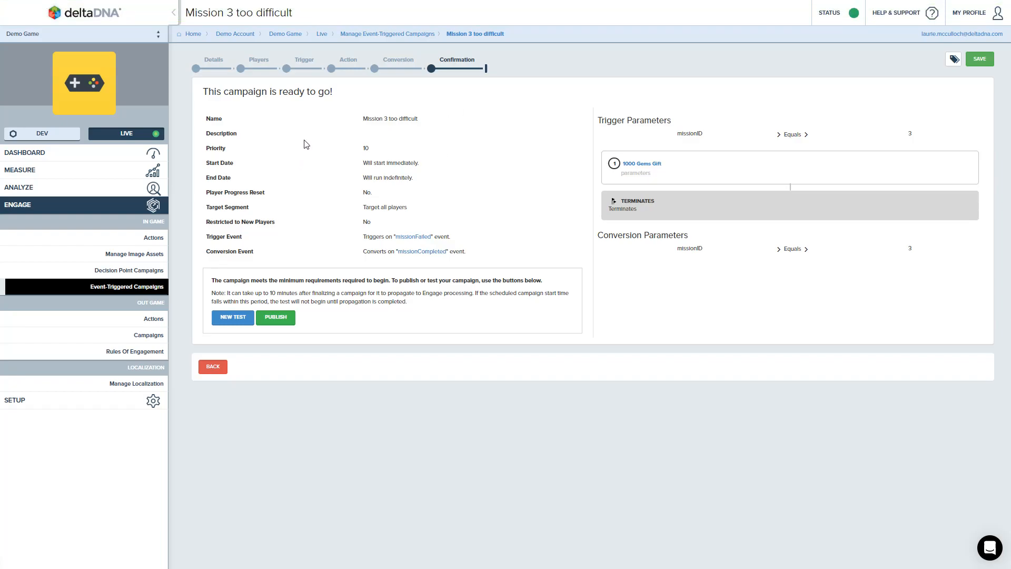
{"action": "mouse_move", "coordinate": [306, 129]}
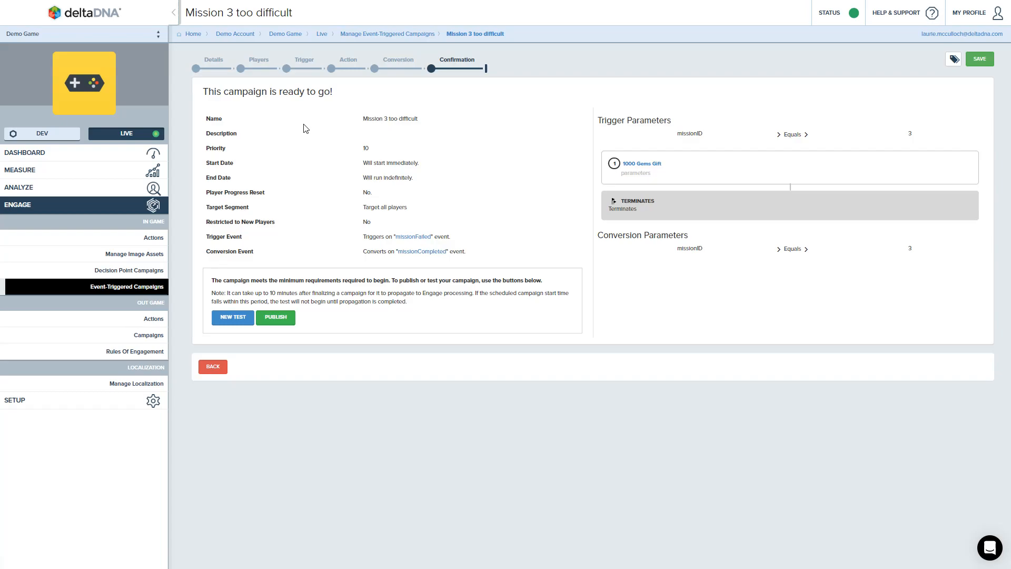
- Re-test the campaign with the 1000 Gems Gift and reopen Mission 3 too difficult from the list
{"action": "left_click", "coordinate": [232, 317]}
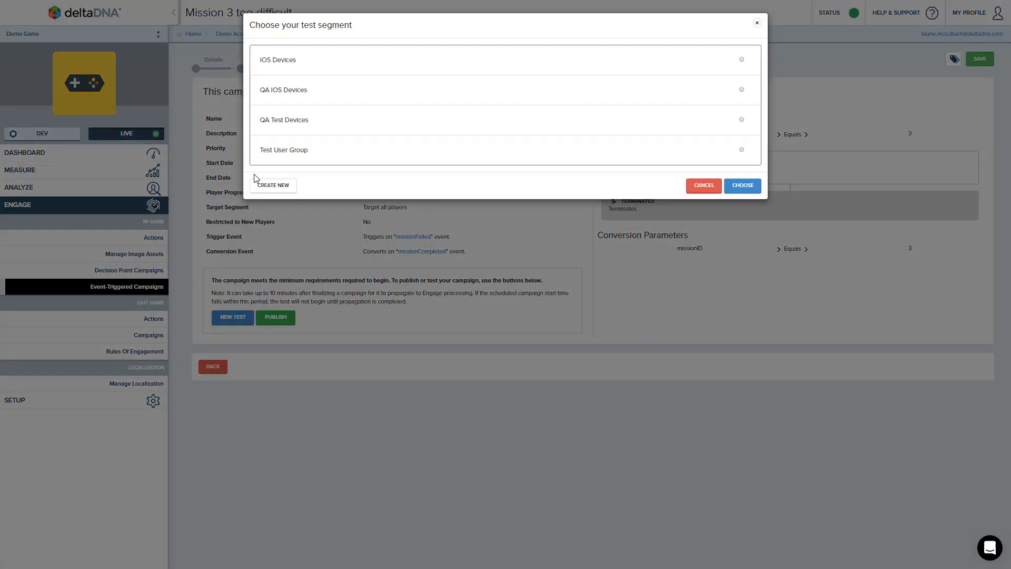
{"action": "left_click", "coordinate": [741, 89]}
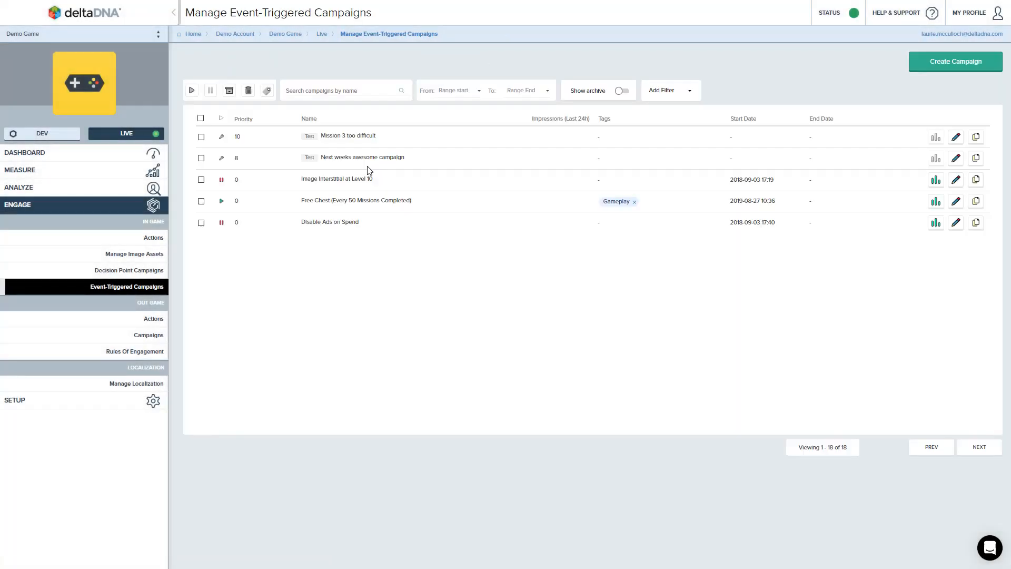
{"action": "mouse_move", "coordinate": [218, 153]}
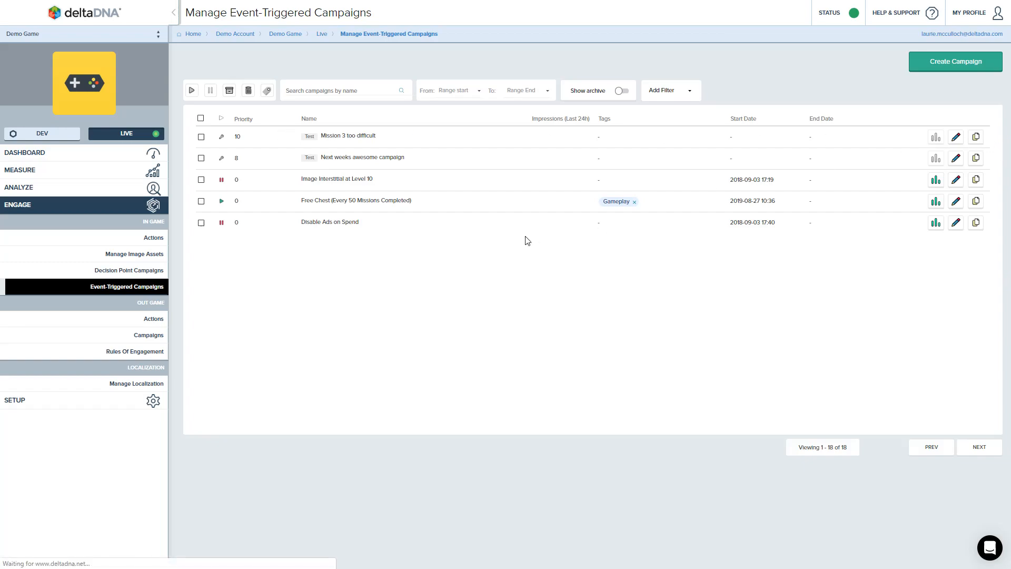
{"action": "mouse_move", "coordinate": [510, 247]}
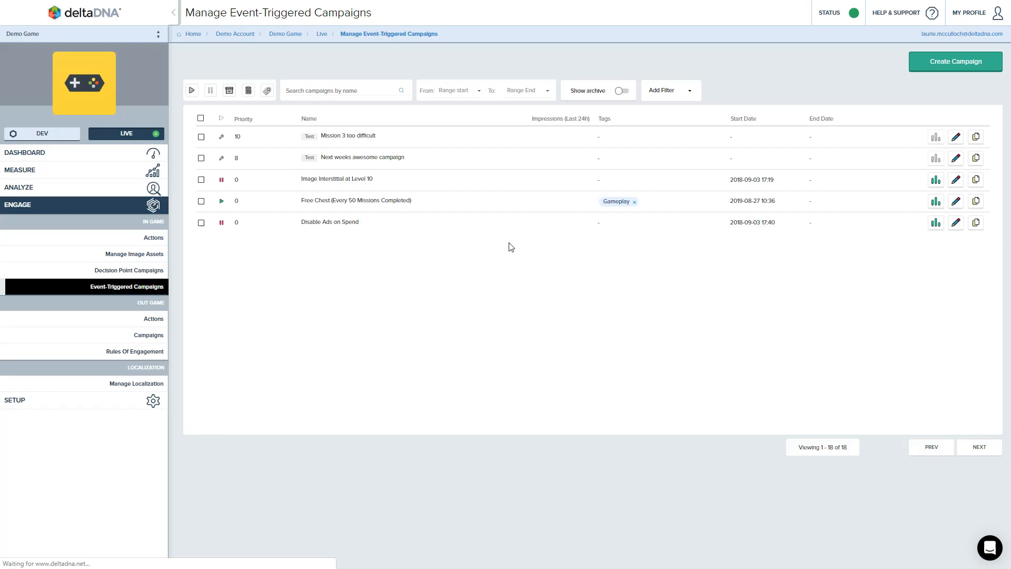
{"action": "left_click", "coordinate": [955, 136]}
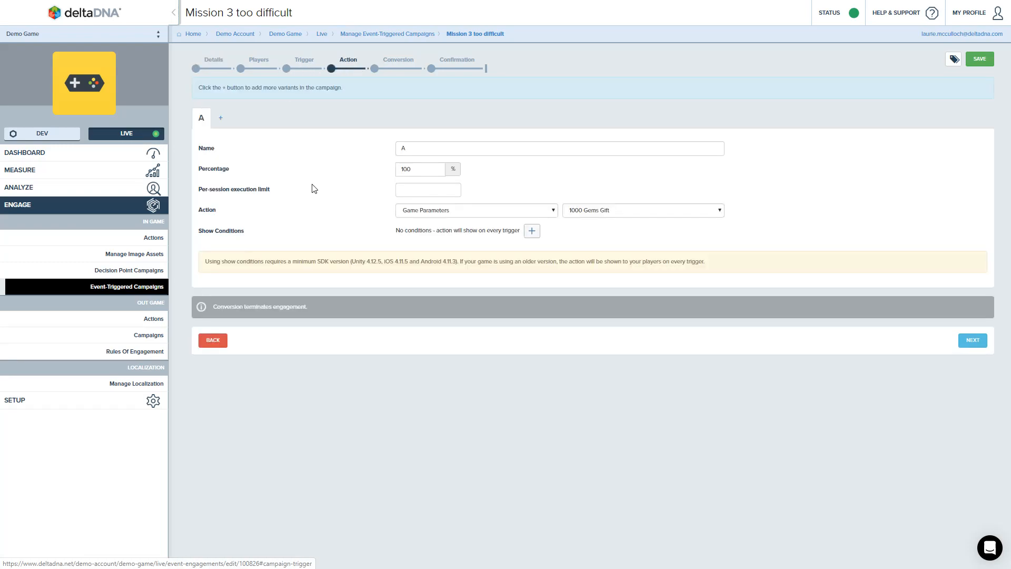
{"action": "mouse_move", "coordinate": [593, 217]}
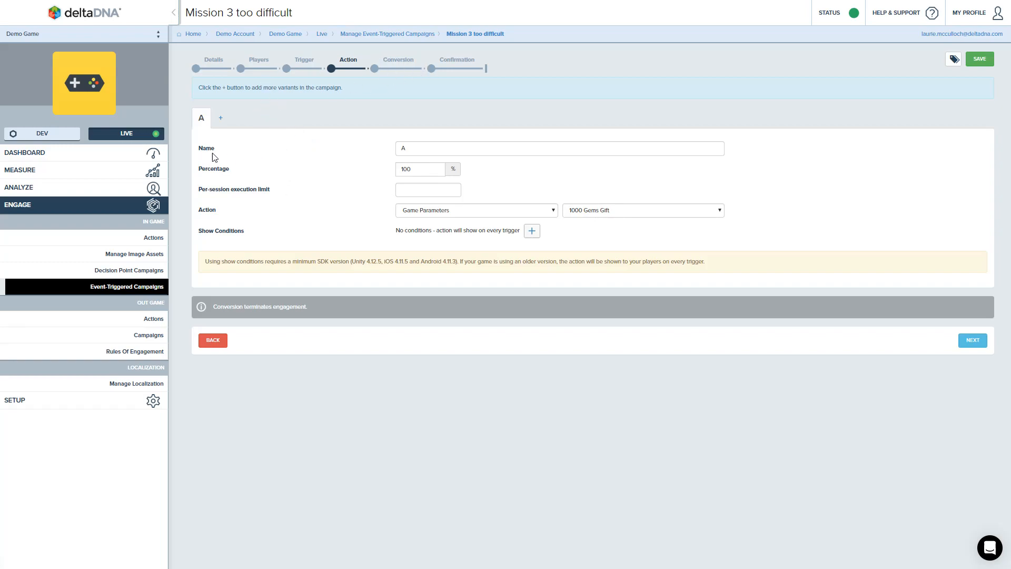
- Add variant B with action Promo : 50% Extra Gold, save, and go to the confirmation summary
{"action": "left_click", "coordinate": [220, 117]}
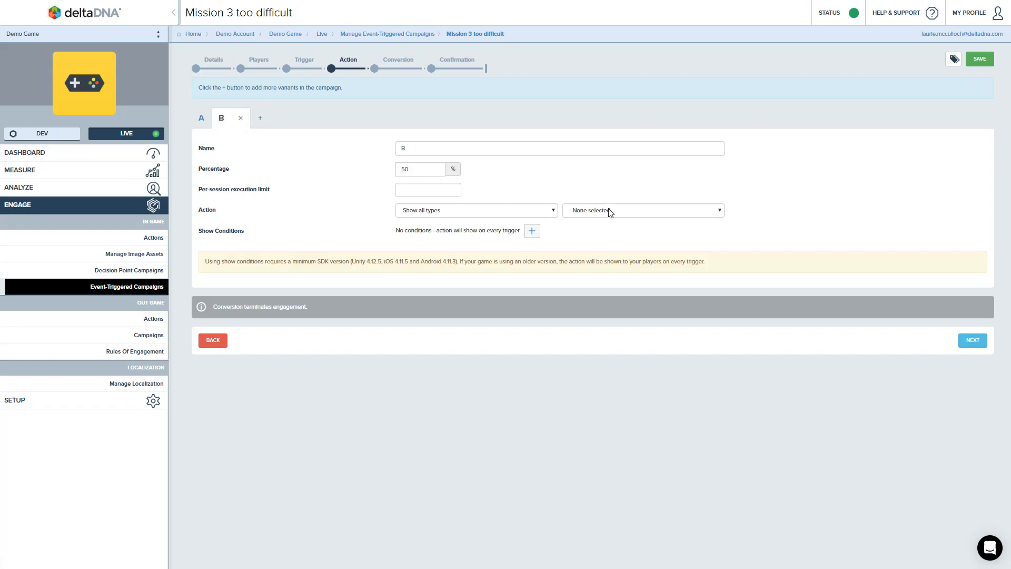
{"action": "left_click", "coordinate": [641, 209]}
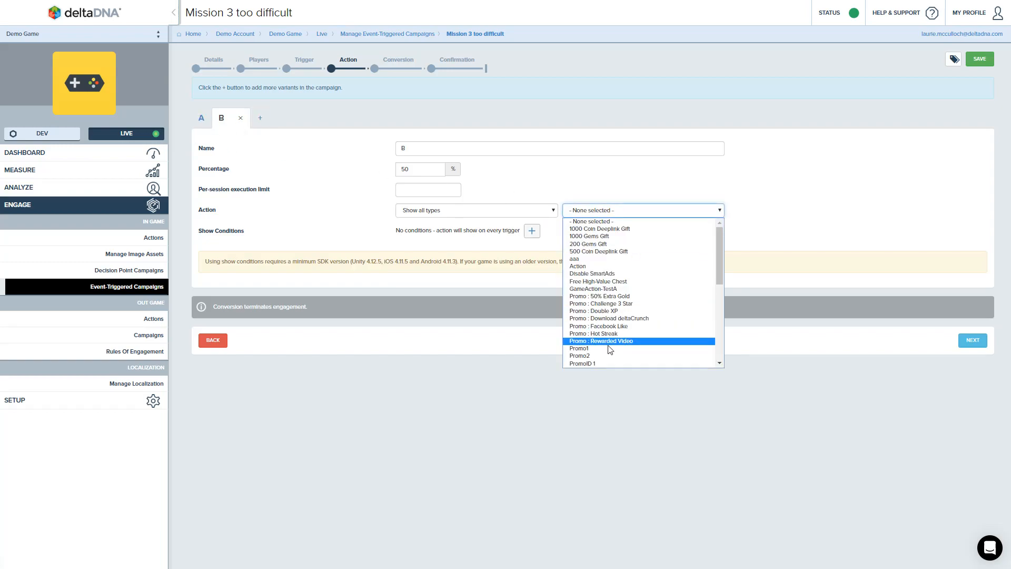
{"action": "mouse_move", "coordinate": [630, 296]}
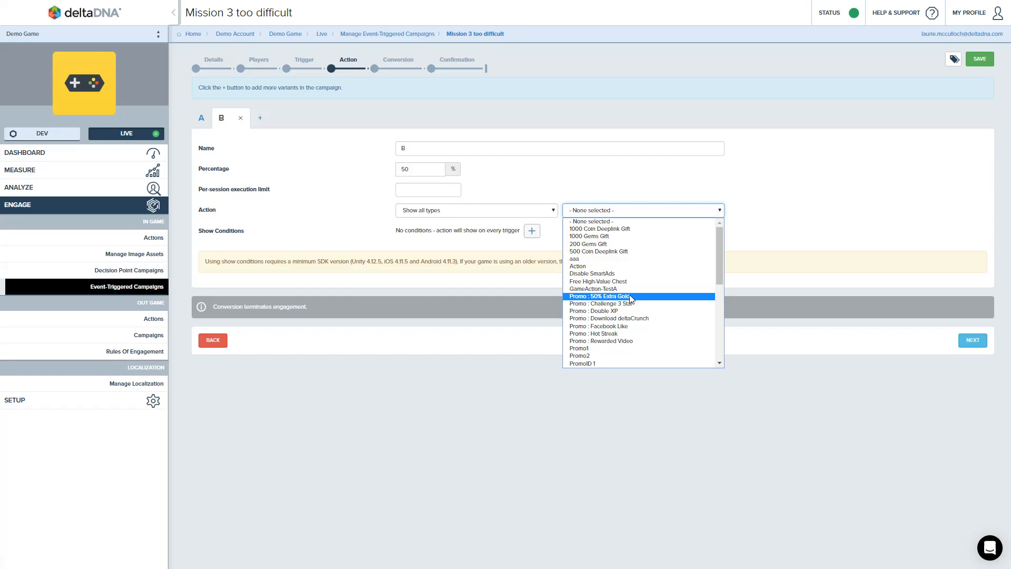
{"action": "left_click", "coordinate": [599, 296]}
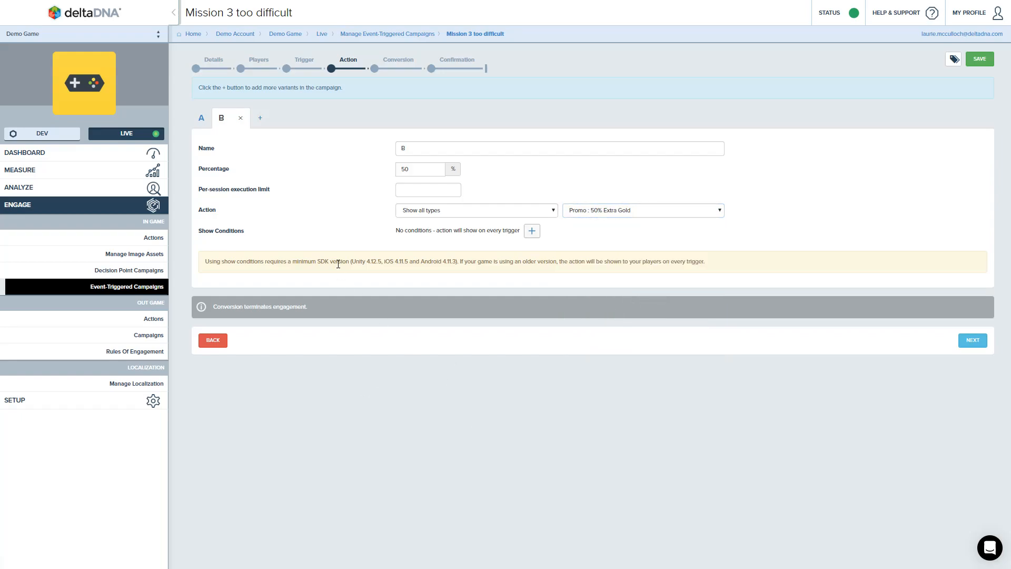
{"action": "mouse_move", "coordinate": [899, 50]}
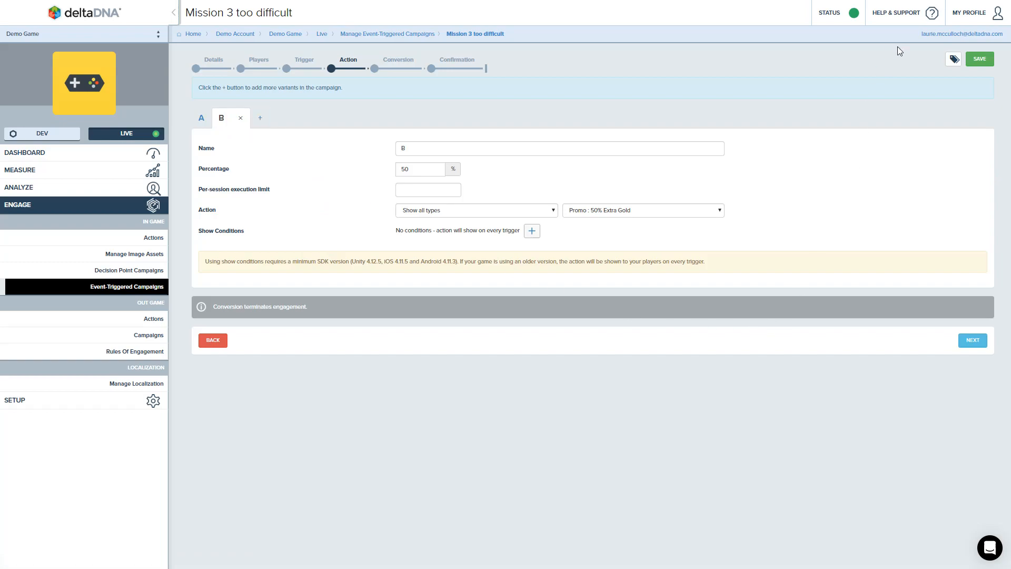
{"action": "left_click", "coordinate": [979, 59]}
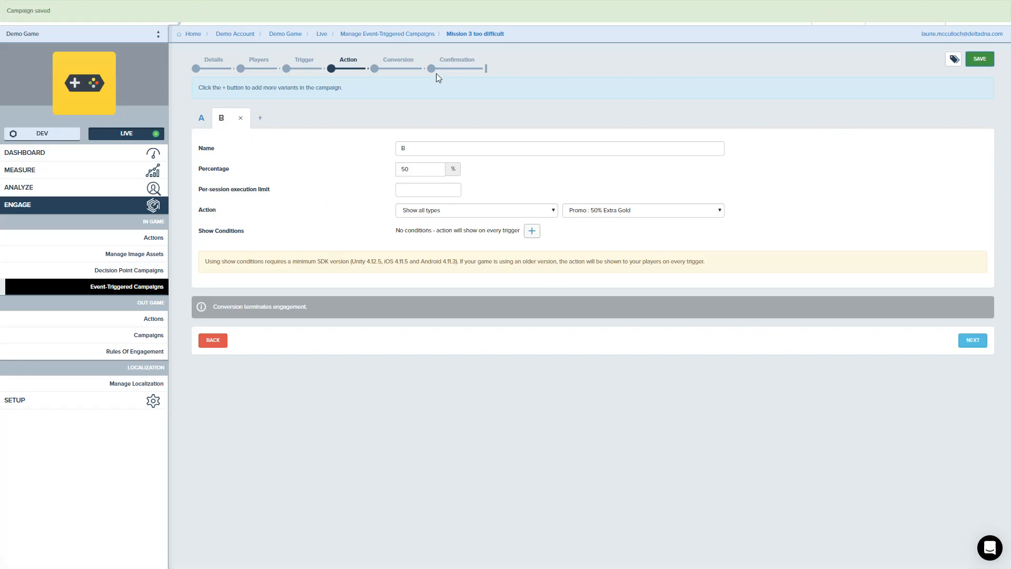
{"action": "left_click", "coordinate": [972, 340]}
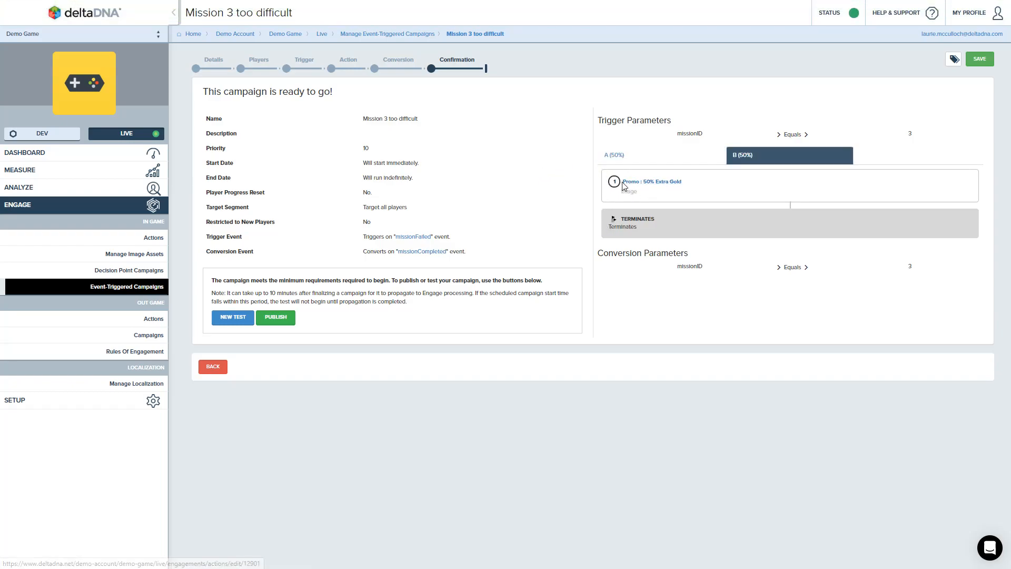
{"action": "left_click", "coordinate": [660, 155]}
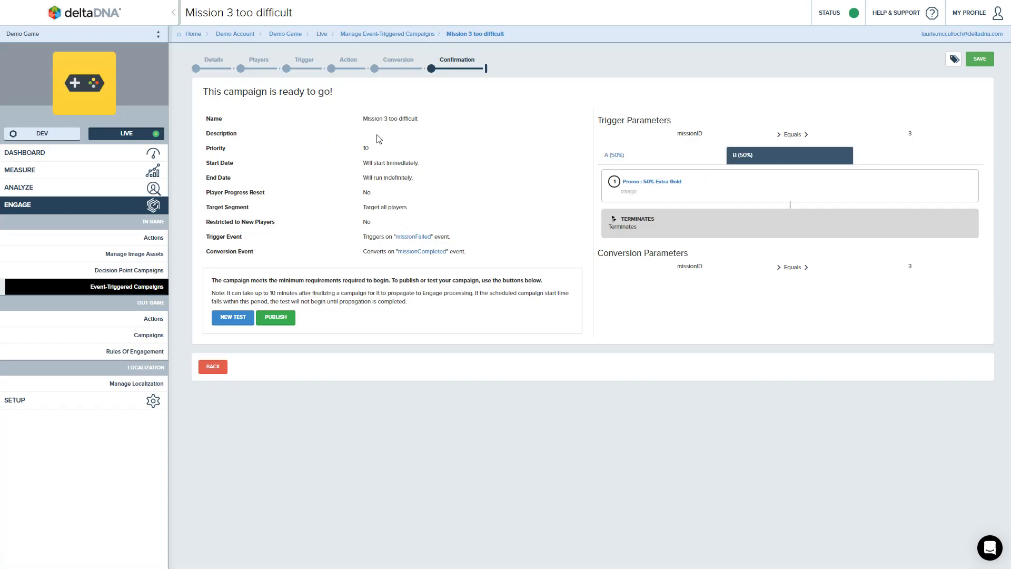
{"action": "mouse_move", "coordinate": [518, 158]}
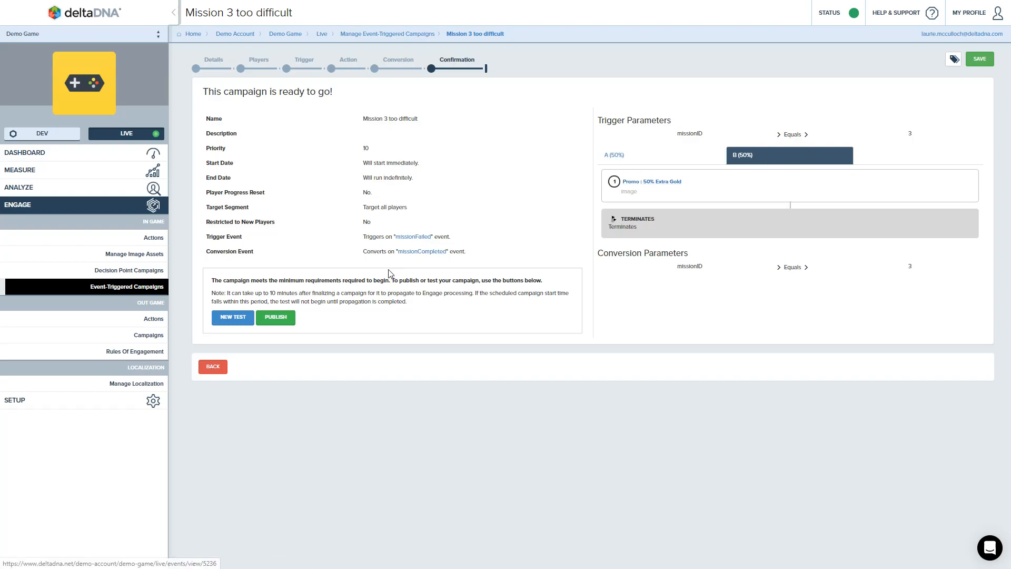
{"action": "mouse_move", "coordinate": [505, 130]}
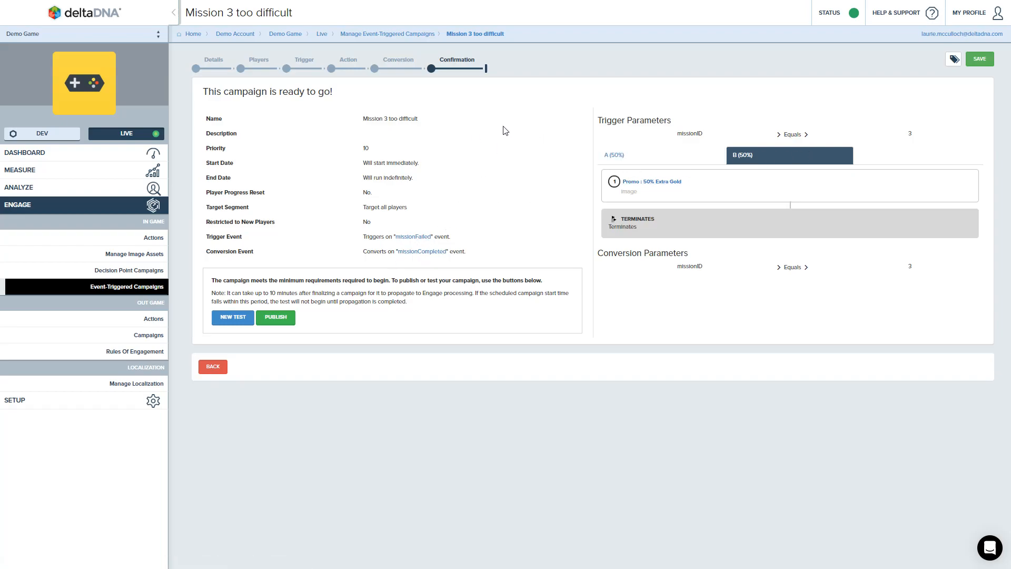
{"action": "mouse_move", "coordinate": [477, 110]}
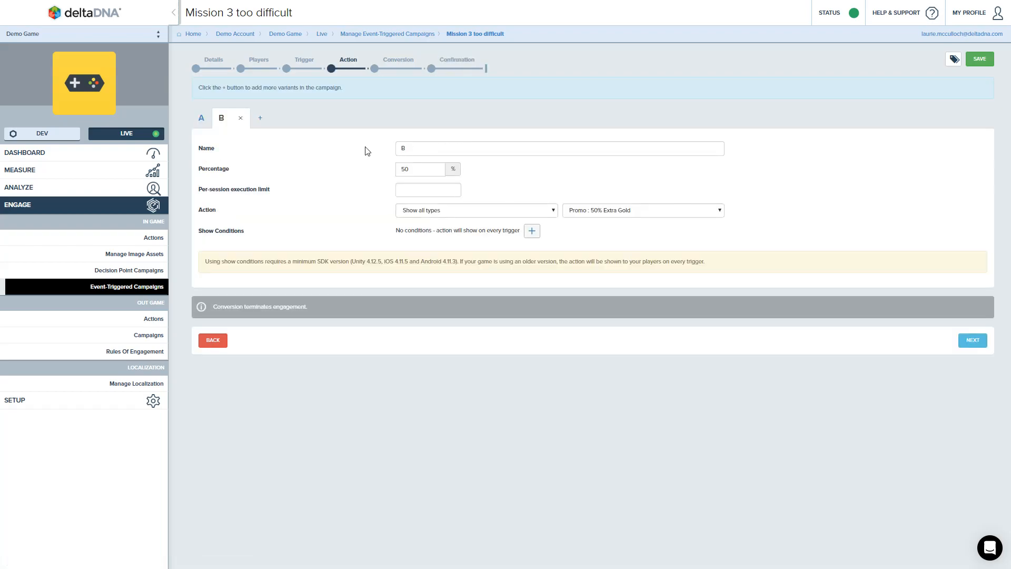
{"action": "mouse_move", "coordinate": [322, 140]}
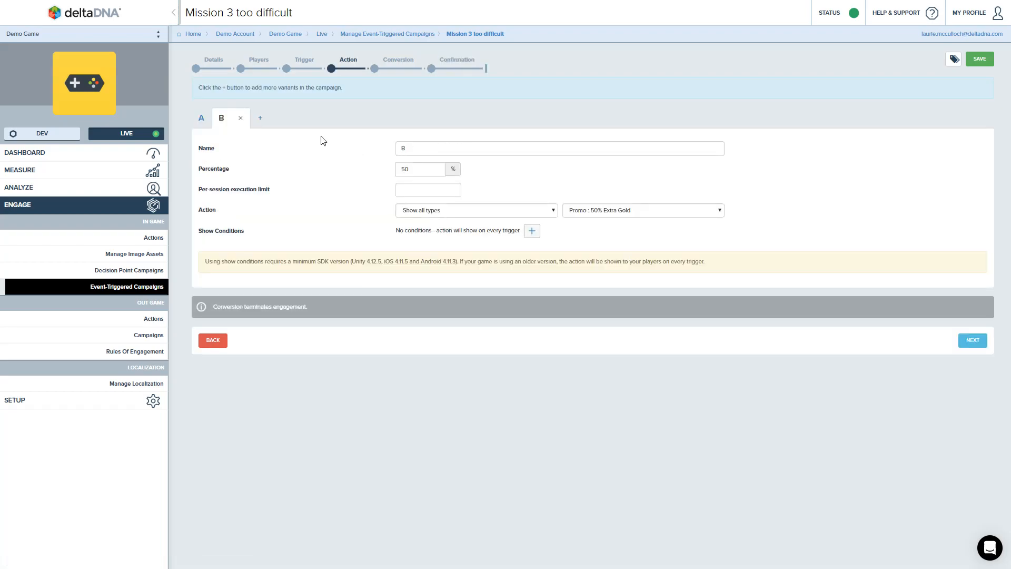
{"action": "mouse_move", "coordinate": [280, 129]}
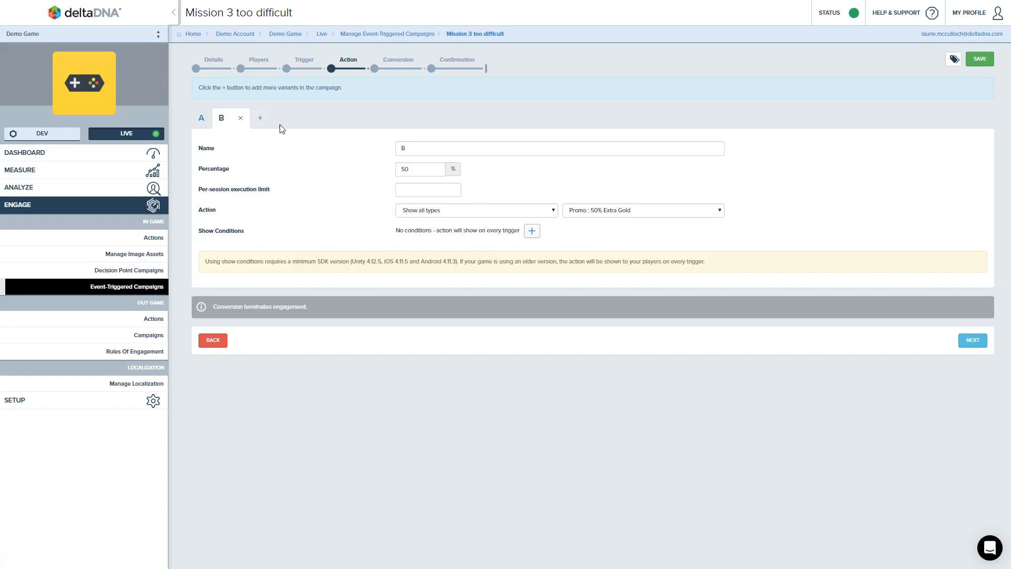
{"action": "mouse_move", "coordinate": [257, 163]}
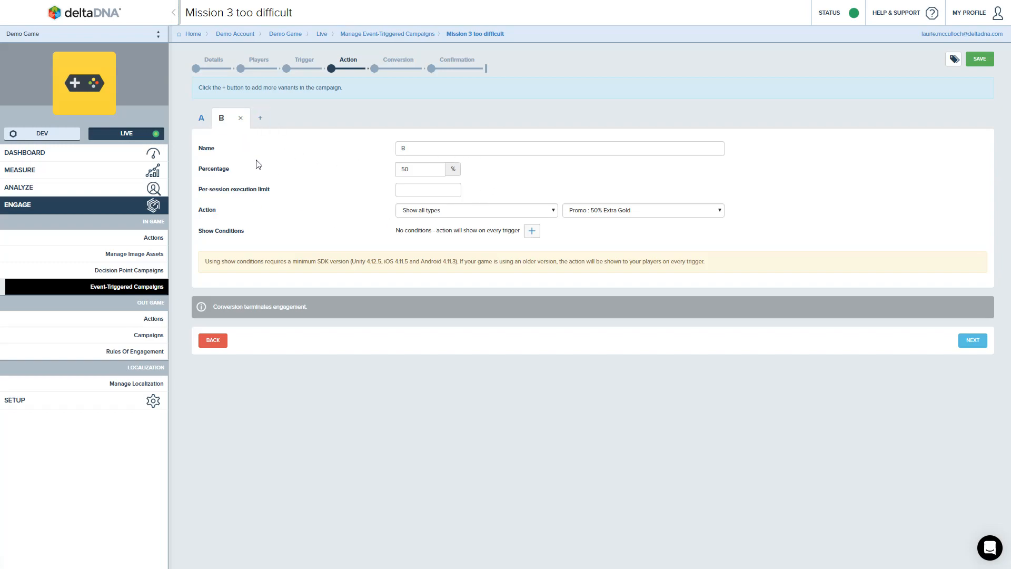
{"action": "mouse_move", "coordinate": [289, 177]}
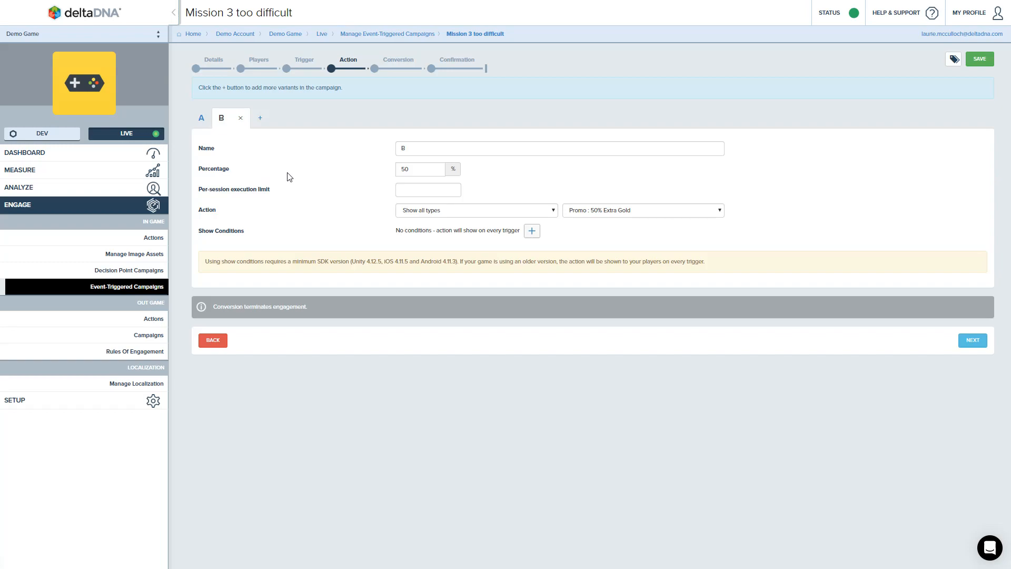
{"action": "mouse_move", "coordinate": [330, 194]}
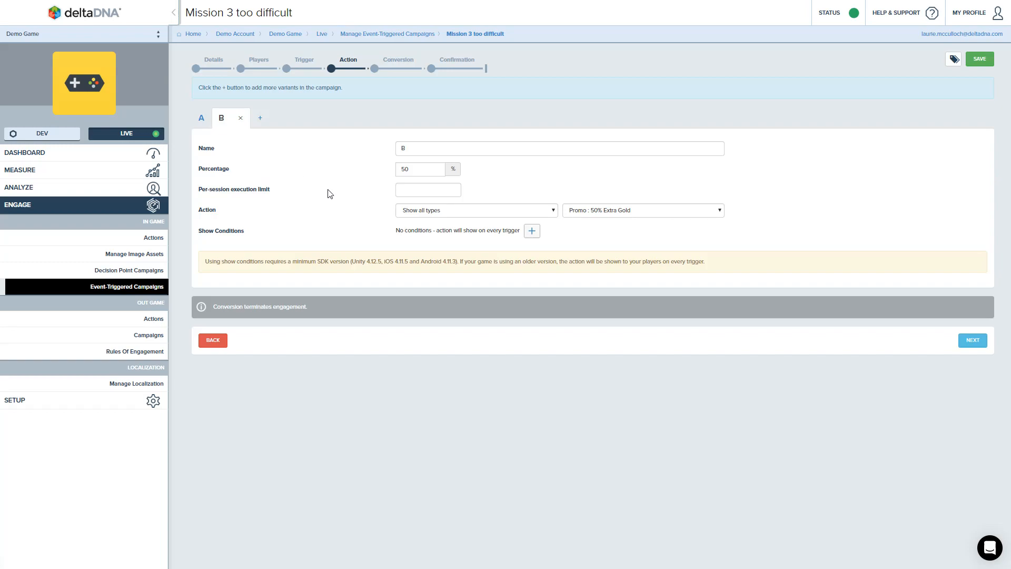
{"action": "mouse_move", "coordinate": [317, 175]}
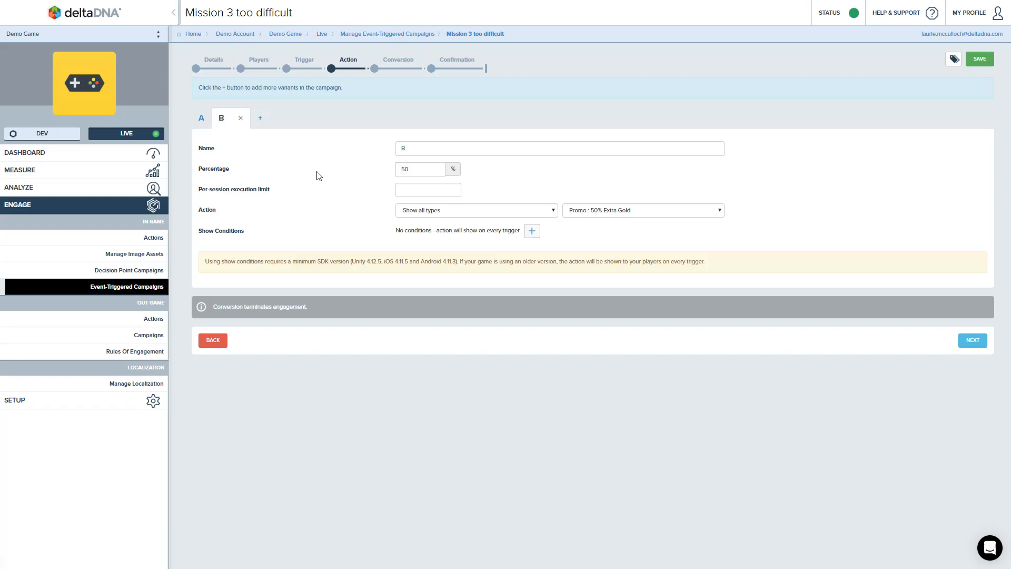
{"action": "mouse_move", "coordinate": [555, 243]}
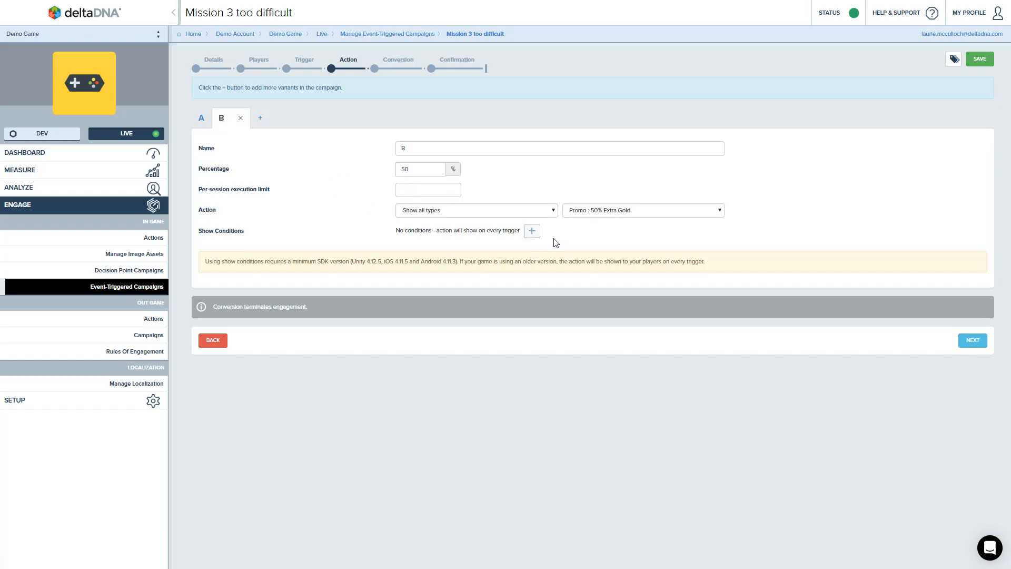
- Add a show condition so variant B appears only on the 2nd trigger, then save the campaign
{"action": "left_click", "coordinate": [531, 231]}
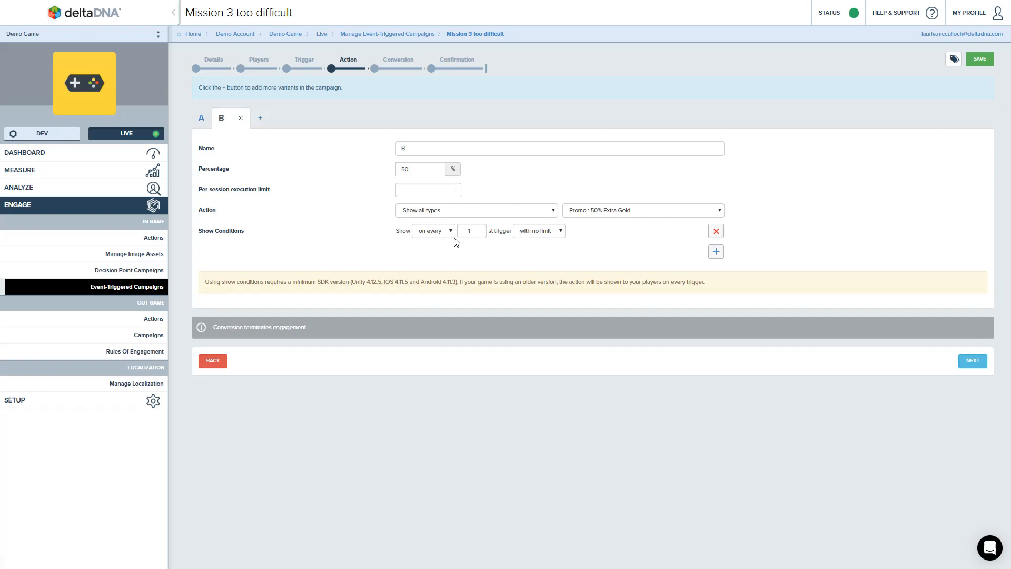
{"action": "left_click", "coordinate": [432, 231]}
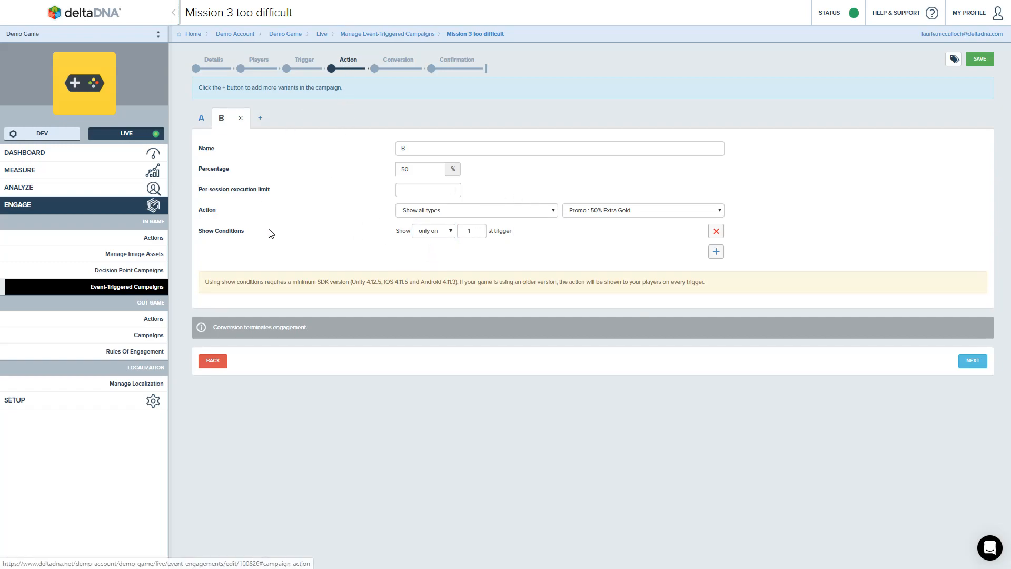
{"action": "type", "text": "2"}
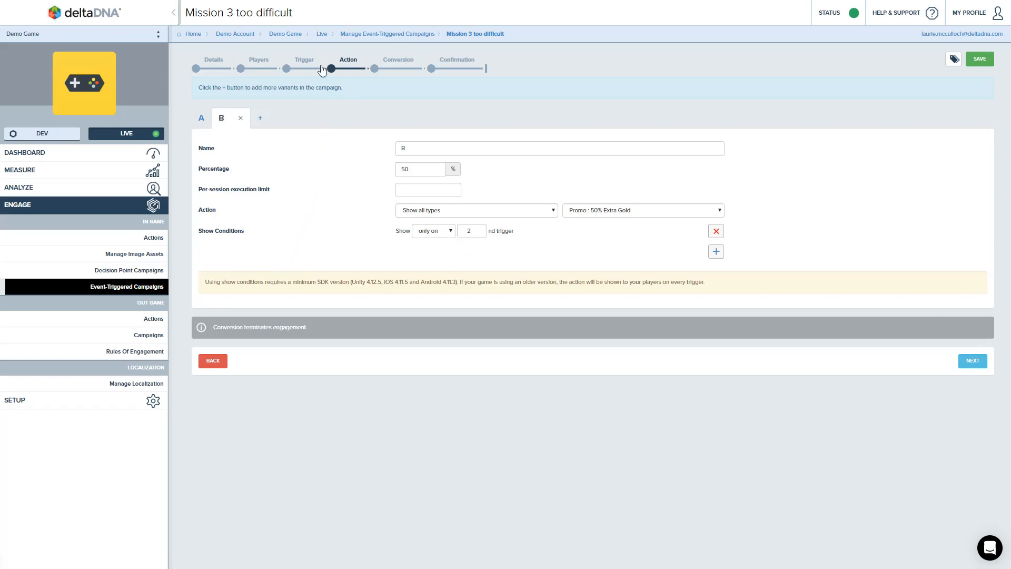
{"action": "mouse_move", "coordinate": [245, 79]}
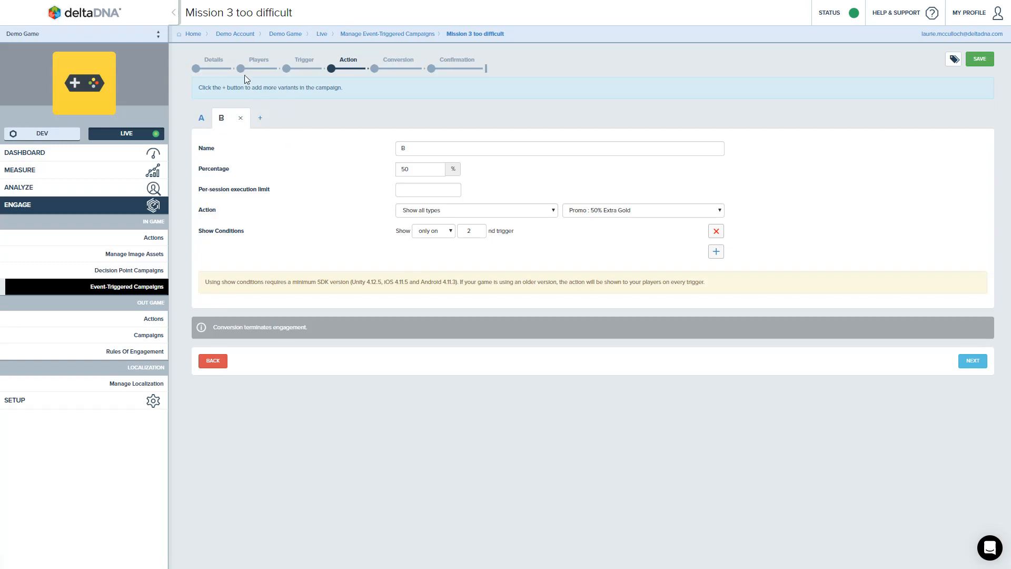
{"action": "mouse_move", "coordinate": [303, 62]}
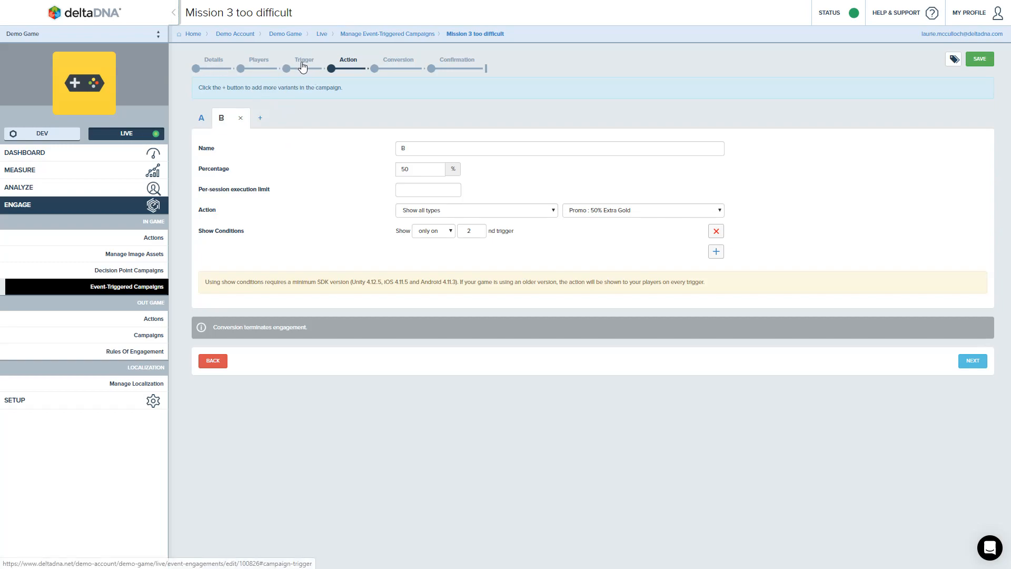
{"action": "mouse_move", "coordinate": [300, 65]}
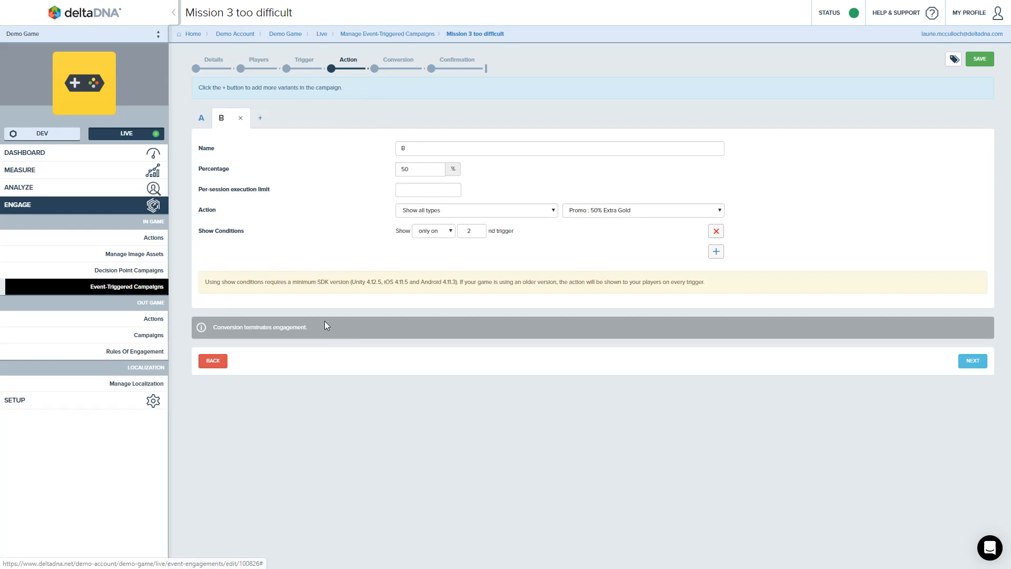
{"action": "left_click", "coordinate": [979, 59]}
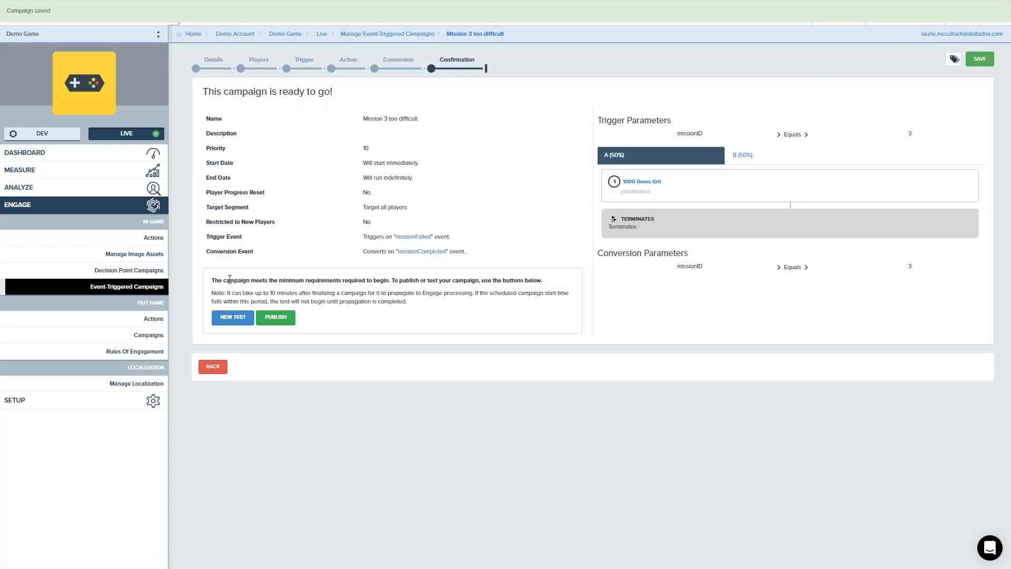
- Launch a new test of the updated campaign on the QA IOS Devices segment
{"action": "left_click", "coordinate": [231, 317]}
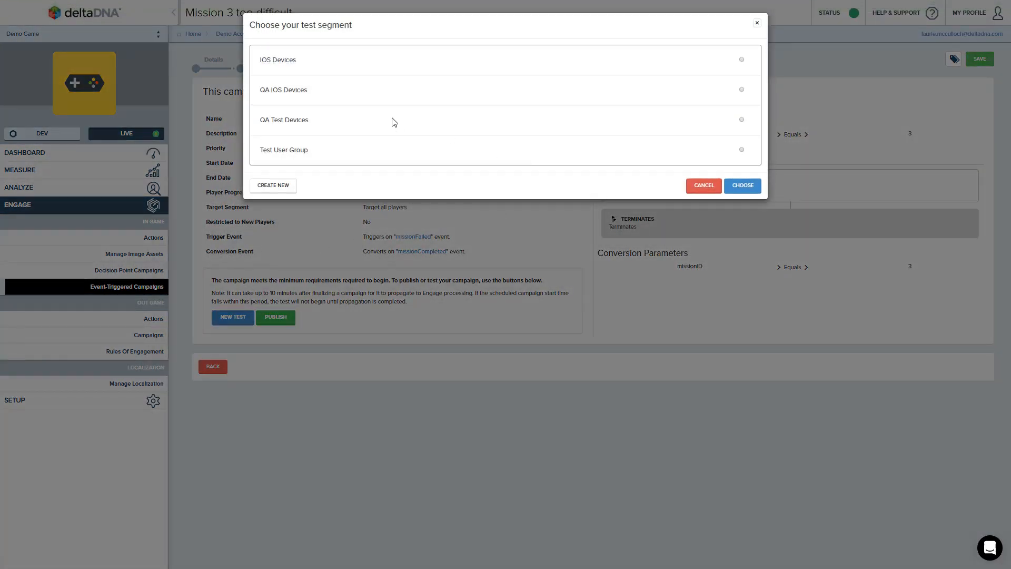
{"action": "left_click", "coordinate": [741, 88]}
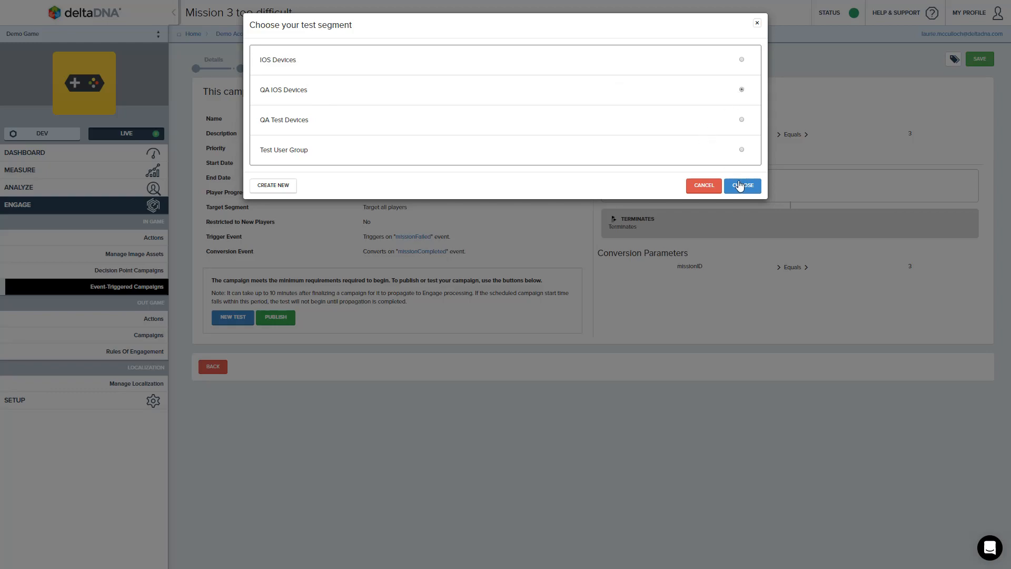
{"action": "left_click", "coordinate": [742, 185]}
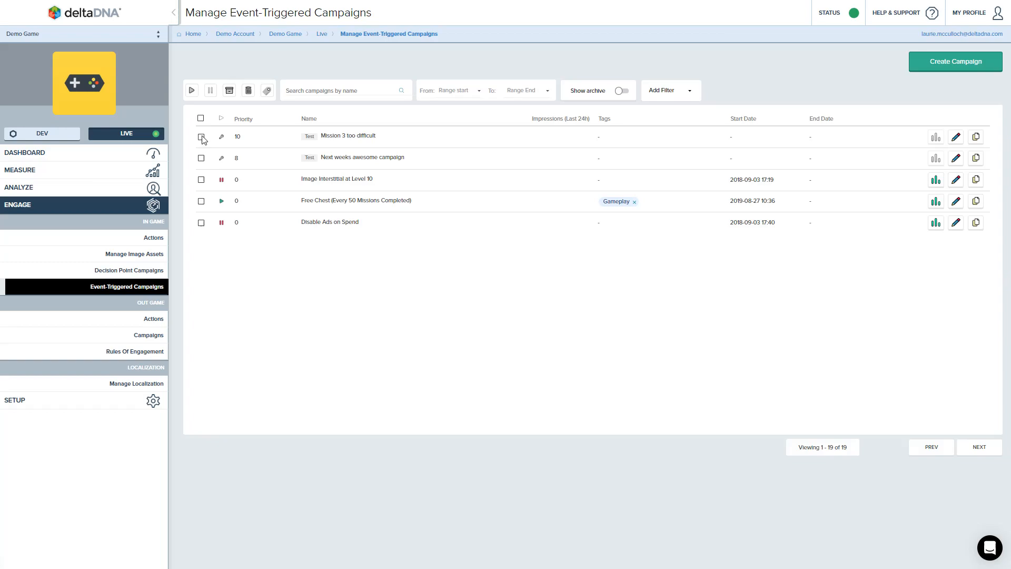
- Reopen 'Mission 3 too difficult' for editing, jump to Confirmation and publish it live
{"action": "left_click", "coordinate": [956, 137]}
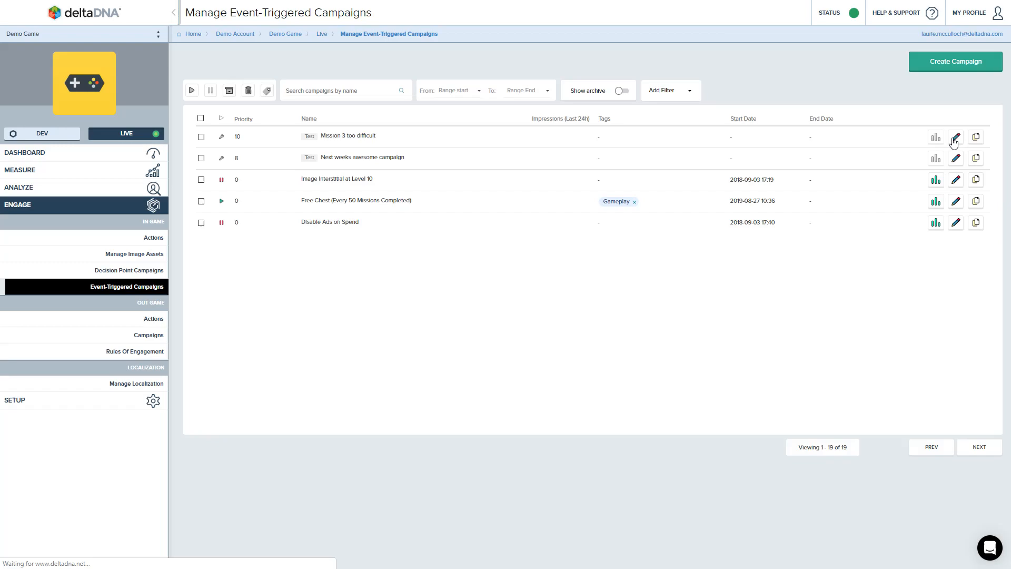
{"action": "left_click", "coordinate": [956, 137]}
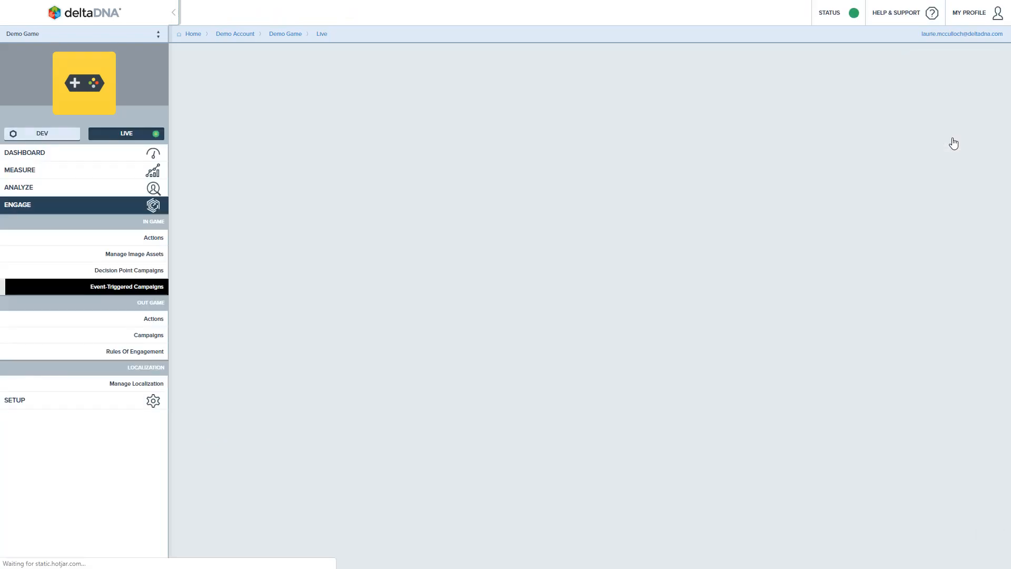
{"action": "left_click", "coordinate": [127, 286]}
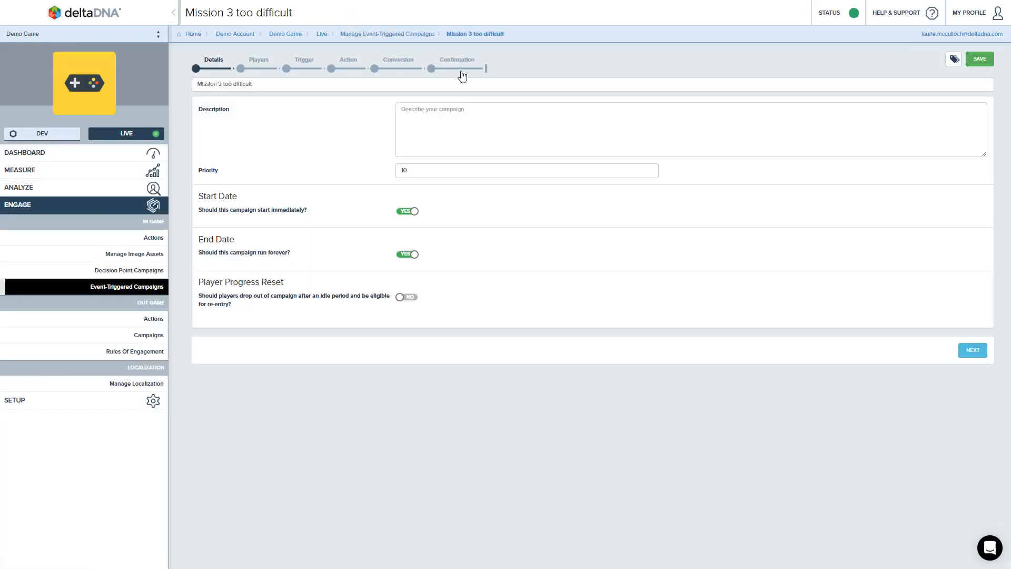
{"action": "left_click", "coordinate": [456, 59]}
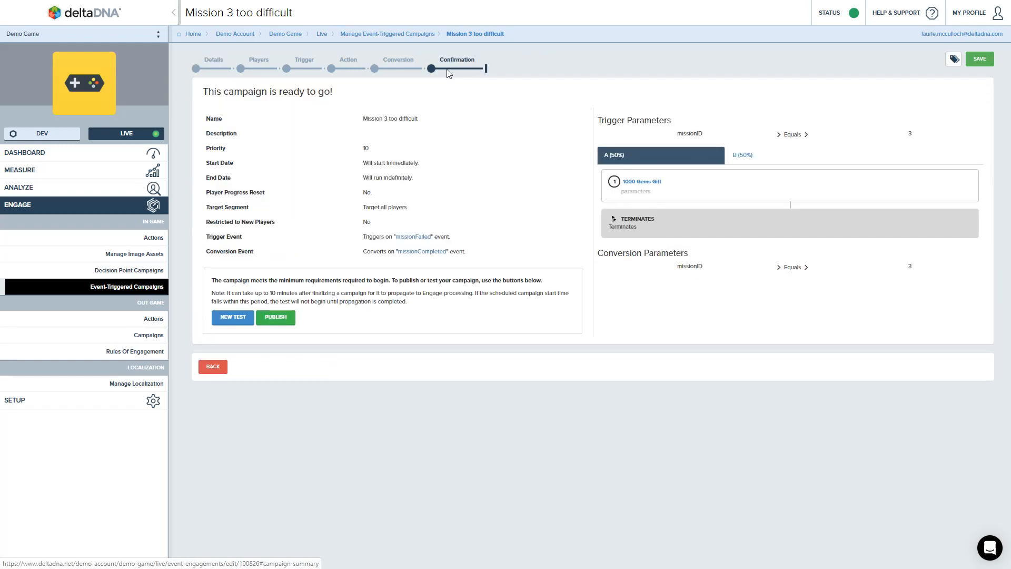
{"action": "mouse_move", "coordinate": [275, 317]}
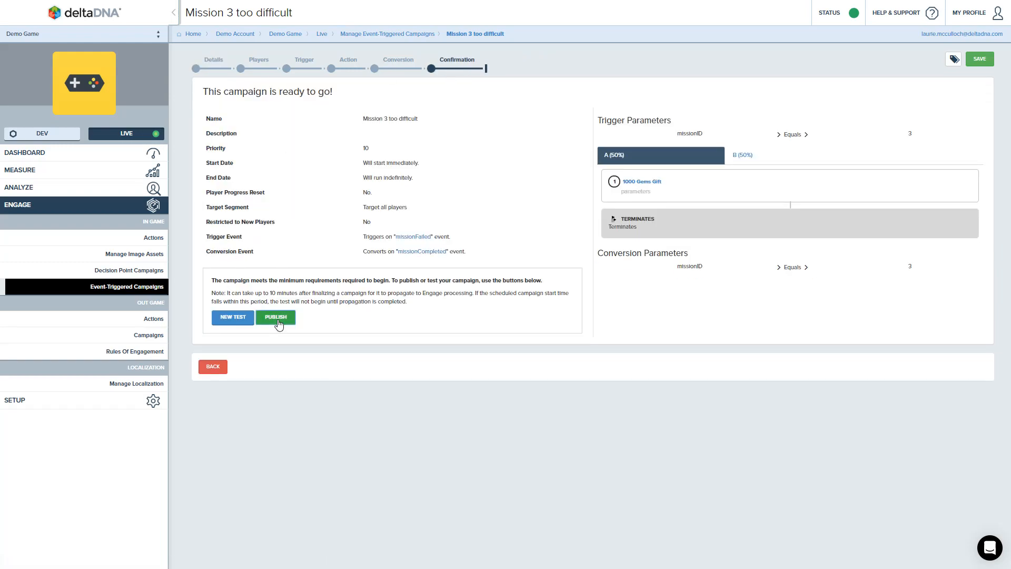
{"action": "left_click", "coordinate": [275, 317]}
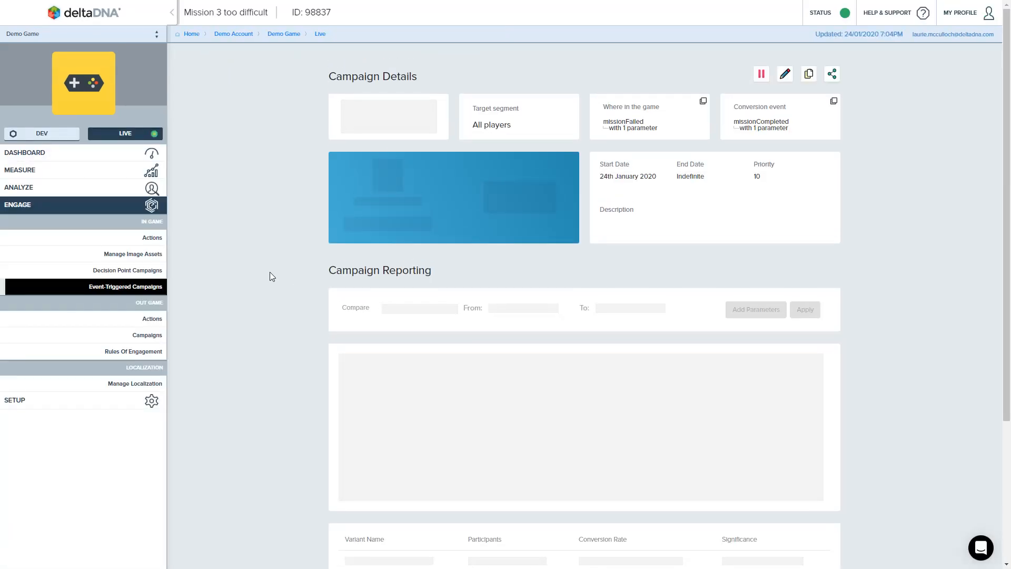
{"action": "mouse_move", "coordinate": [462, 116]}
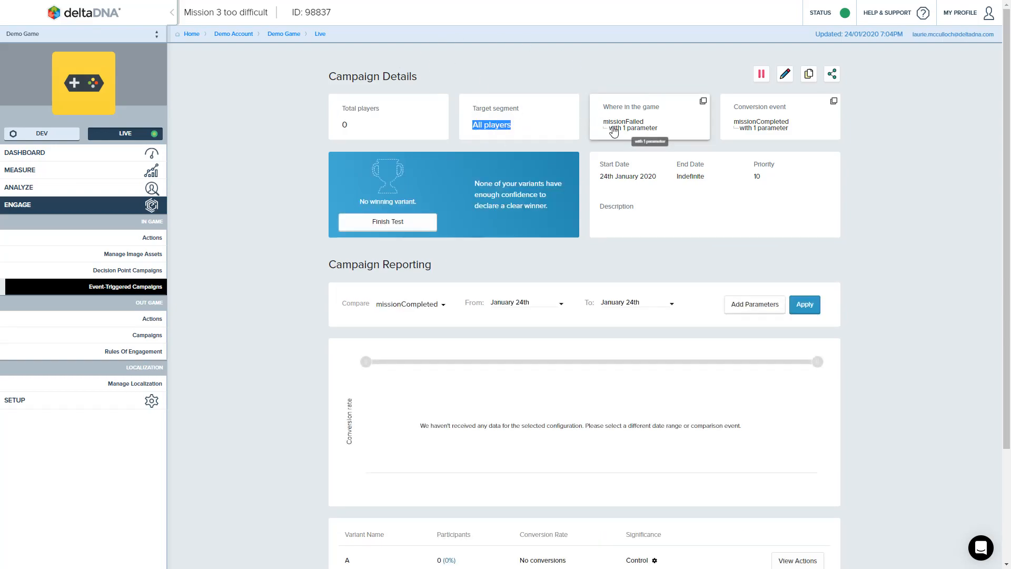
{"action": "mouse_move", "coordinate": [768, 136]}
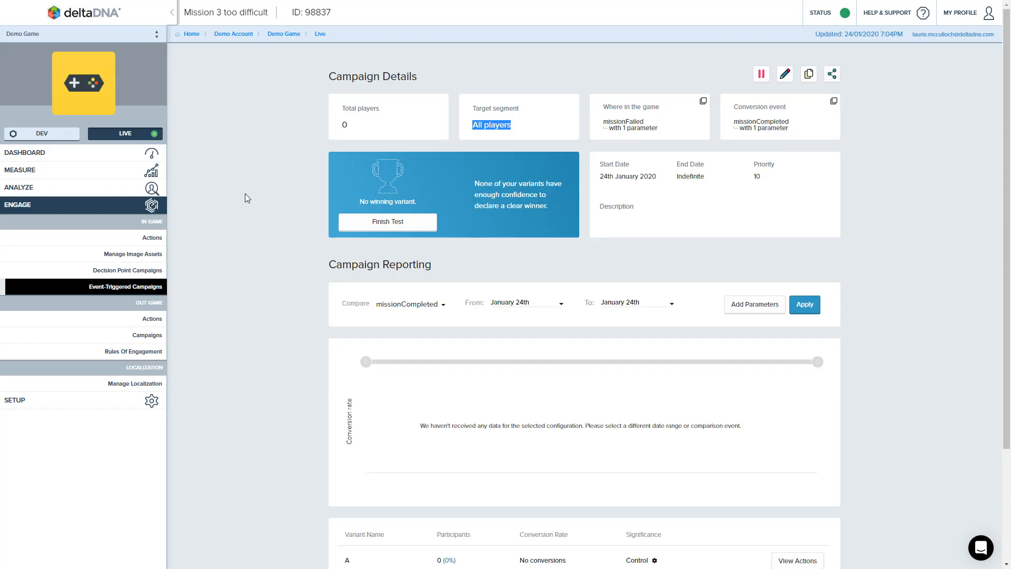
{"action": "mouse_move", "coordinate": [203, 340]}
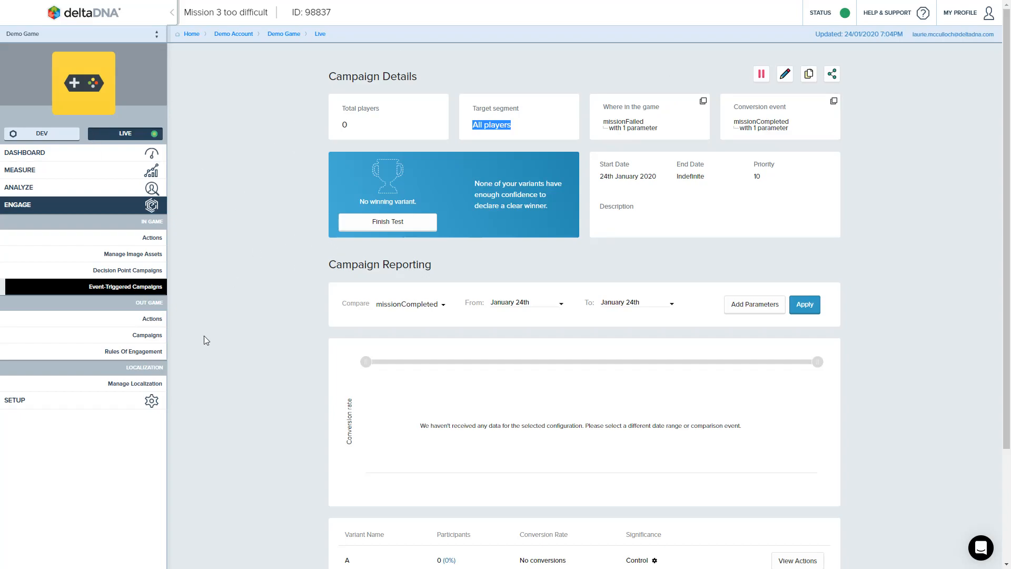
{"action": "mouse_move", "coordinate": [351, 381]}
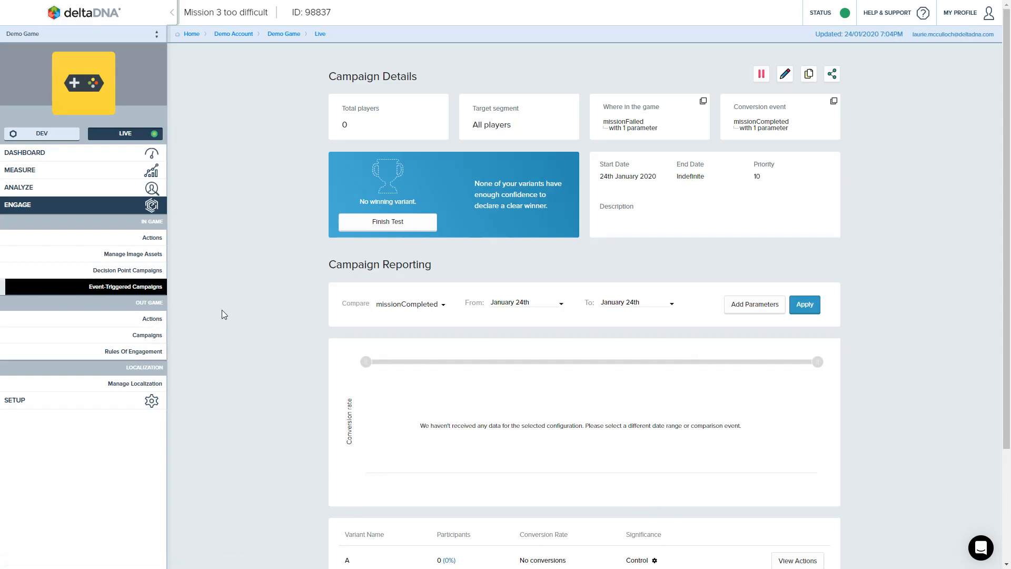
{"action": "mouse_move", "coordinate": [225, 310]}
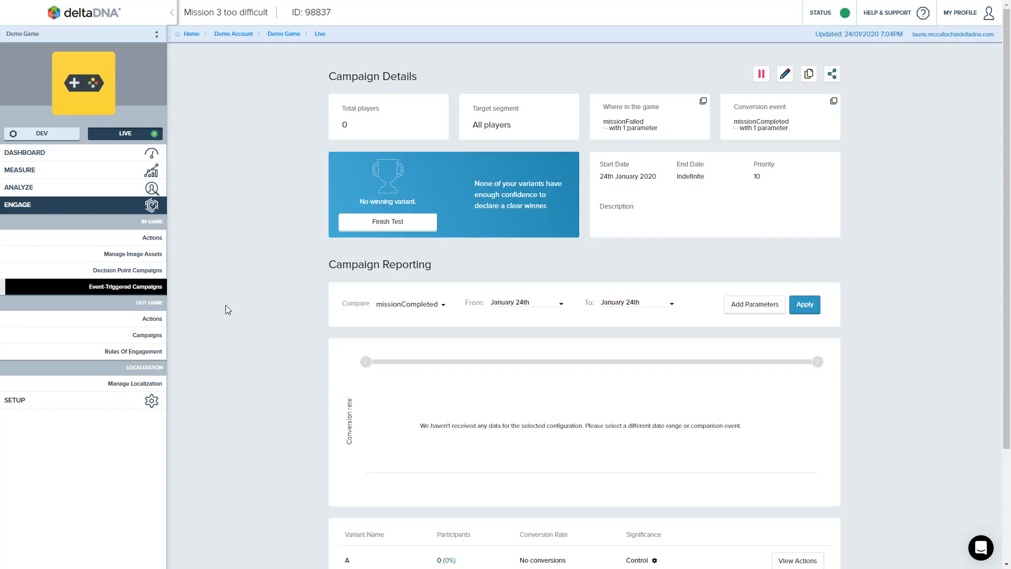
{"action": "mouse_move", "coordinate": [252, 309]}
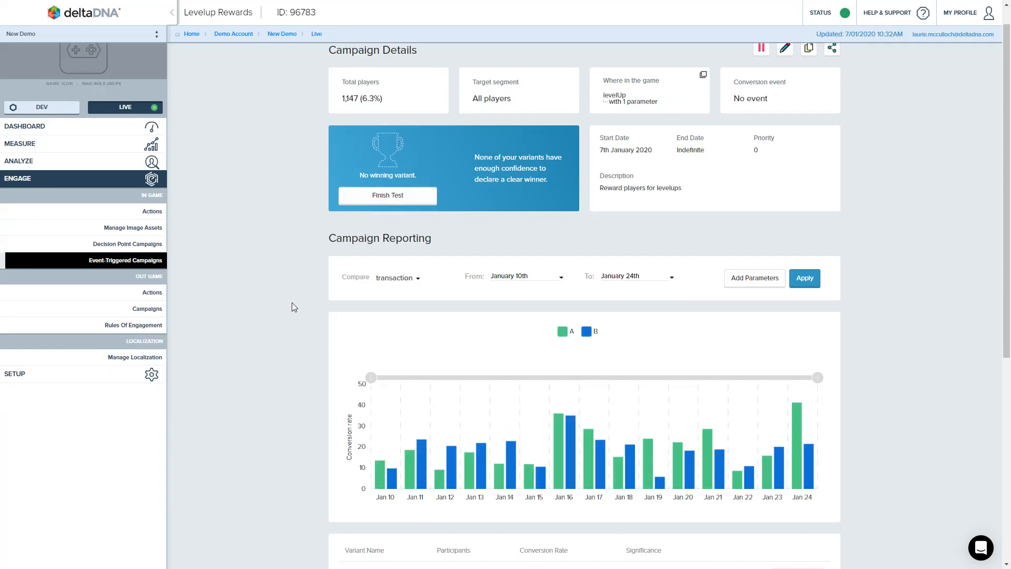
{"action": "mouse_move", "coordinate": [235, 273]}
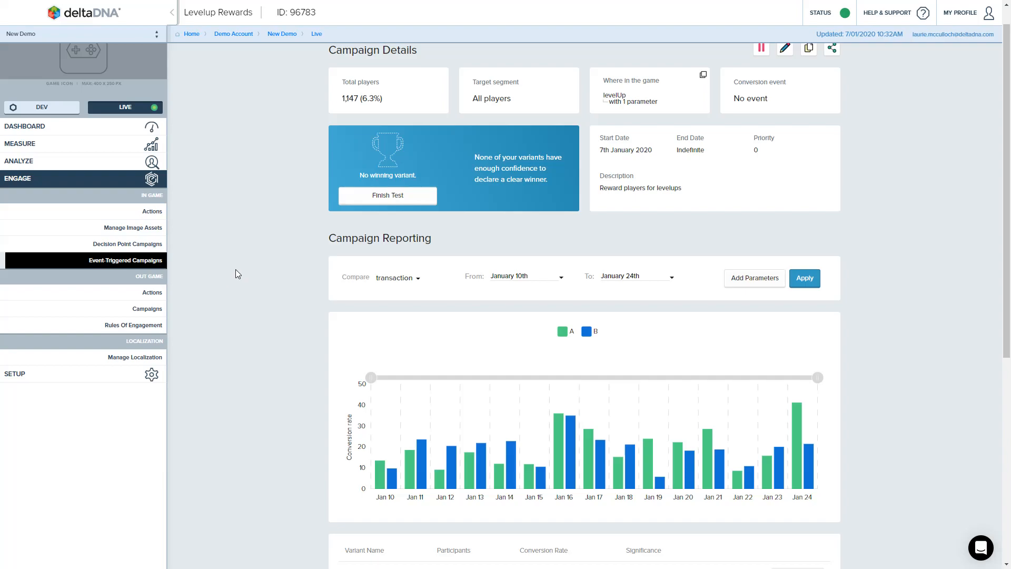
{"action": "mouse_move", "coordinate": [447, 386]}
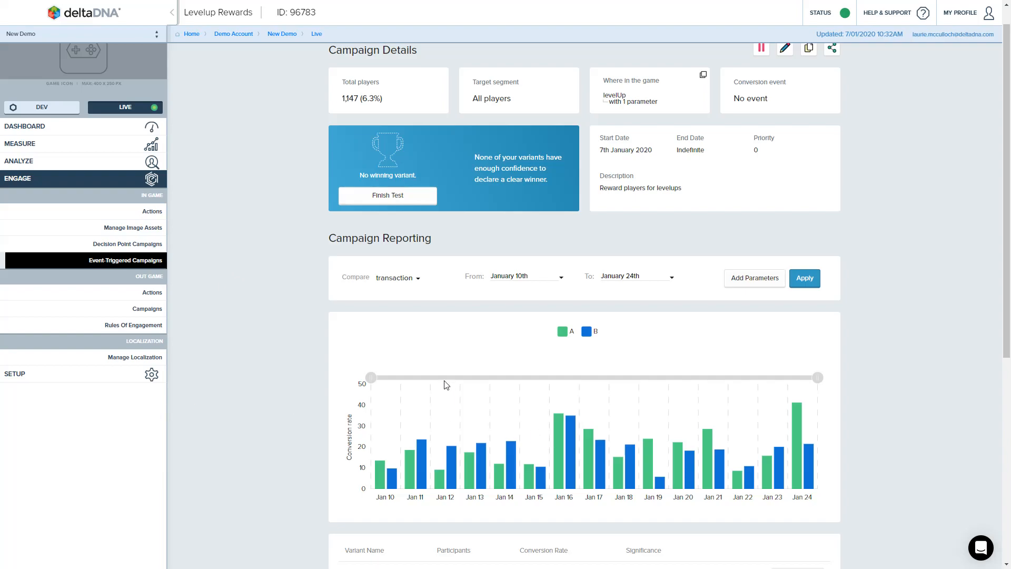
{"action": "mouse_move", "coordinate": [355, 360]}
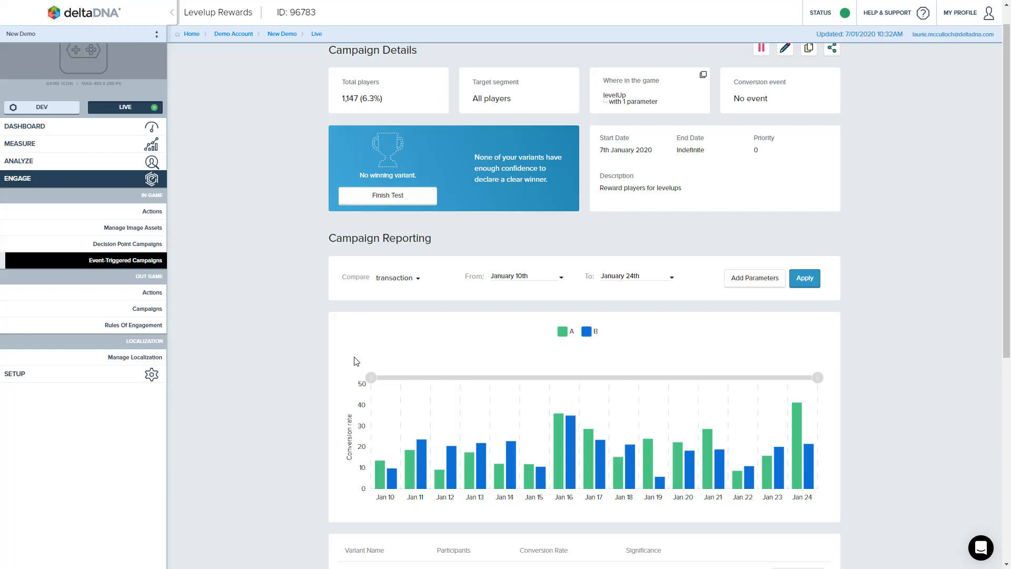
{"action": "mouse_move", "coordinate": [806, 355]}
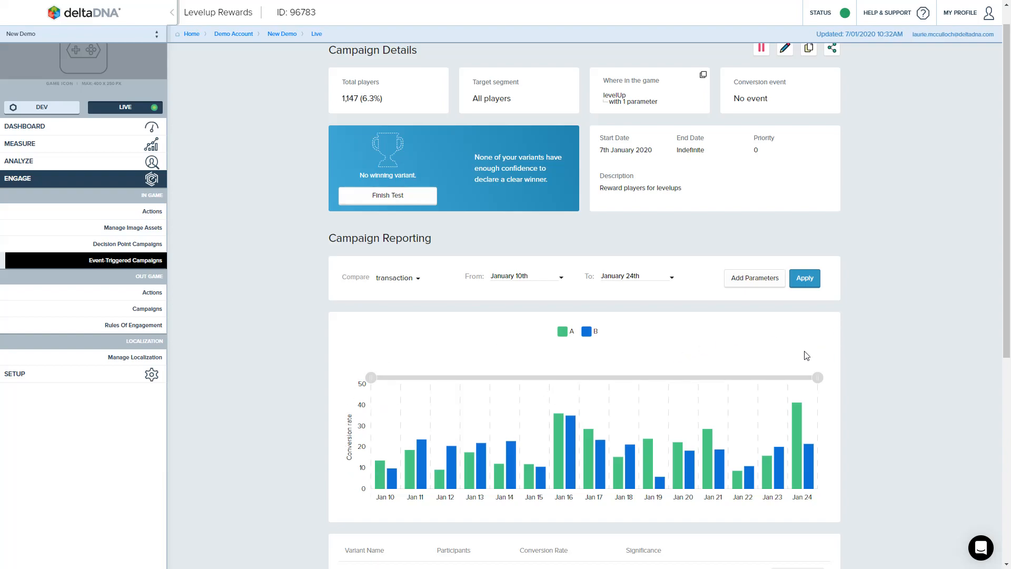
{"action": "mouse_move", "coordinate": [570, 350]}
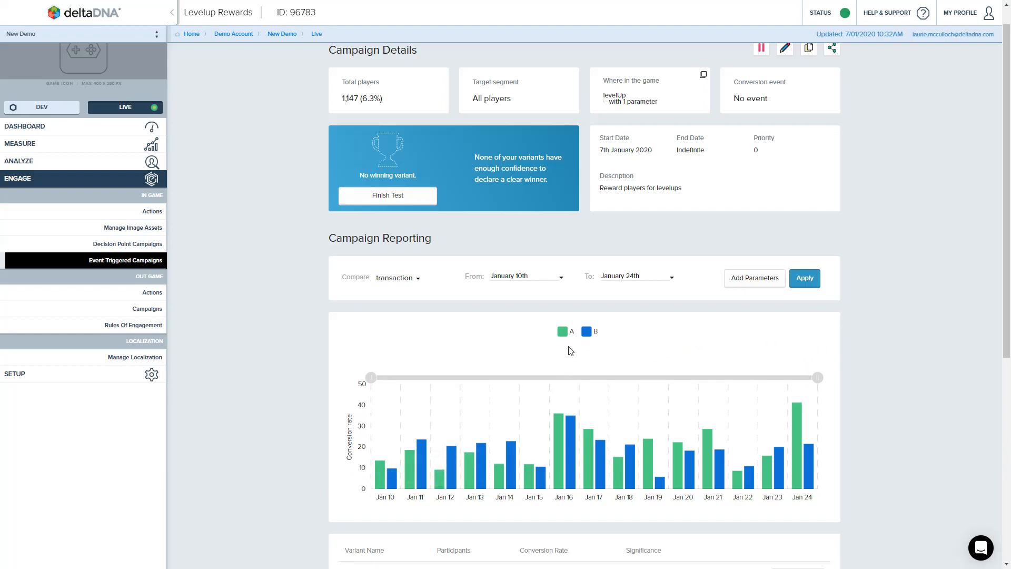
{"action": "scroll", "scroll_direction": "down", "scroll_amount": 3}
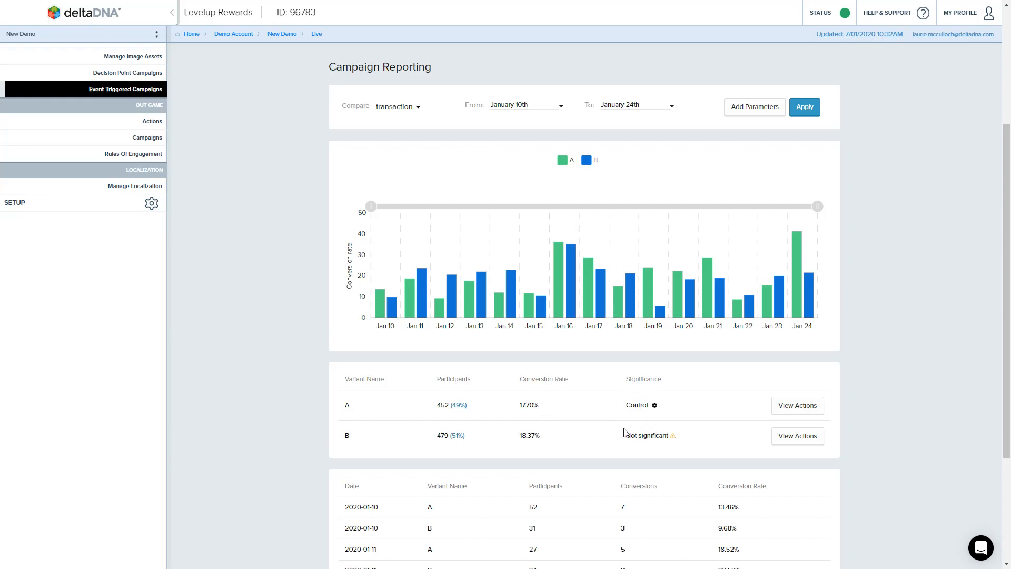
{"action": "scroll", "scroll_direction": "down", "scroll_amount": 3}
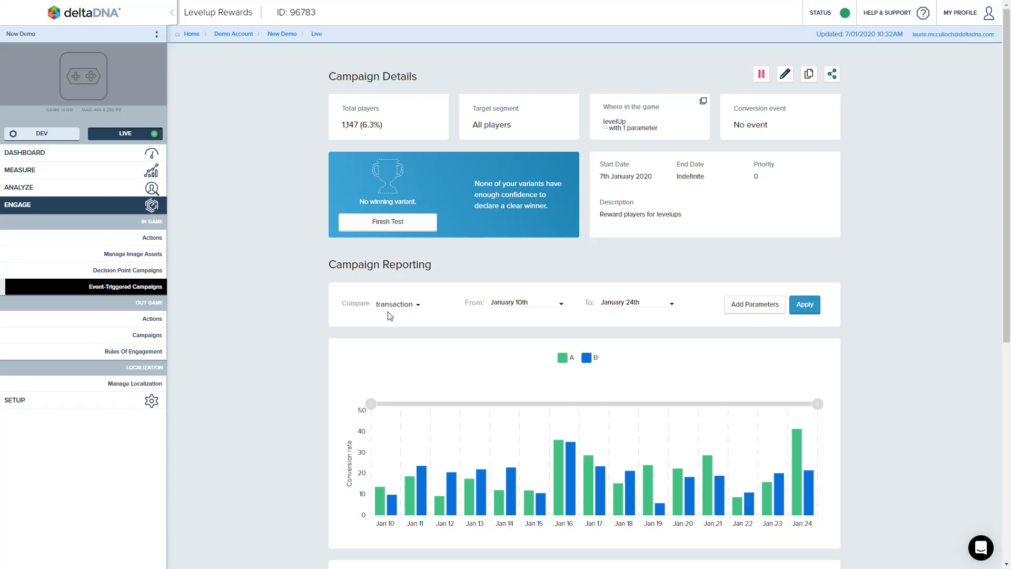
{"action": "scroll", "scroll_direction": "down", "scroll_amount": 3}
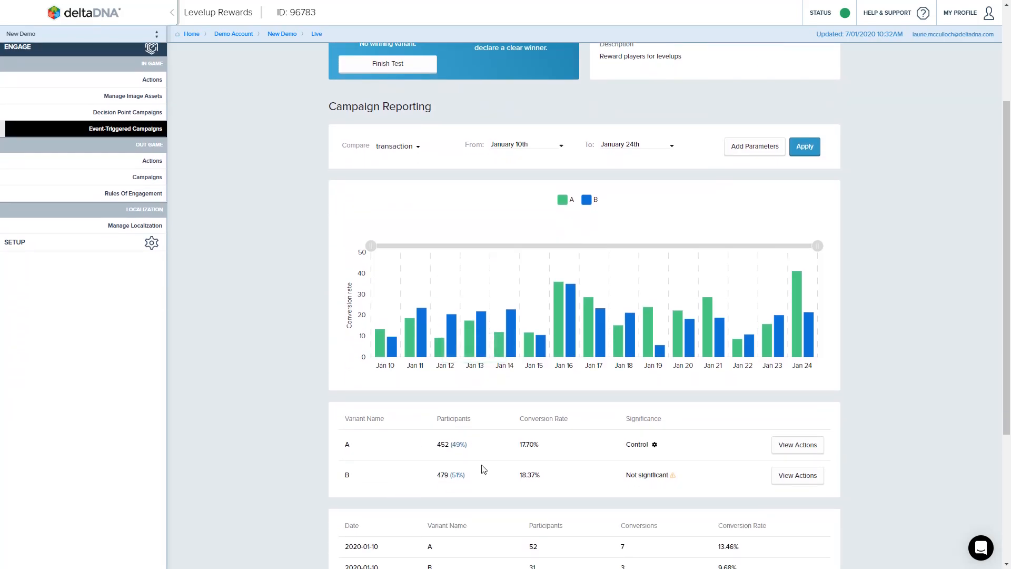
{"action": "left_click", "coordinate": [397, 146]}
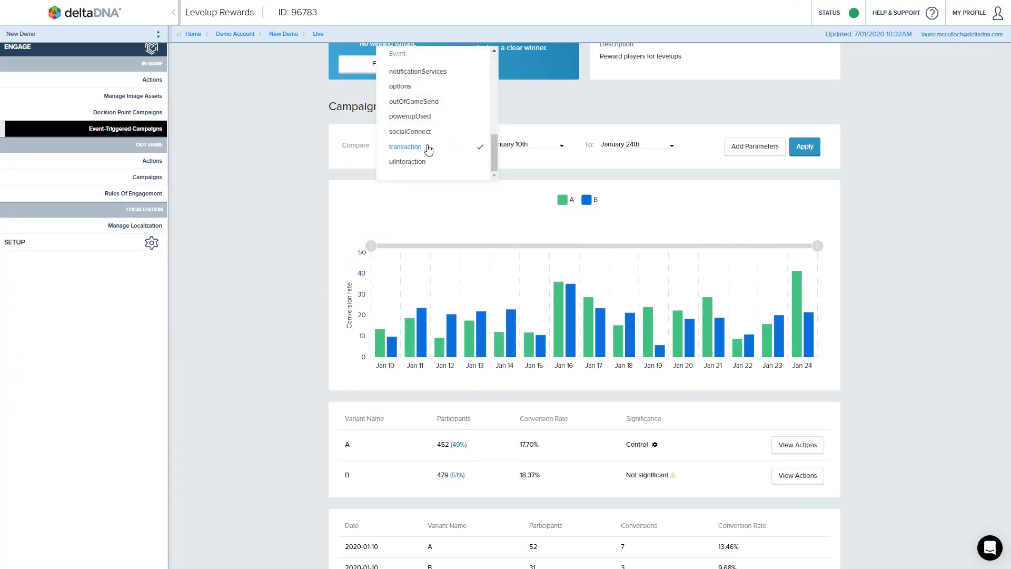
{"action": "left_click", "coordinate": [405, 147]}
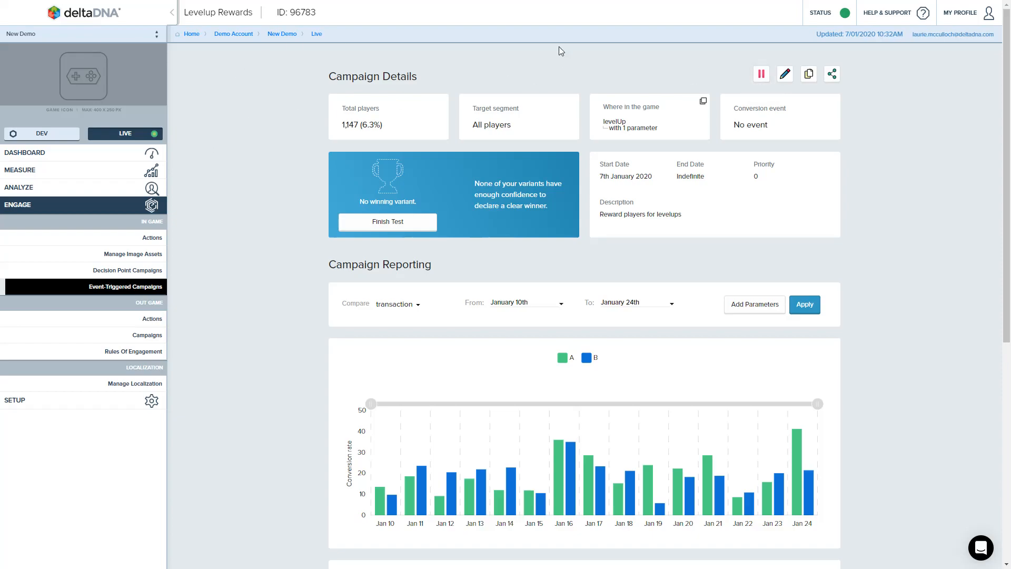
{"action": "mouse_move", "coordinate": [785, 74]}
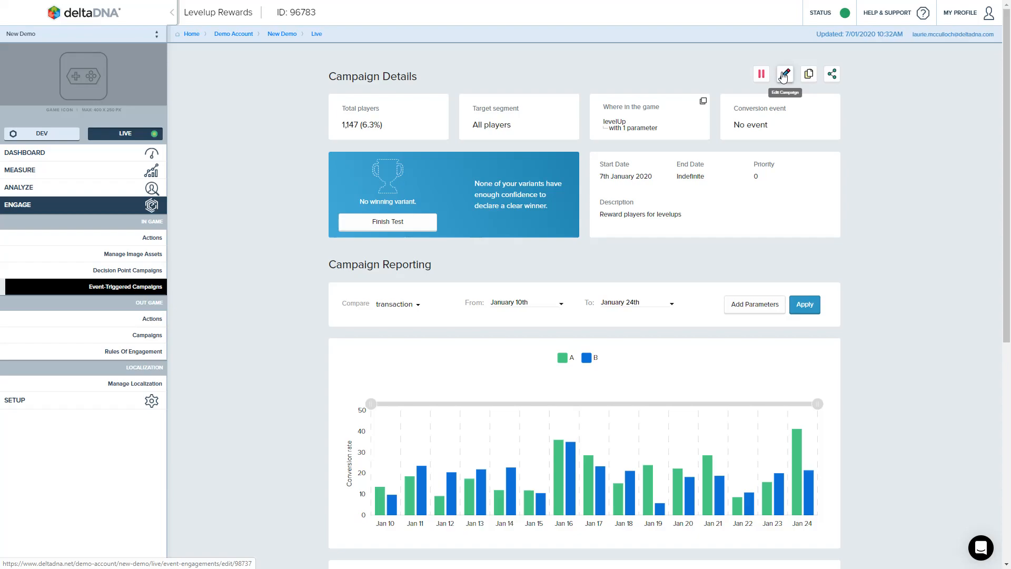
{"action": "mouse_move", "coordinate": [785, 73]}
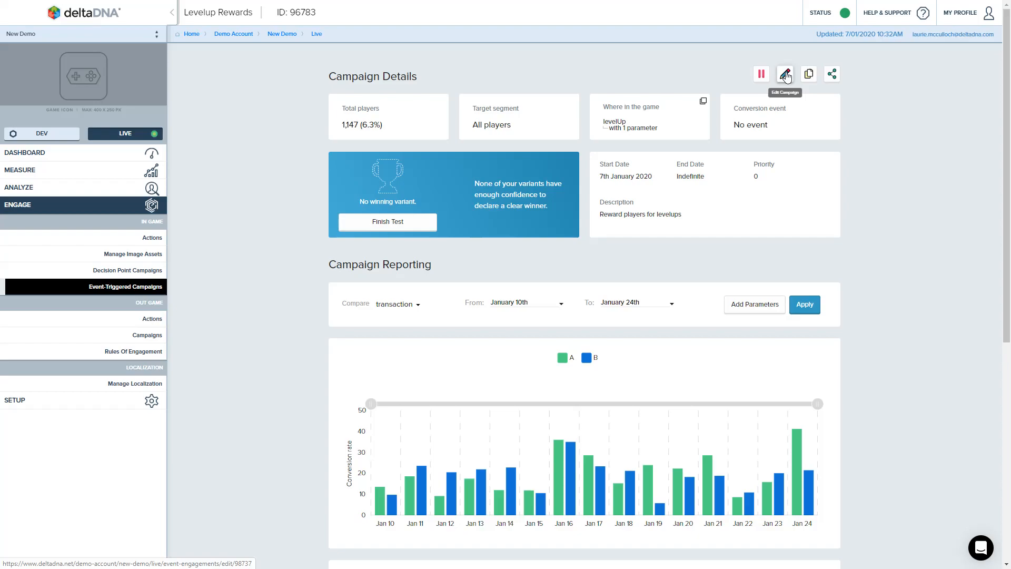
{"action": "scroll", "scroll_direction": "down", "scroll_amount": 3}
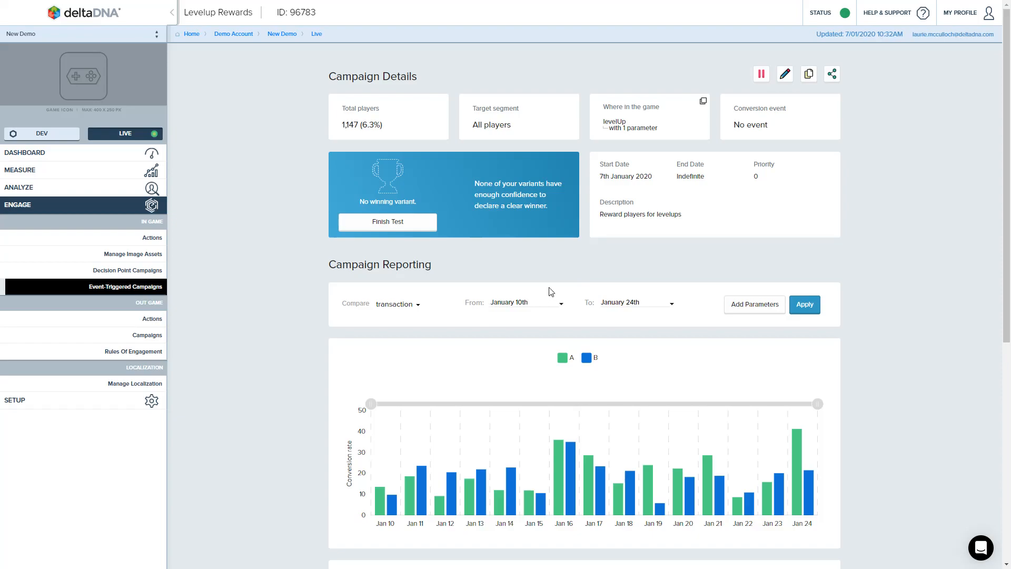
{"action": "mouse_move", "coordinate": [533, 295]}
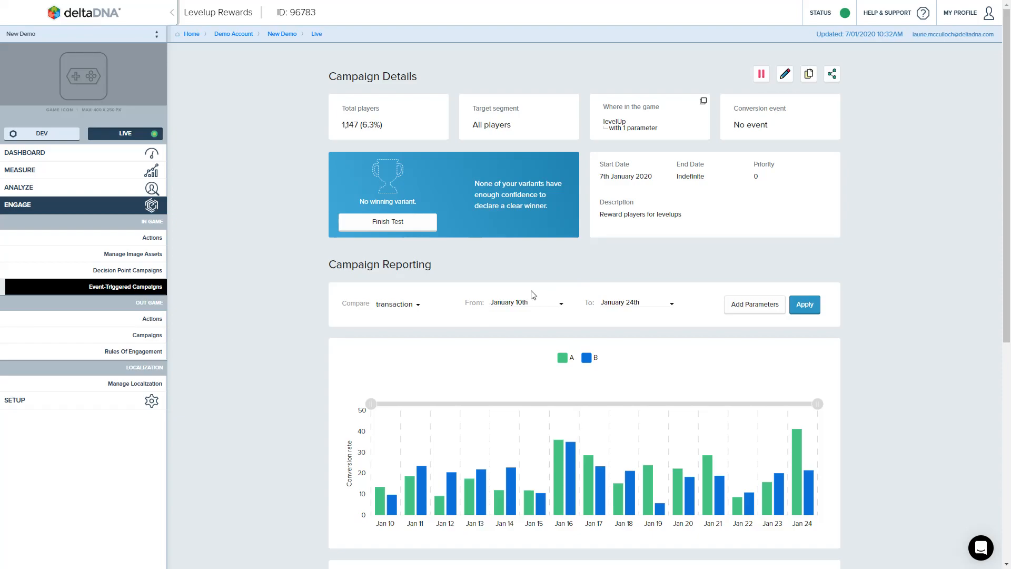
{"action": "mouse_move", "coordinate": [258, 157]}
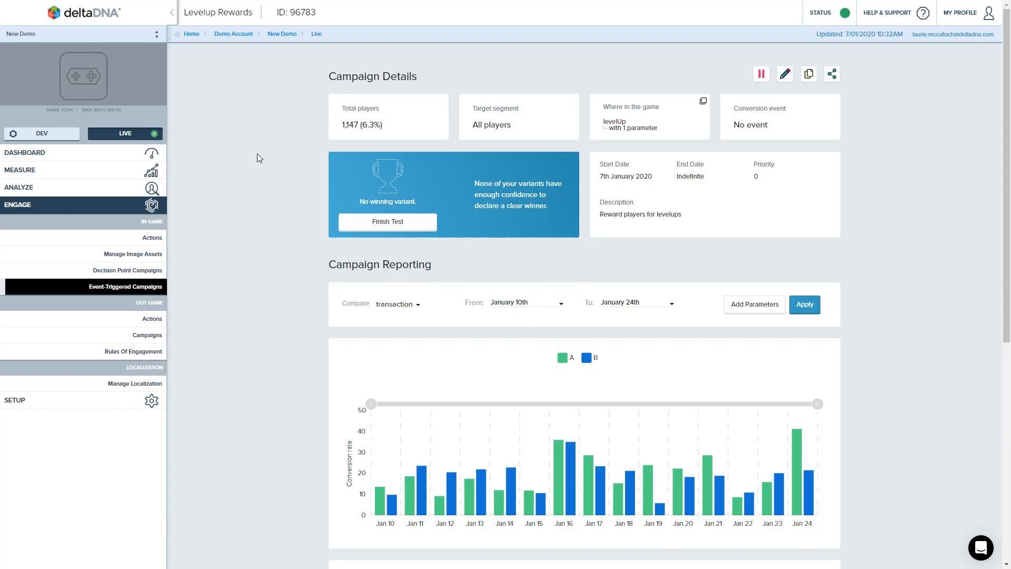
{"action": "mouse_move", "coordinate": [248, 128]}
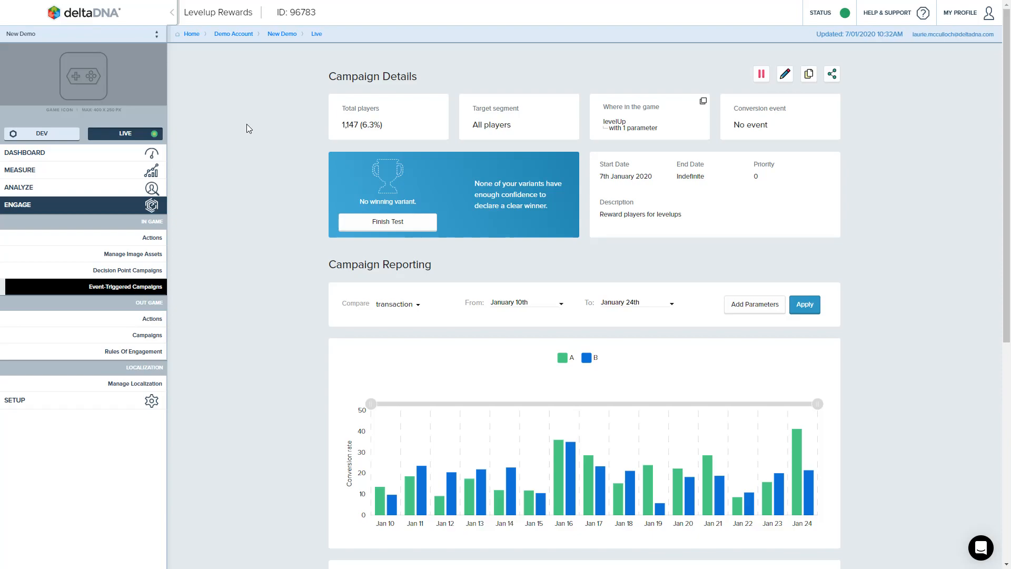
{"action": "mouse_move", "coordinate": [553, 152]}
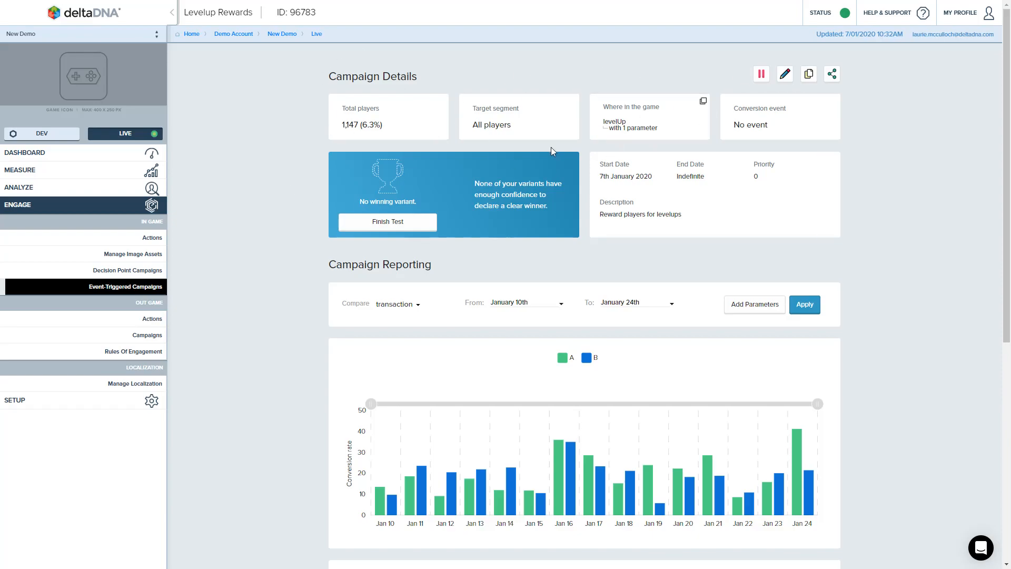
{"action": "mouse_move", "coordinate": [260, 148]}
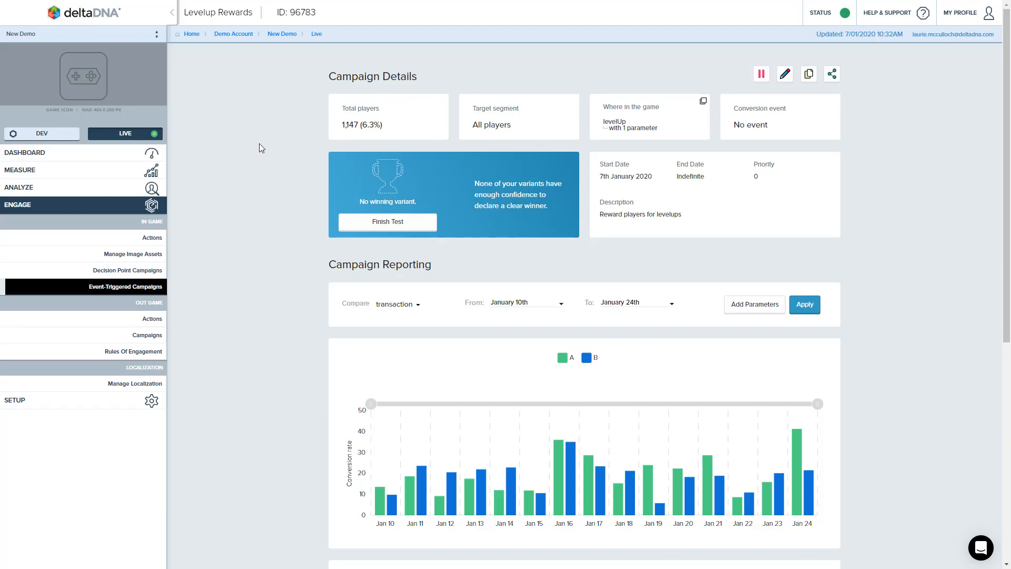
{"action": "mouse_move", "coordinate": [298, 186]}
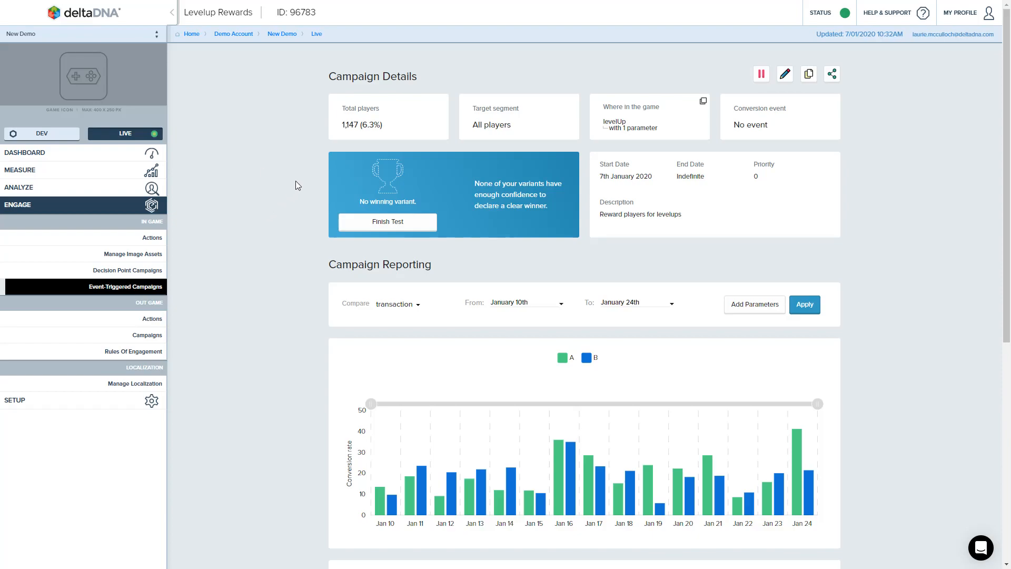
{"action": "mouse_move", "coordinate": [272, 170]}
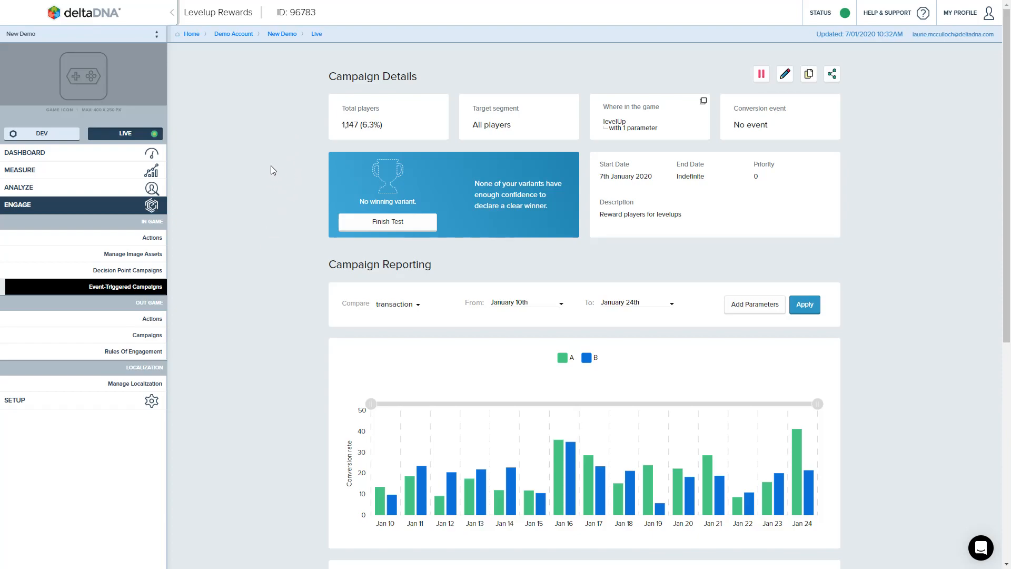
{"action": "mouse_move", "coordinate": [376, 106]}
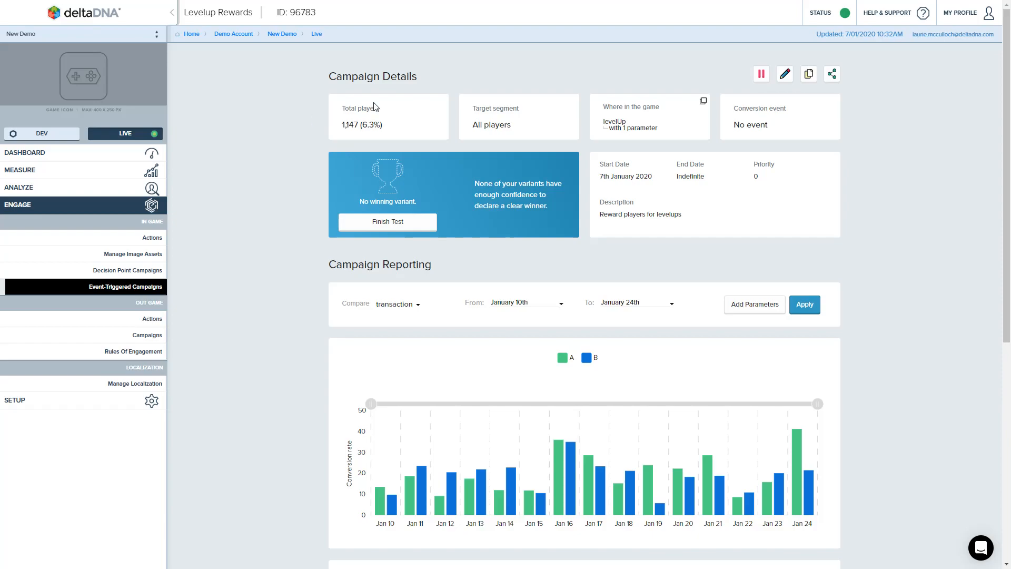
{"action": "mouse_move", "coordinate": [396, 234]}
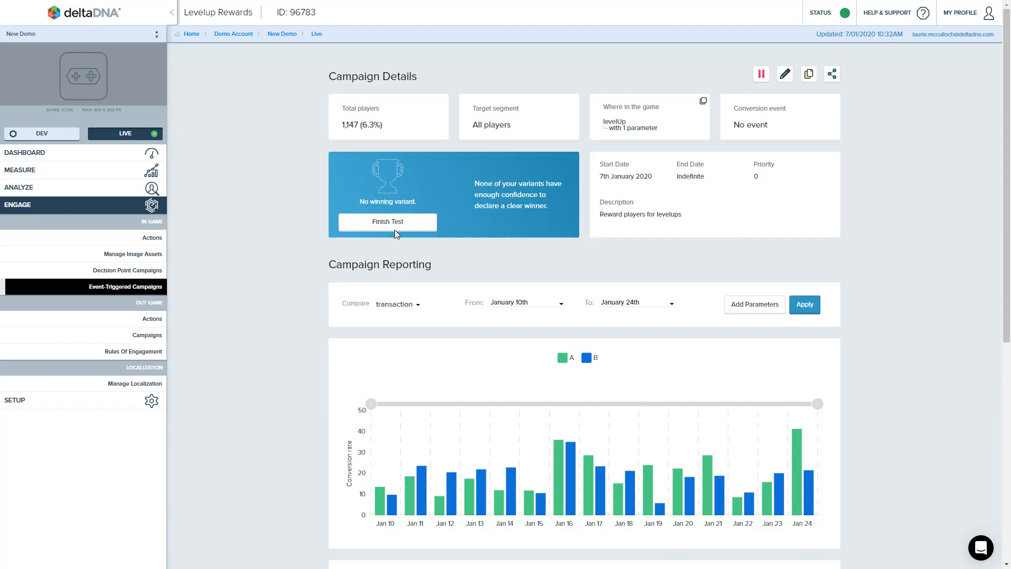
{"action": "left_click", "coordinate": [386, 221]}
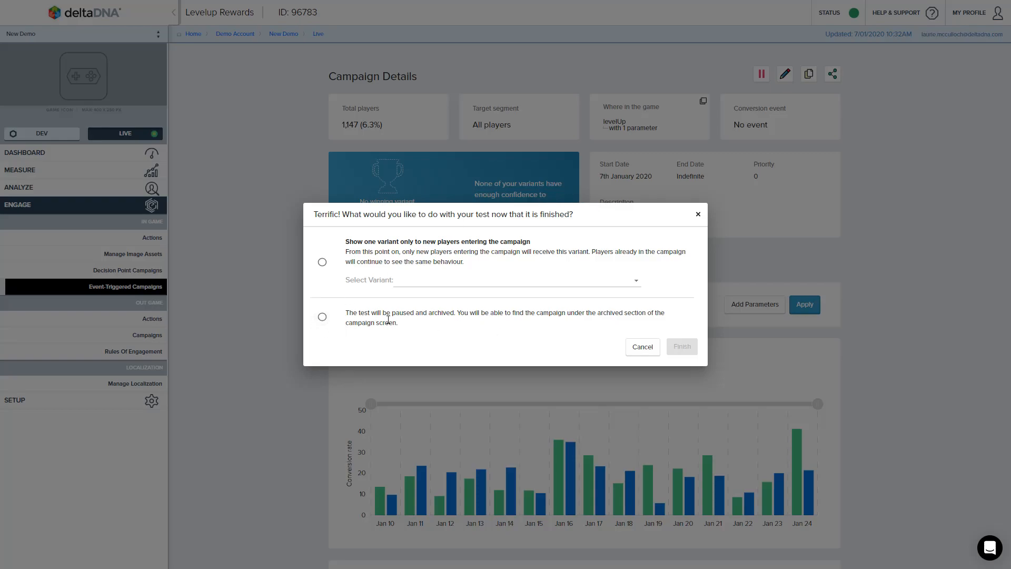
{"action": "mouse_move", "coordinate": [622, 277]}
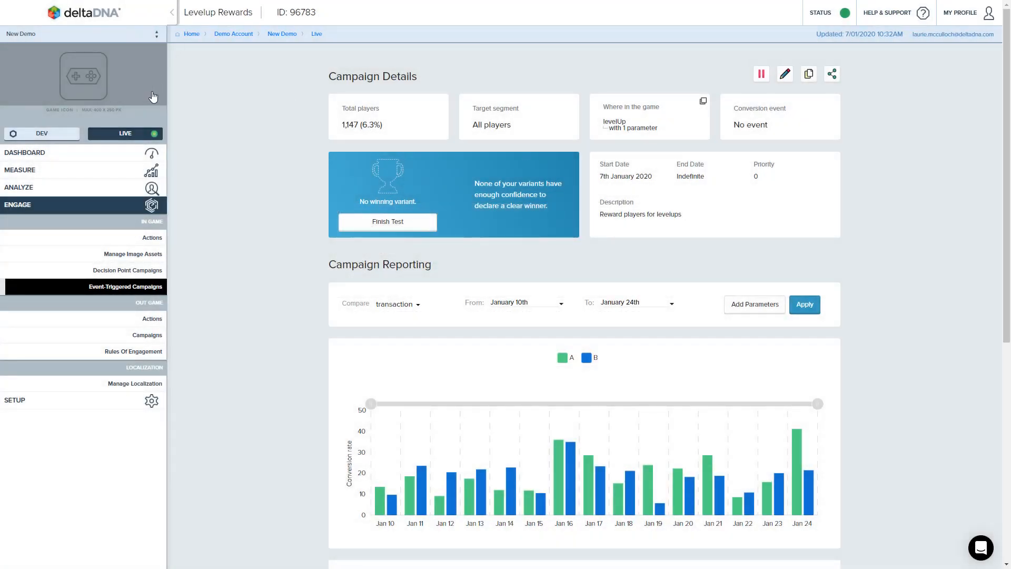
{"action": "mouse_move", "coordinate": [377, 138]}
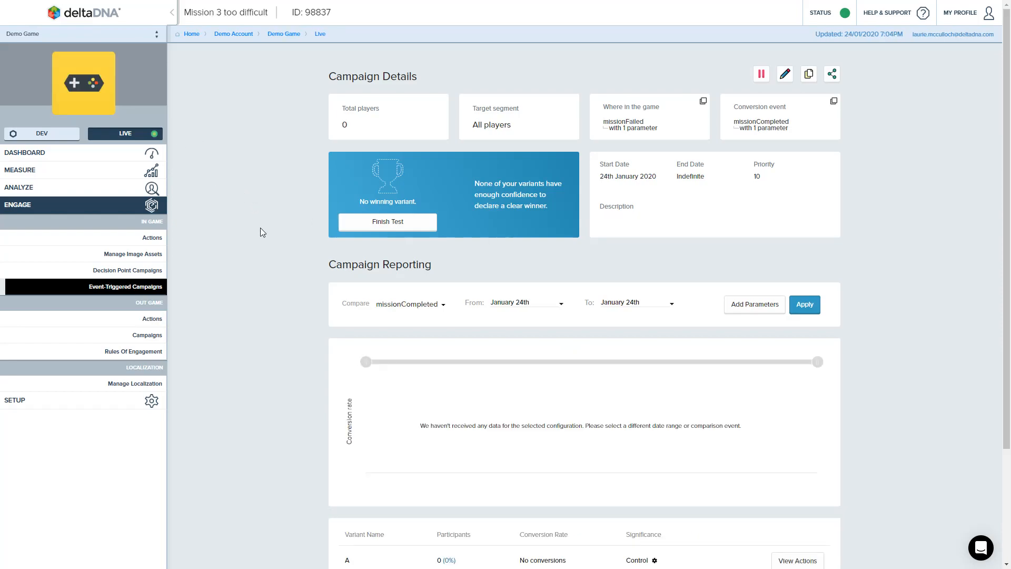
- Finish the 'Mission 3 too difficult' test with the pause-and-archive option
{"action": "left_click", "coordinate": [387, 221]}
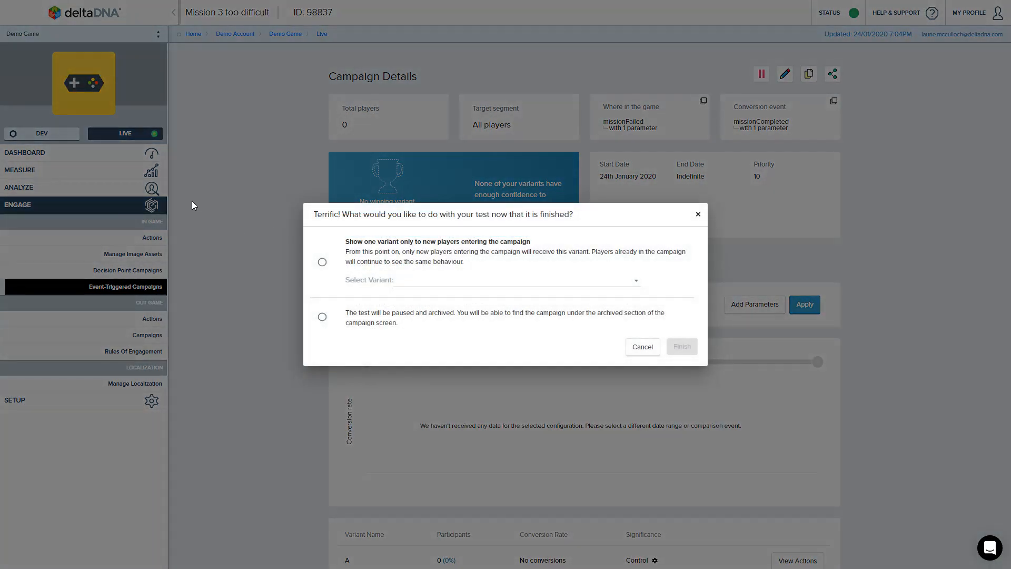
{"action": "left_click", "coordinate": [322, 317]}
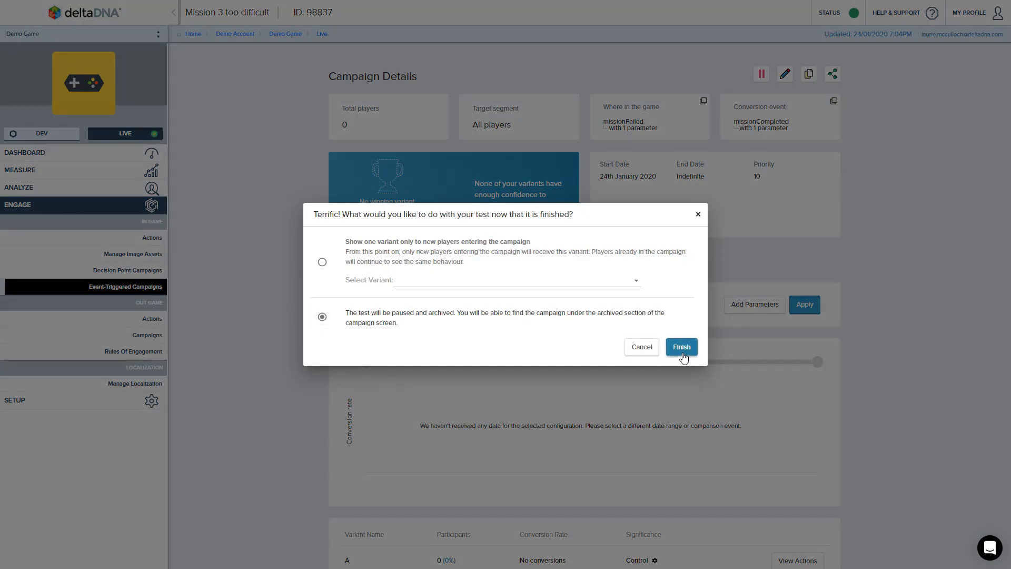
{"action": "left_click", "coordinate": [680, 346]}
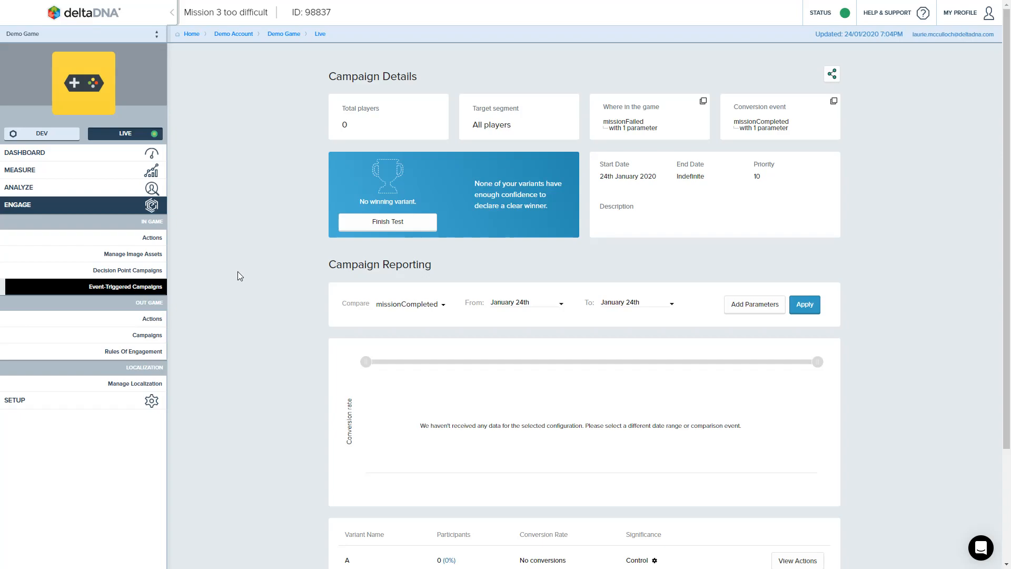
{"action": "mouse_move", "coordinate": [131, 295]}
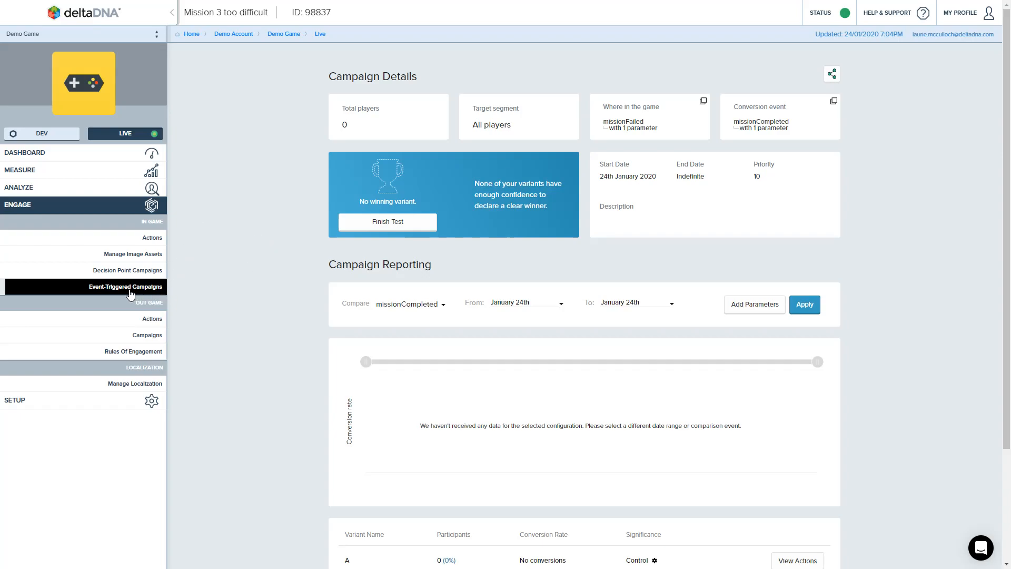
{"action": "mouse_move", "coordinate": [126, 286]}
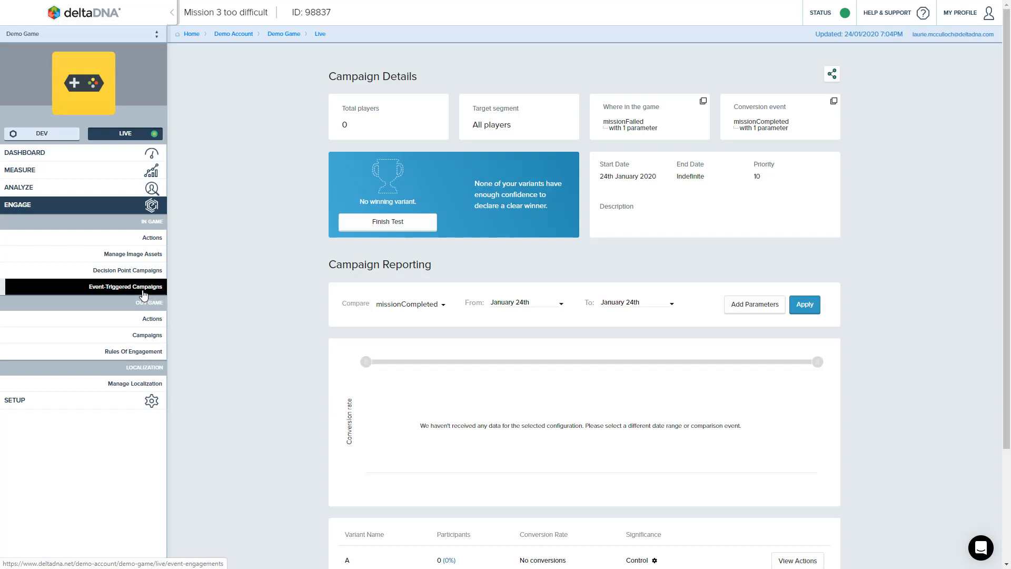
- Reload Event-Triggered Campaigns so the archived campaign shows with priority 10
{"action": "left_click", "coordinate": [126, 287]}
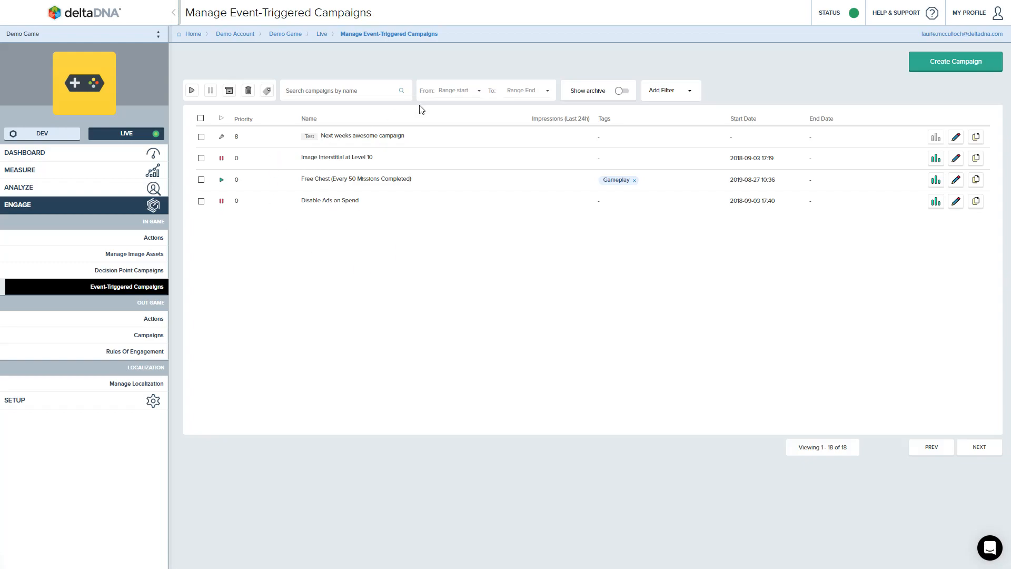
{"action": "mouse_move", "coordinate": [584, 98]}
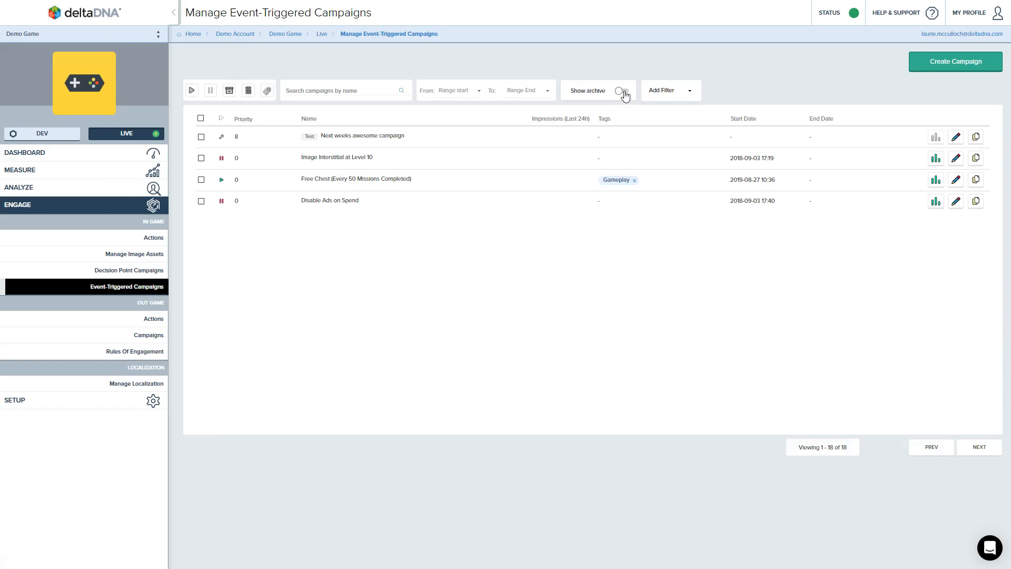
{"action": "left_click", "coordinate": [621, 90]}
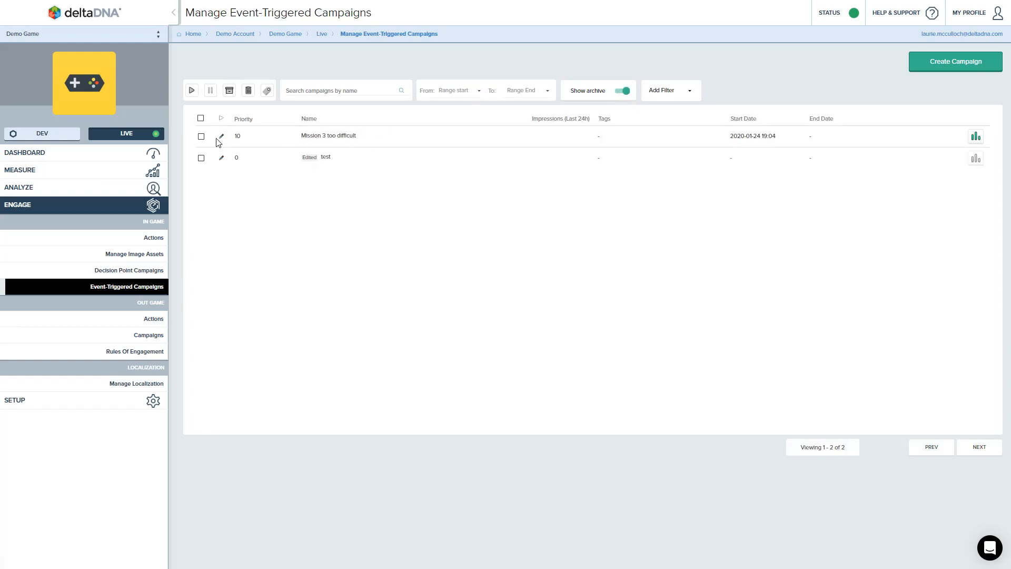
{"action": "mouse_move", "coordinate": [243, 139]}
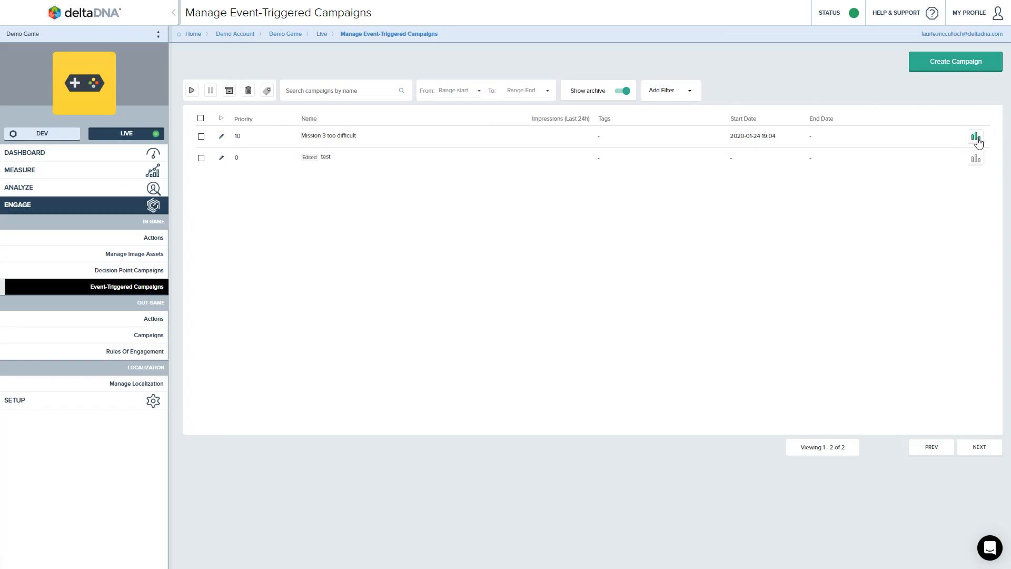
{"action": "mouse_move", "coordinate": [975, 136]}
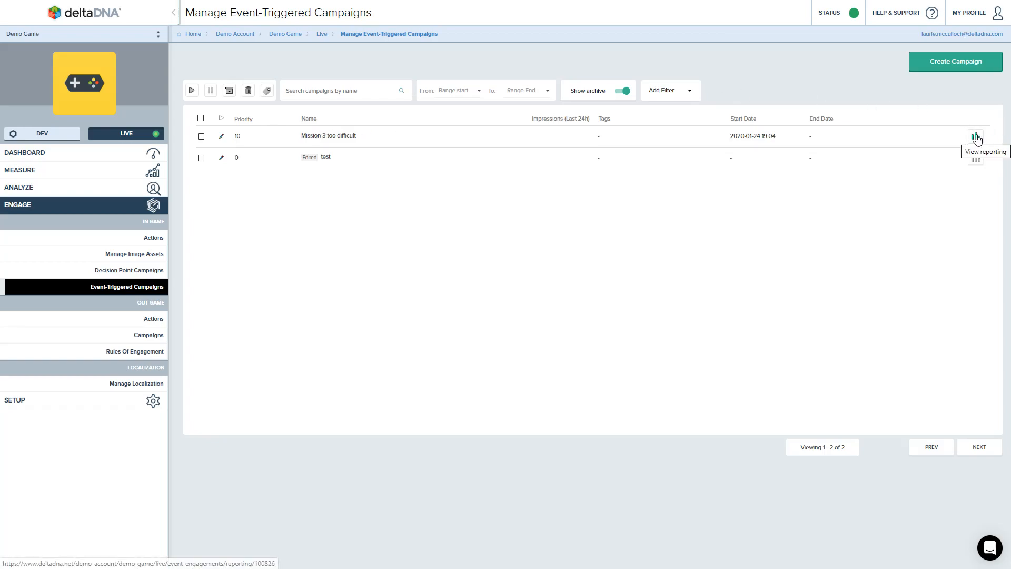
{"action": "mouse_move", "coordinate": [591, 174]}
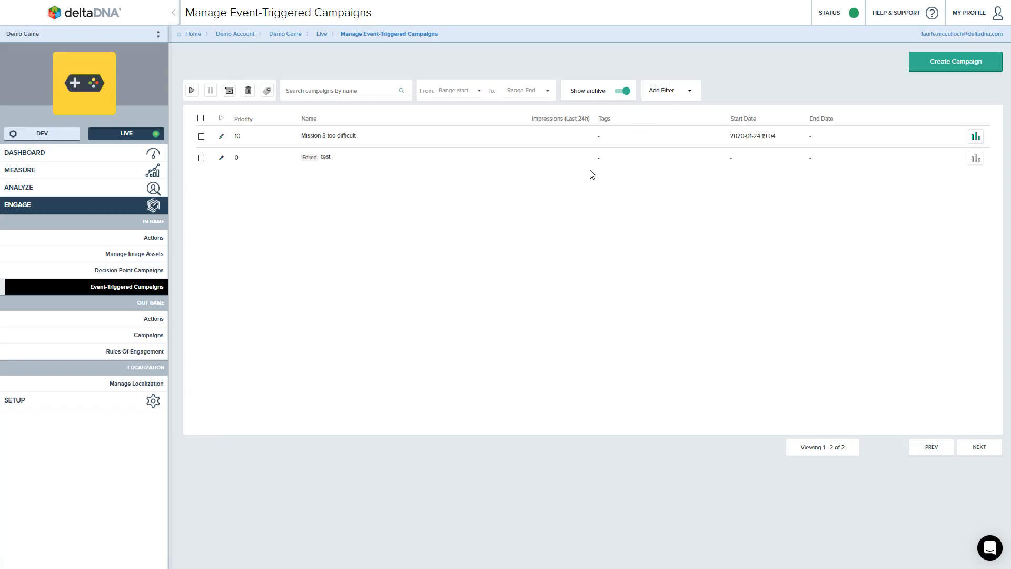
{"action": "mouse_move", "coordinate": [330, 216]}
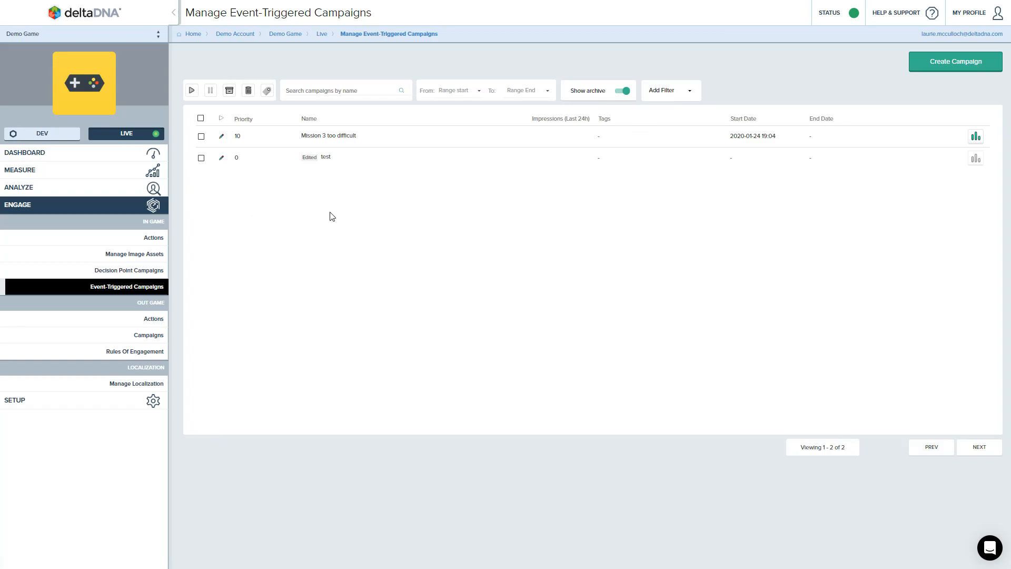
{"action": "mouse_move", "coordinate": [24, 152]}
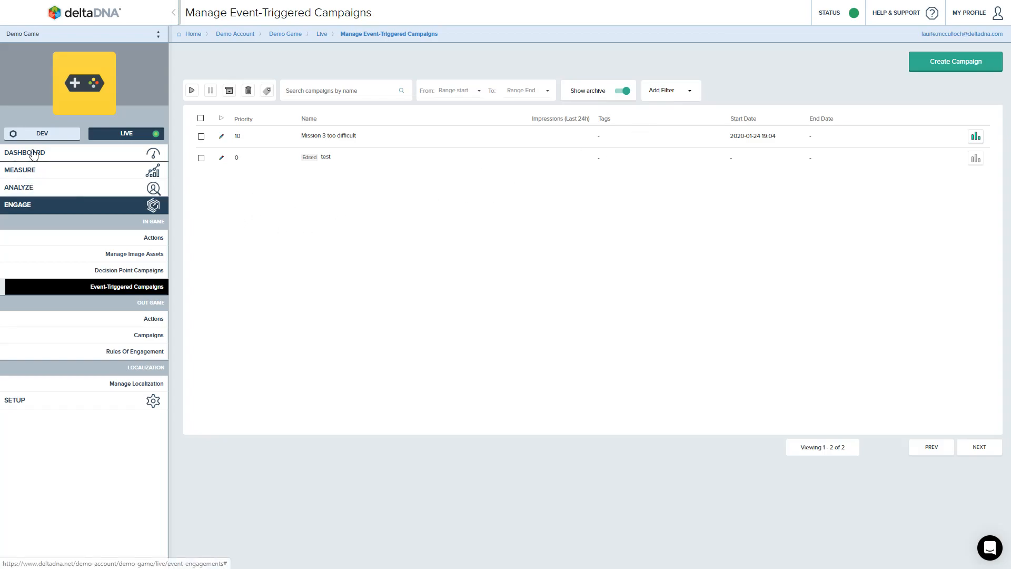
{"action": "mouse_move", "coordinate": [279, 142]}
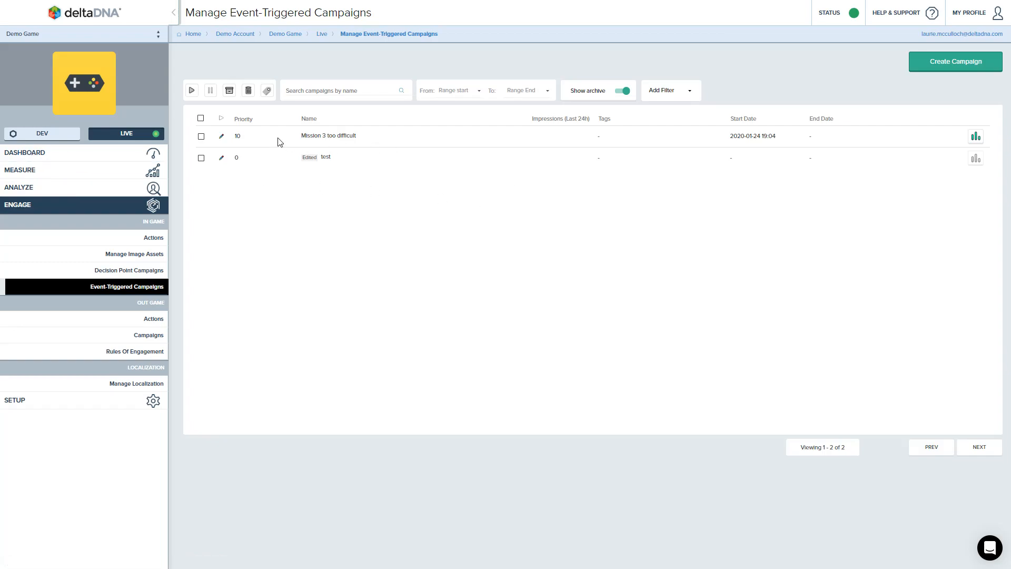
{"action": "mouse_move", "coordinate": [367, 147]}
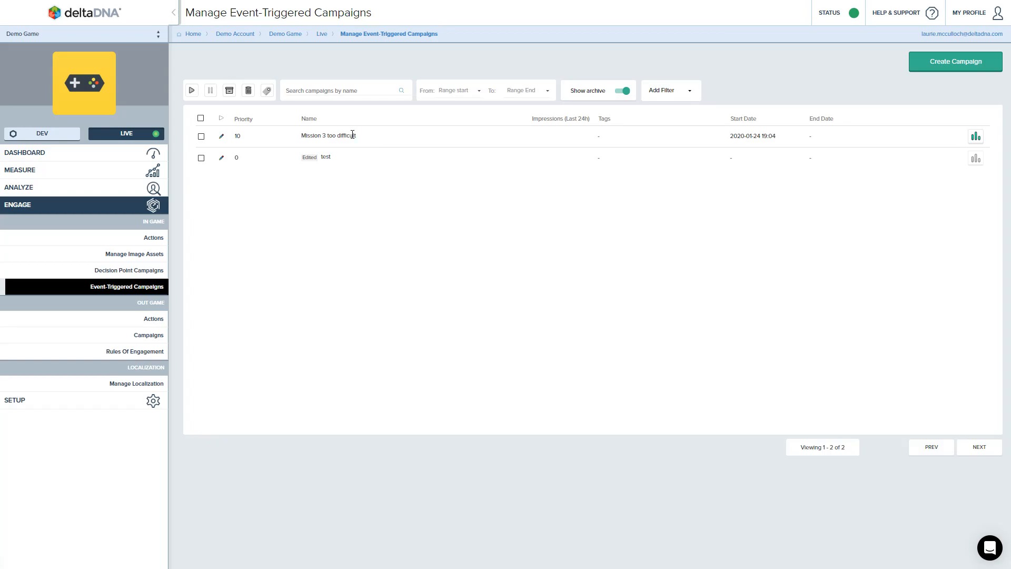
{"action": "mouse_move", "coordinate": [329, 136]}
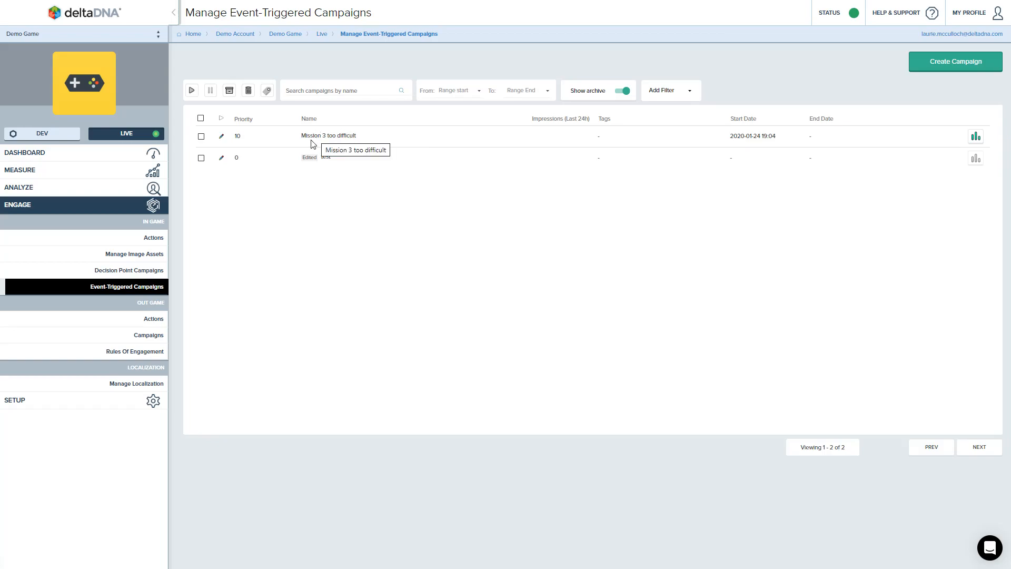
{"action": "mouse_move", "coordinate": [335, 134]}
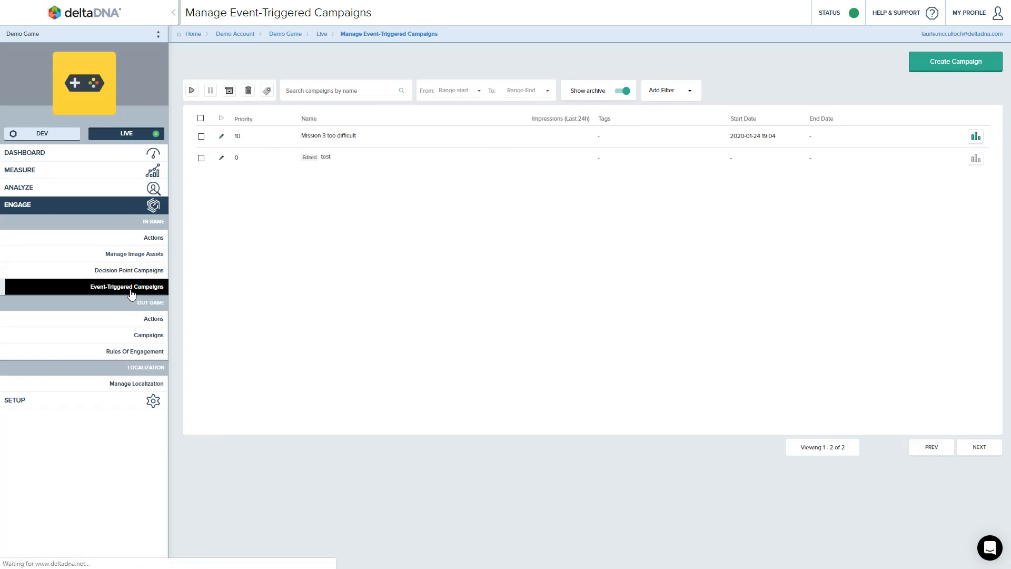
{"action": "mouse_move", "coordinate": [312, 188]}
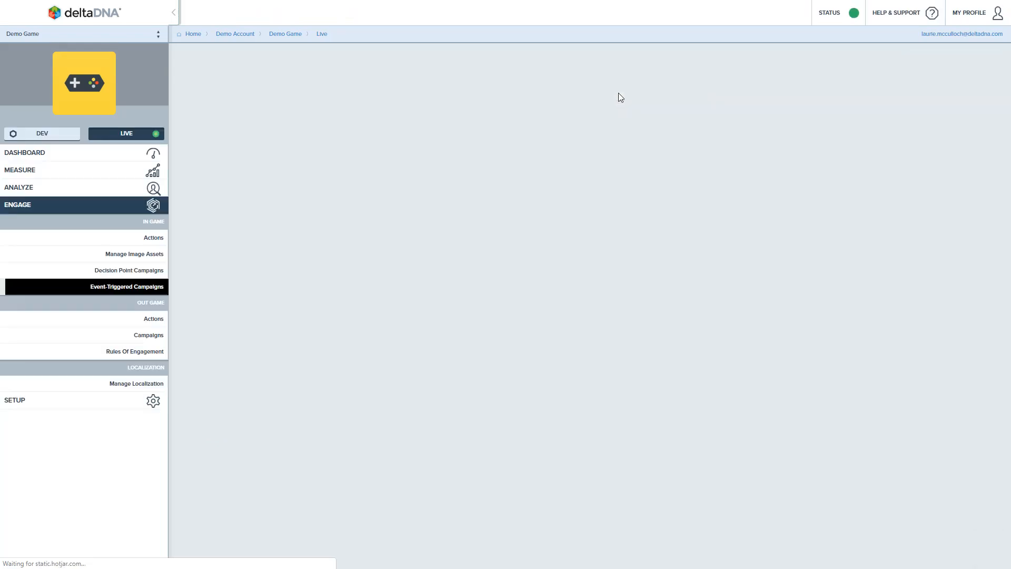
{"action": "left_click", "coordinate": [127, 287]}
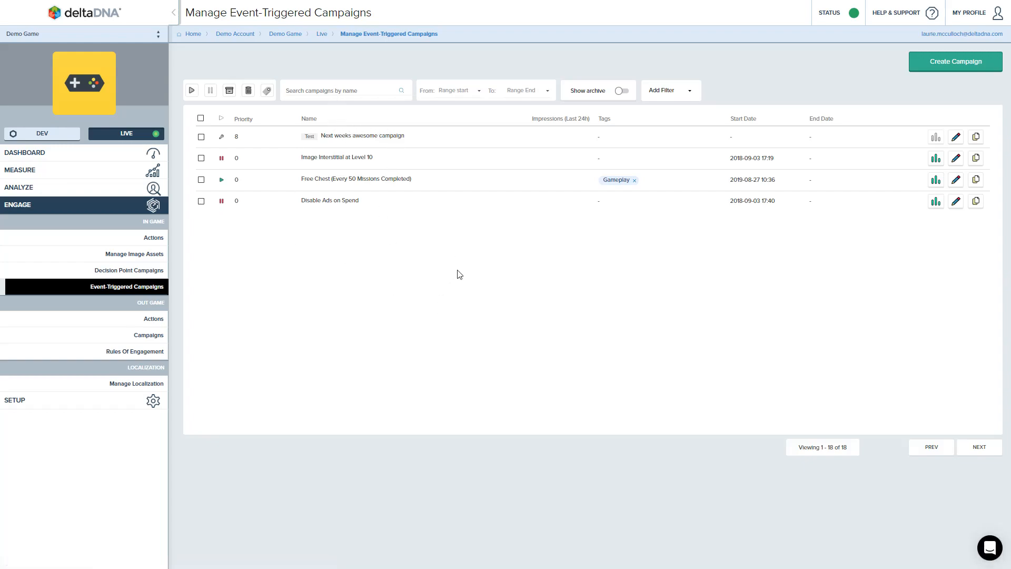
{"action": "mouse_move", "coordinate": [439, 244]}
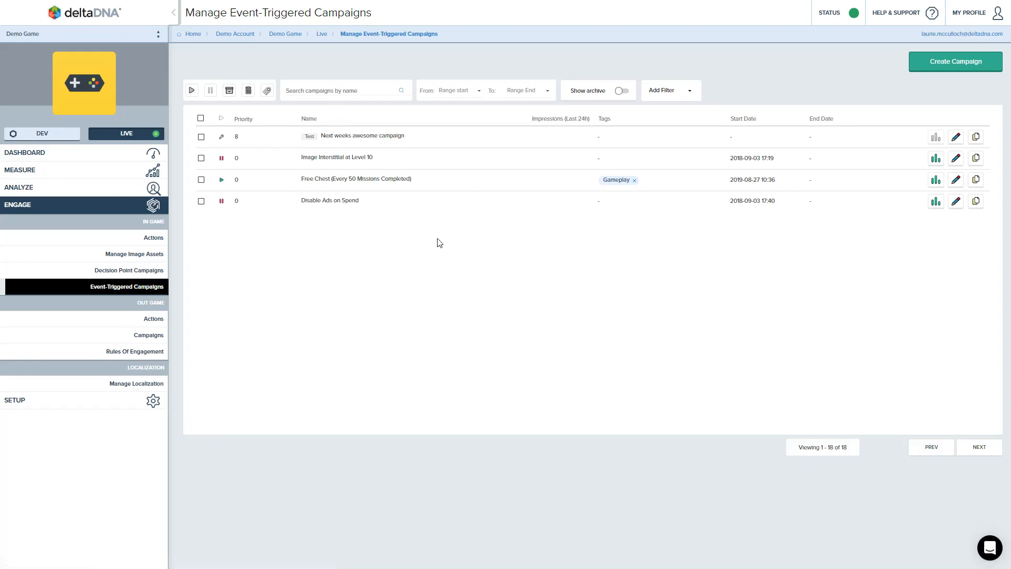
{"action": "mouse_move", "coordinate": [290, 157]}
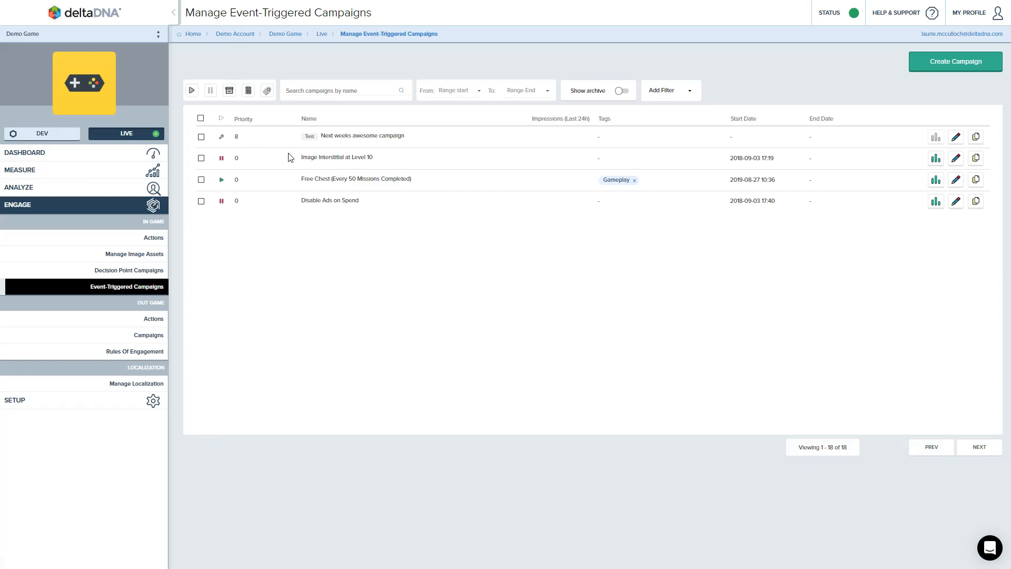
{"action": "mouse_move", "coordinate": [331, 237]}
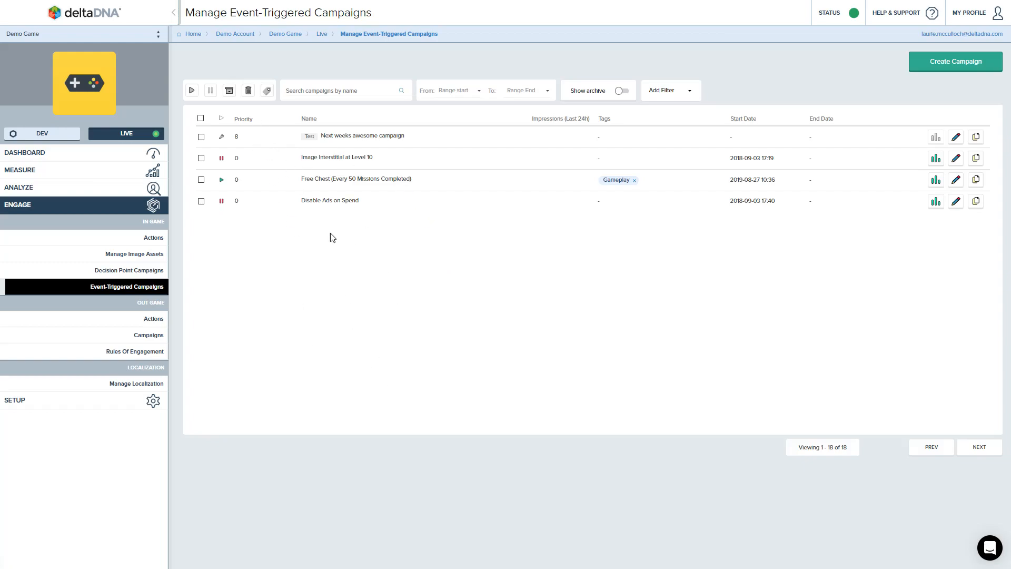
{"action": "mouse_move", "coordinate": [489, 204]}
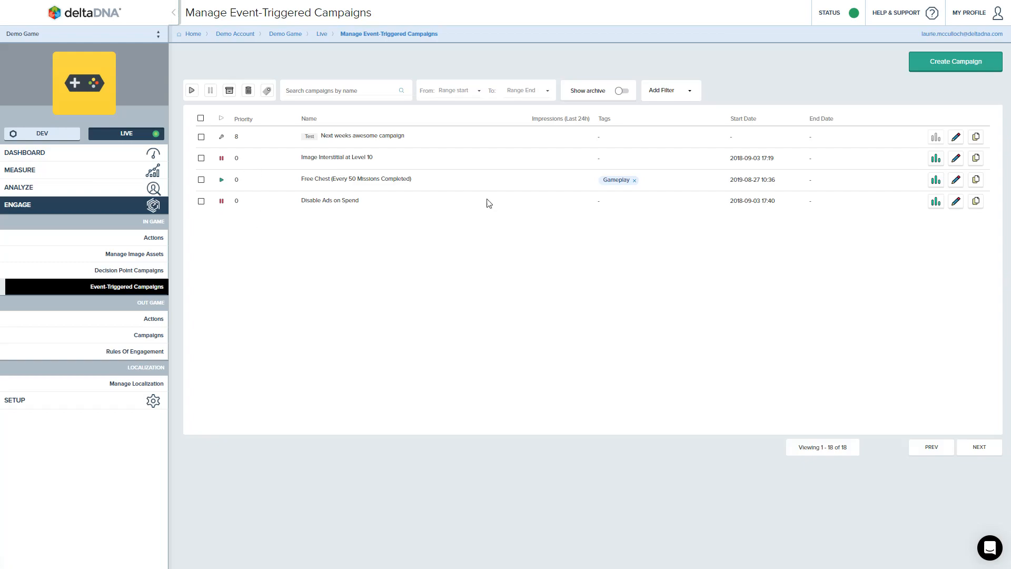
{"action": "left_click", "coordinate": [338, 91]}
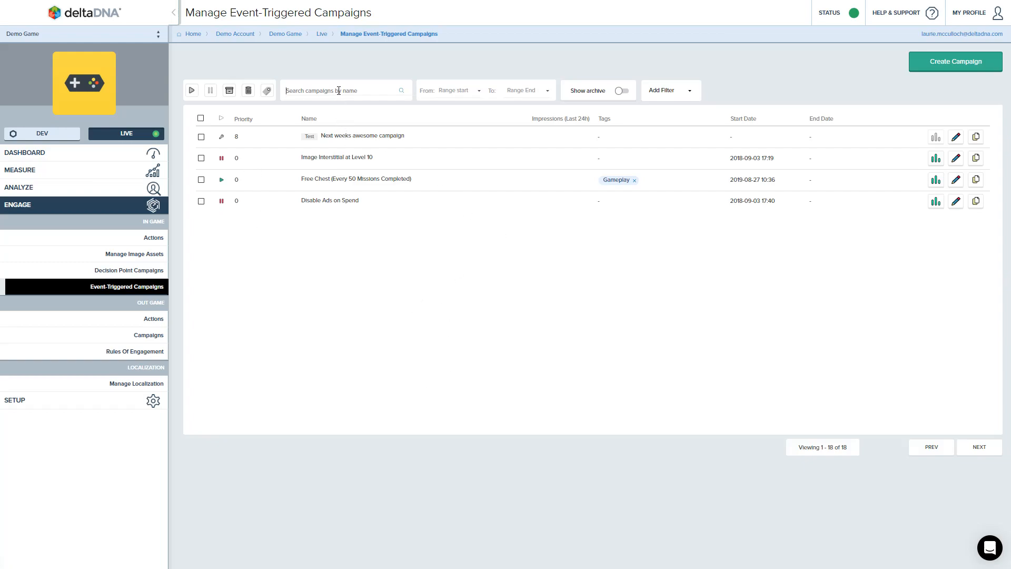
{"action": "type", "text": "Free"}
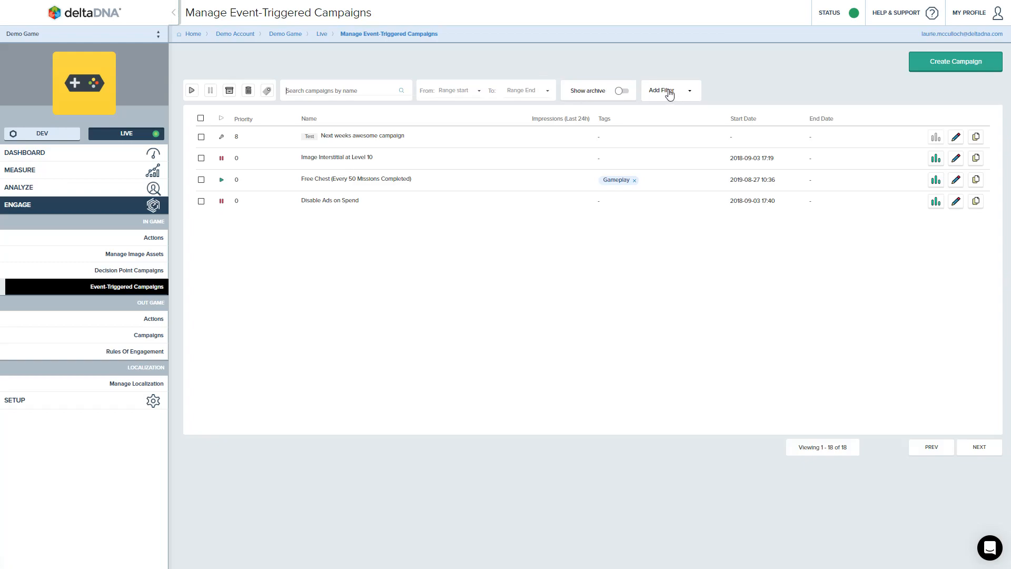
{"action": "left_click", "coordinate": [661, 89]}
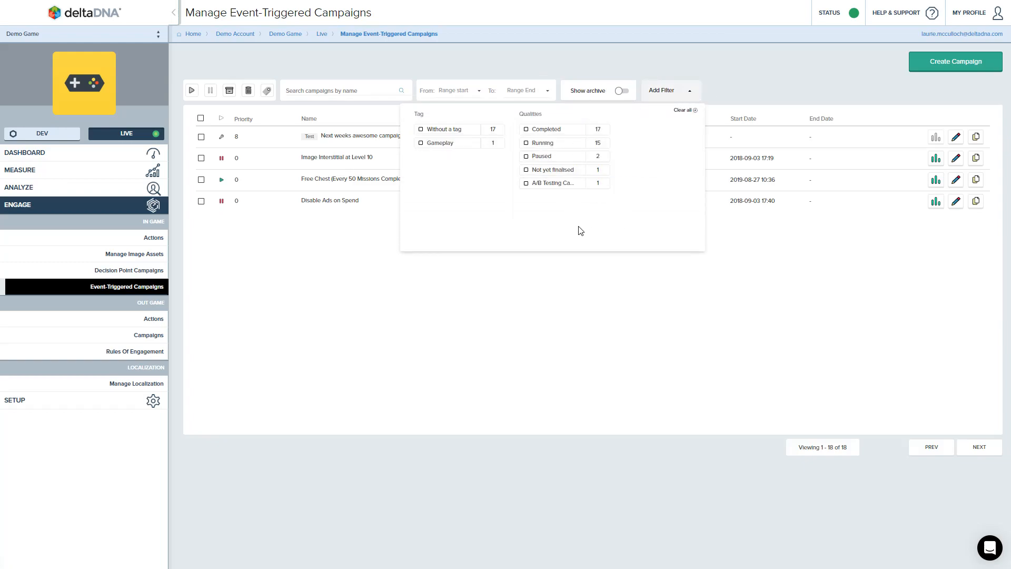
{"action": "mouse_move", "coordinate": [738, 104]}
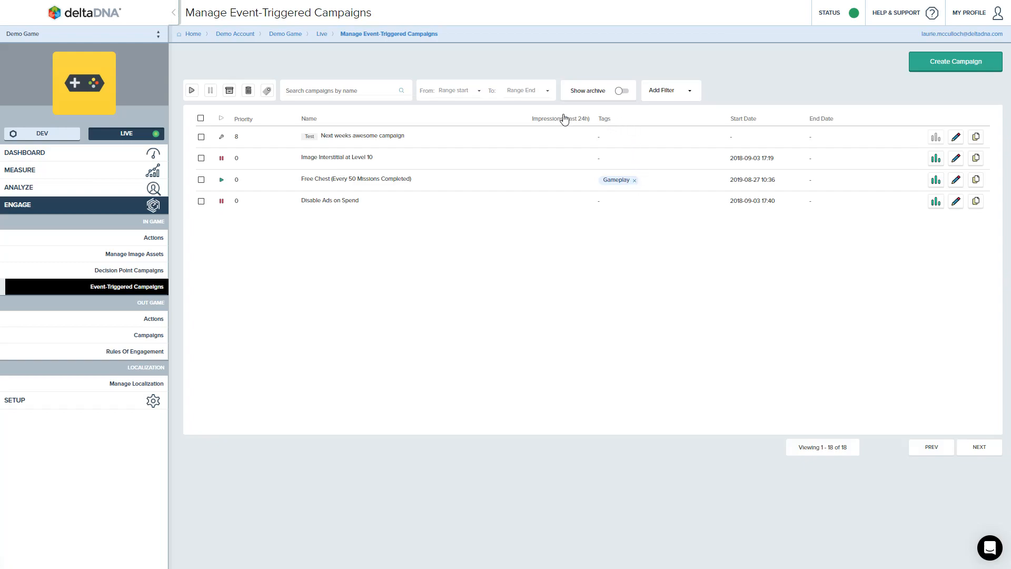
{"action": "left_click", "coordinate": [661, 91]}
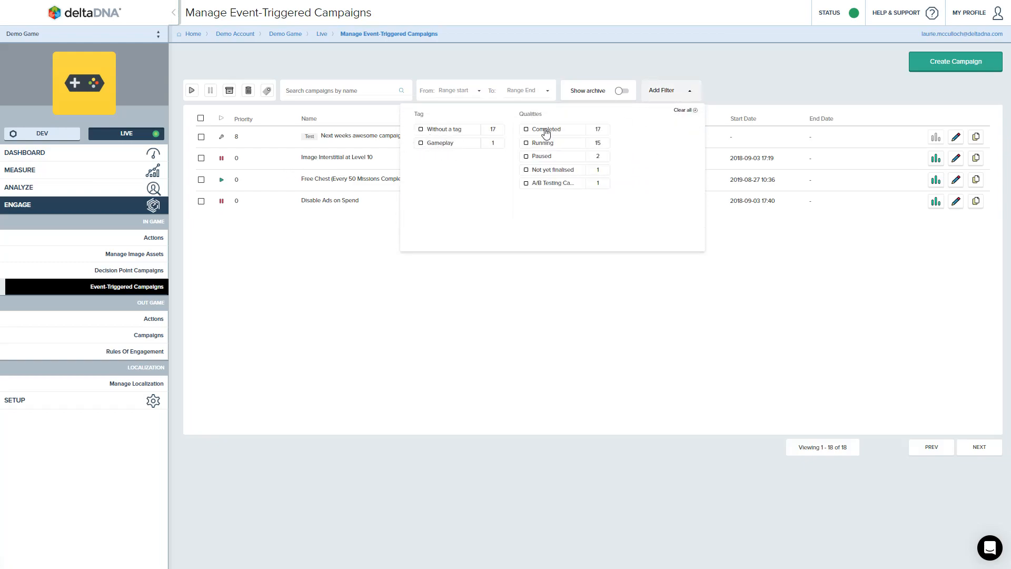
{"action": "mouse_move", "coordinate": [547, 128]}
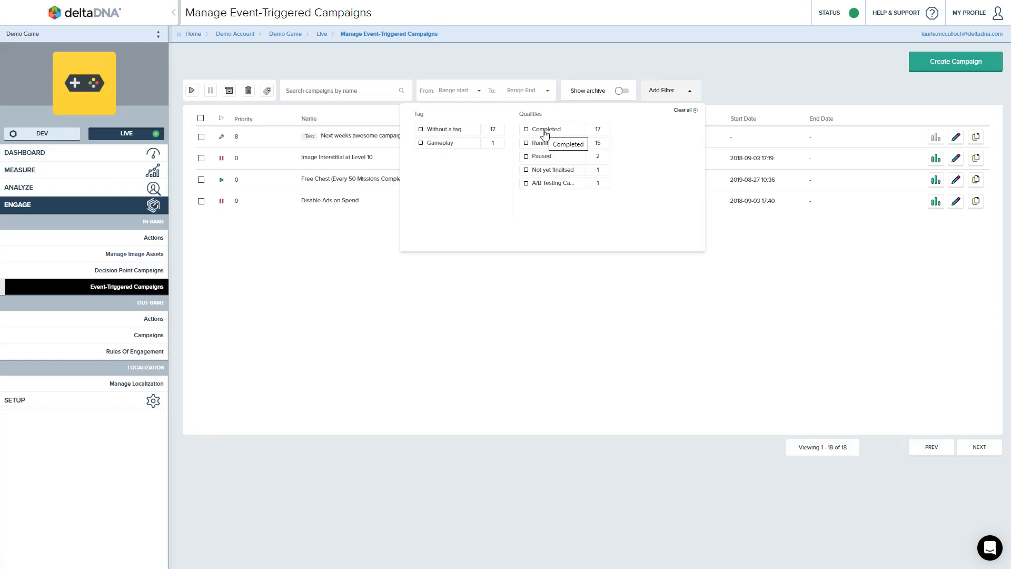
{"action": "left_click", "coordinate": [541, 143]}
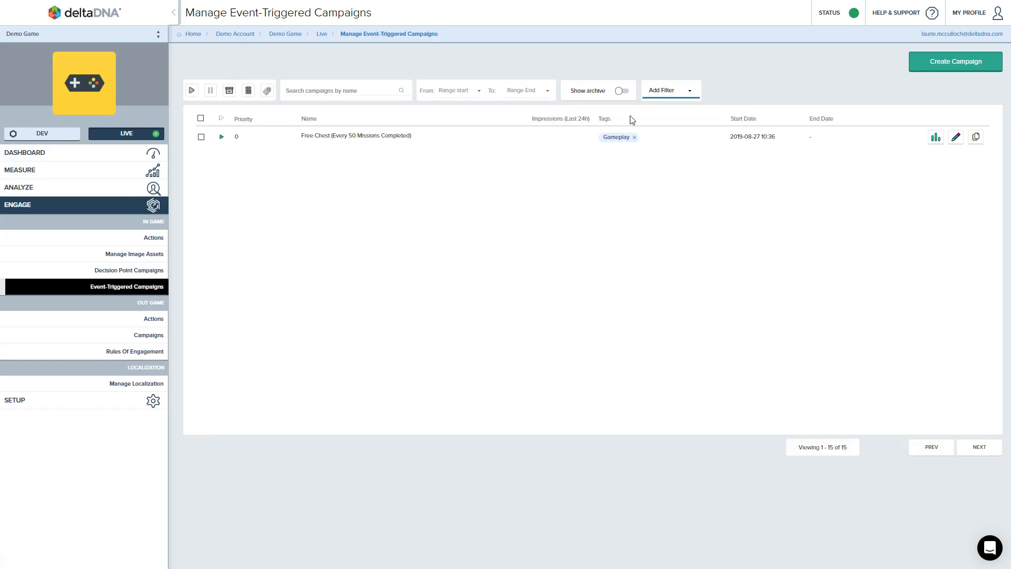
{"action": "left_click", "coordinate": [671, 89]}
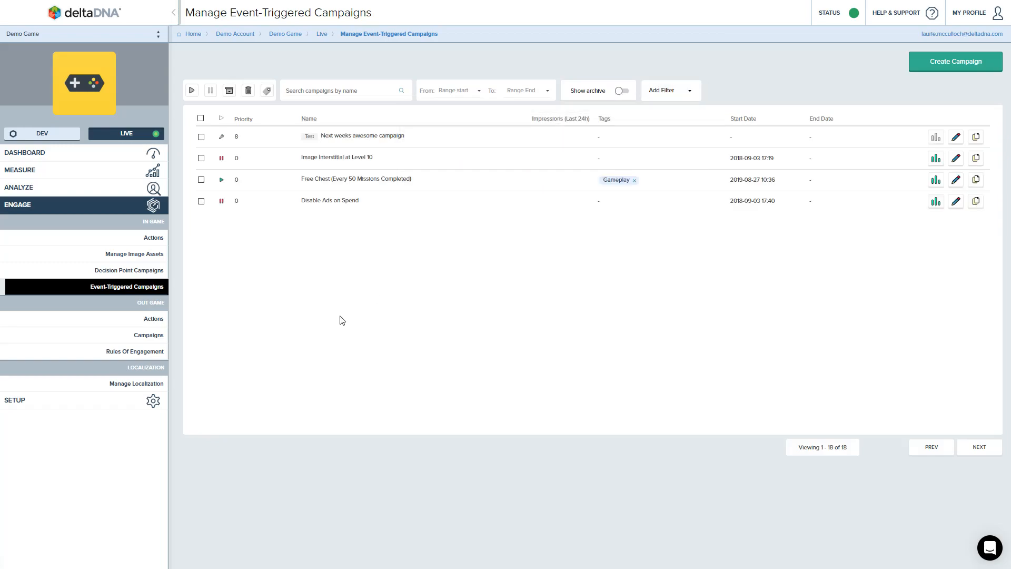
{"action": "mouse_move", "coordinate": [335, 327]}
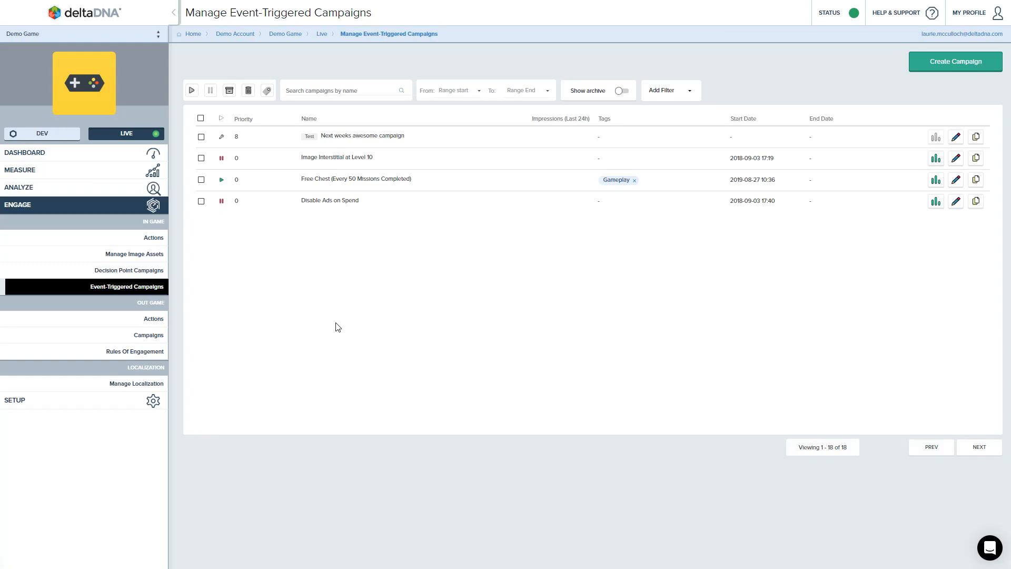
- Show the HELP & SUPPORT menu with documentation and support ticket options
{"action": "left_click", "coordinate": [895, 13]}
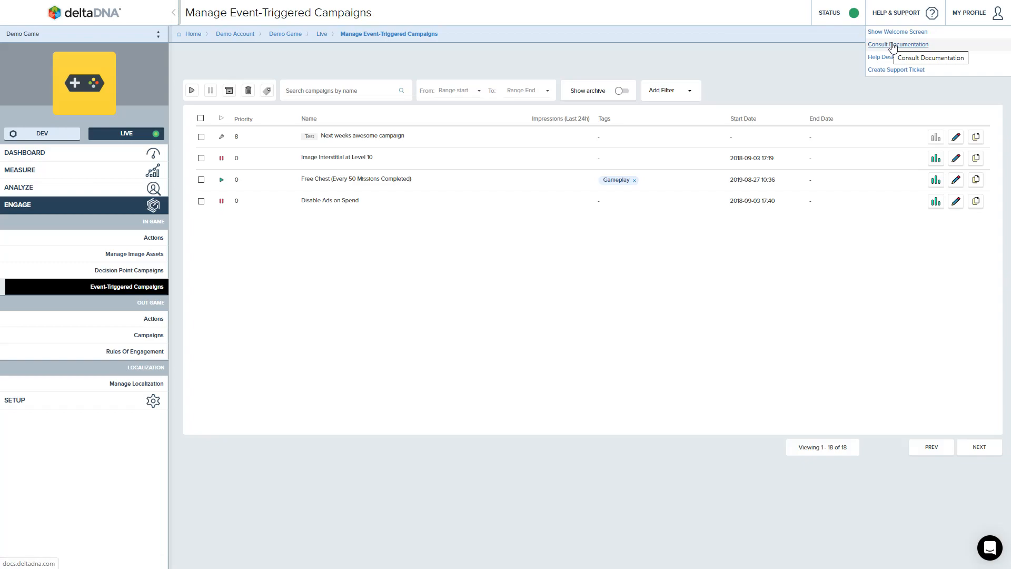
{"action": "mouse_move", "coordinate": [891, 73]}
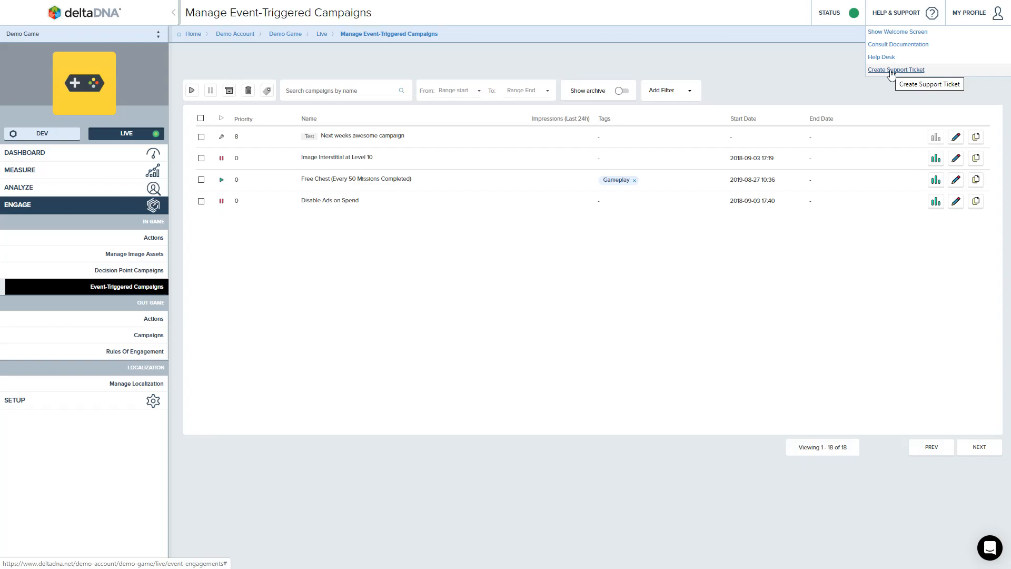
{"action": "mouse_move", "coordinate": [434, 333]}
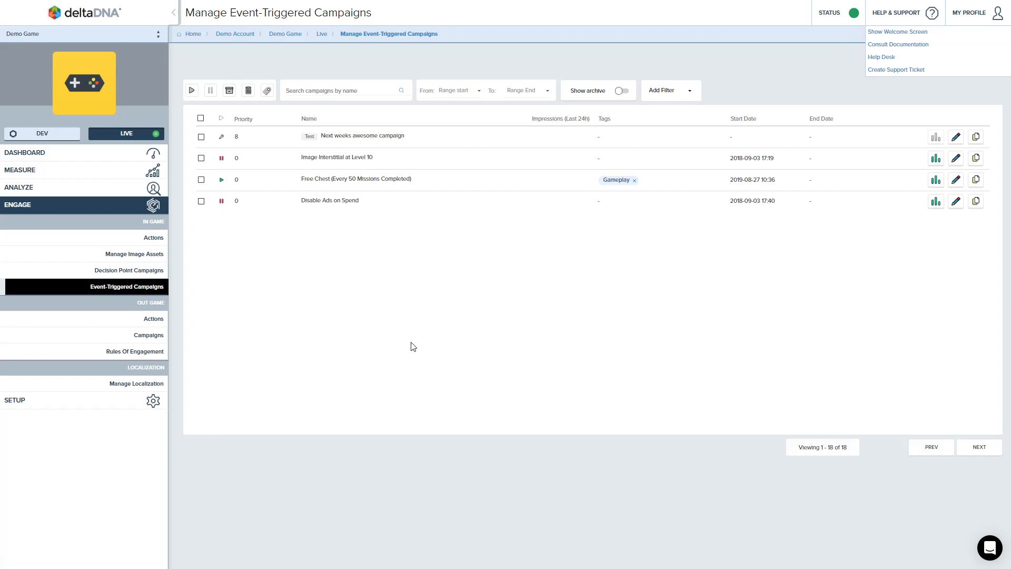
{"action": "mouse_move", "coordinate": [411, 332]}
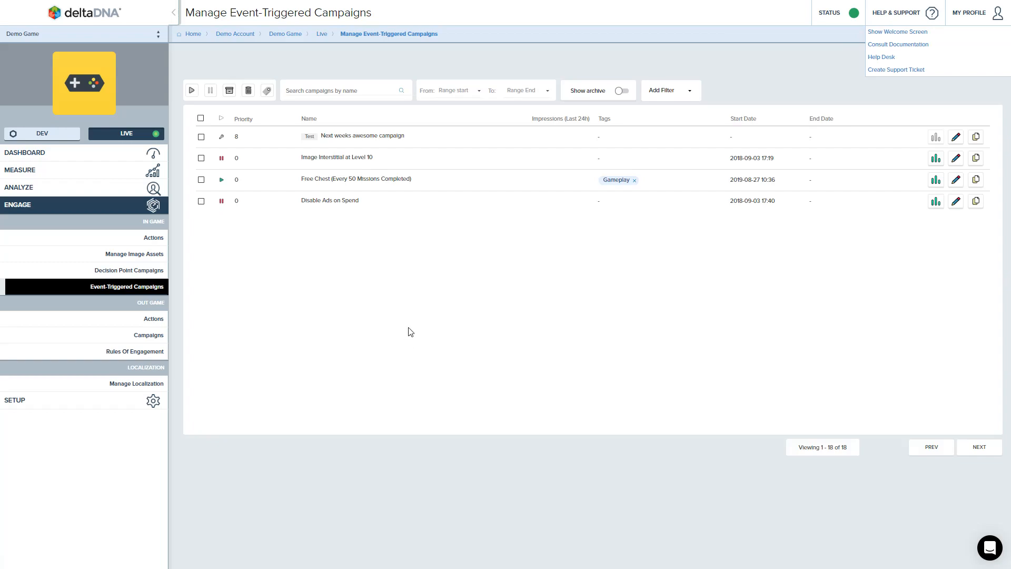